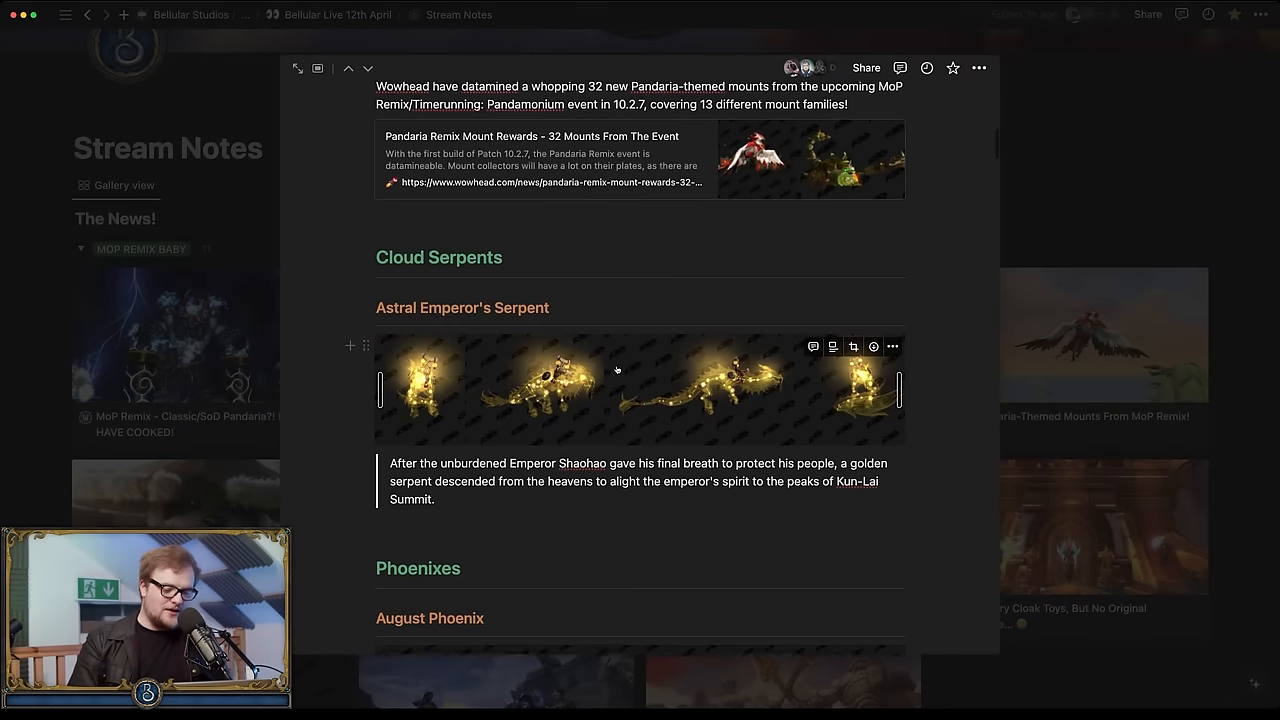
Step: Enlarge the Astral Emperor's Serpent images and read down through the following mount sections
scroll("down", 3)
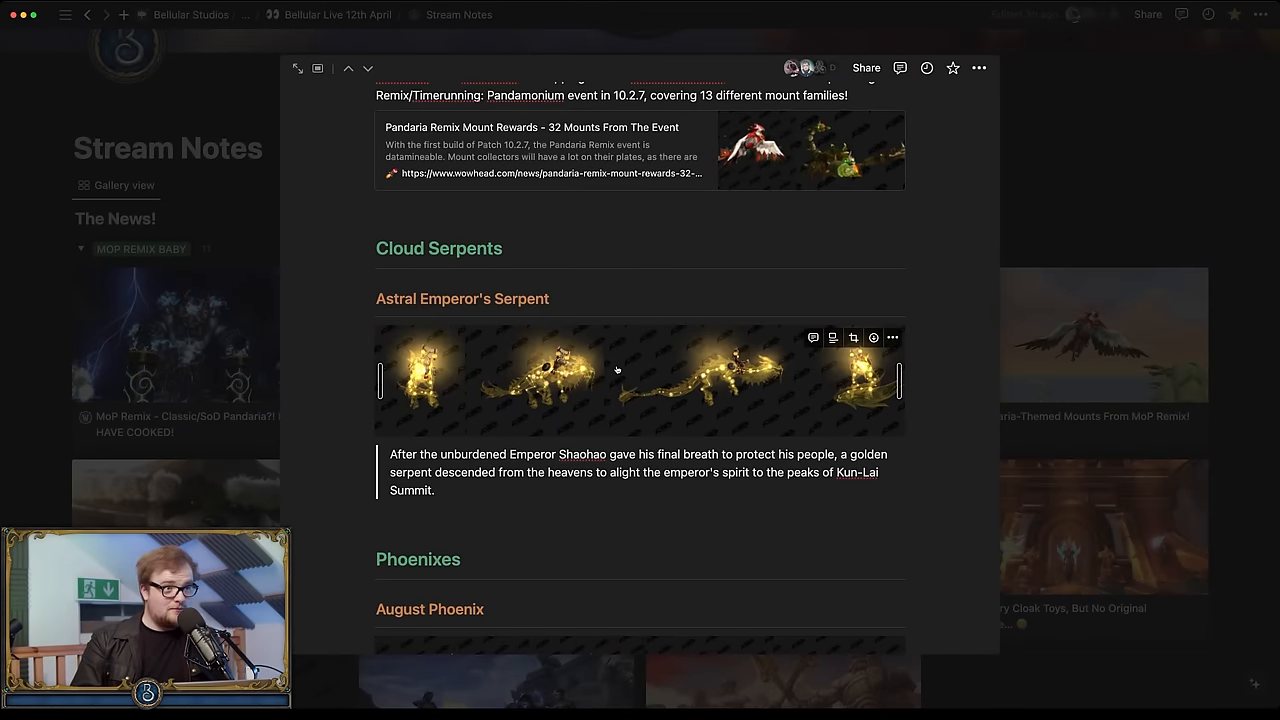
left_click(616, 380)
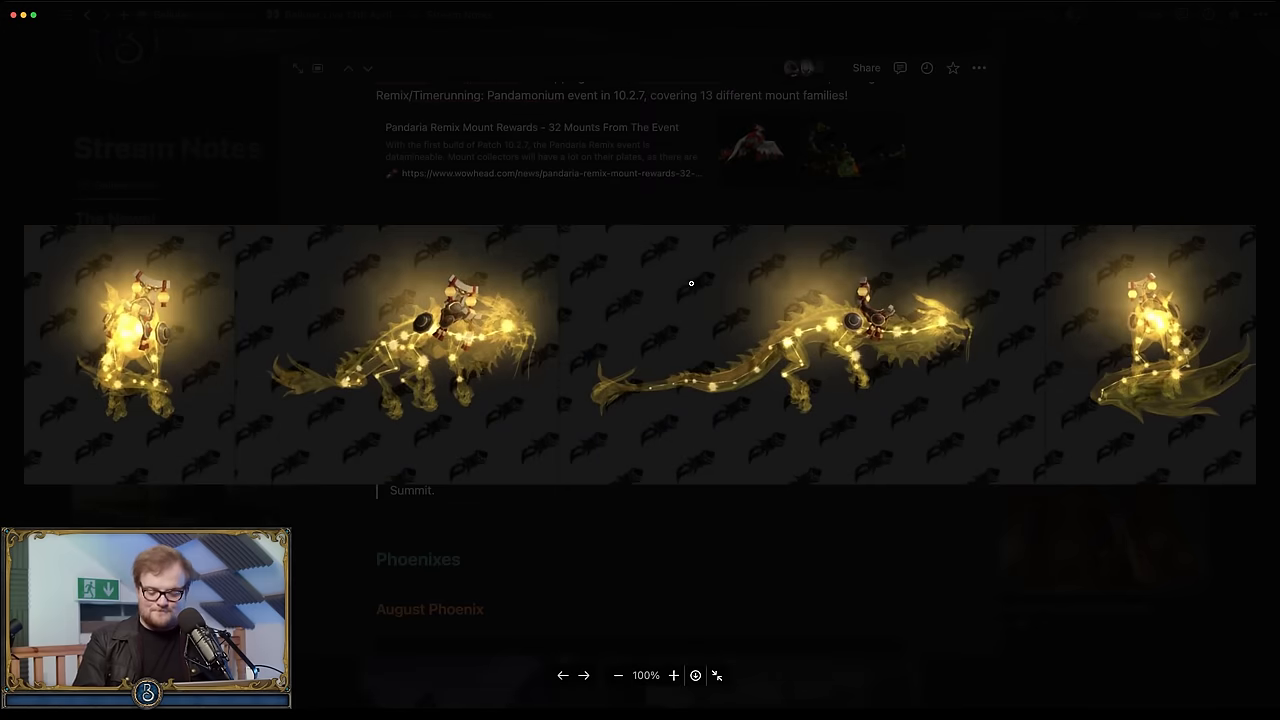
mouse_move(652, 176)
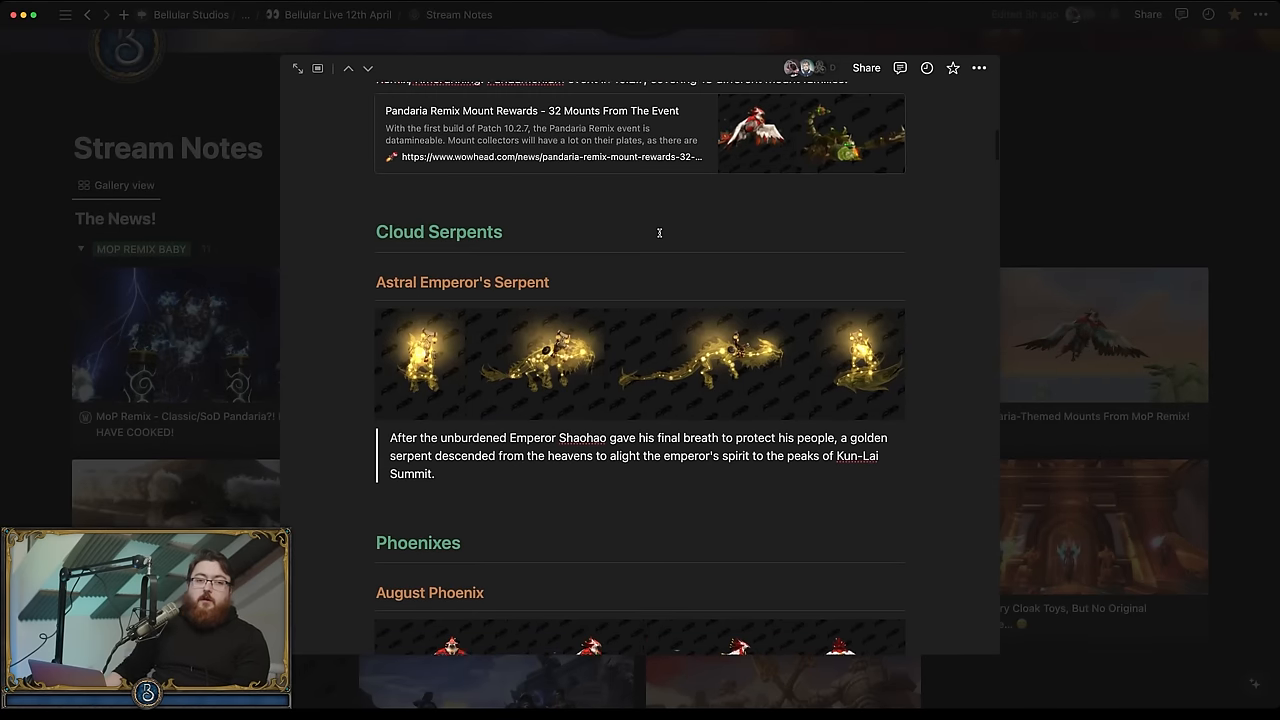
scroll("down", 3)
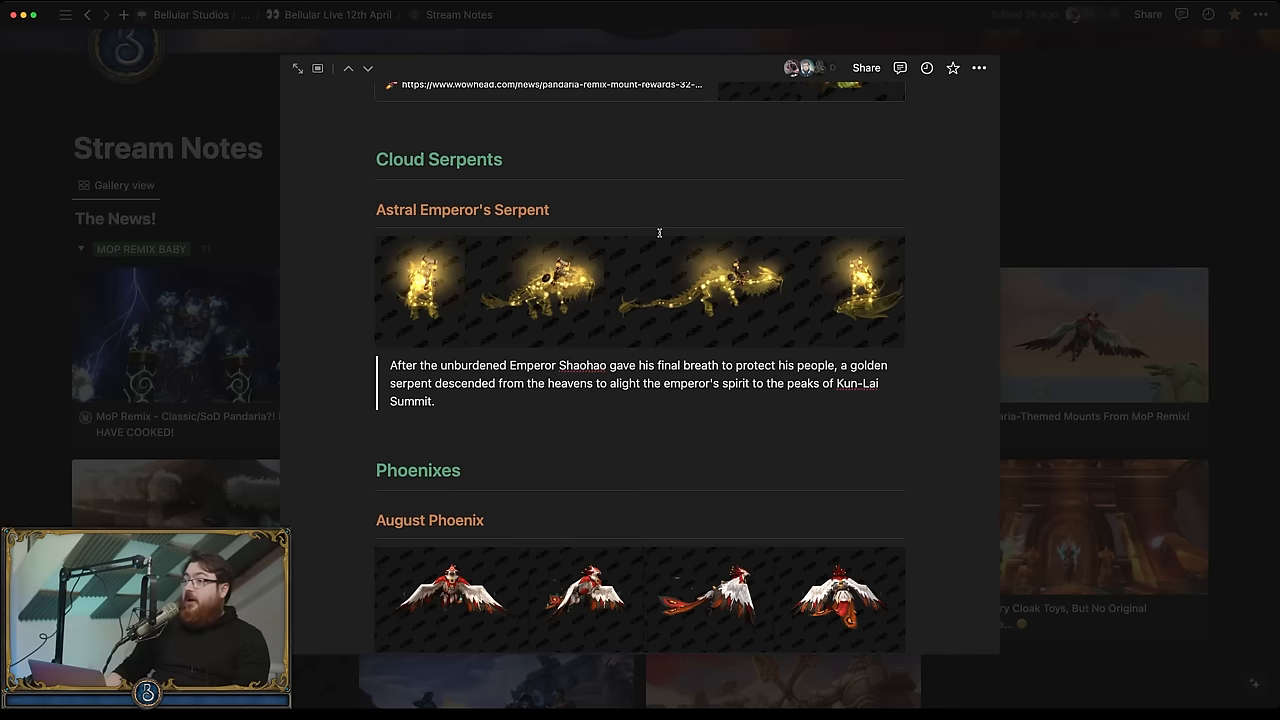
scroll("down", 3)
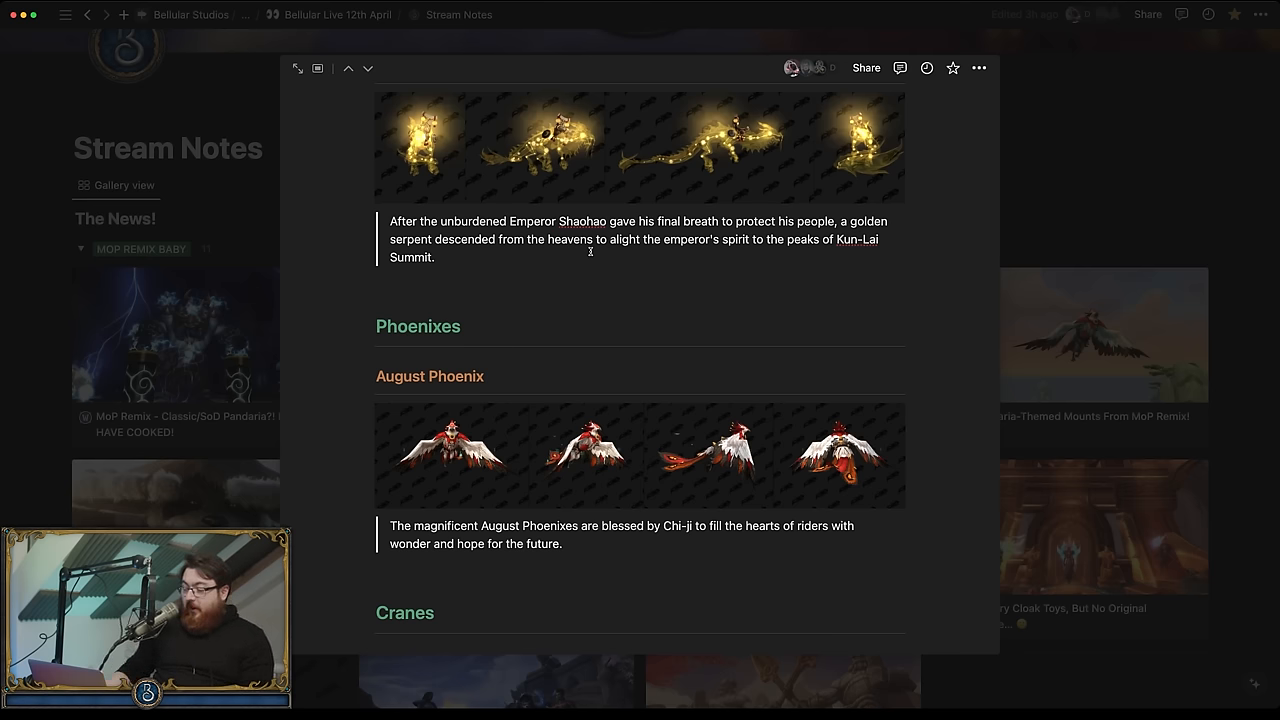
mouse_move(588, 240)
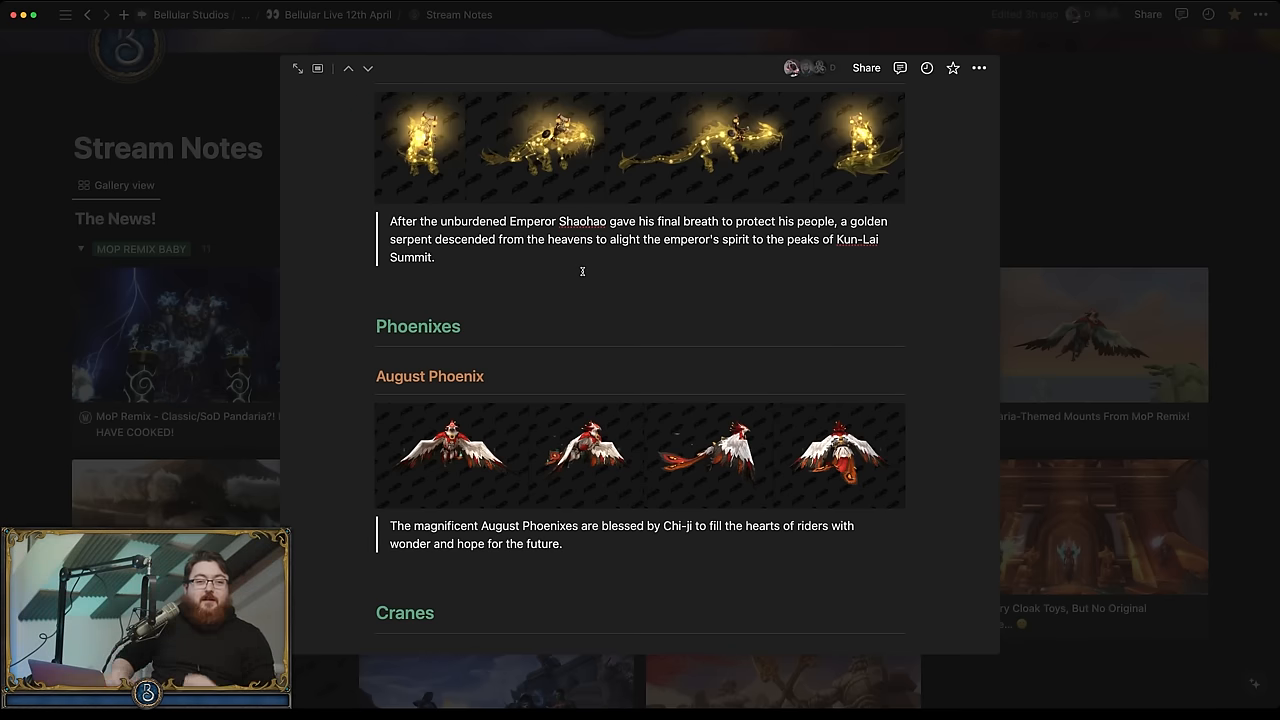
scroll("down", 3)
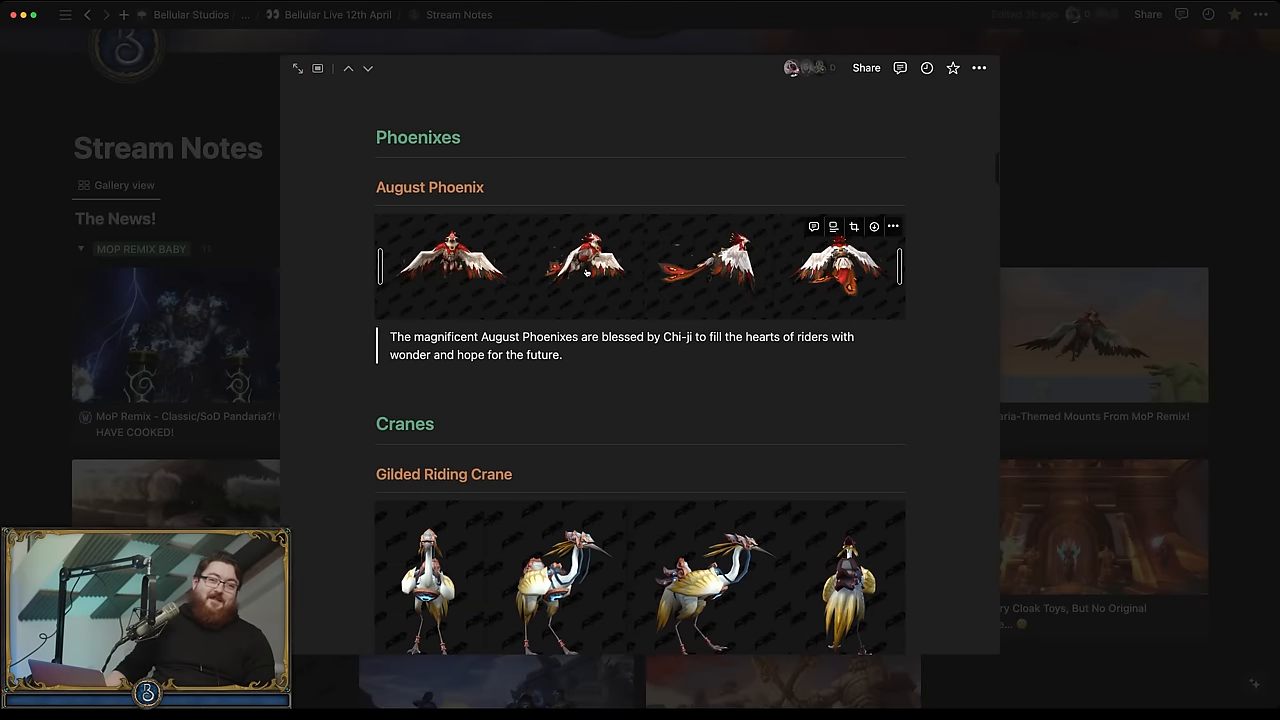
scroll("down", 3)
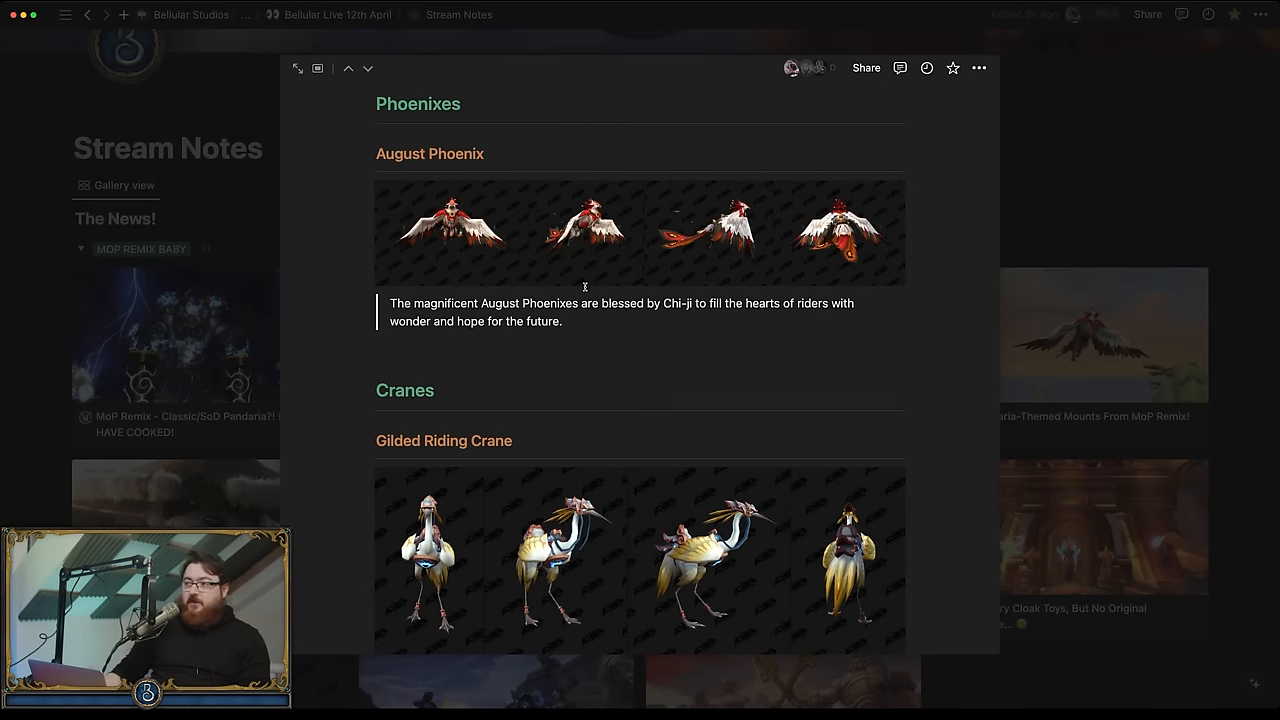
scroll("down", 3)
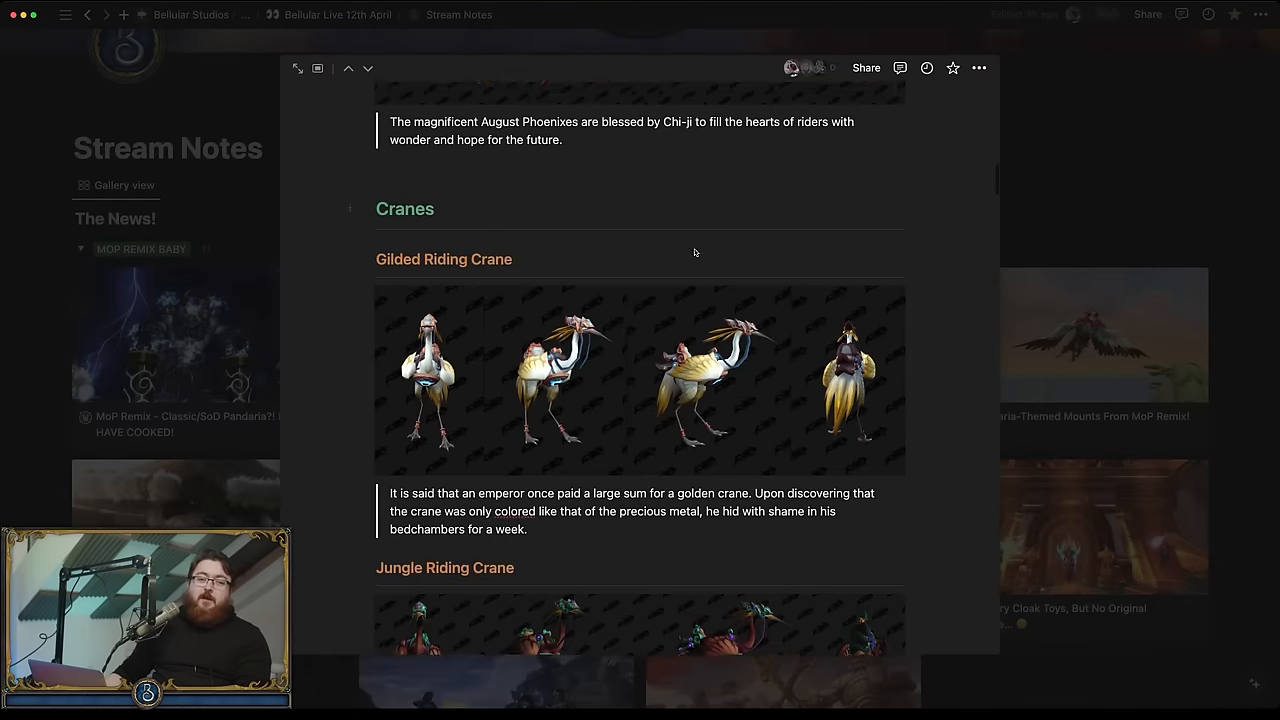
scroll("down", 3)
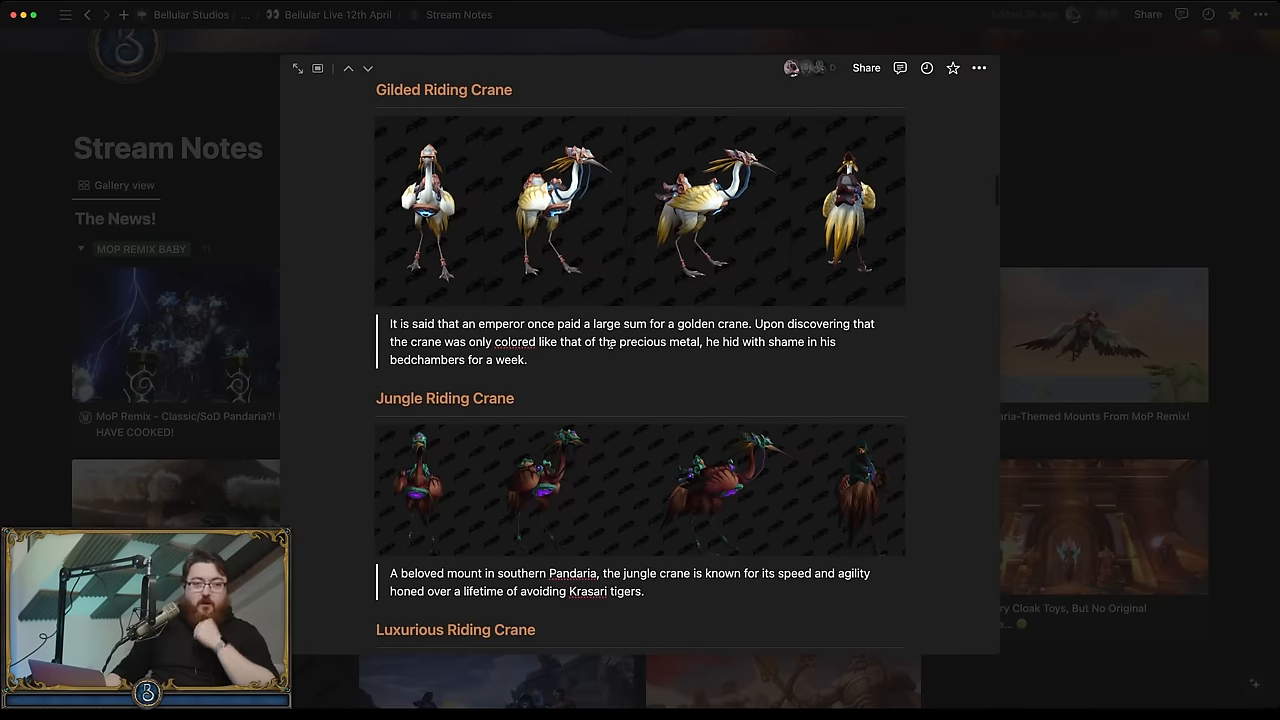
scroll("down", 3)
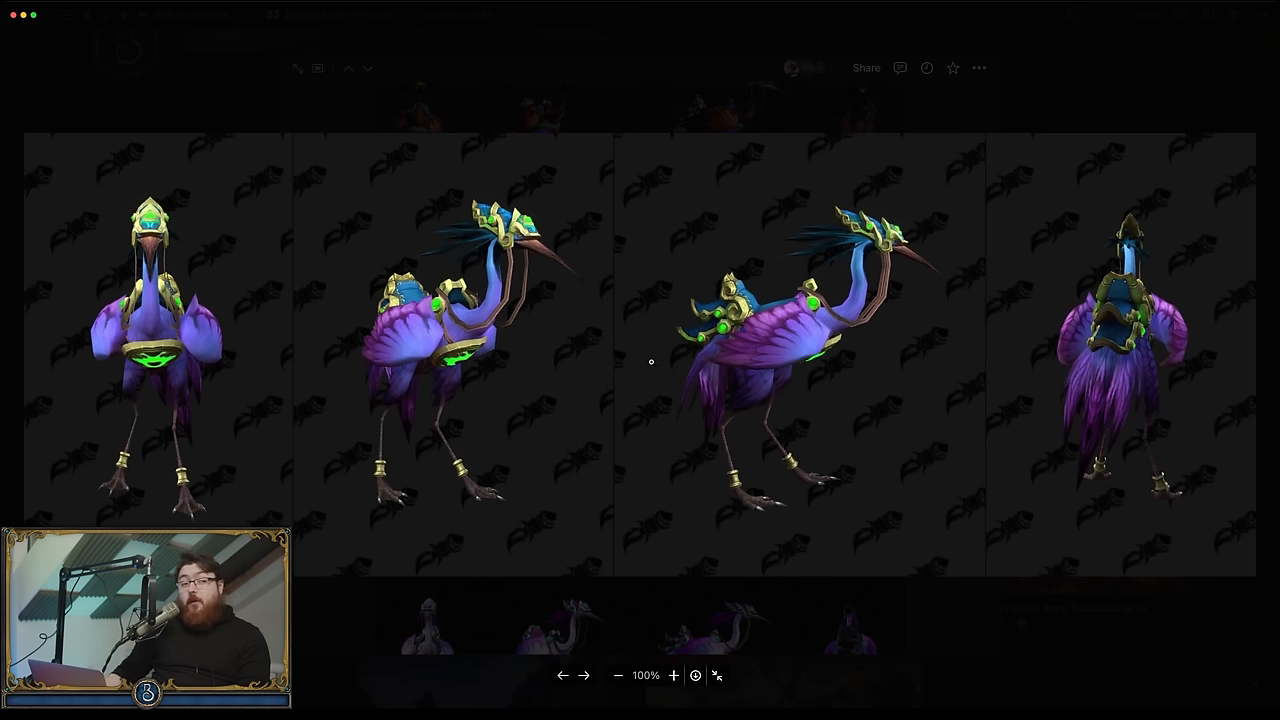
scroll("down", 3)
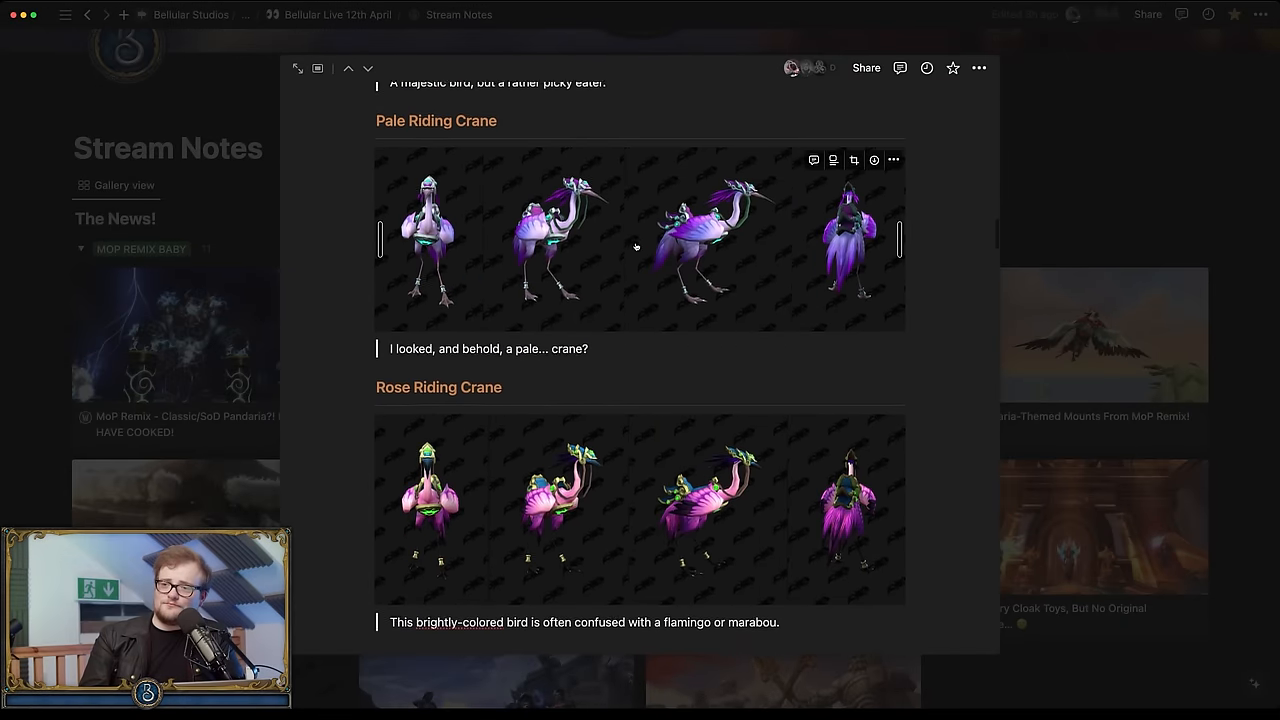
scroll("down", 3)
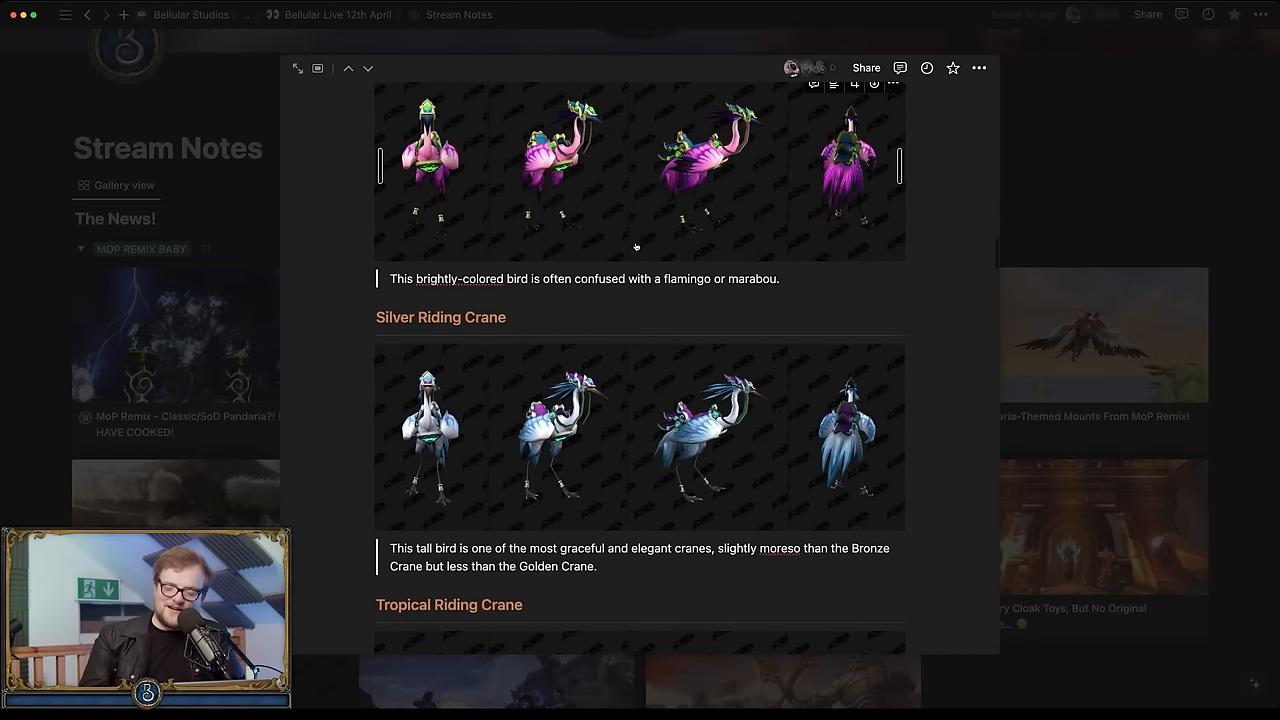
scroll("down", 3)
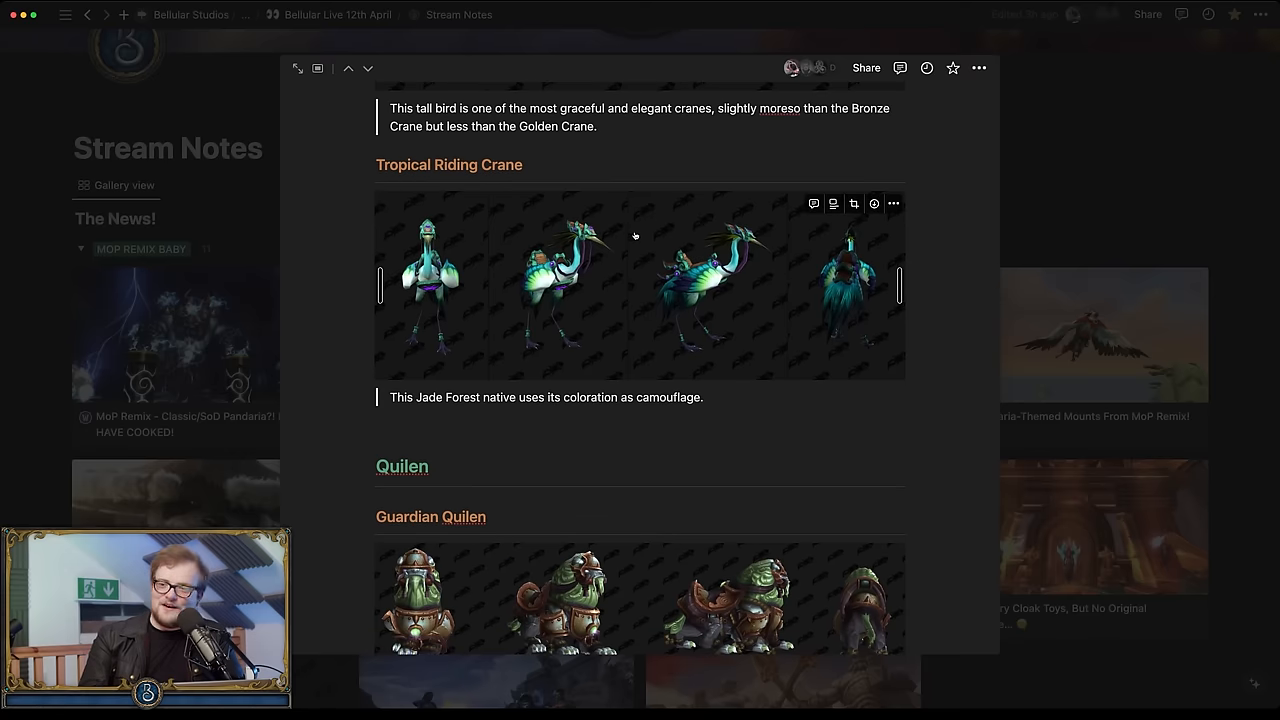
scroll("down", 3)
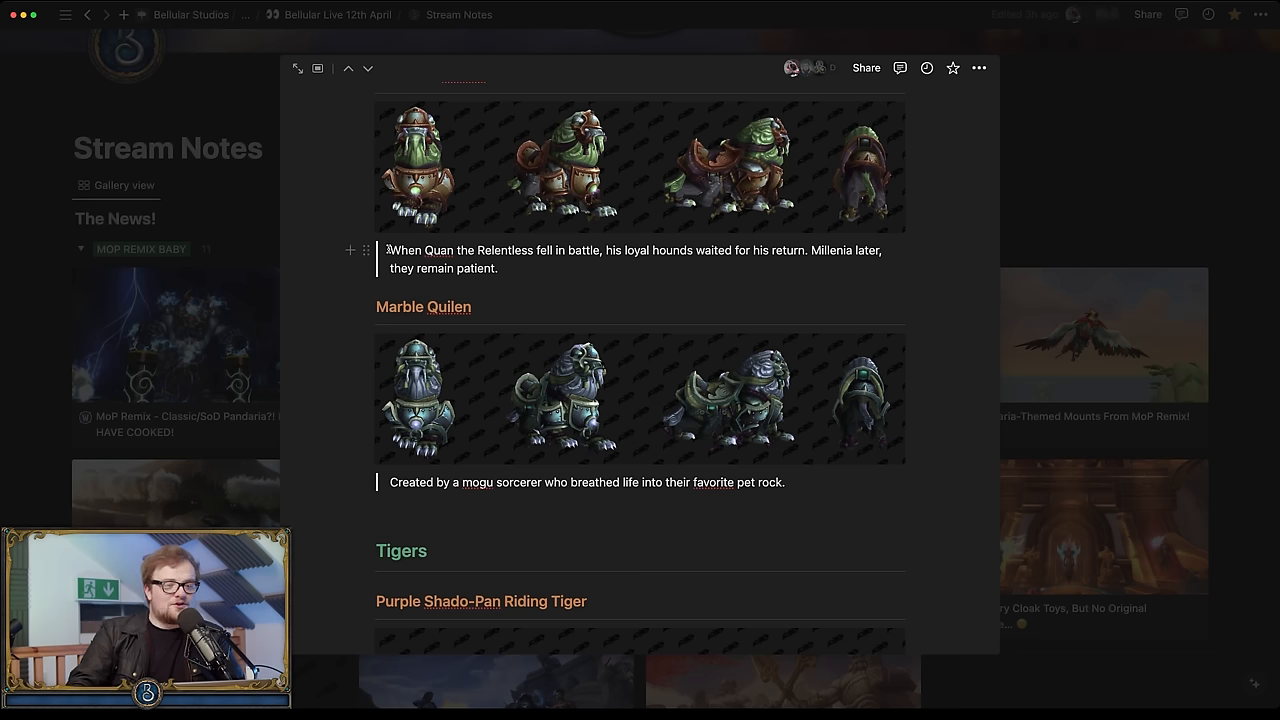
Step: Select the Guardian Quilen description sentence and continue reading the mounts below it
left_click_drag(390, 250, 498, 268)
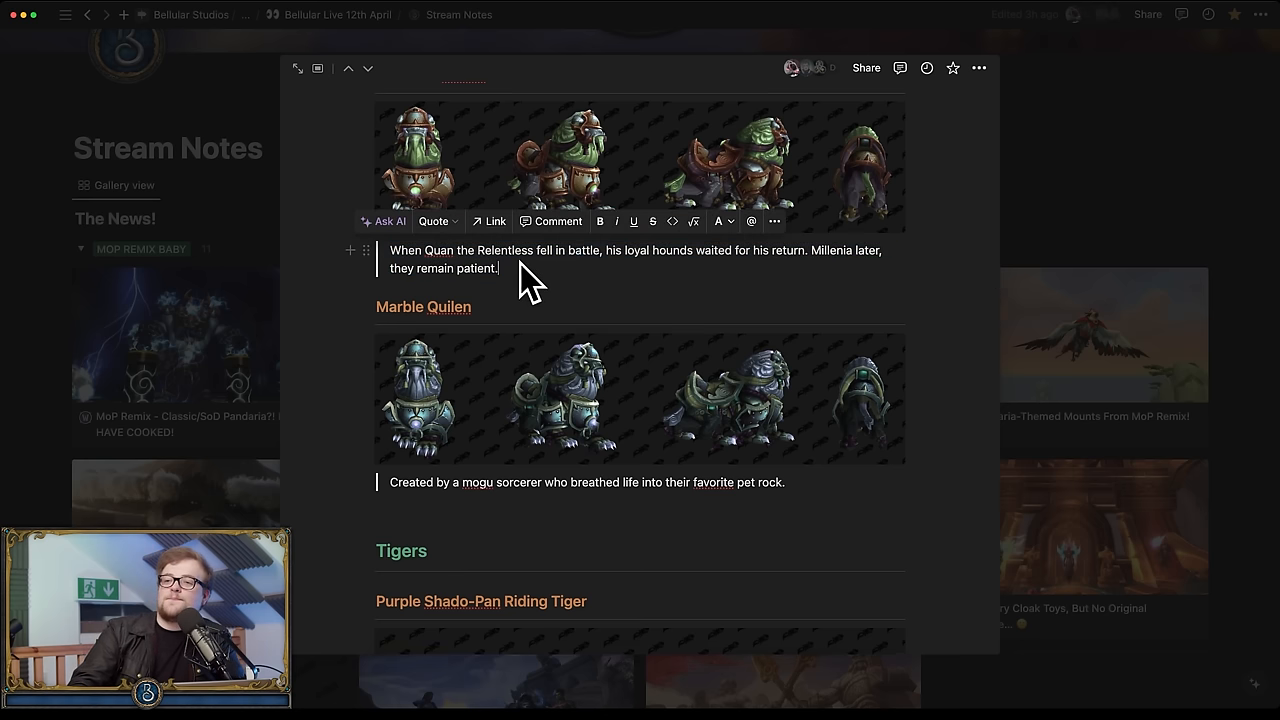
scroll("down", 3)
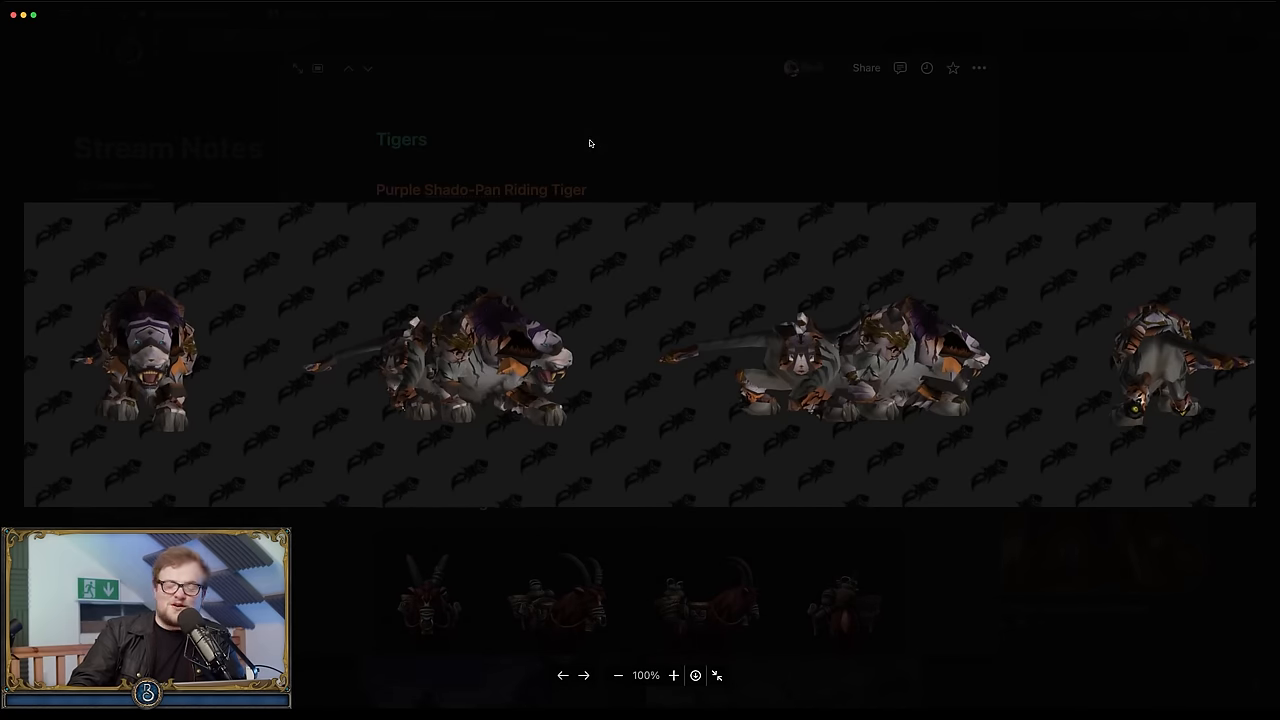
mouse_move(596, 156)
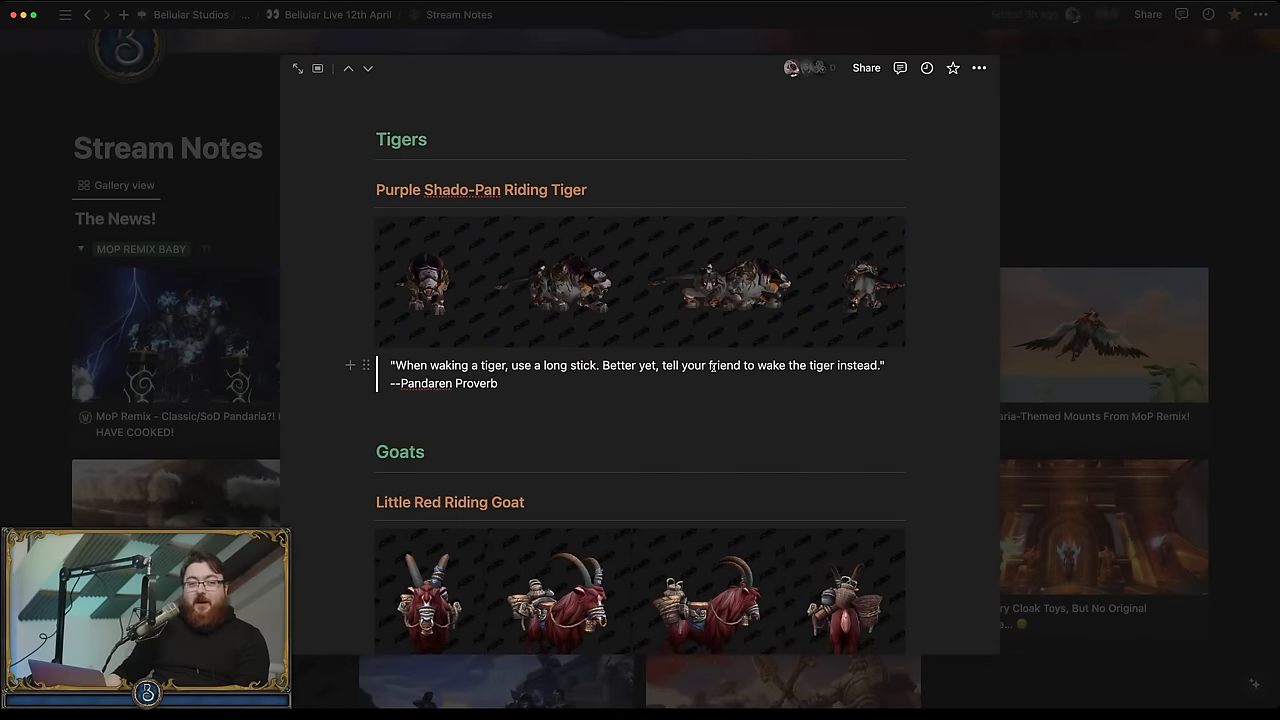
scroll("down", 3)
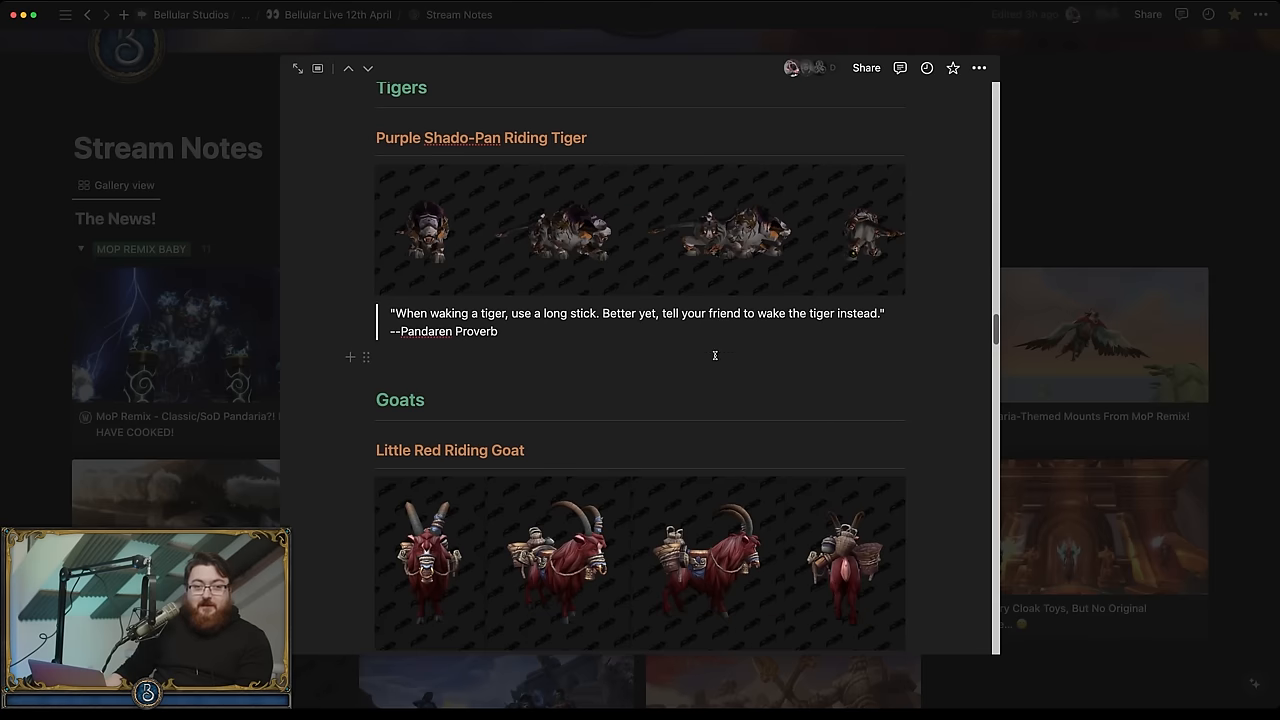
scroll("down", 3)
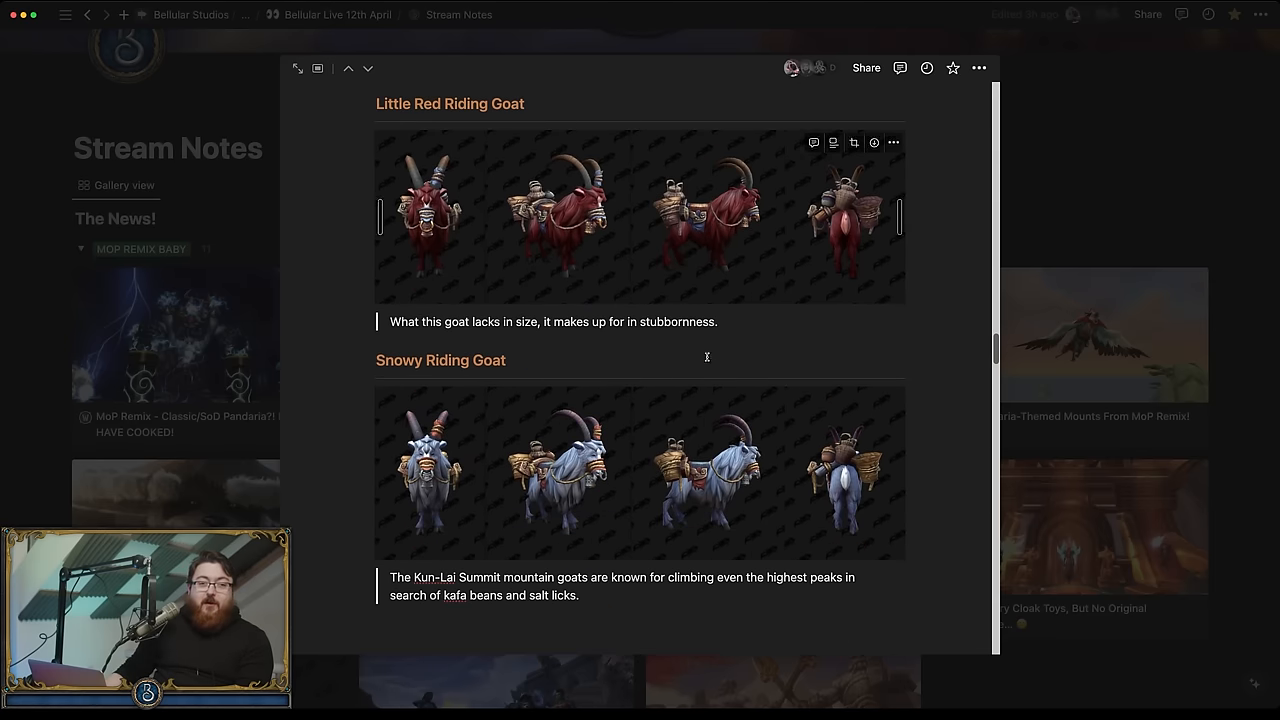
scroll("down", 3)
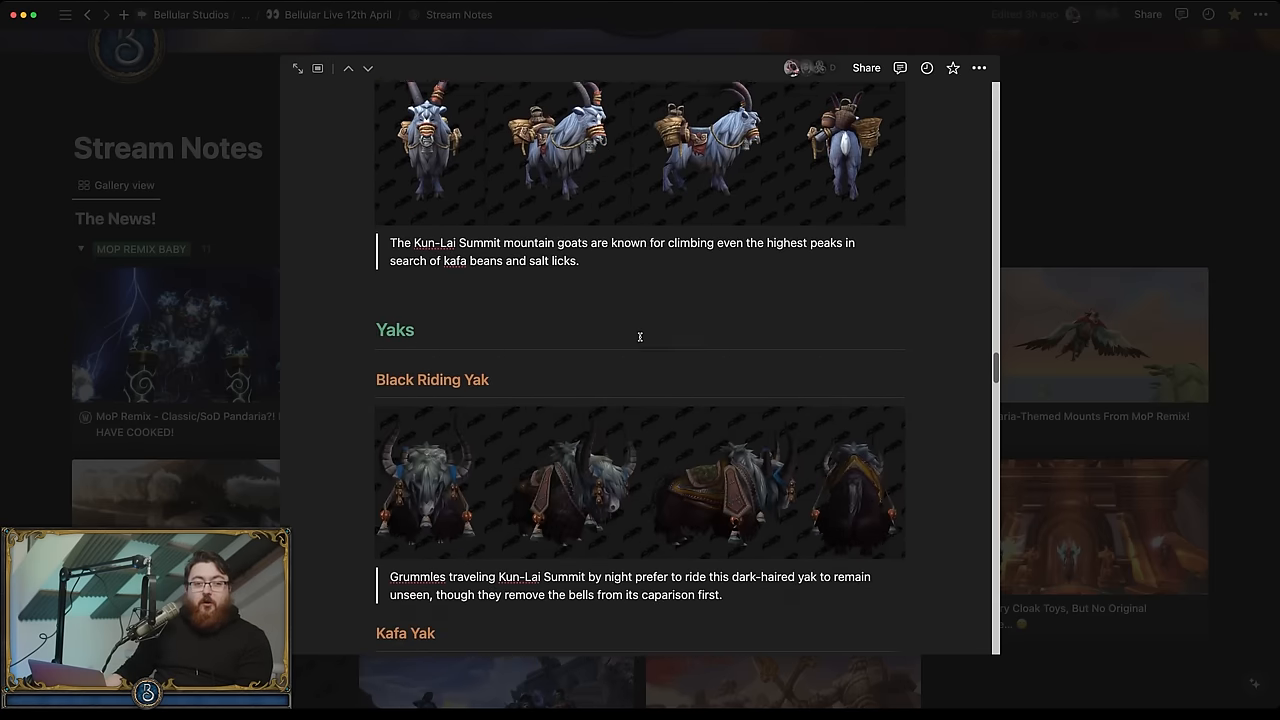
scroll("down", 3)
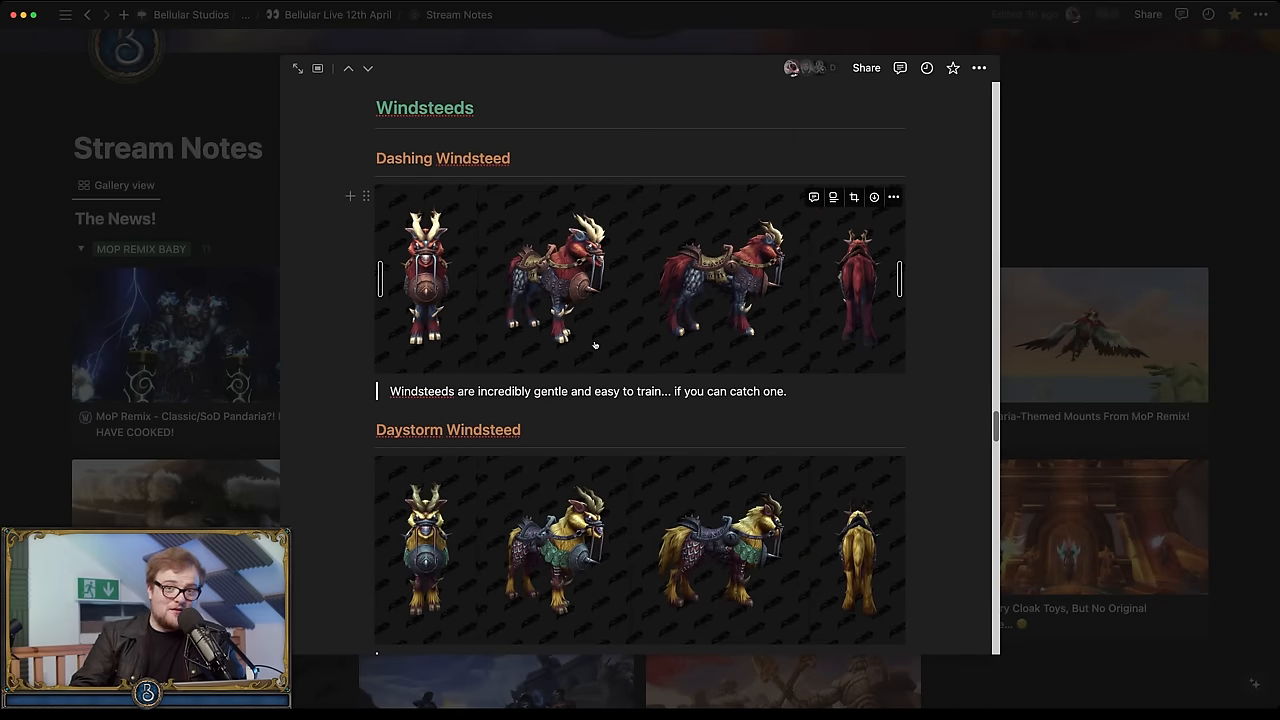
scroll("down", 3)
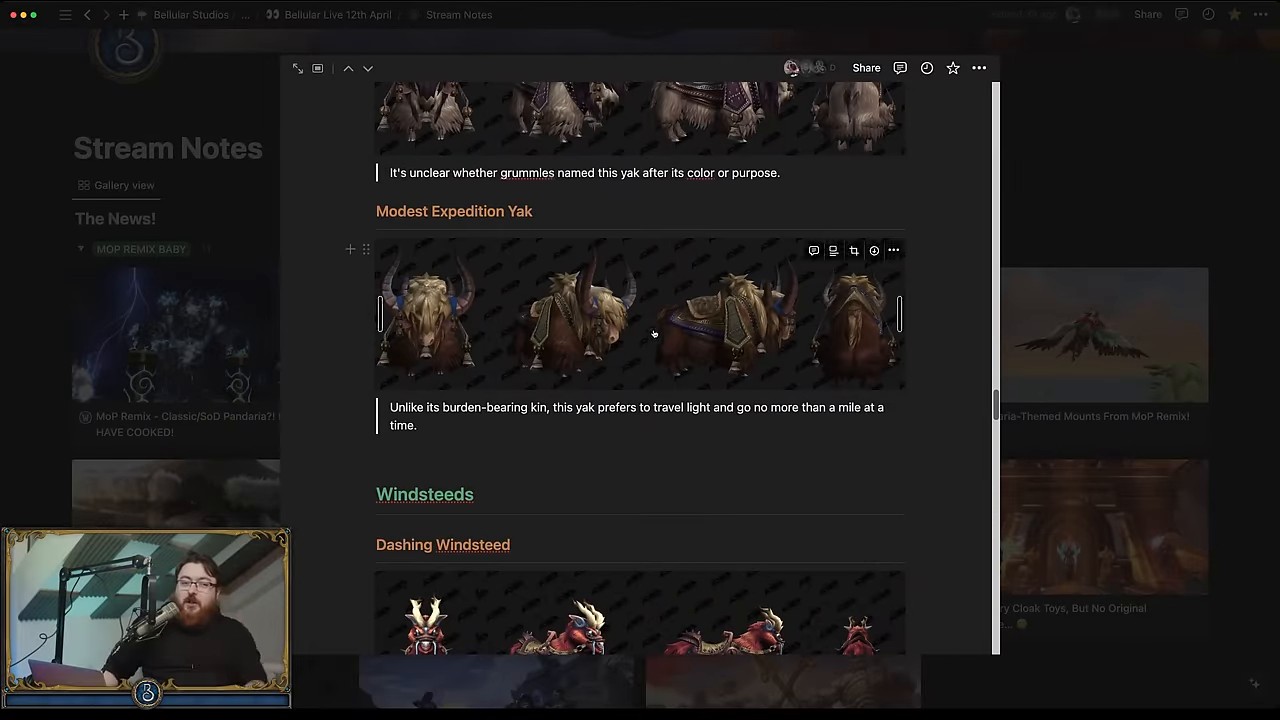
scroll("down", 3)
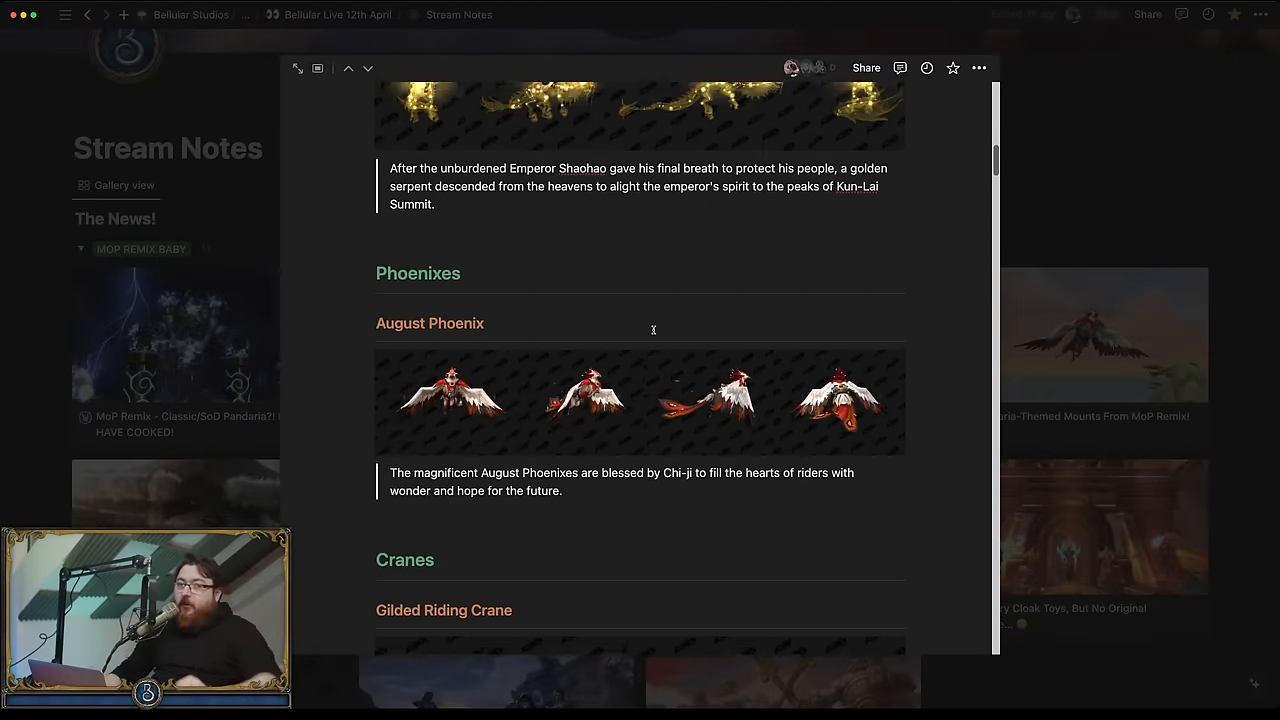
scroll("down", 3)
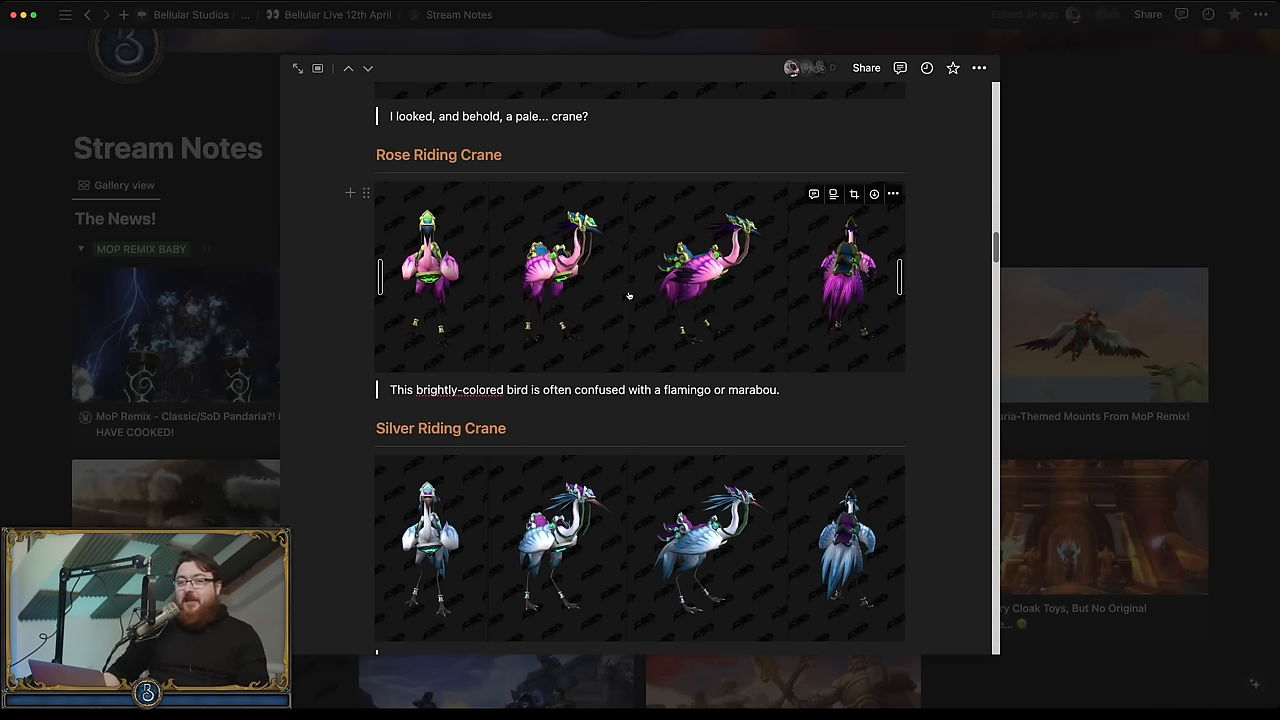
scroll("down", 3)
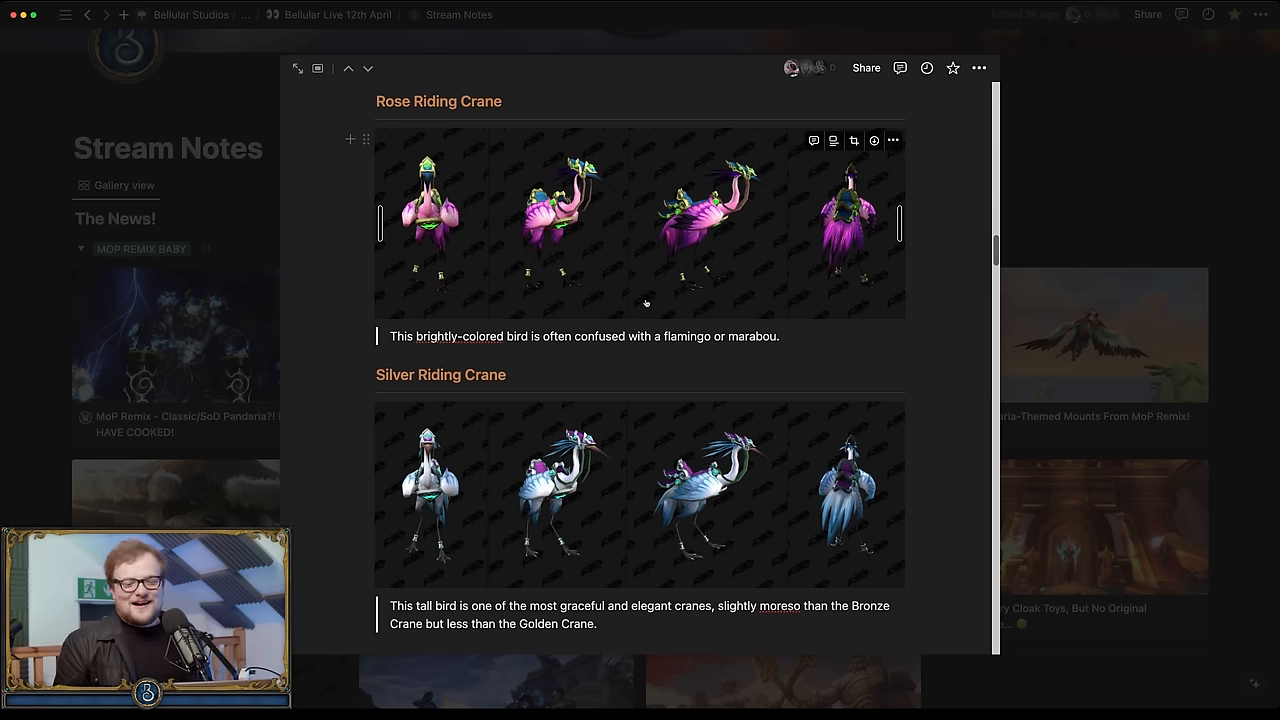
scroll("down", 3)
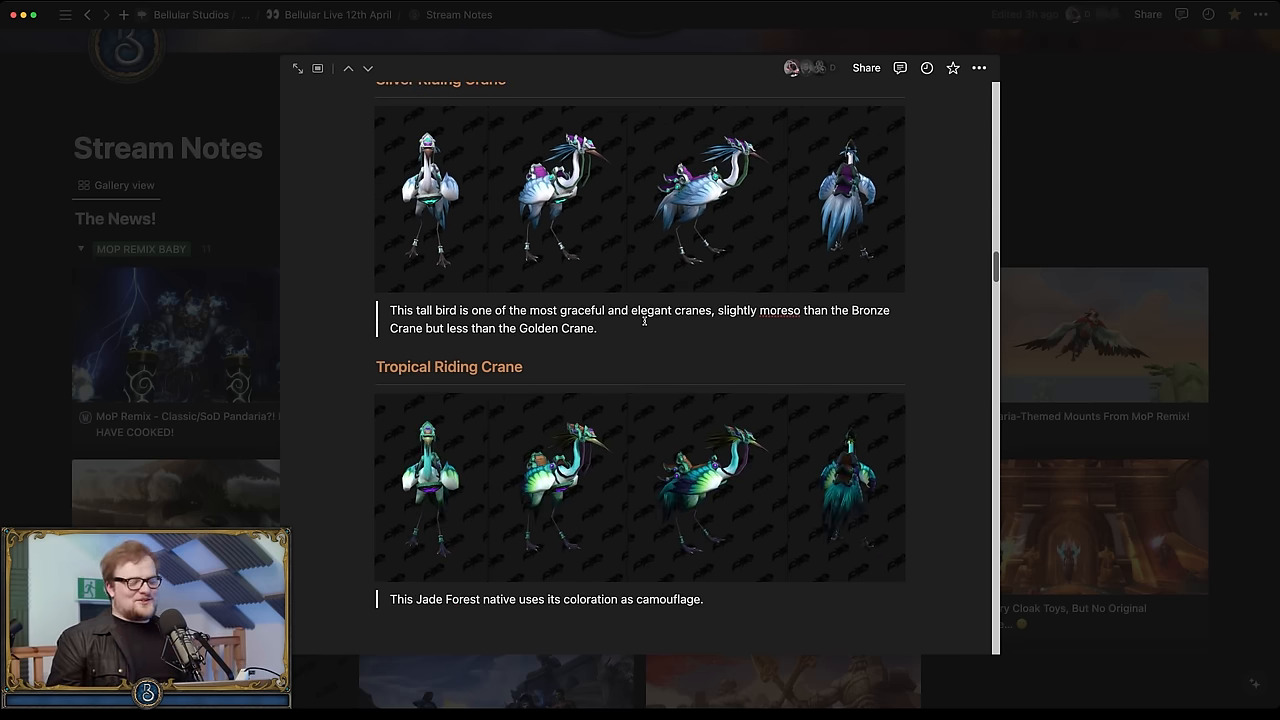
scroll("down", 3)
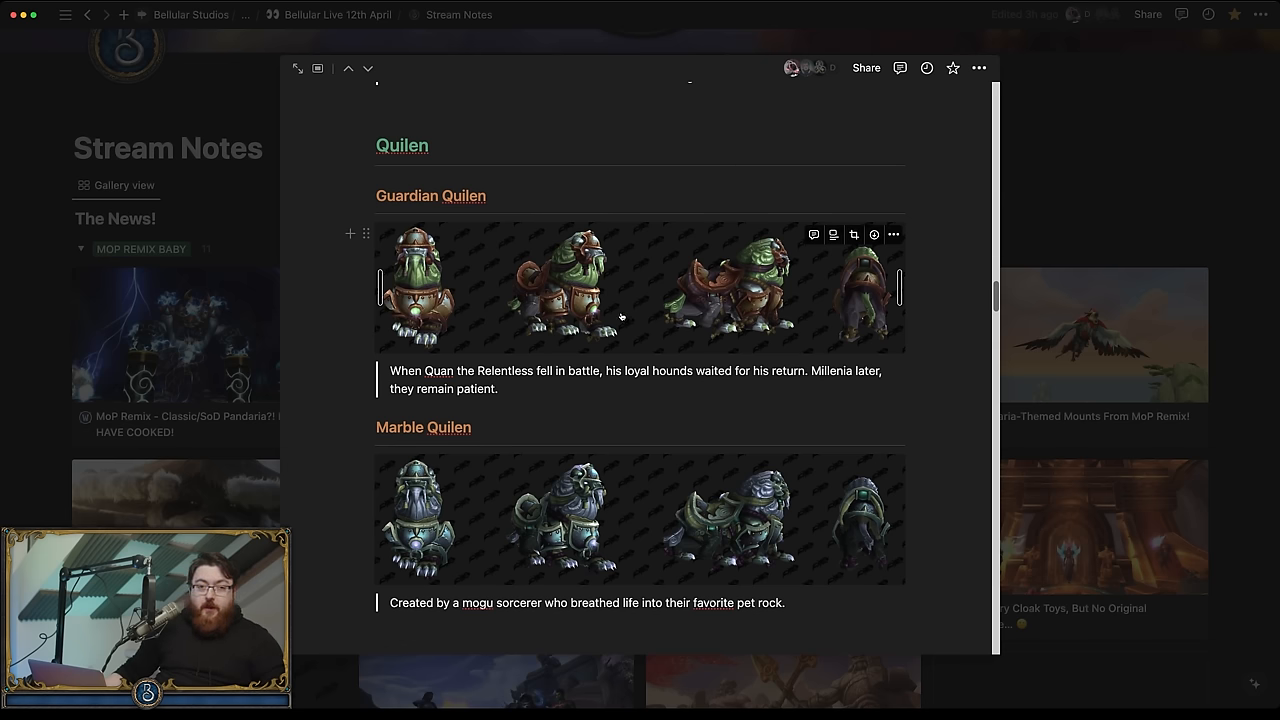
Step: Read on to the Daystorm Windsteed and highlight the start of its description
scroll("down", 3)
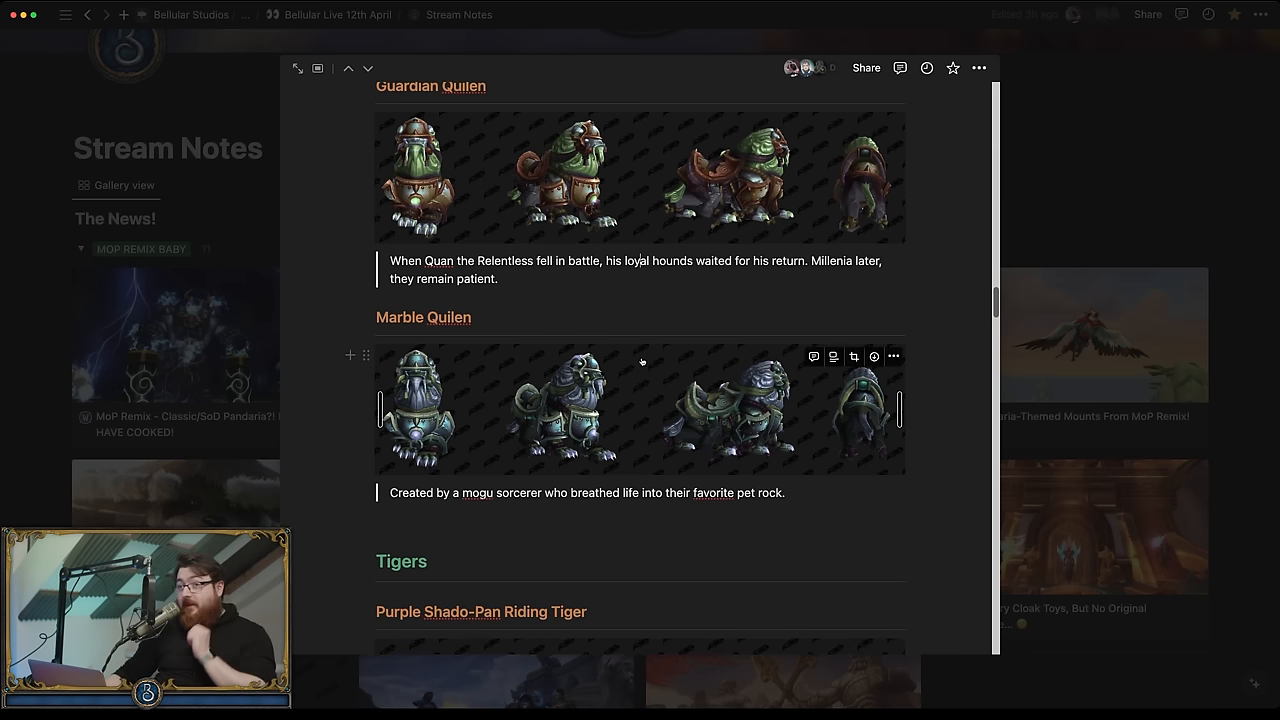
scroll("down", 3)
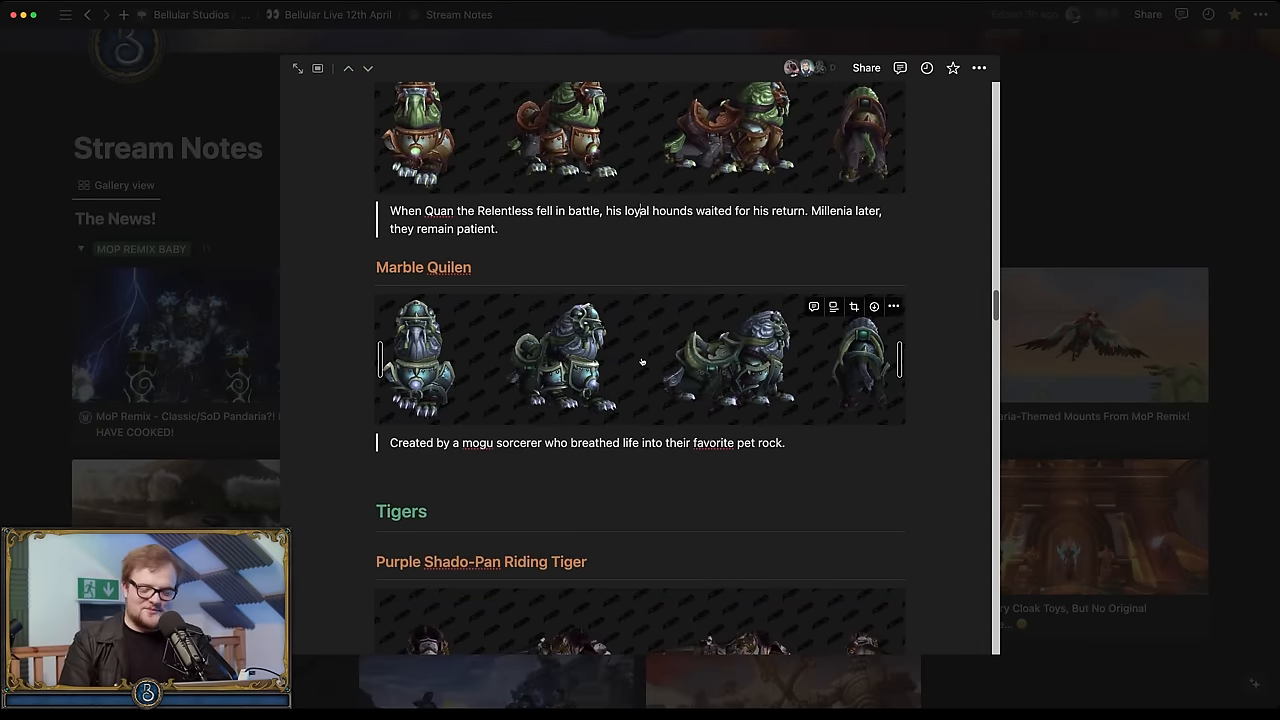
scroll("down", 3)
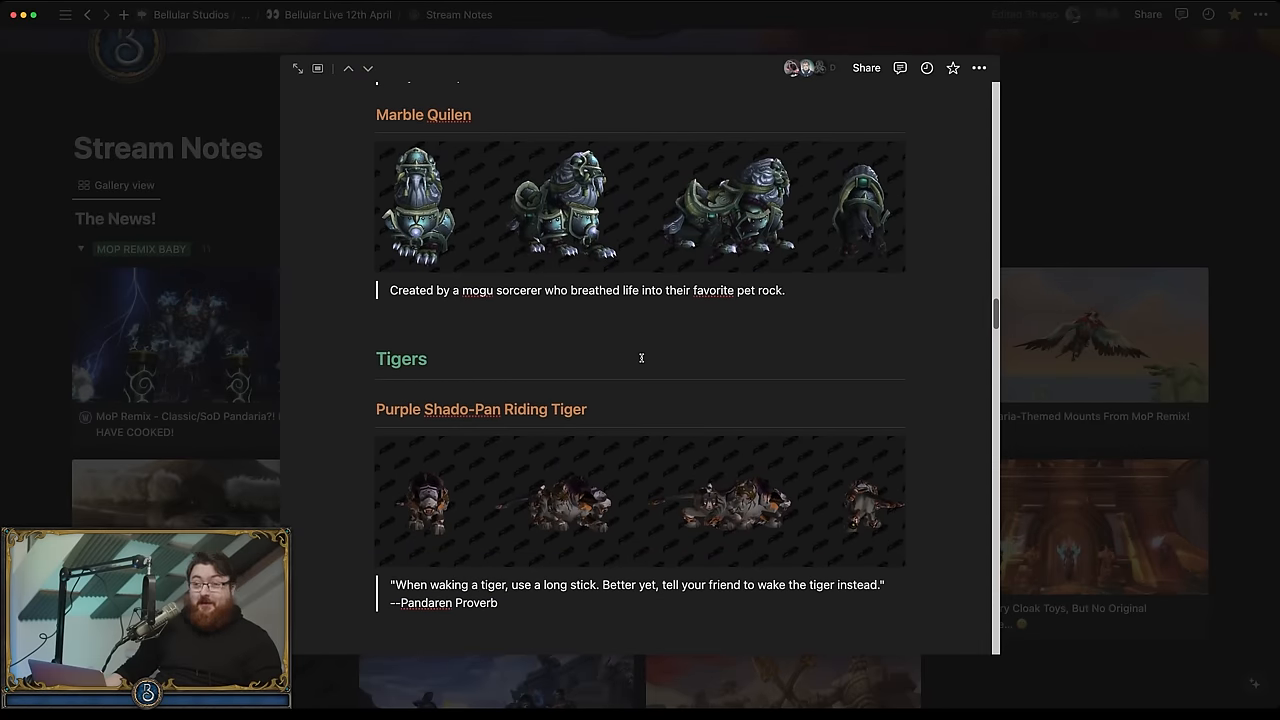
scroll("down", 3)
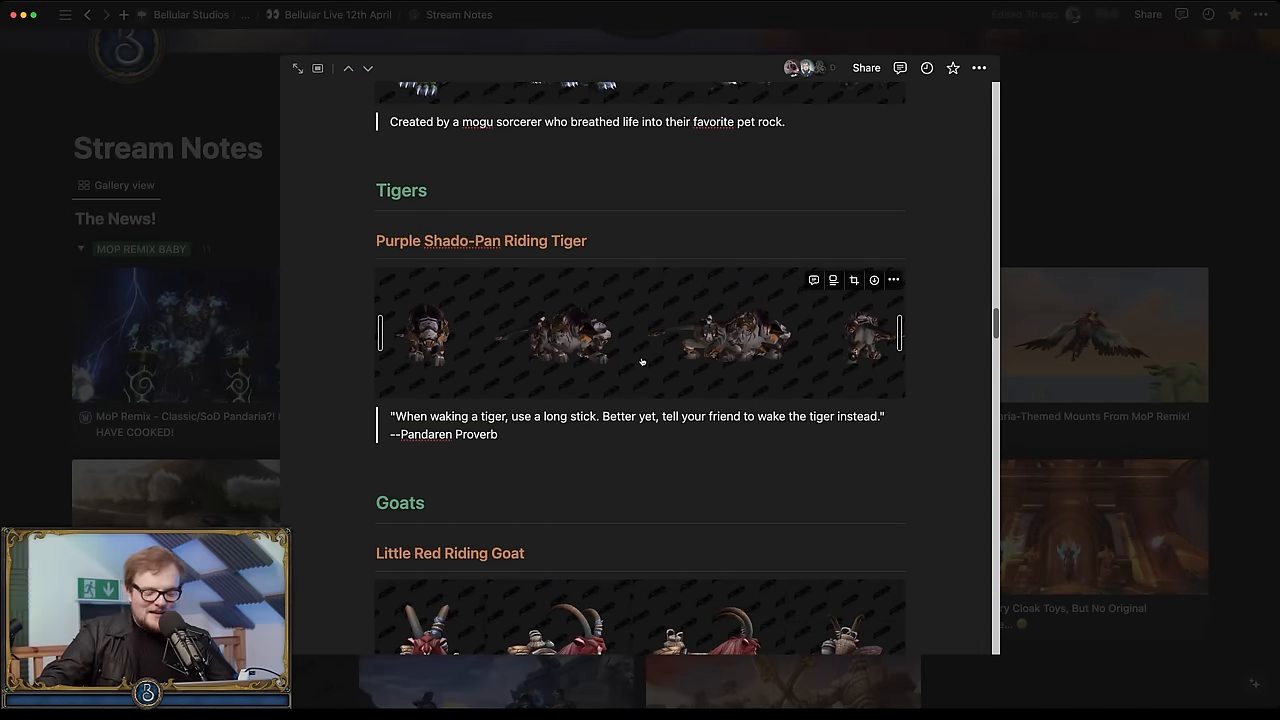
scroll("down", 3)
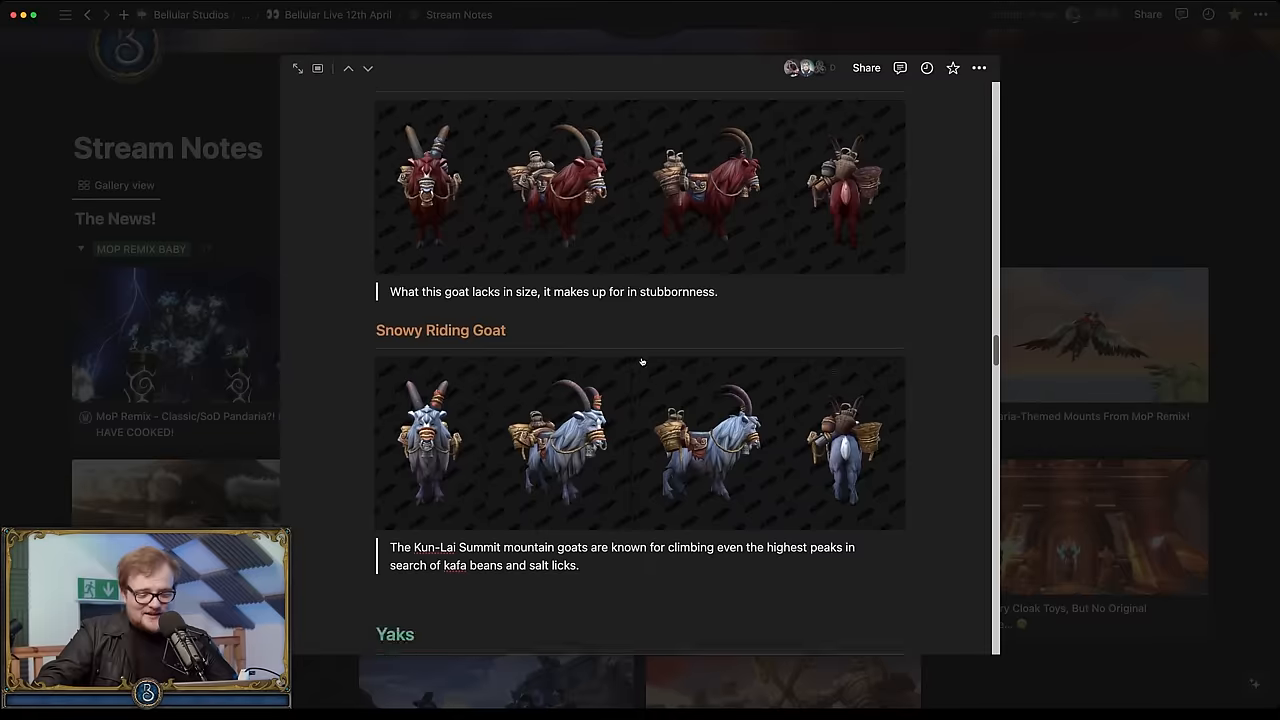
scroll("down", 3)
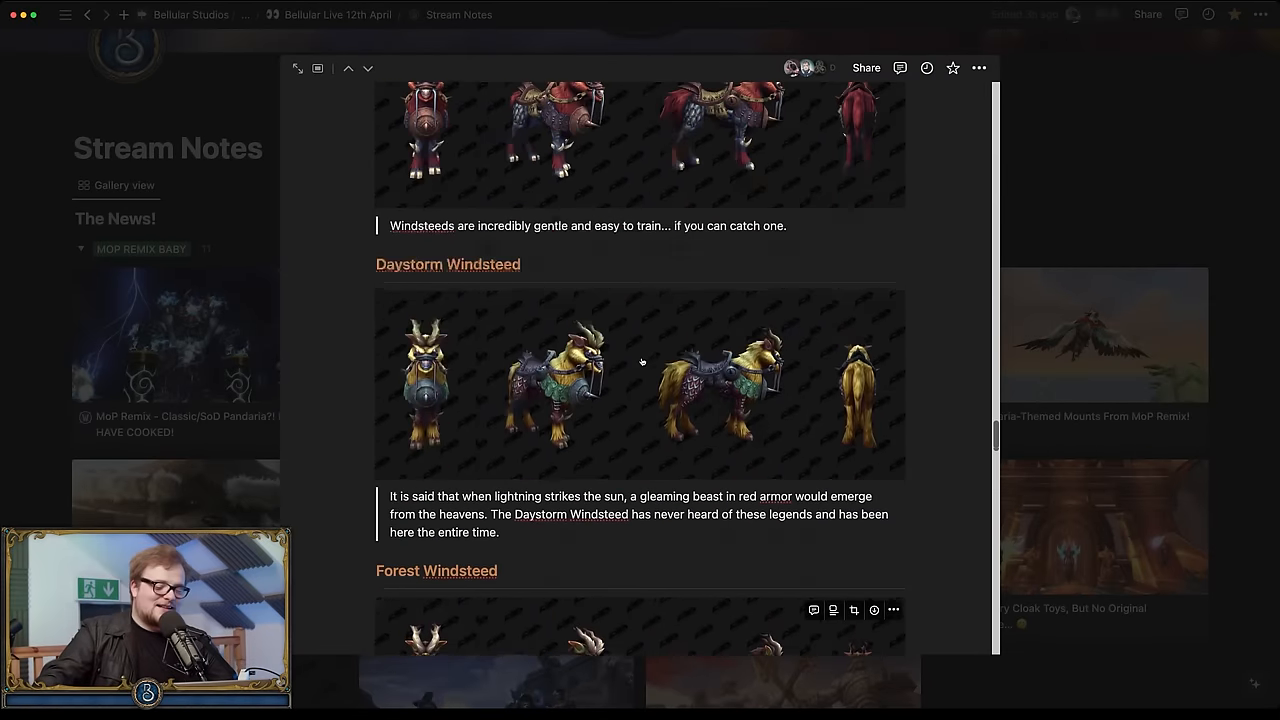
scroll("up", 3)
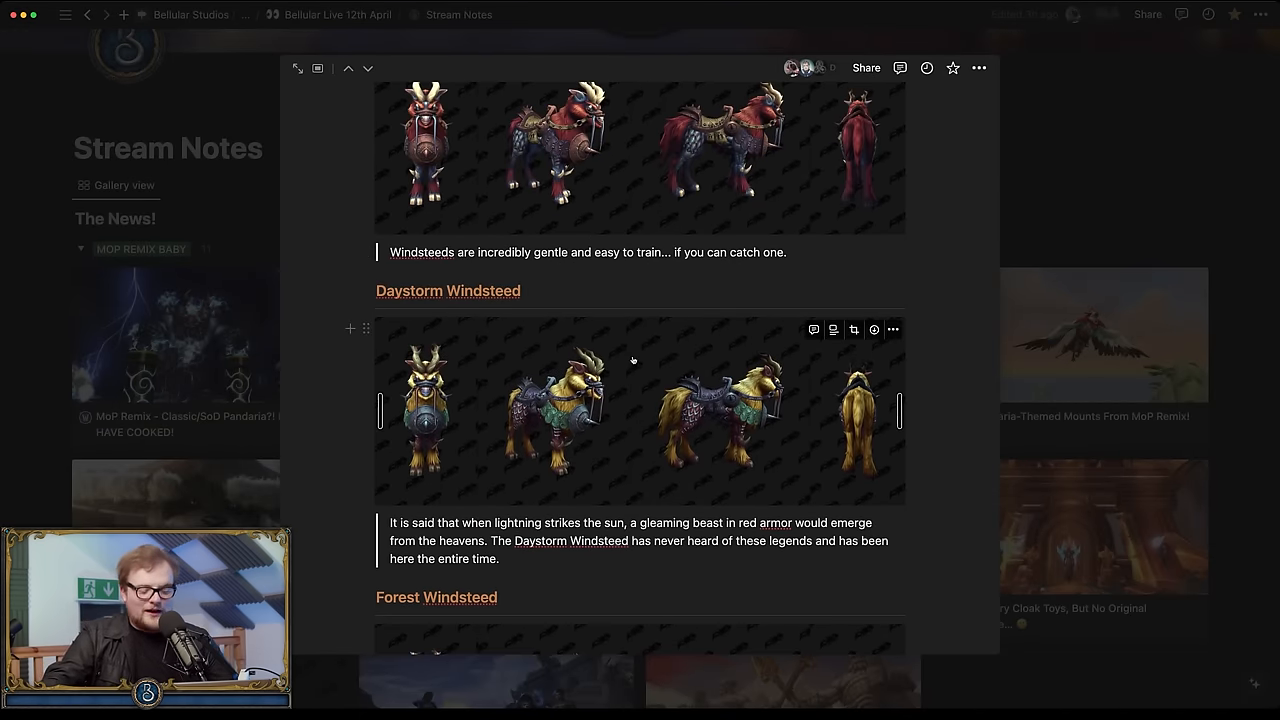
scroll("down", 3)
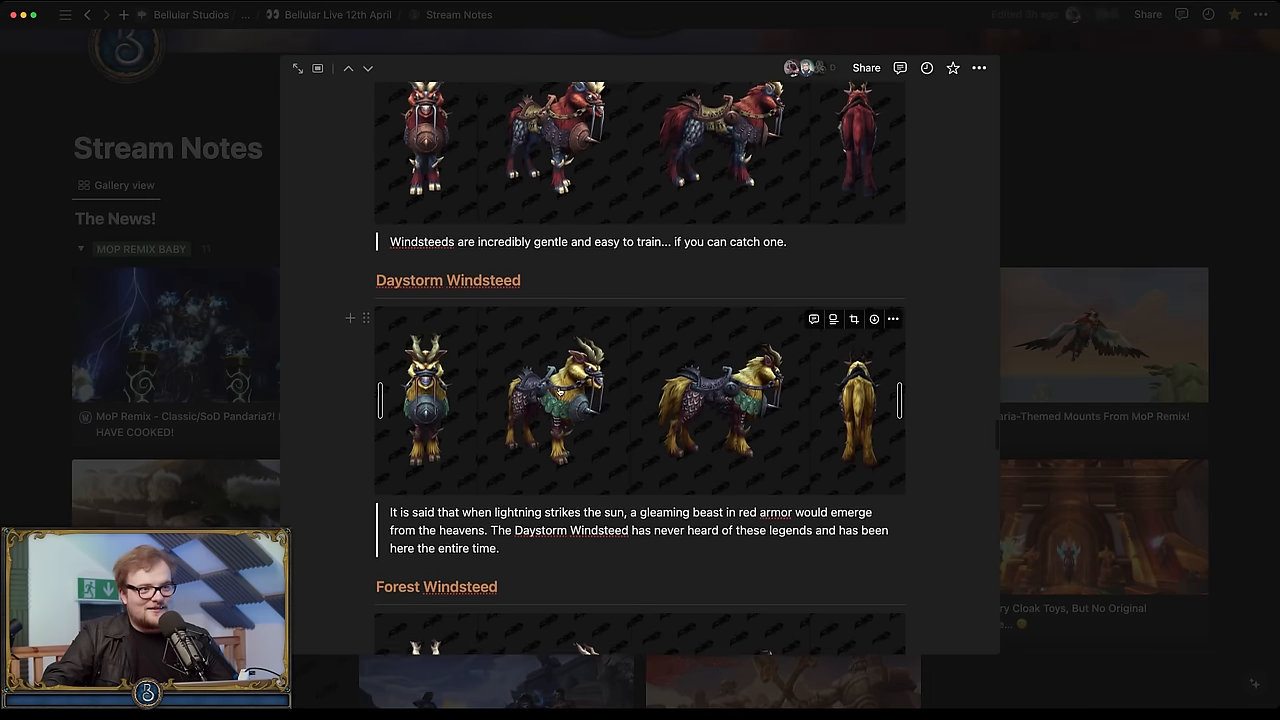
scroll("down", 3)
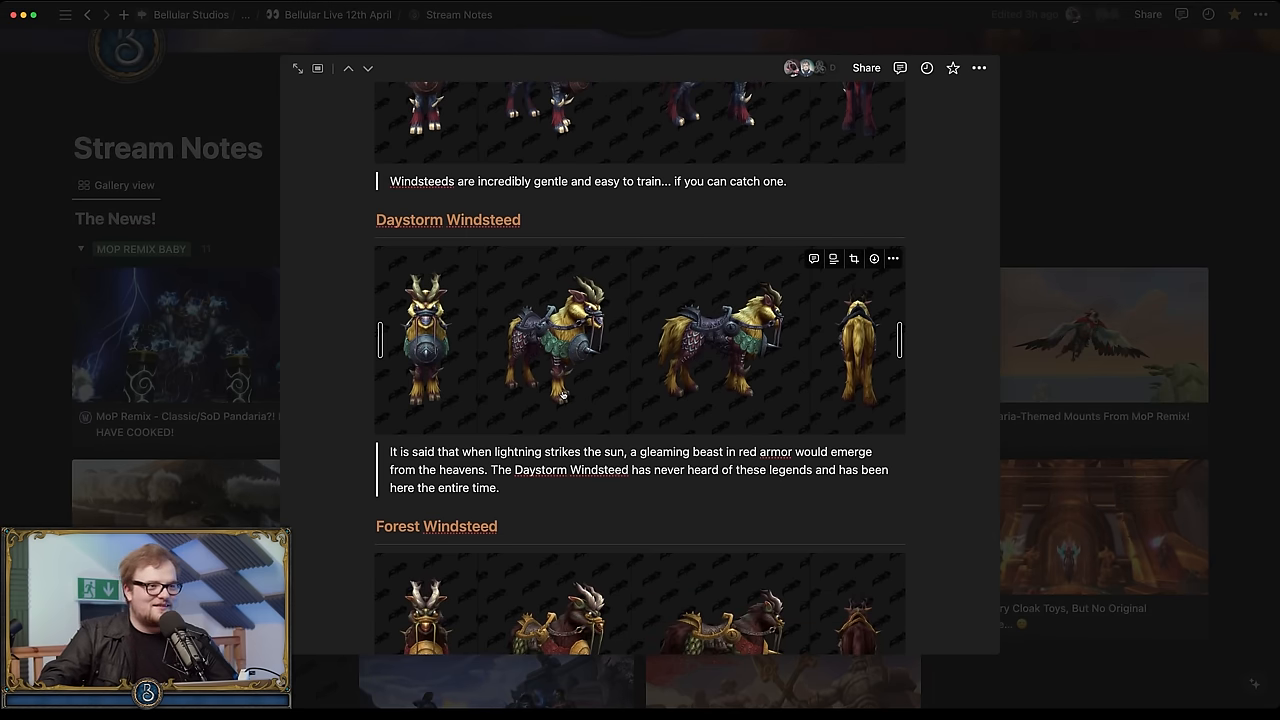
scroll("down", 3)
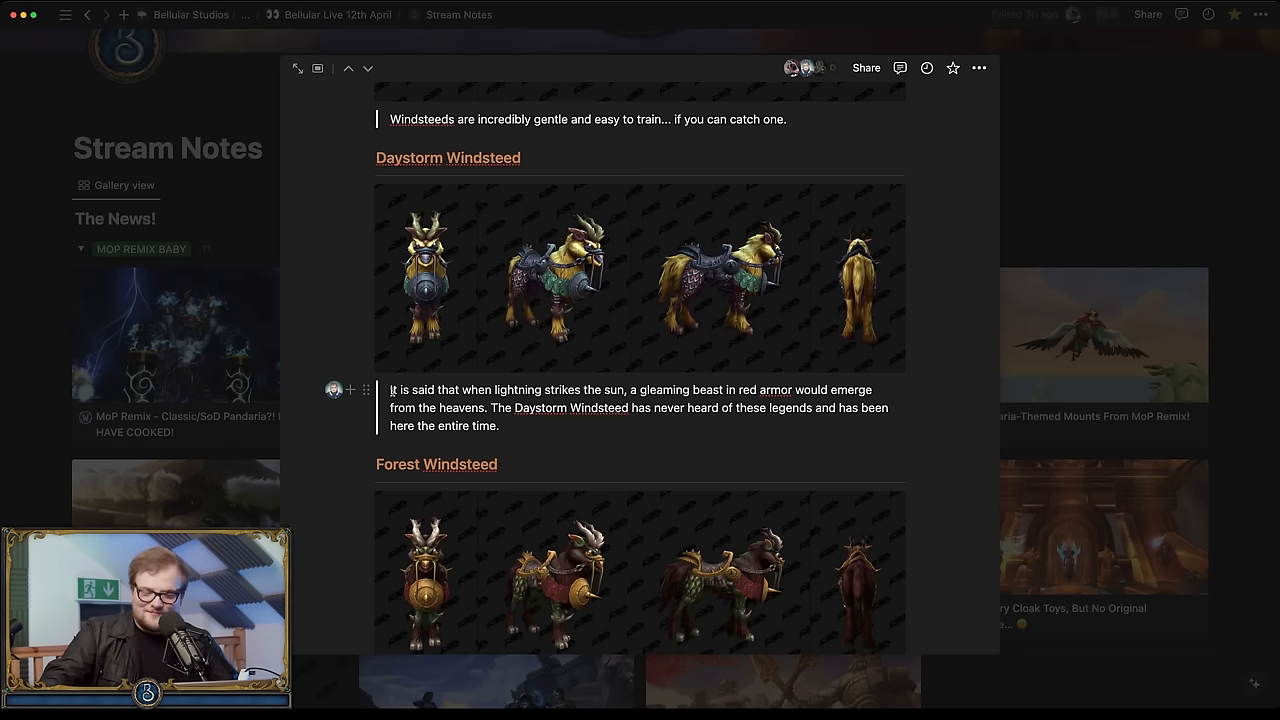
left_click_drag(390, 388, 604, 388)
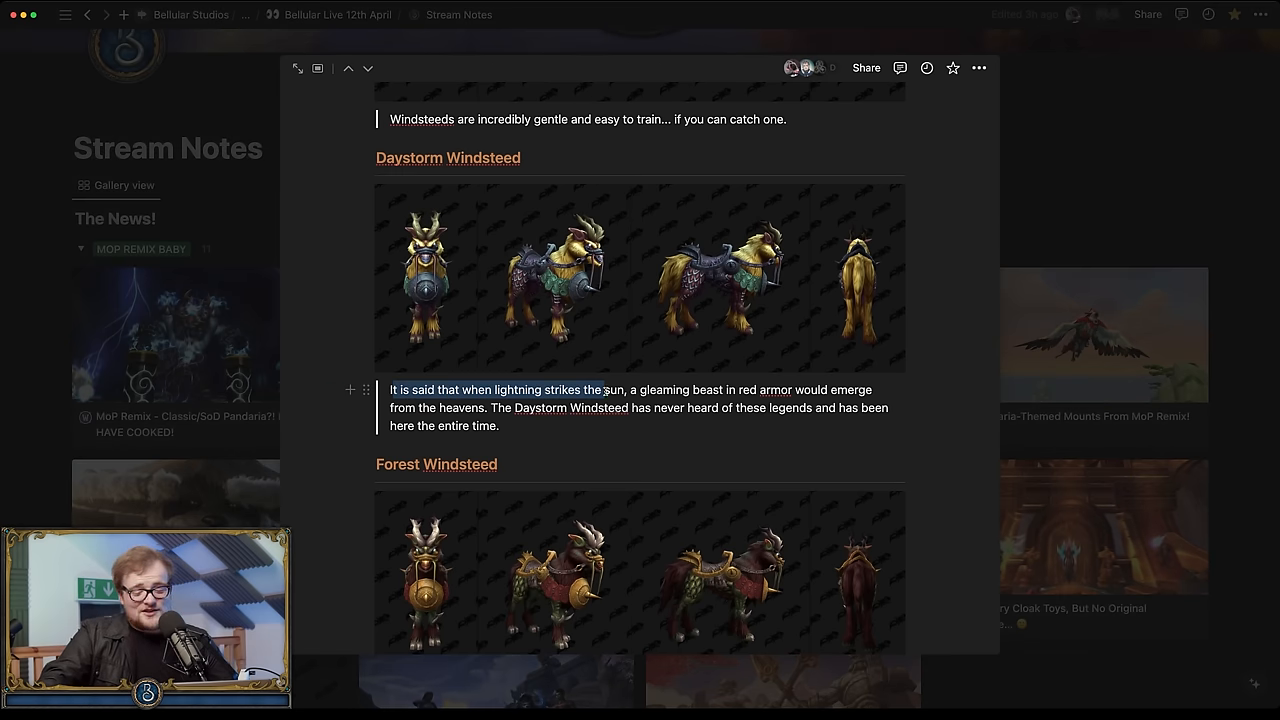
Step: Finish the mounts article down to the Fel Iron Juggernaut and reach the achievements article
scroll("down", 3)
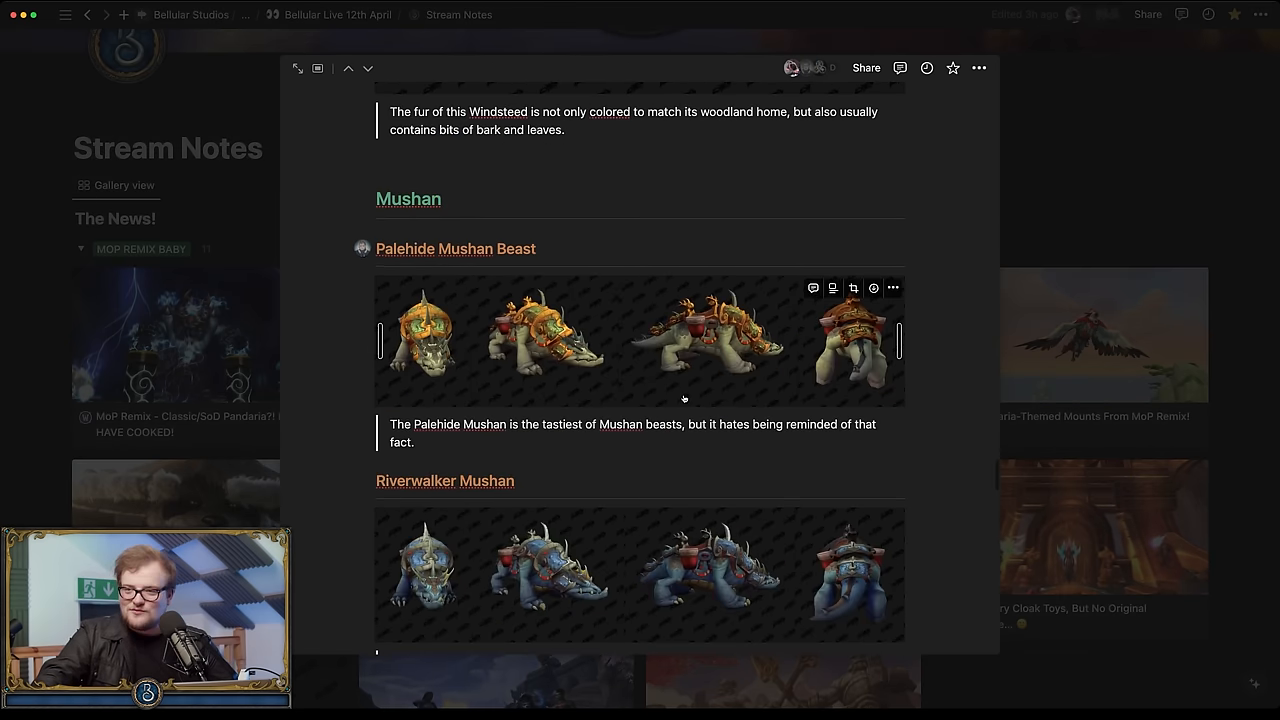
scroll("down", 3)
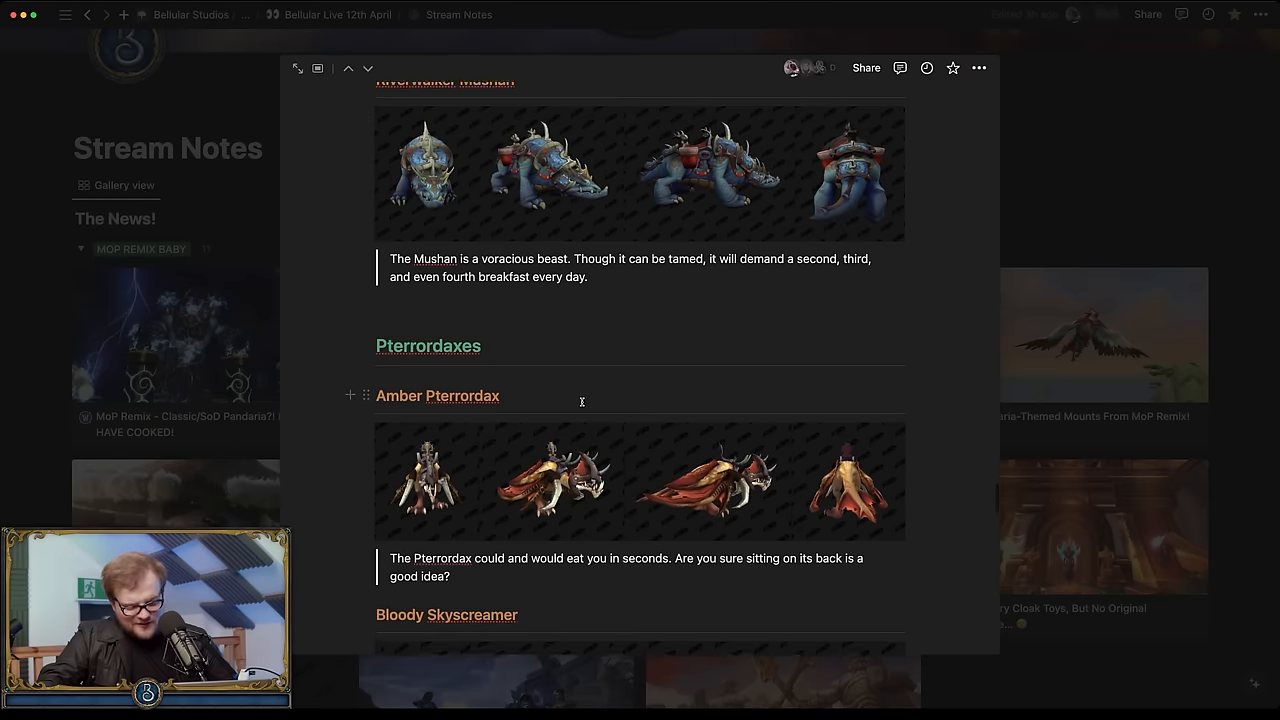
scroll("down", 3)
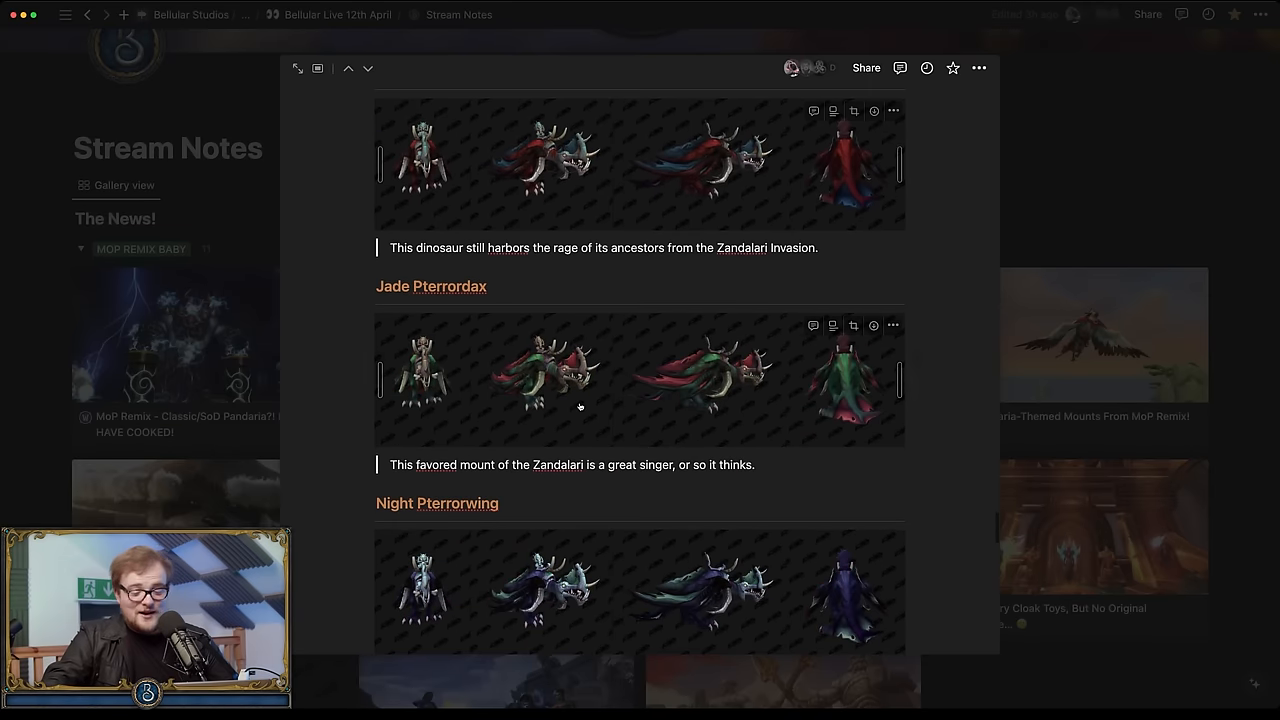
scroll("down", 3)
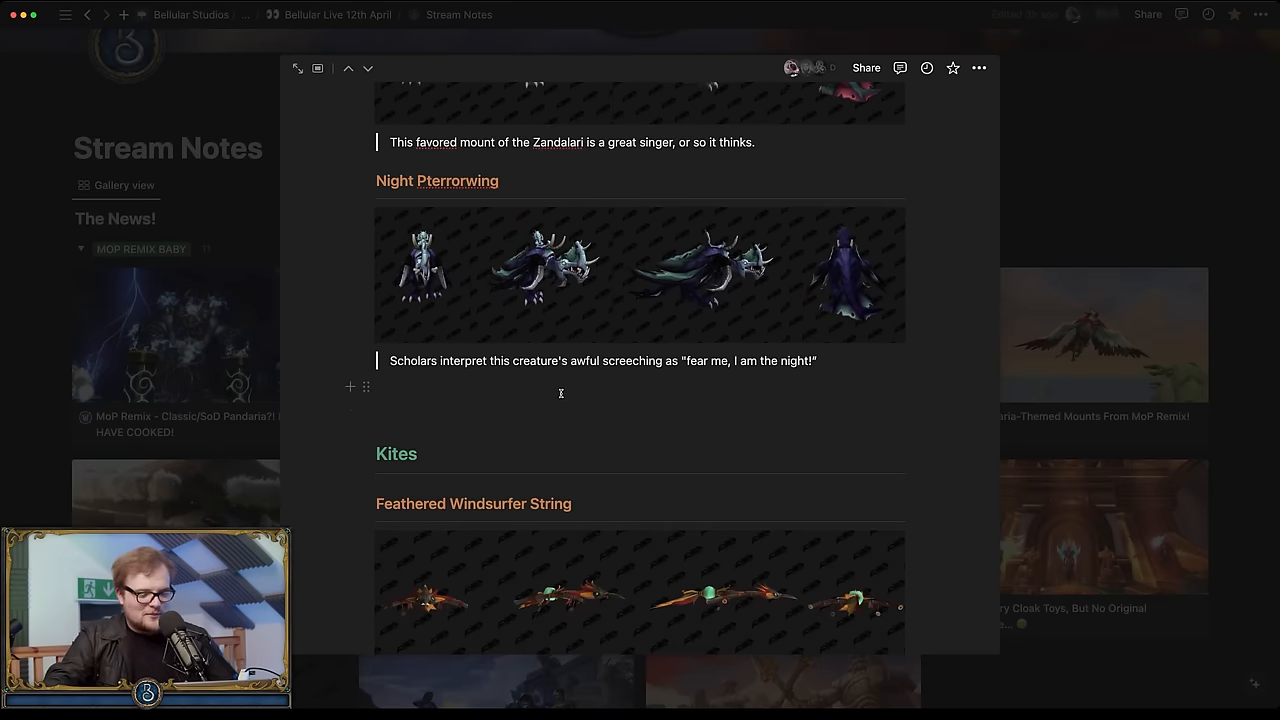
scroll("down", 3)
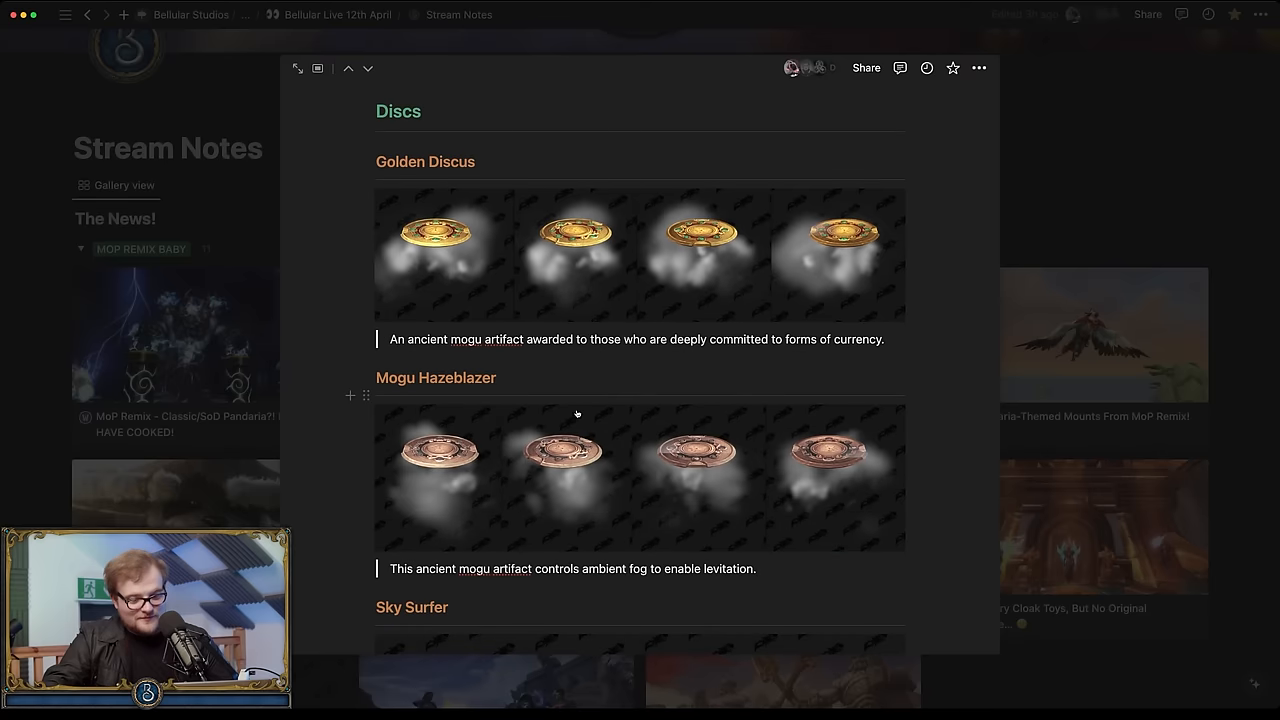
scroll("down", 3)
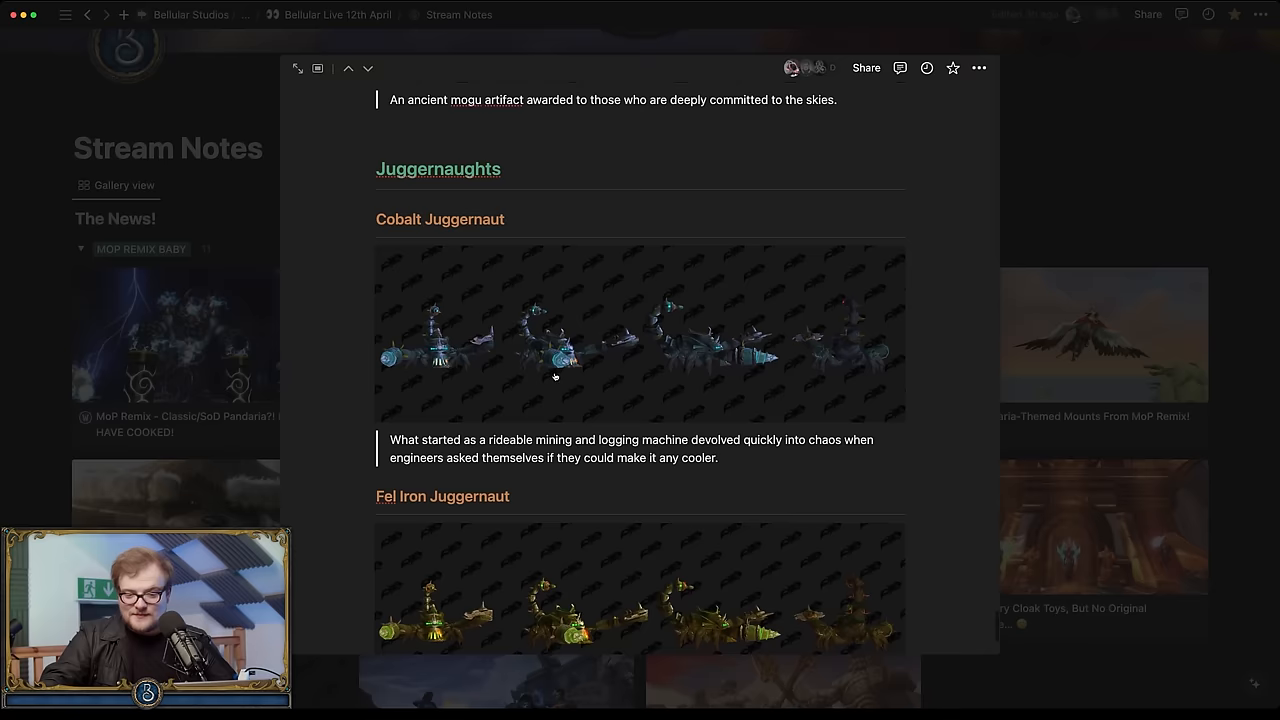
scroll("down", 3)
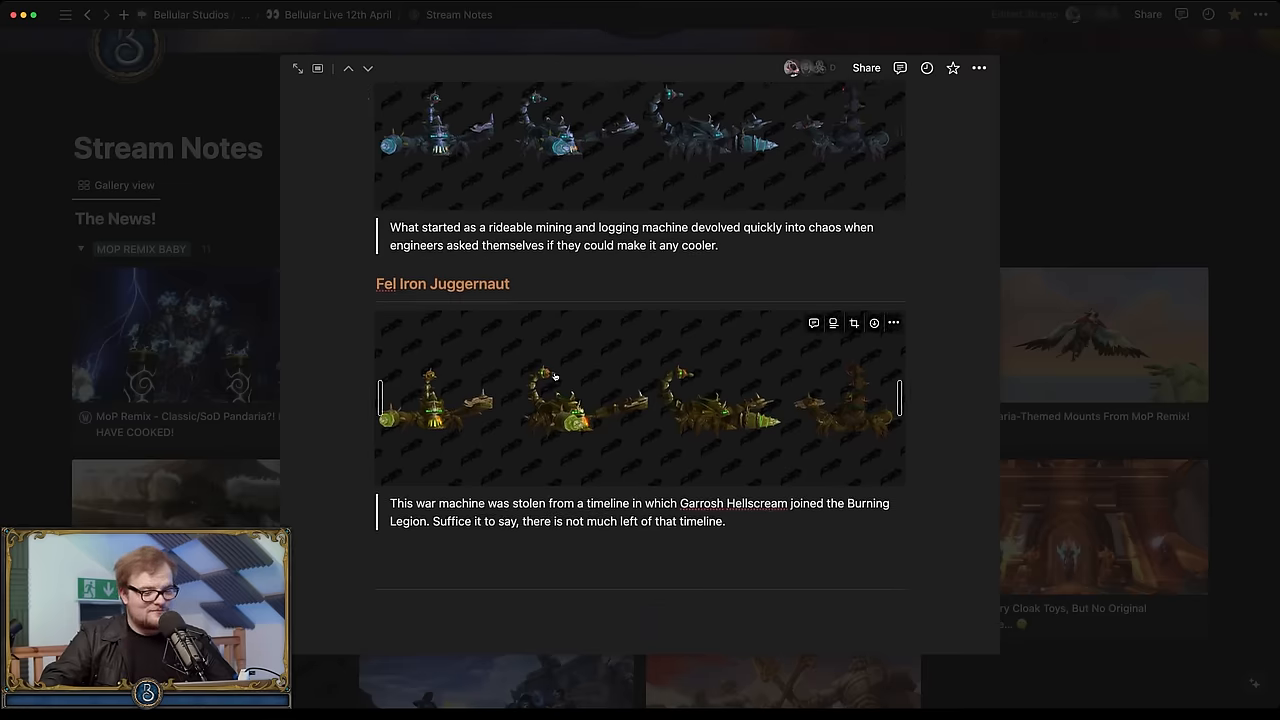
scroll("down", 3)
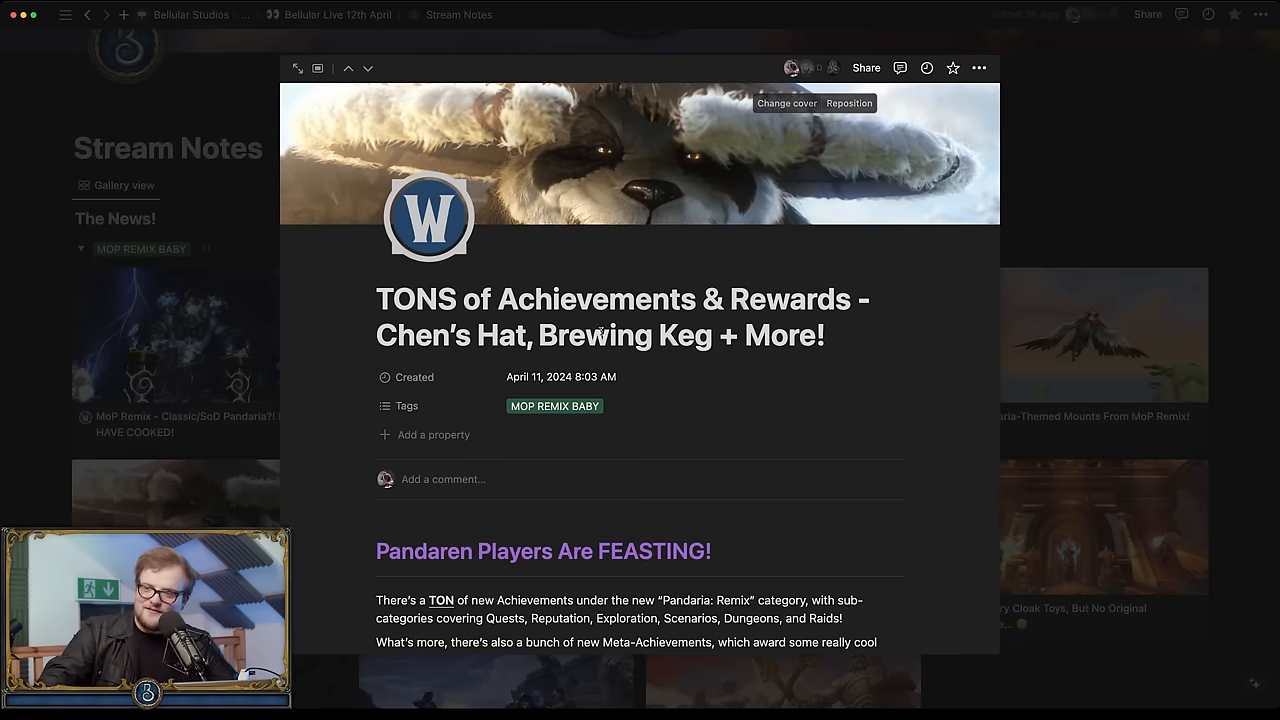
scroll("down", 3)
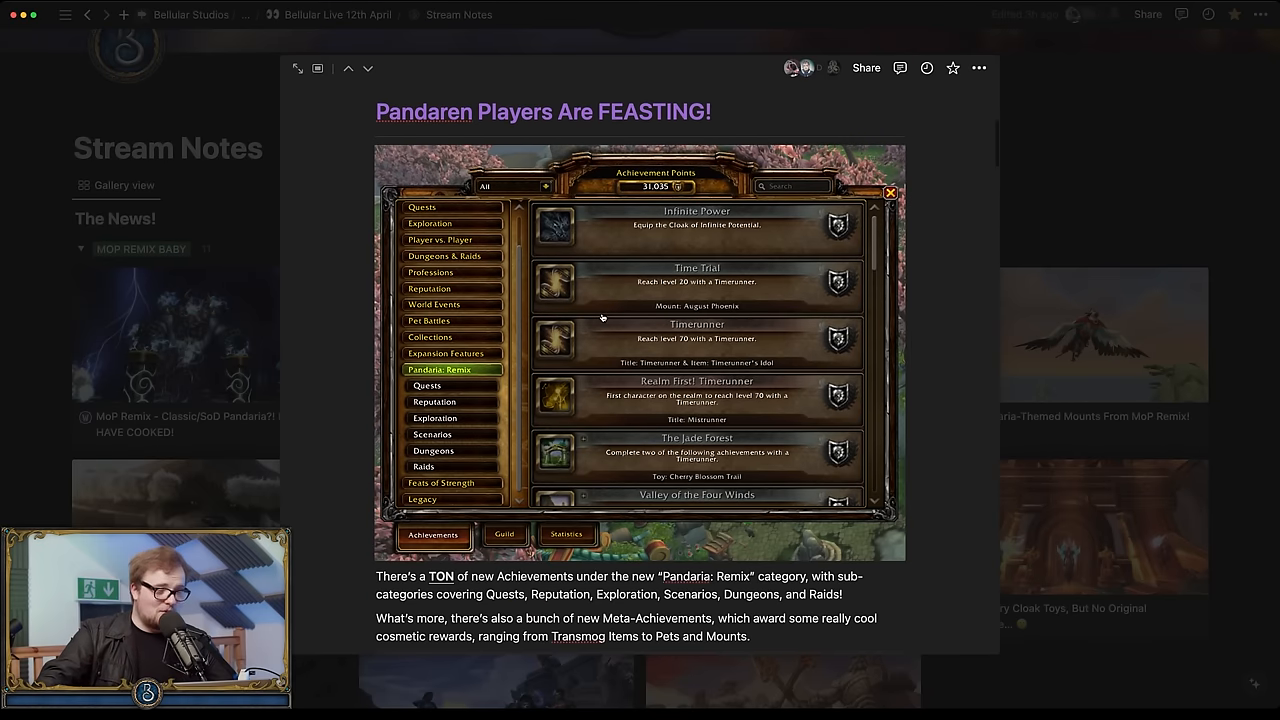
mouse_move(628, 332)
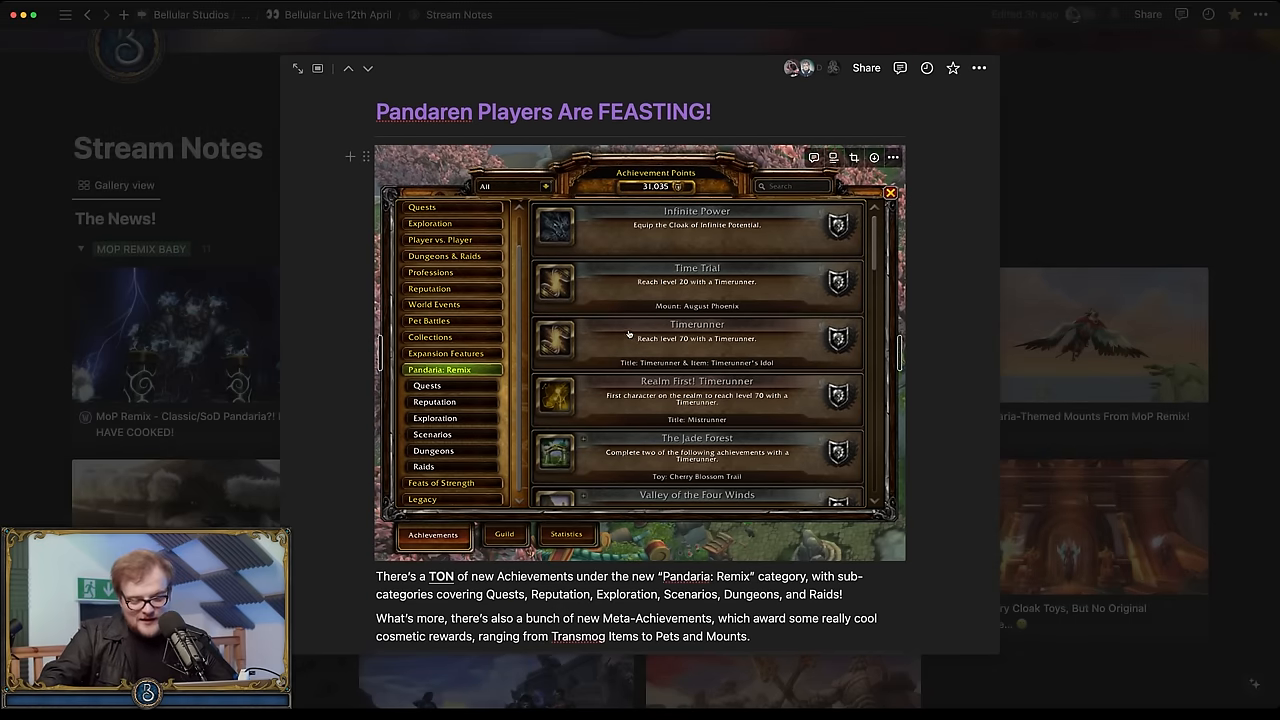
scroll("down", 3)
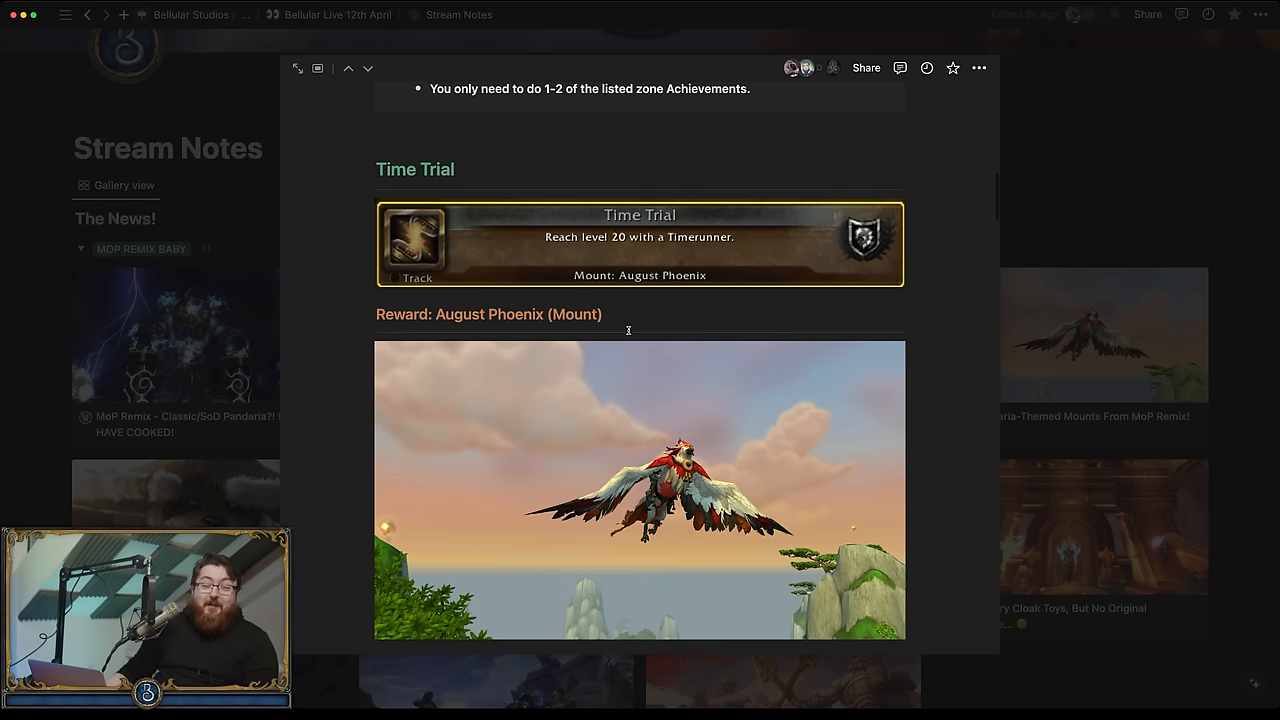
scroll("down", 3)
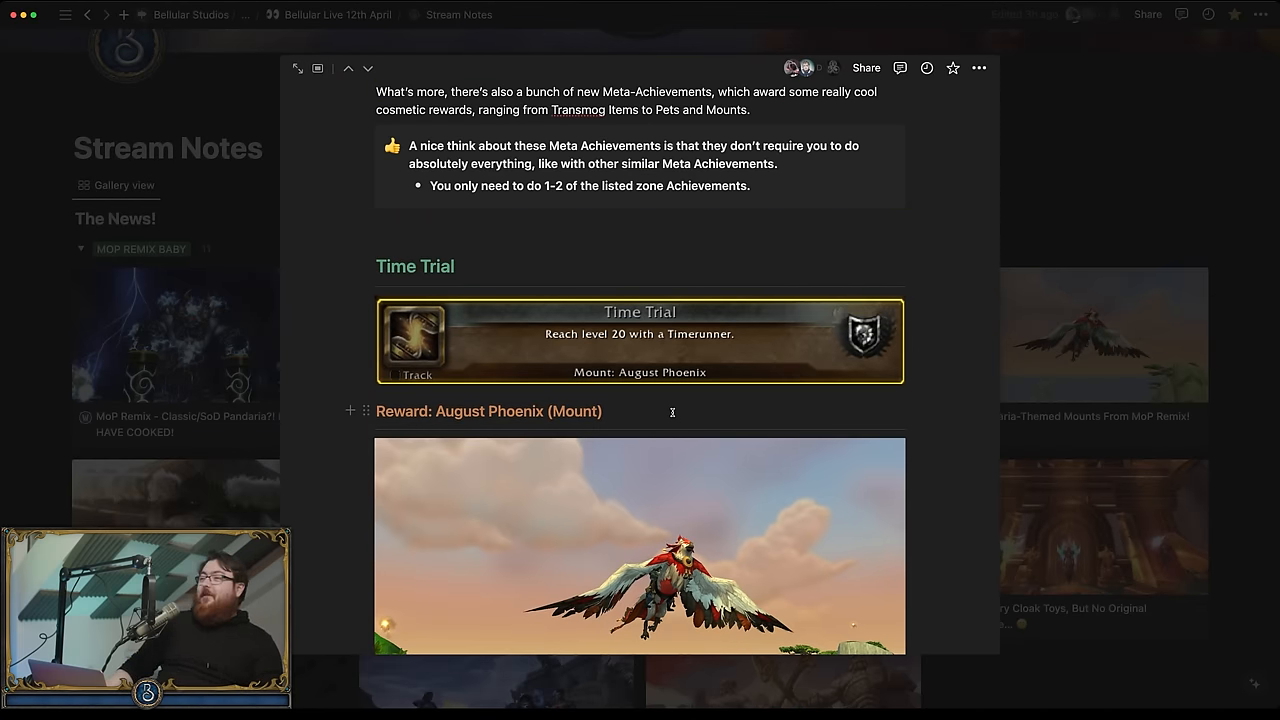
scroll("down", 3)
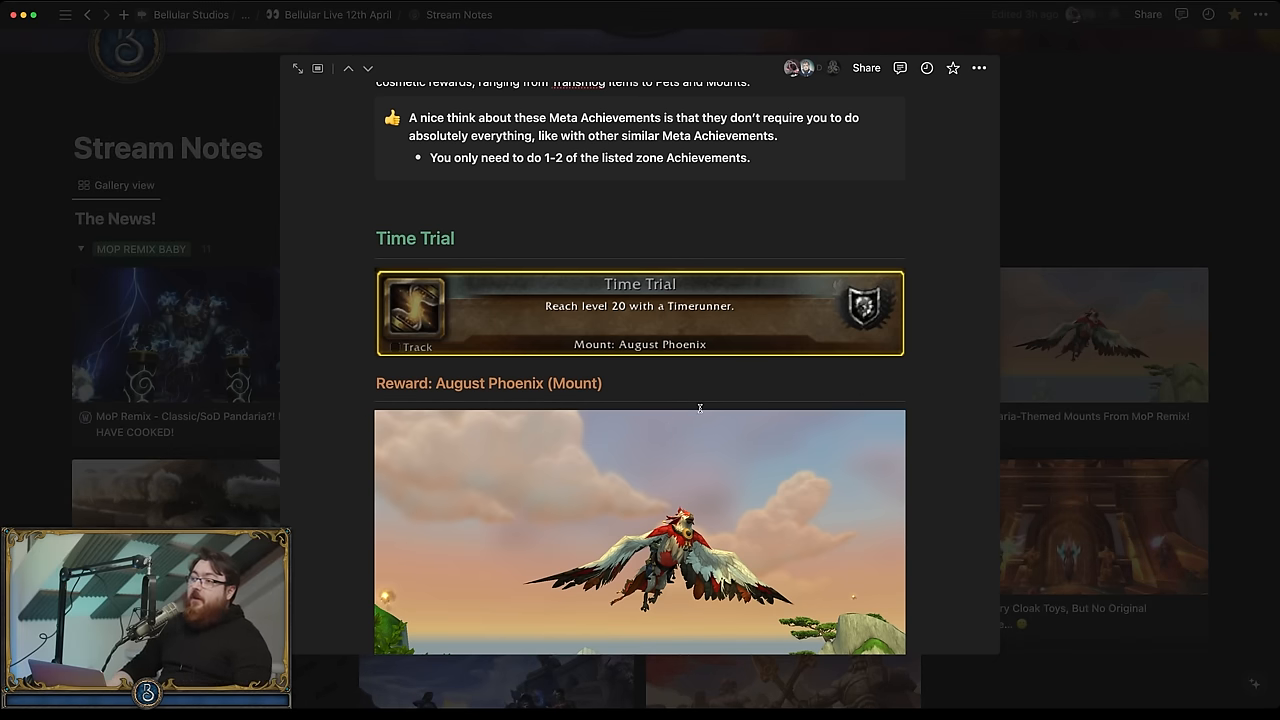
scroll("down", 3)
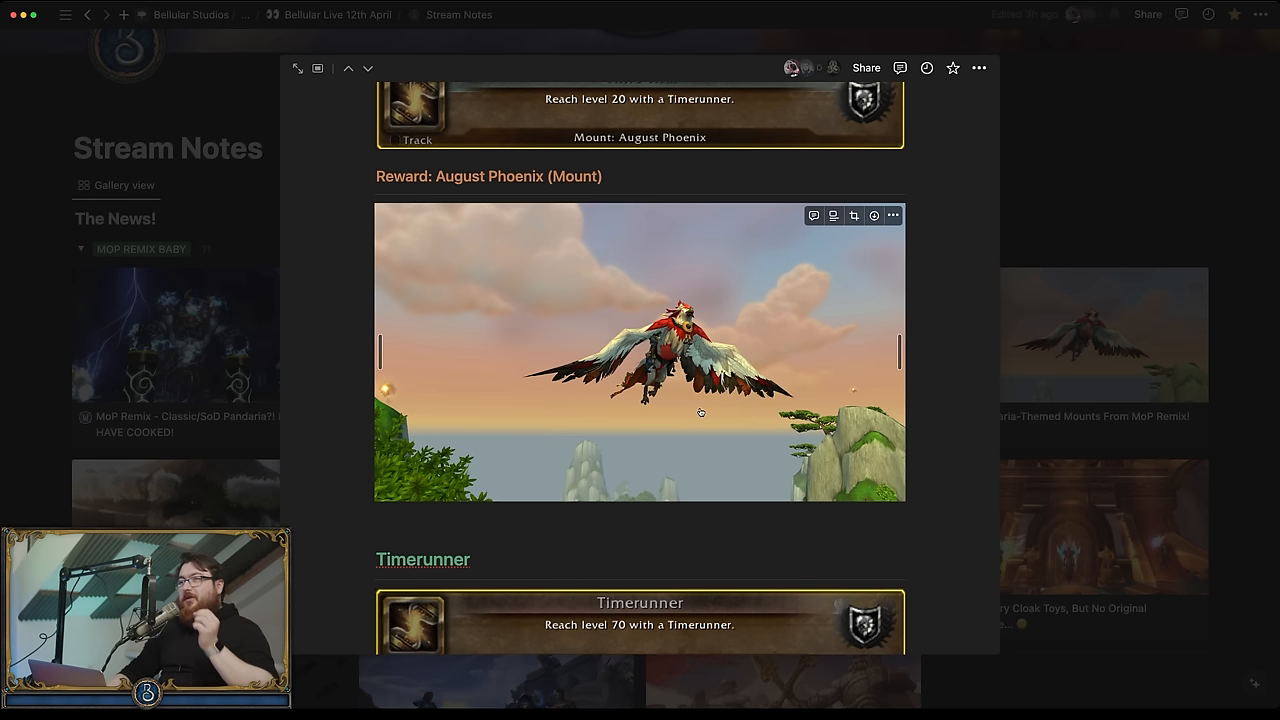
scroll("down", 3)
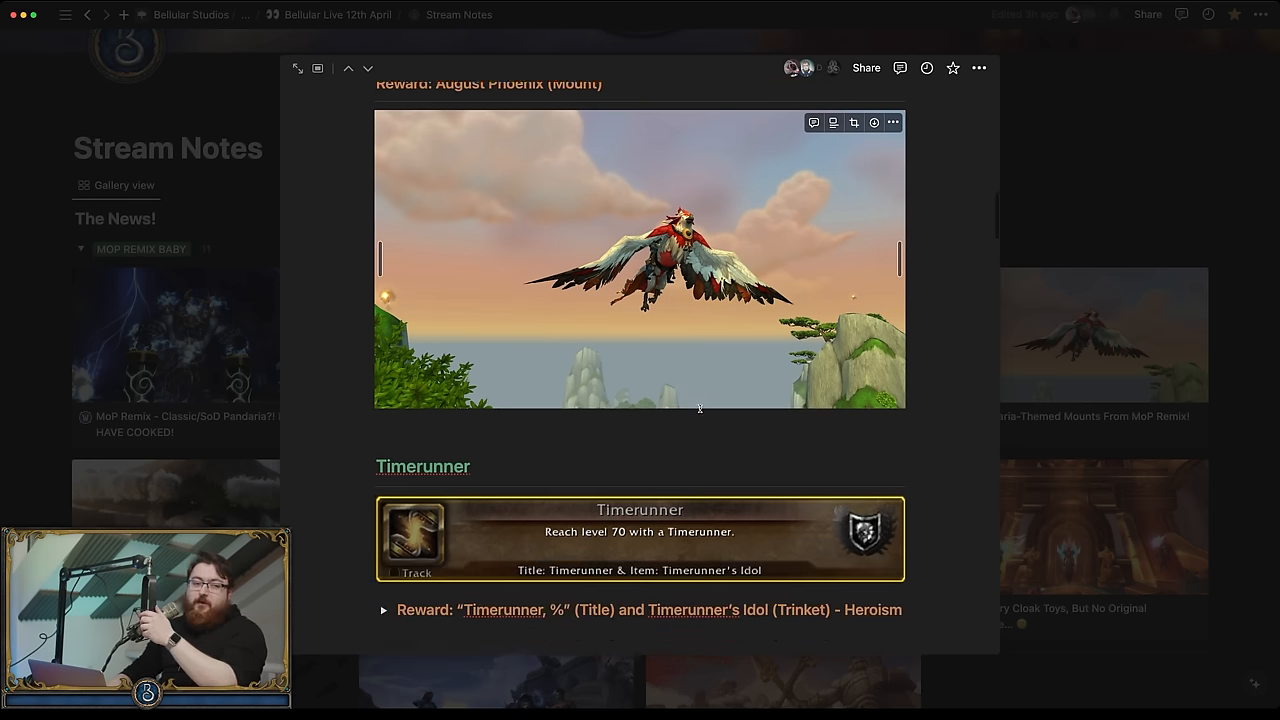
scroll("down", 3)
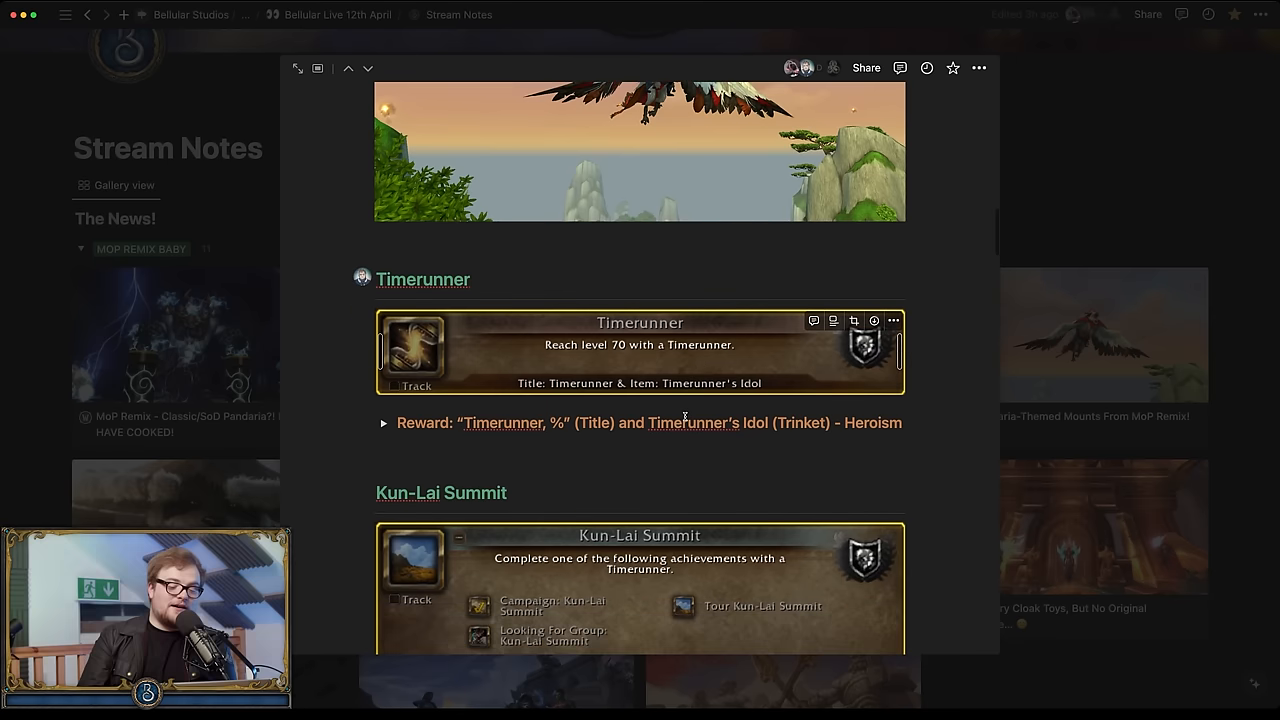
scroll("down", 3)
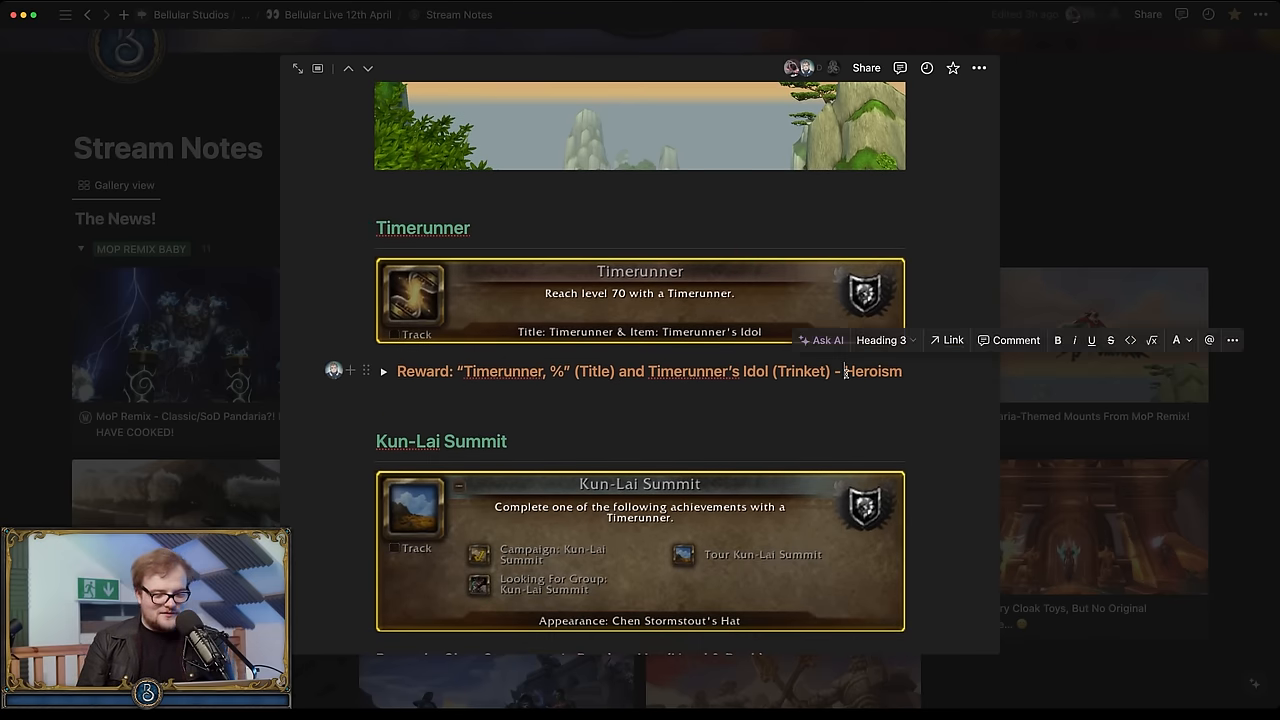
left_click_drag(648, 370, 900, 370)
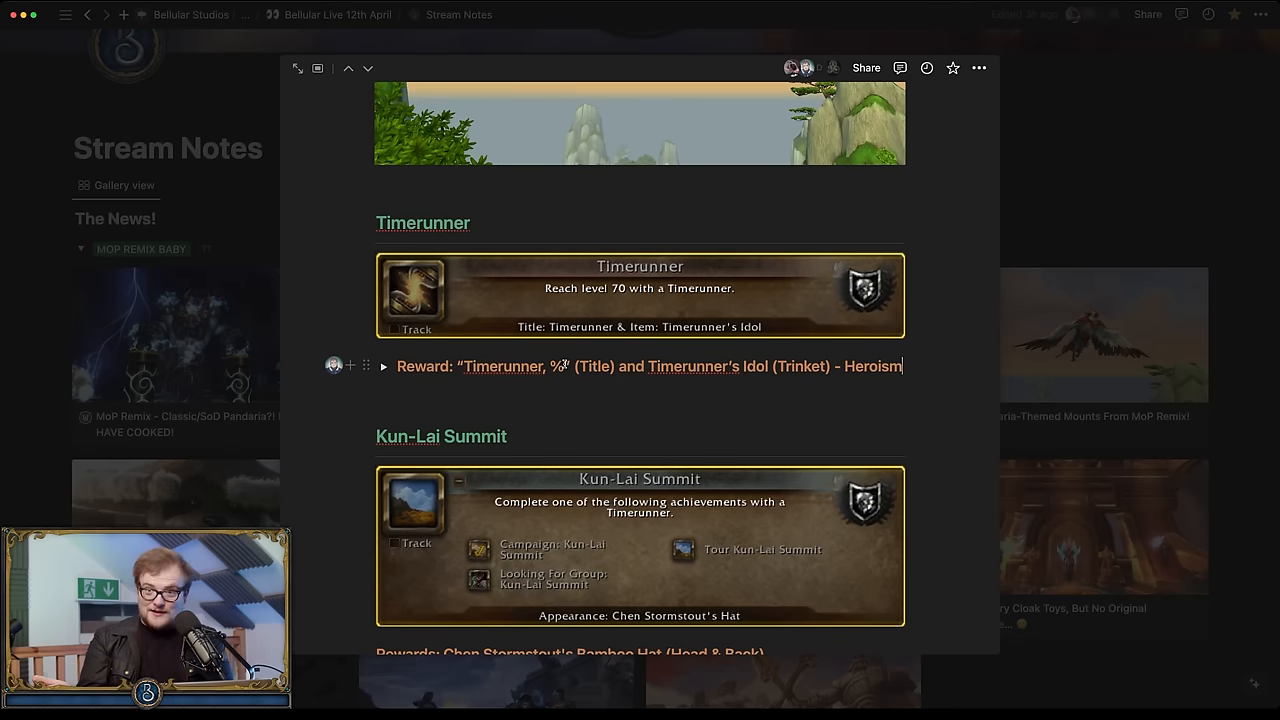
scroll("down", 3)
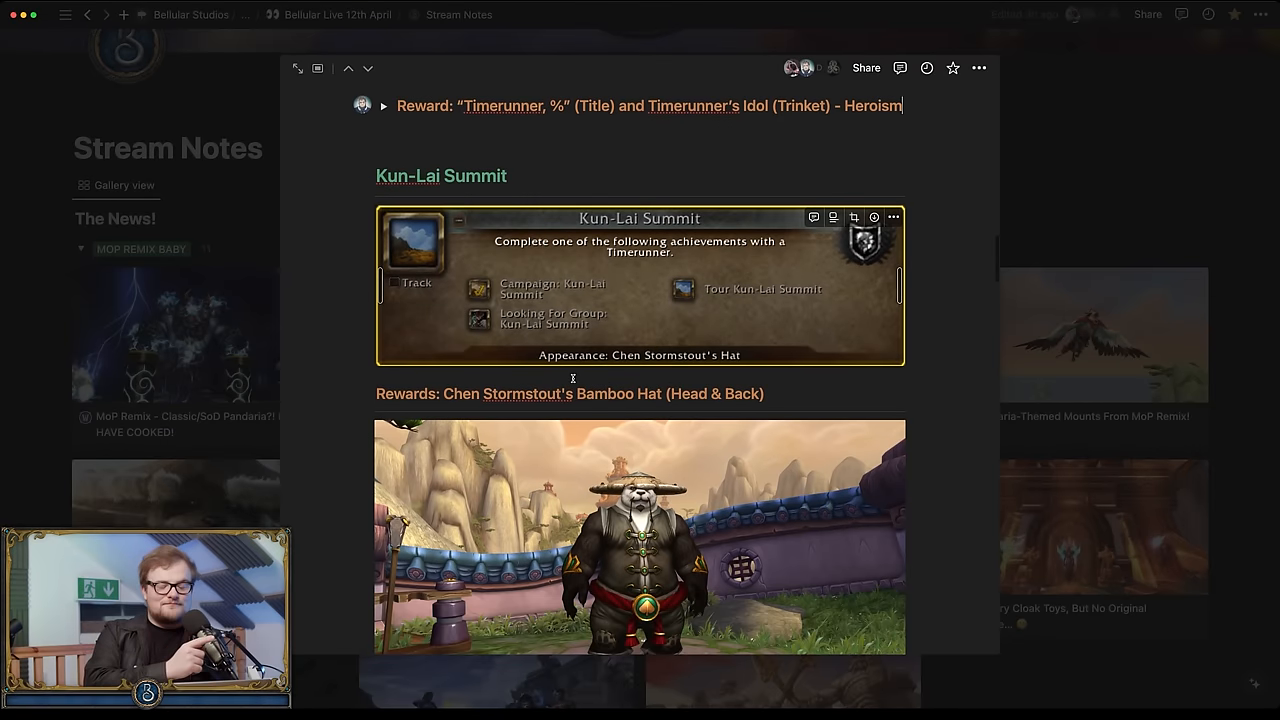
scroll("down", 3)
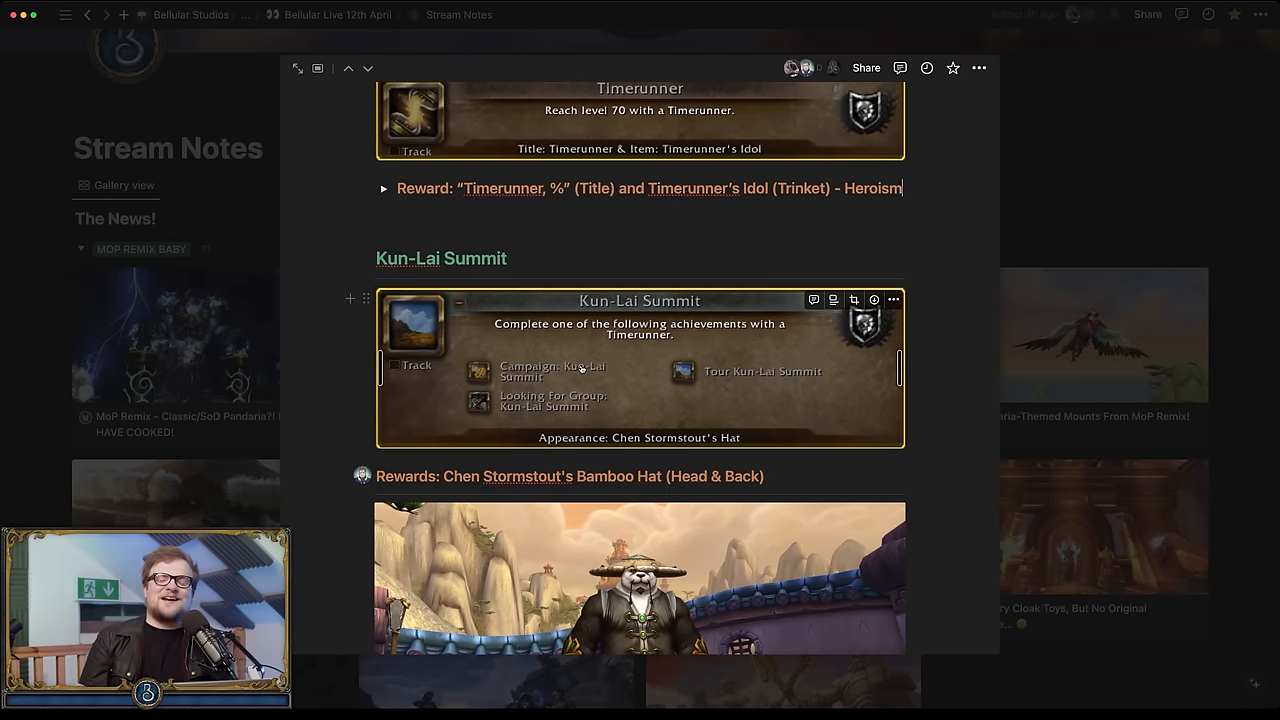
scroll("down", 3)
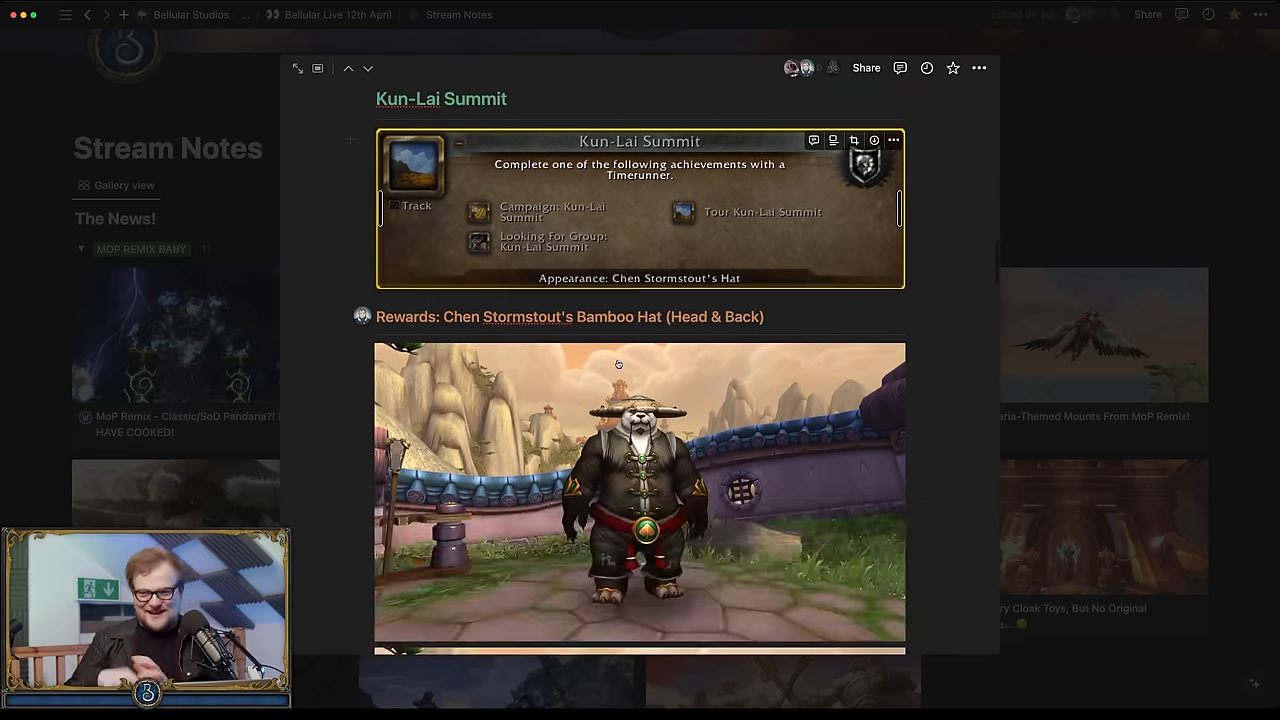
scroll("down", 3)
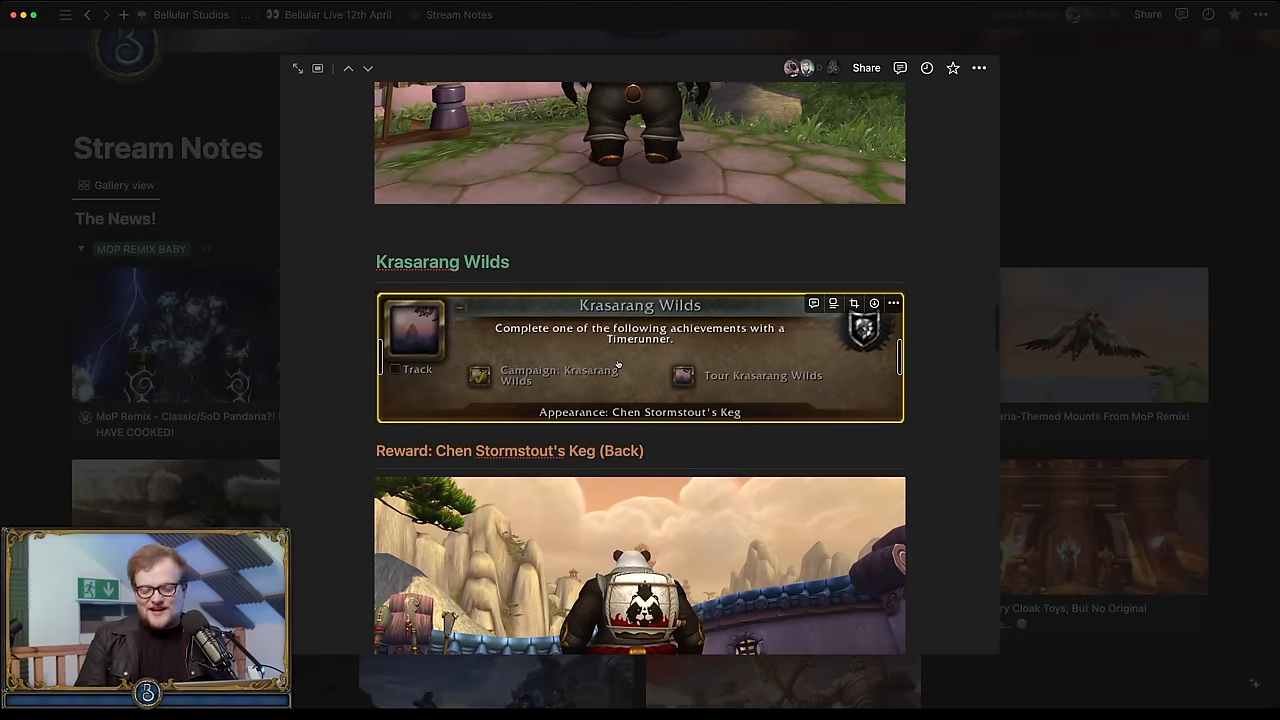
scroll("down", 3)
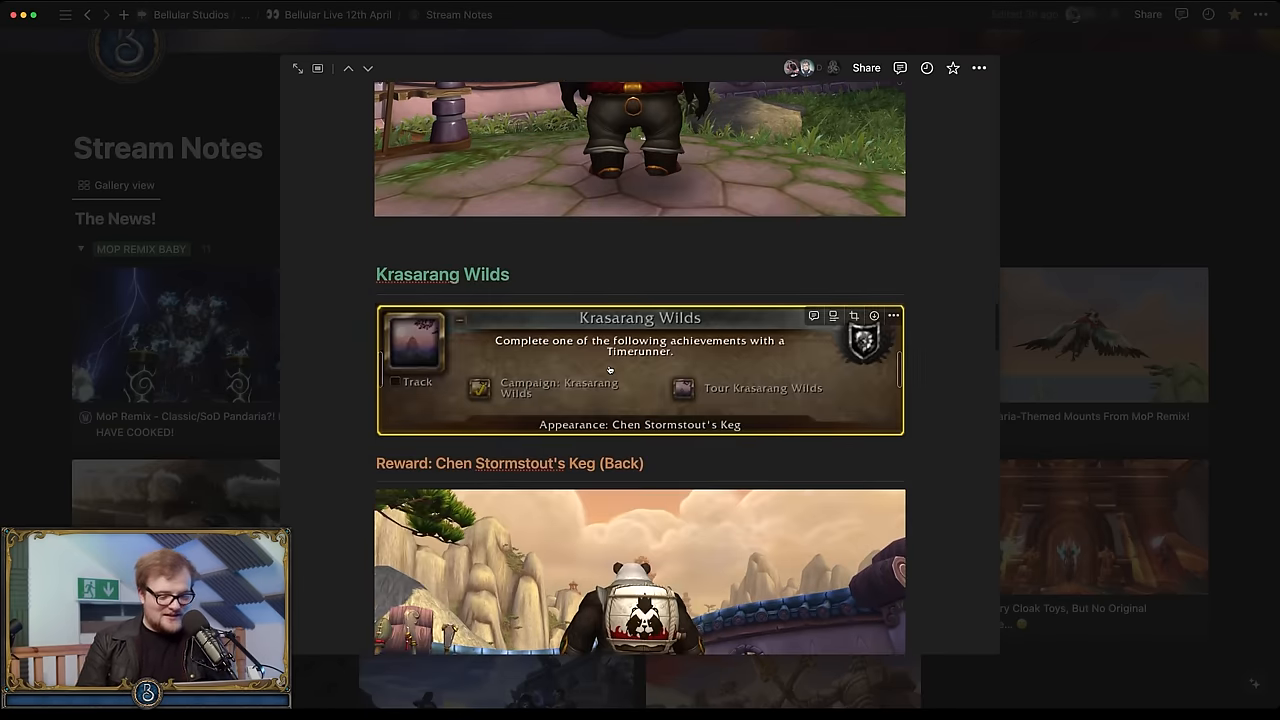
scroll("down", 3)
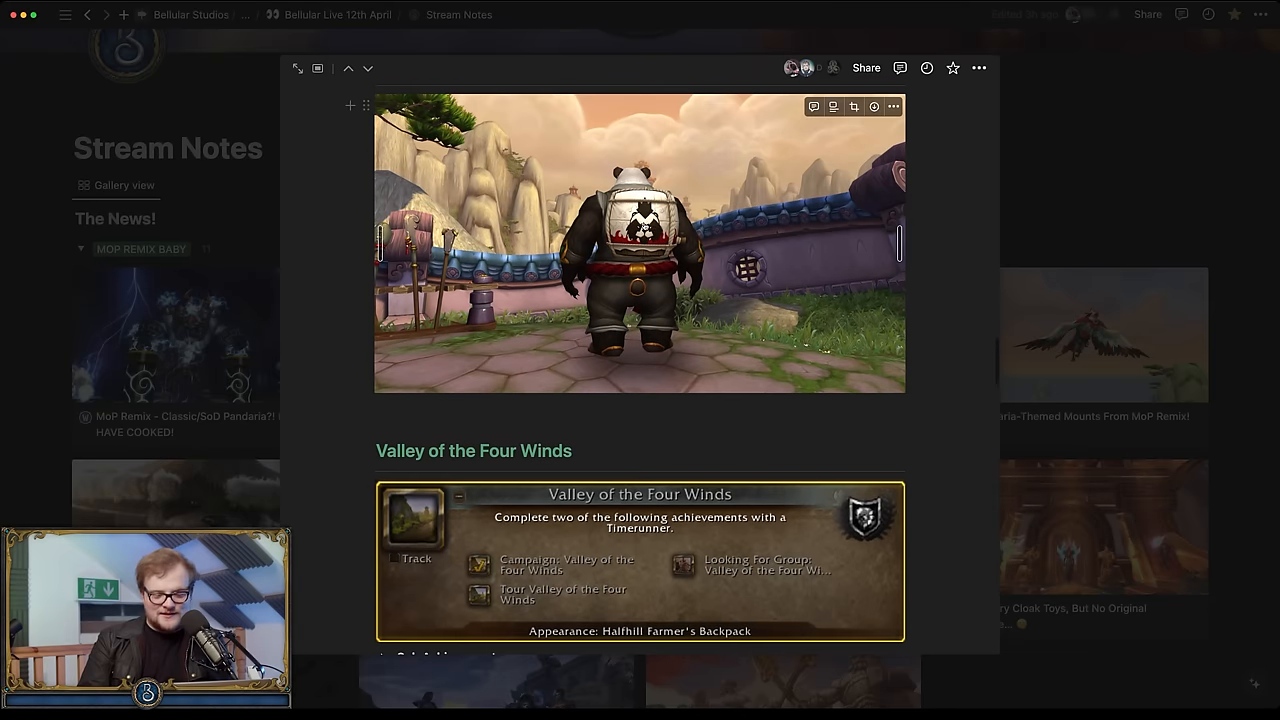
scroll("down", 3)
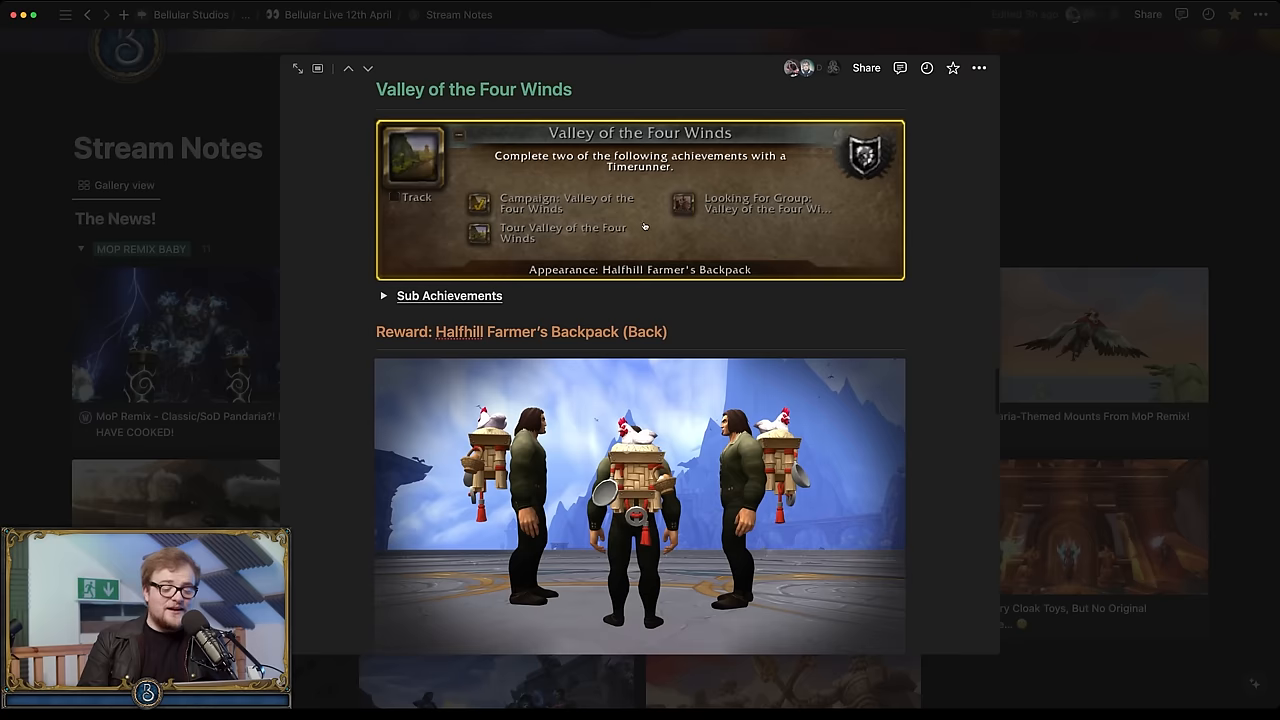
scroll("down", 3)
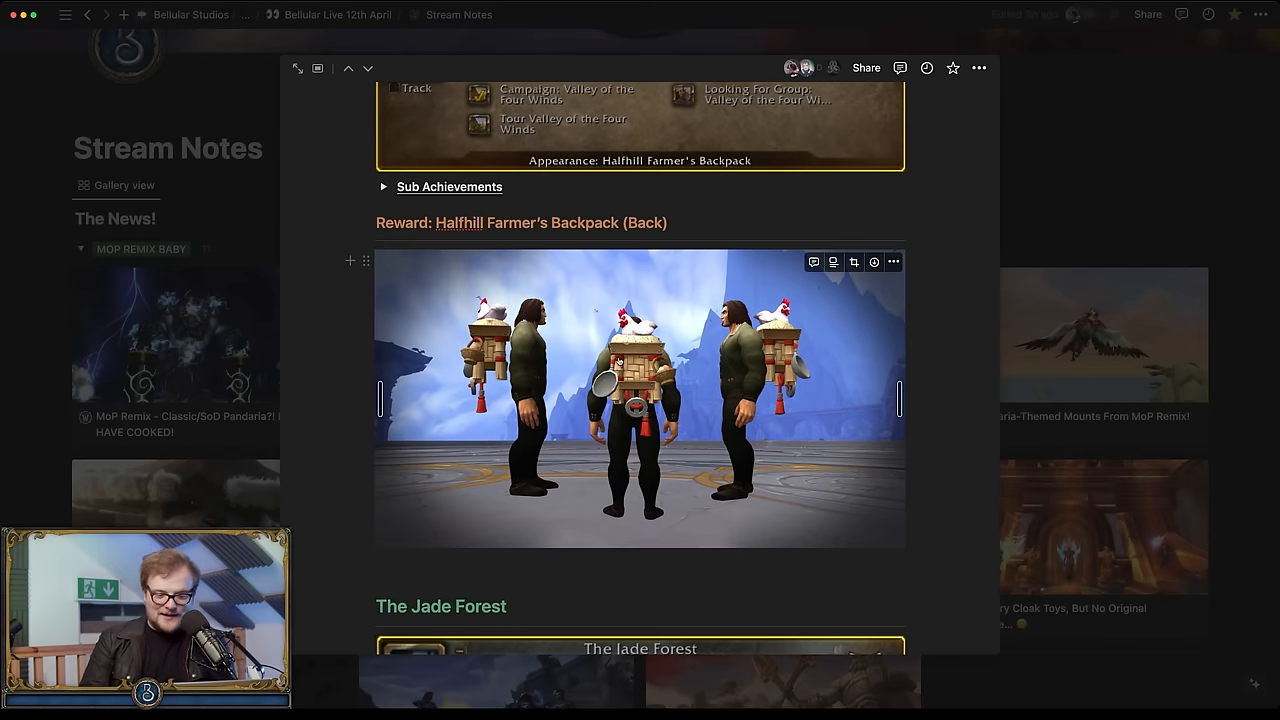
scroll("down", 3)
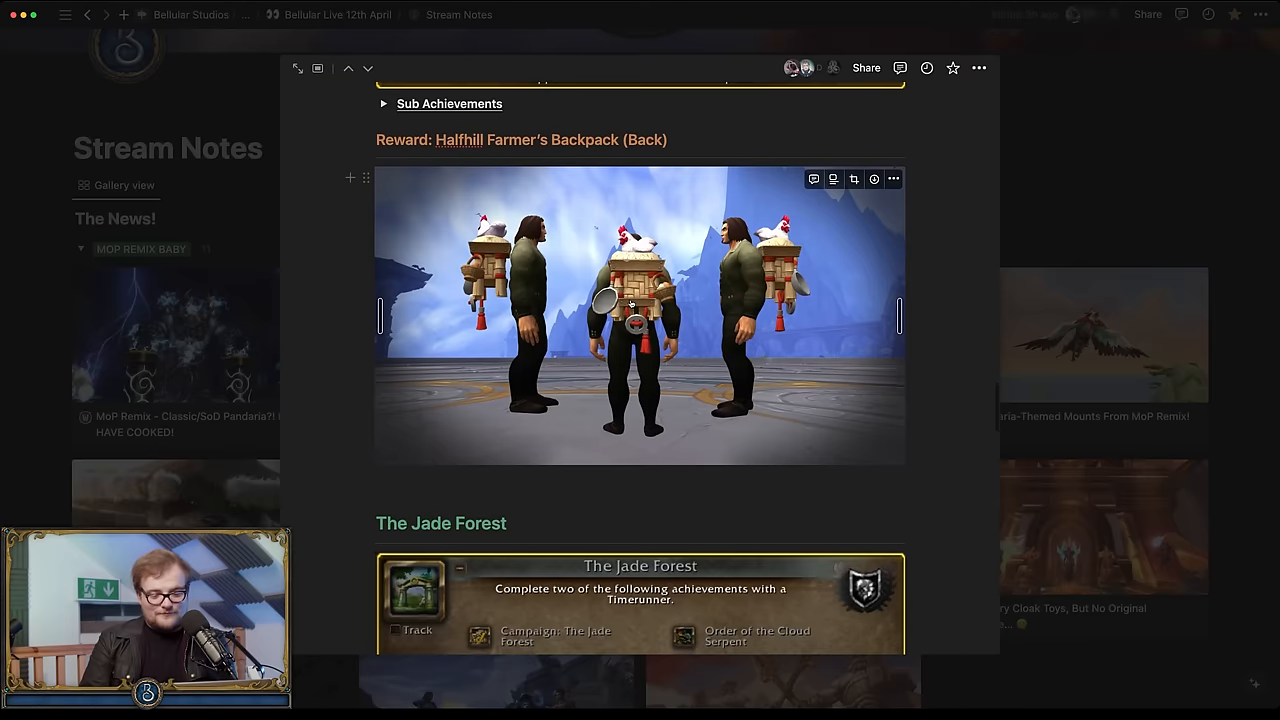
scroll("down", 3)
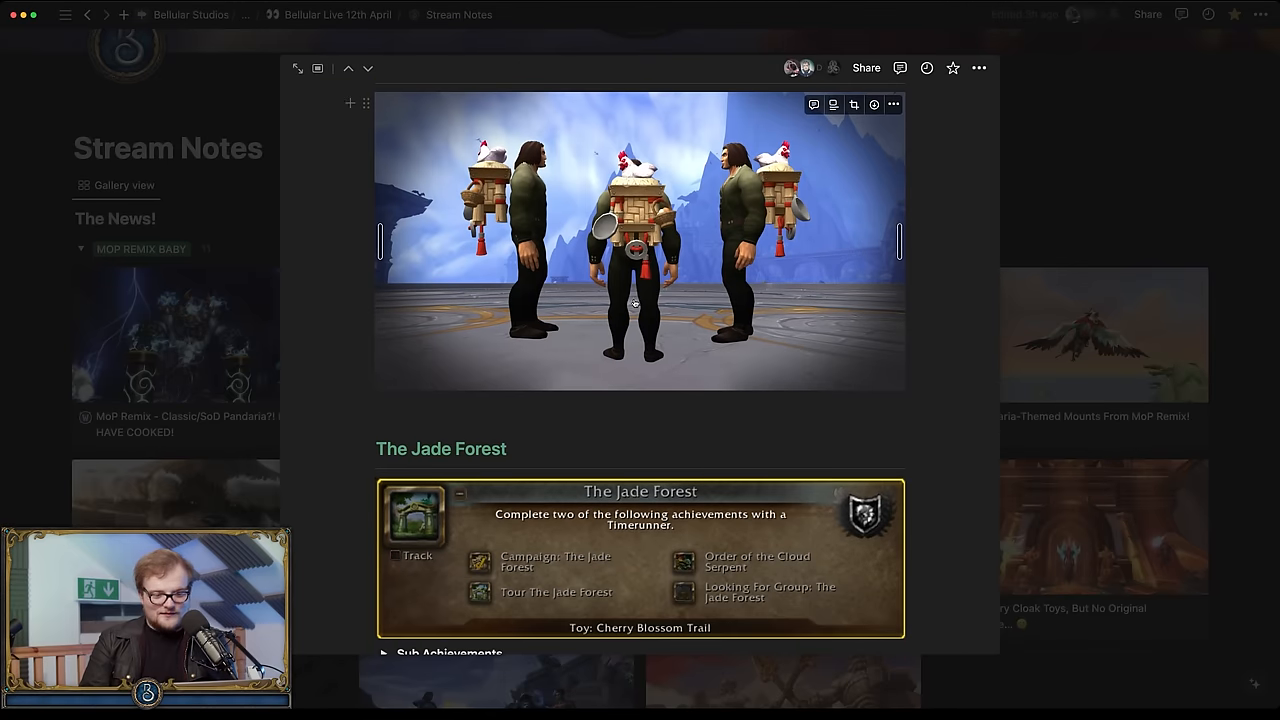
scroll("down", 3)
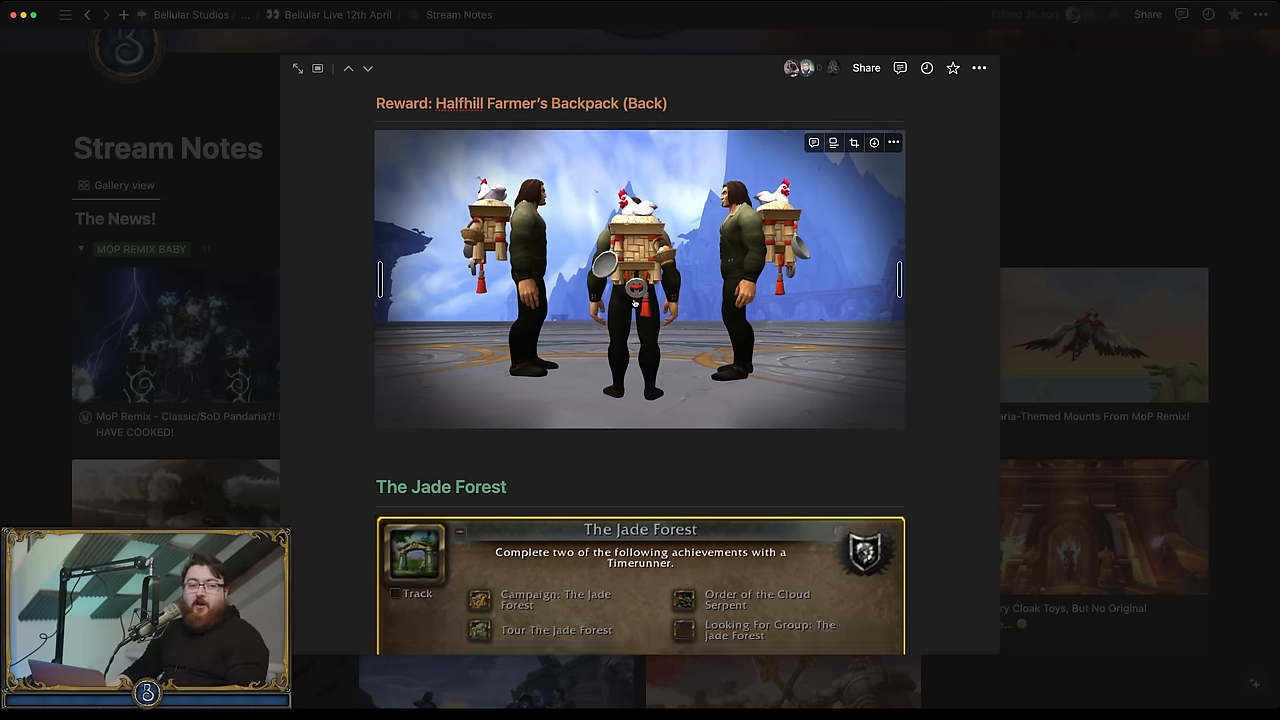
scroll("down", 3)
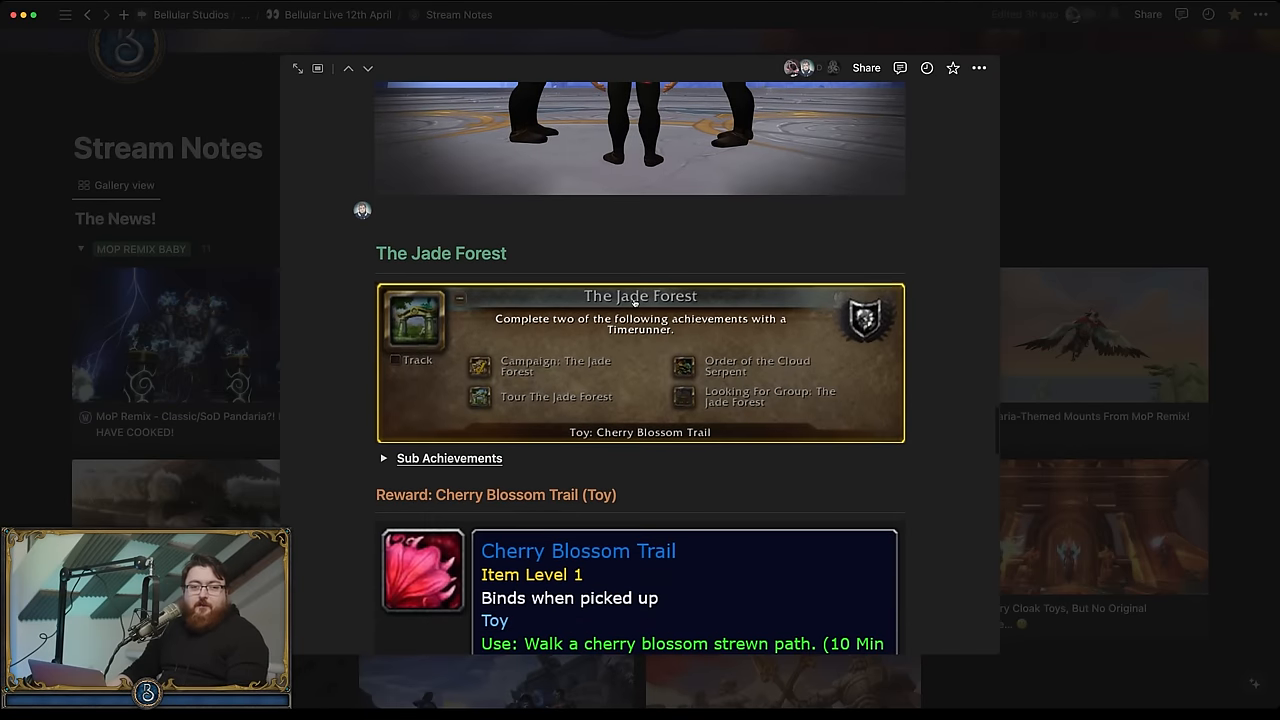
scroll("down", 3)
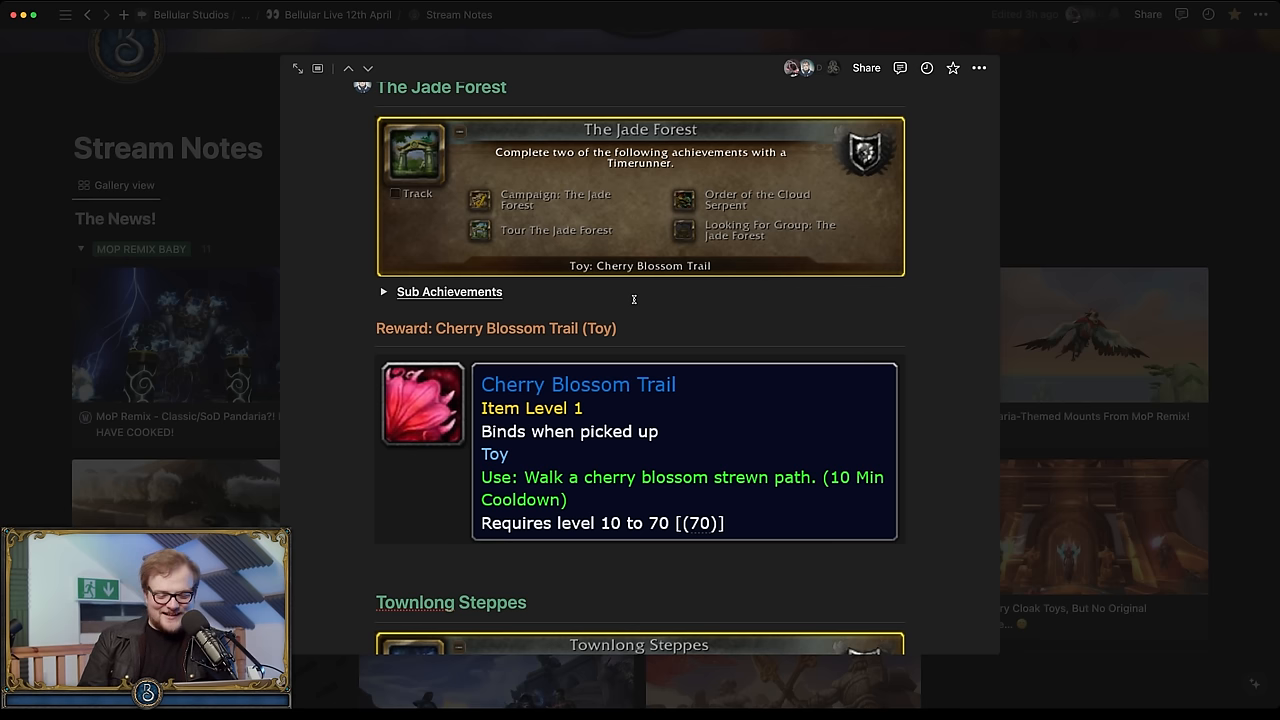
scroll("down", 3)
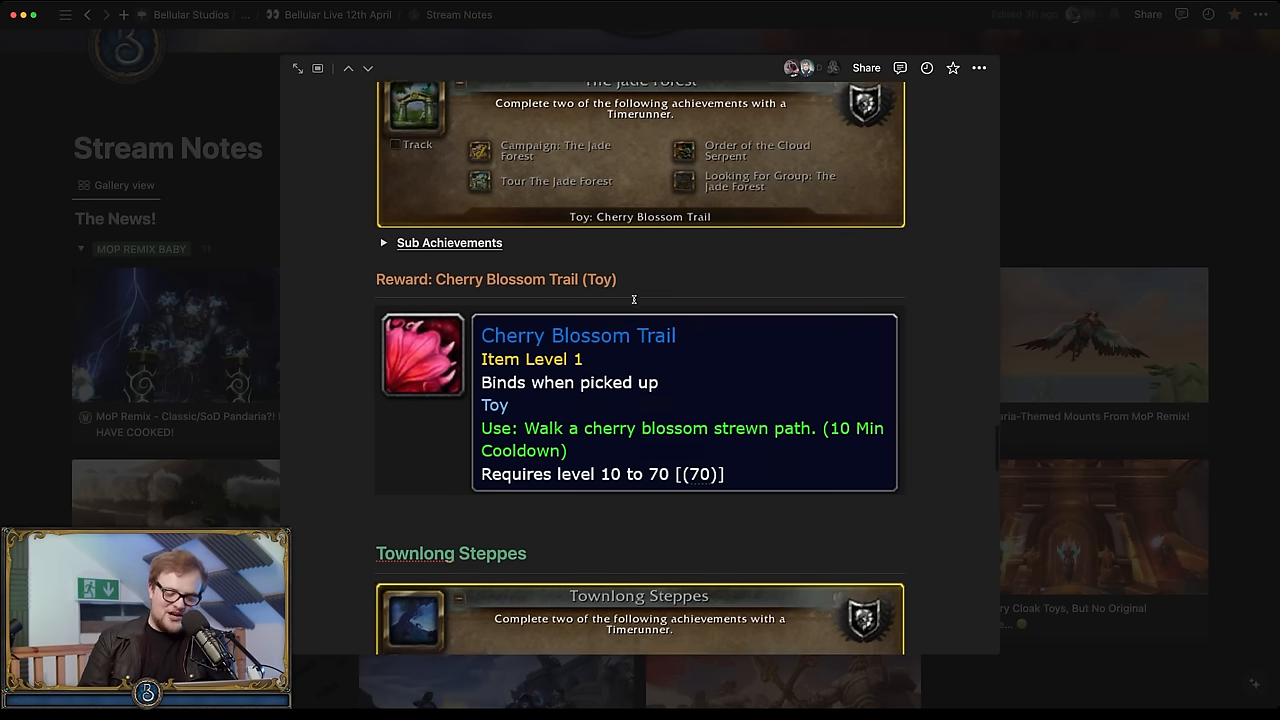
scroll("down", 3)
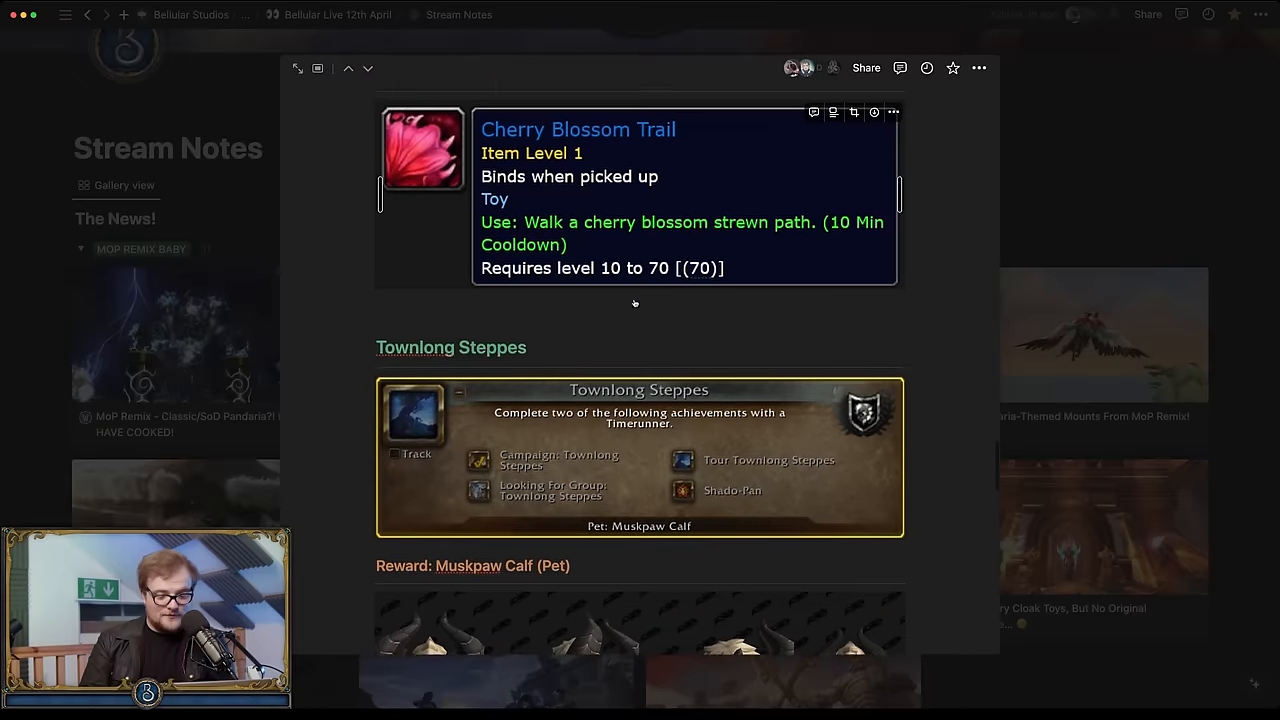
scroll("down", 3)
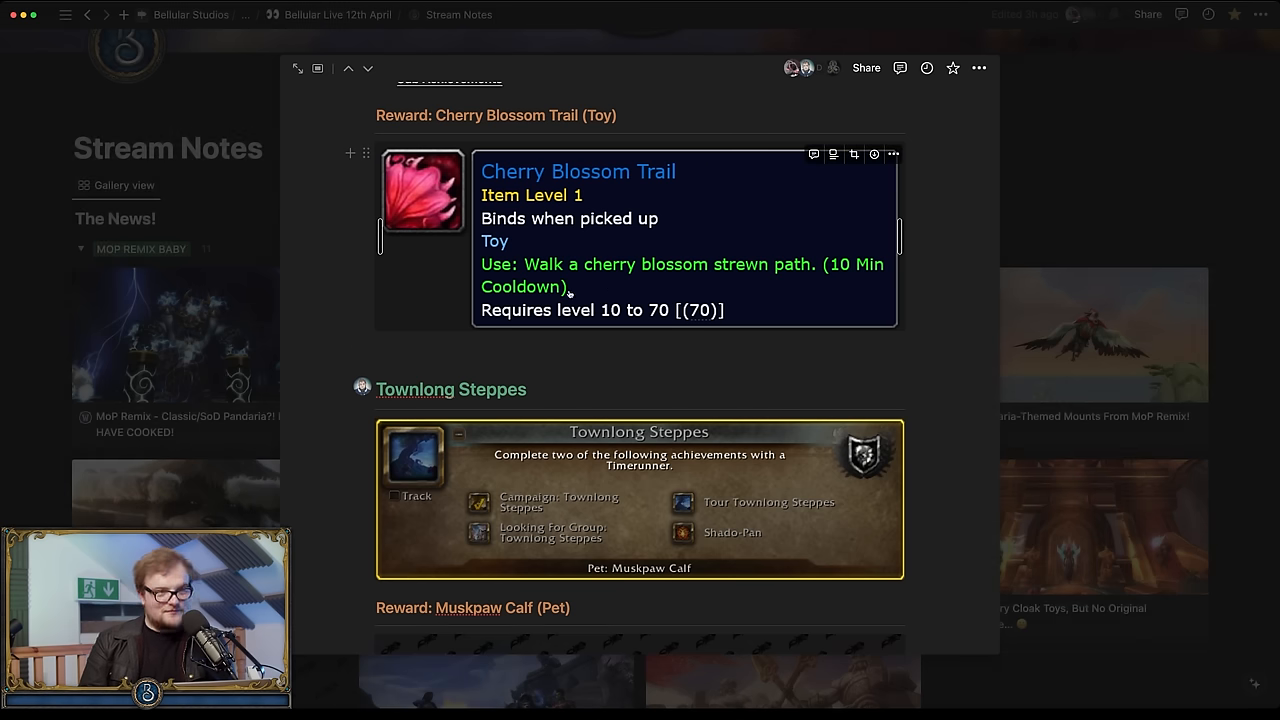
scroll("down", 3)
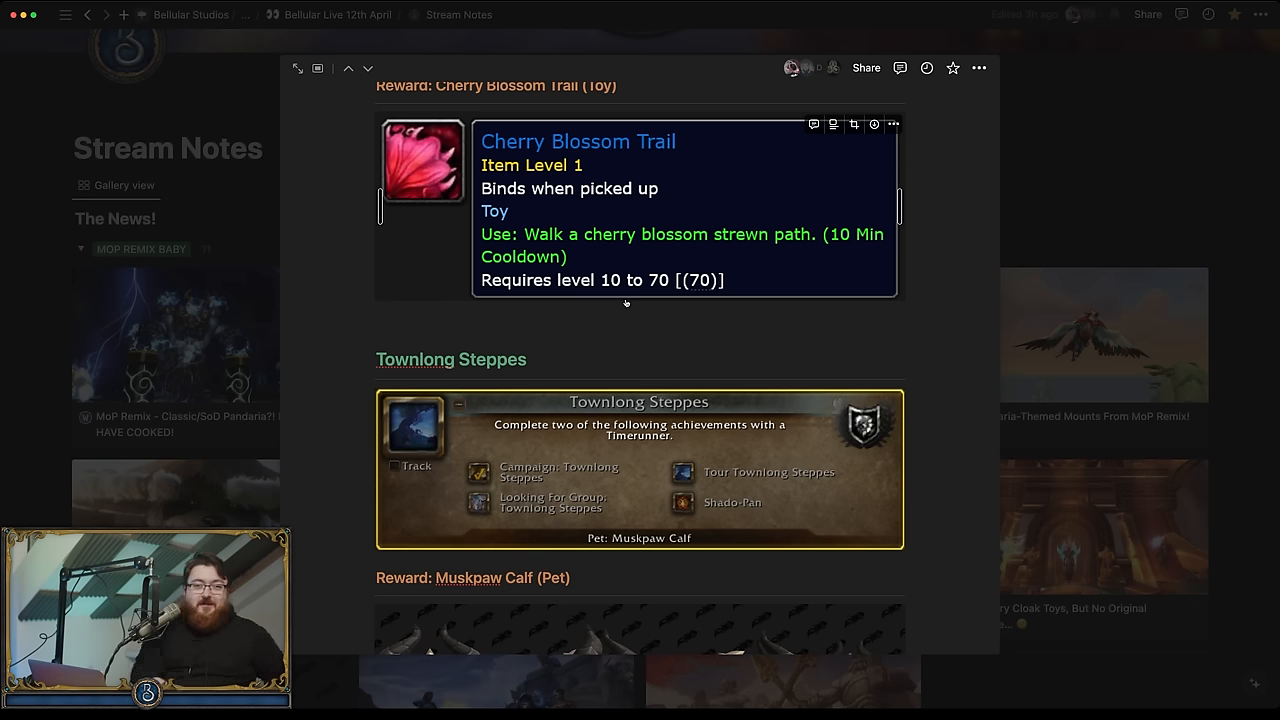
scroll("down", 3)
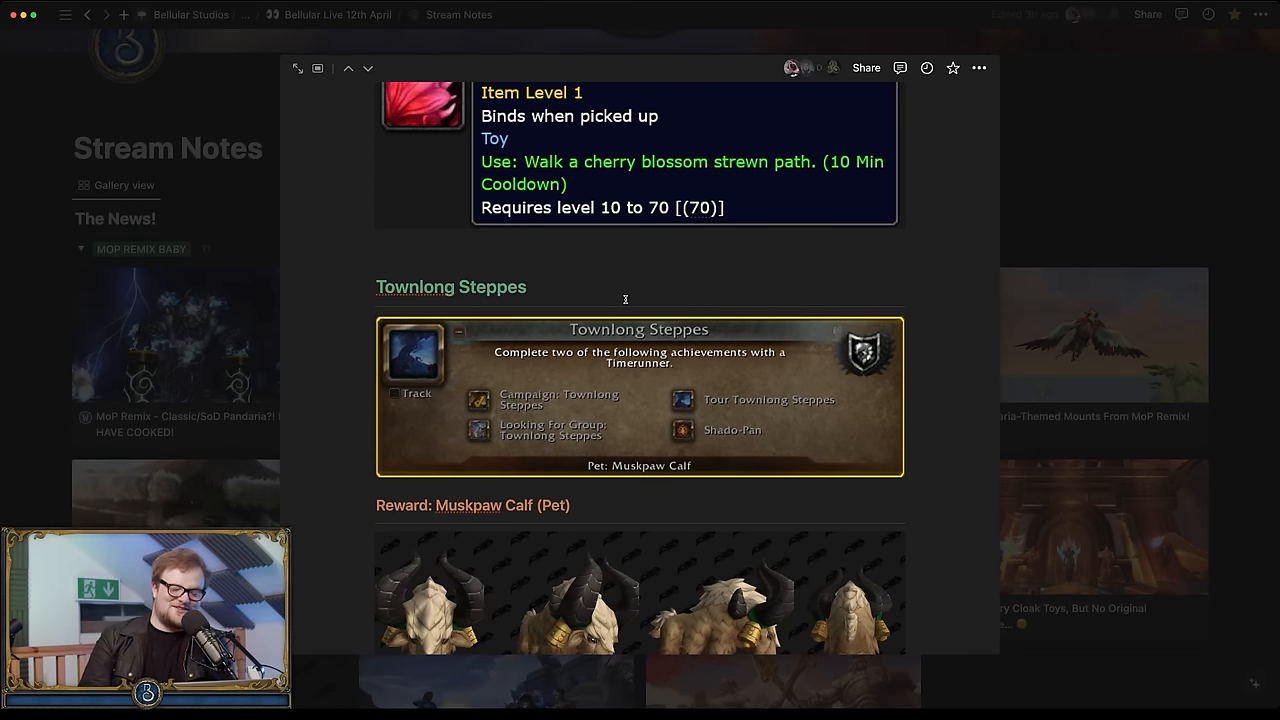
scroll("down", 3)
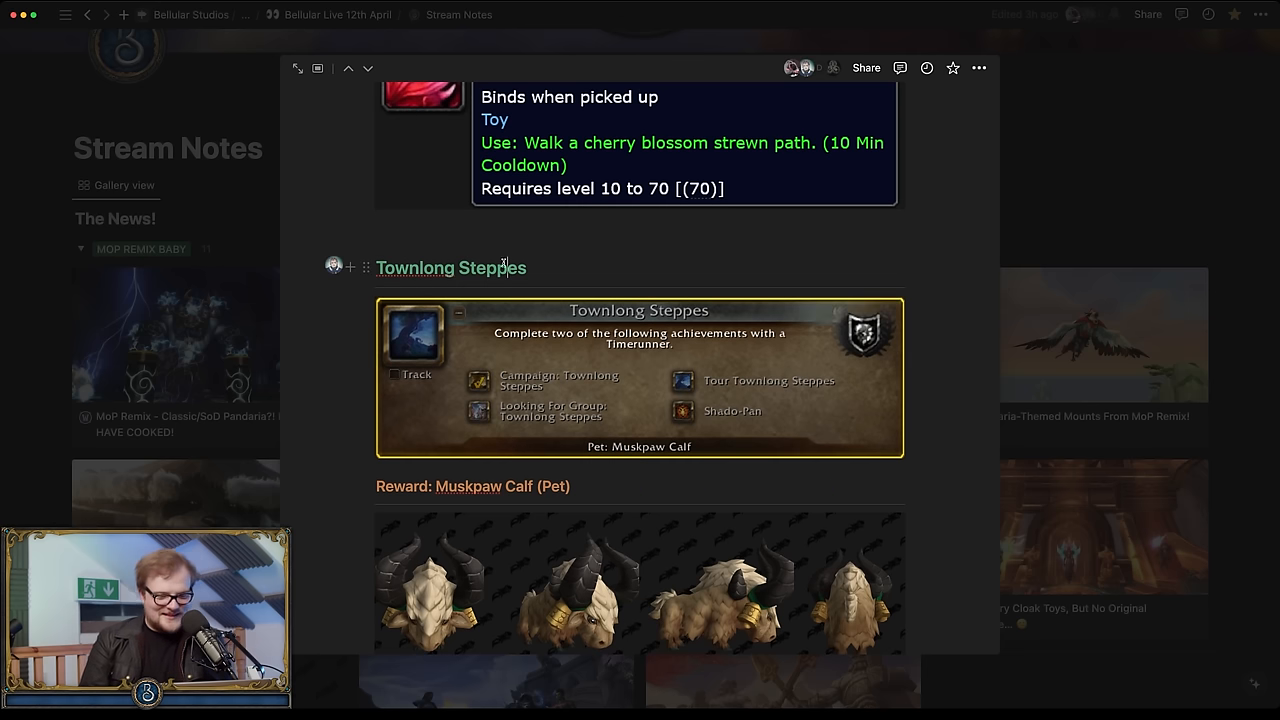
scroll("down", 3)
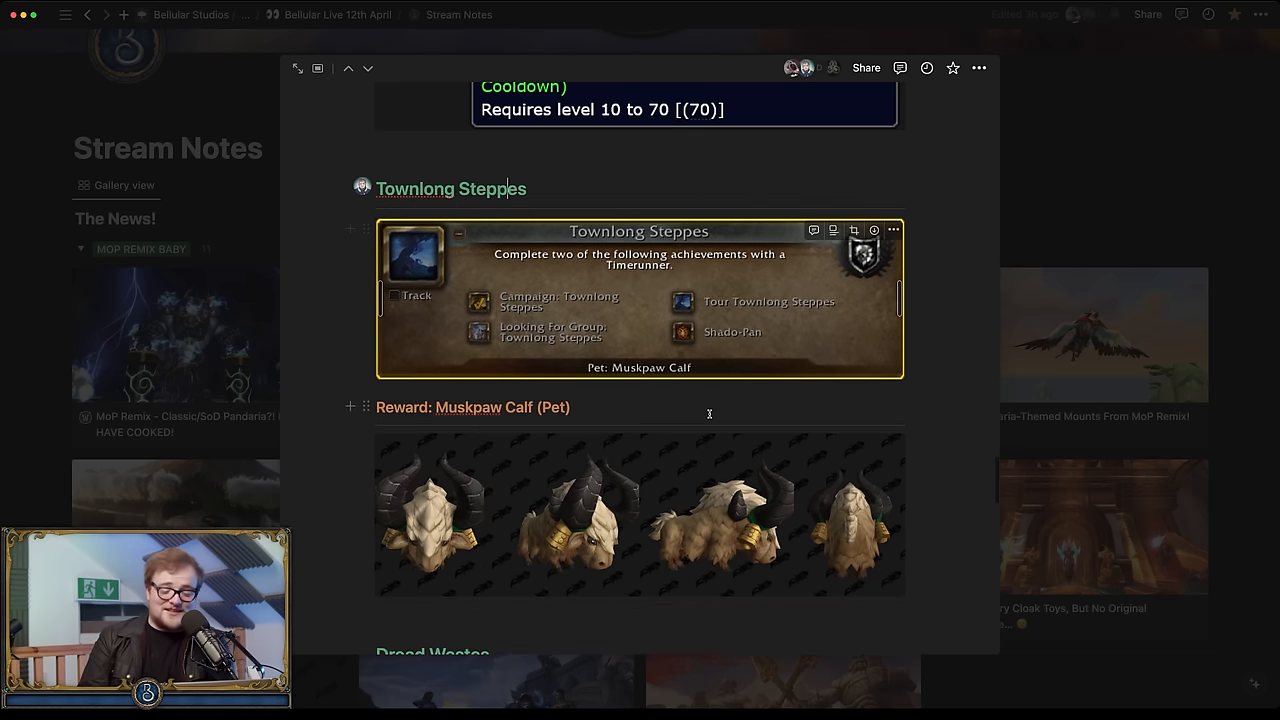
scroll("down", 3)
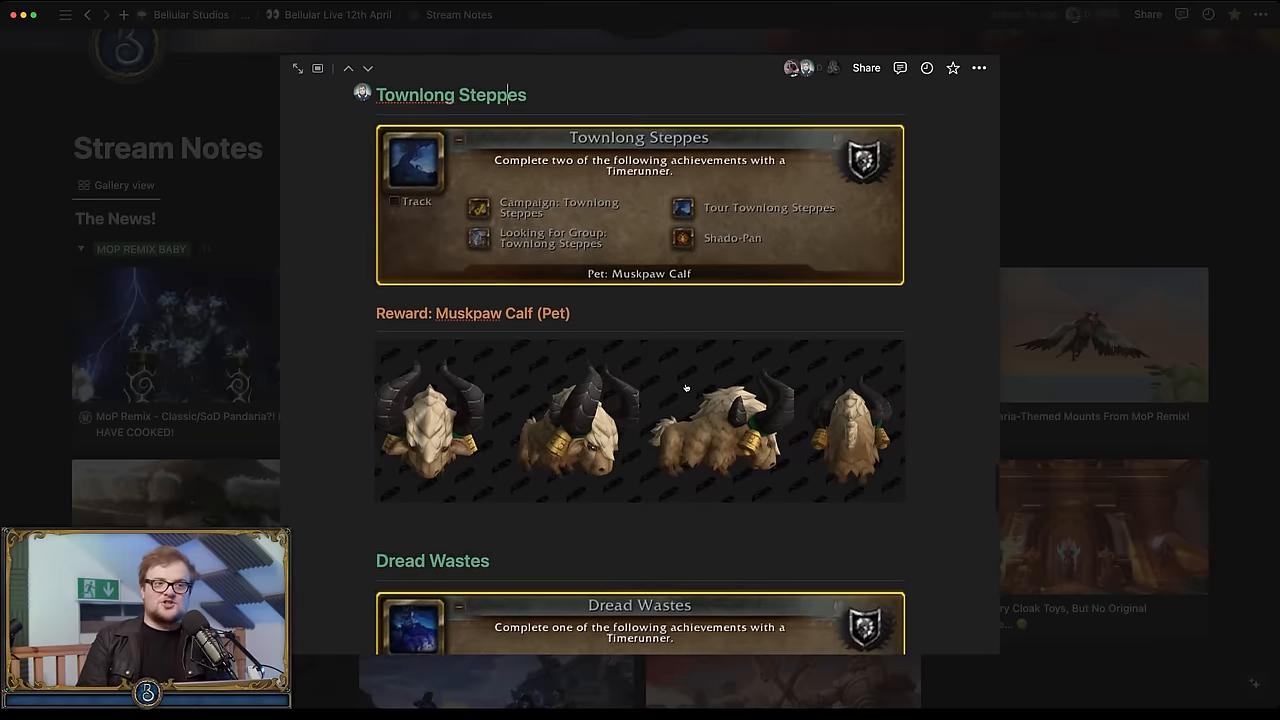
scroll("down", 3)
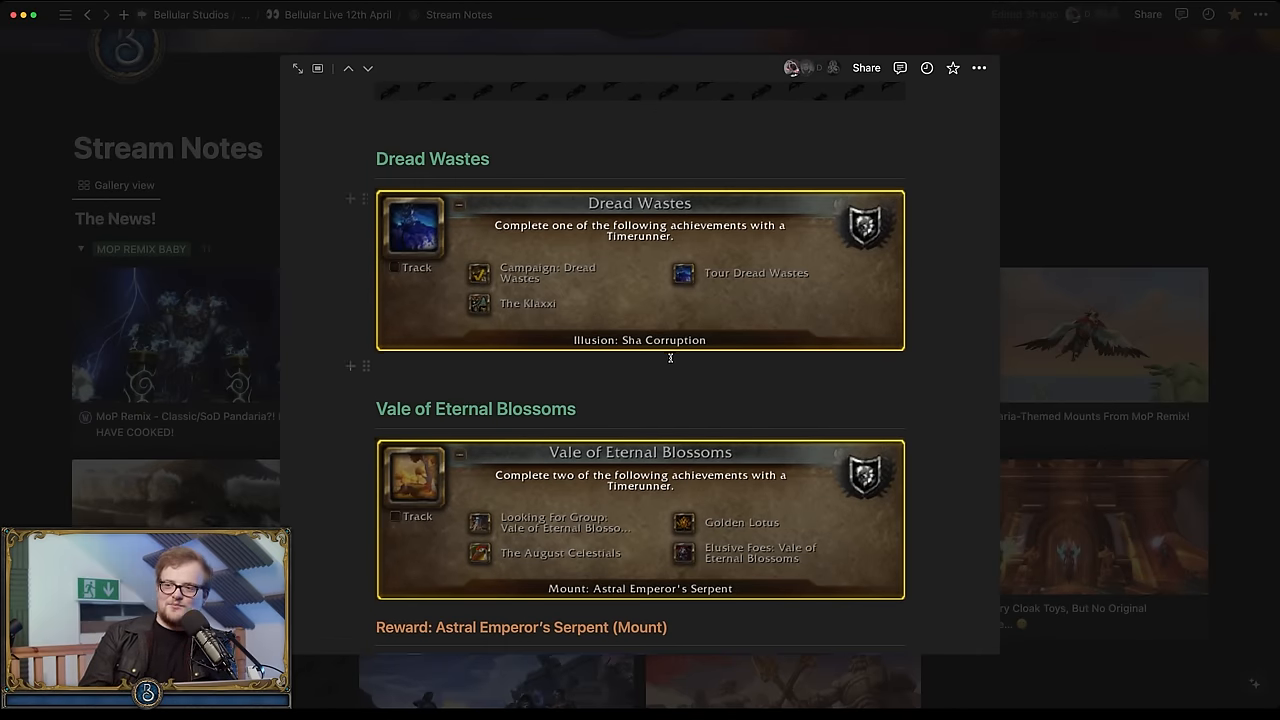
scroll("down", 3)
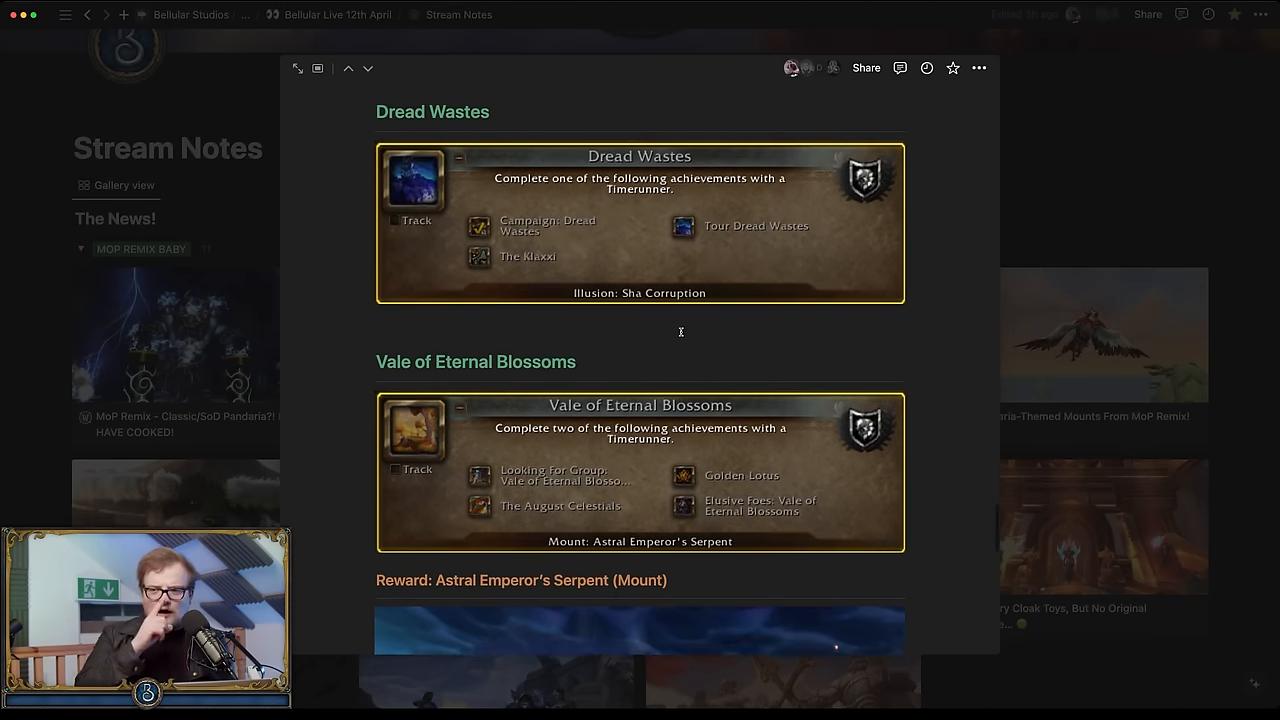
scroll("down", 3)
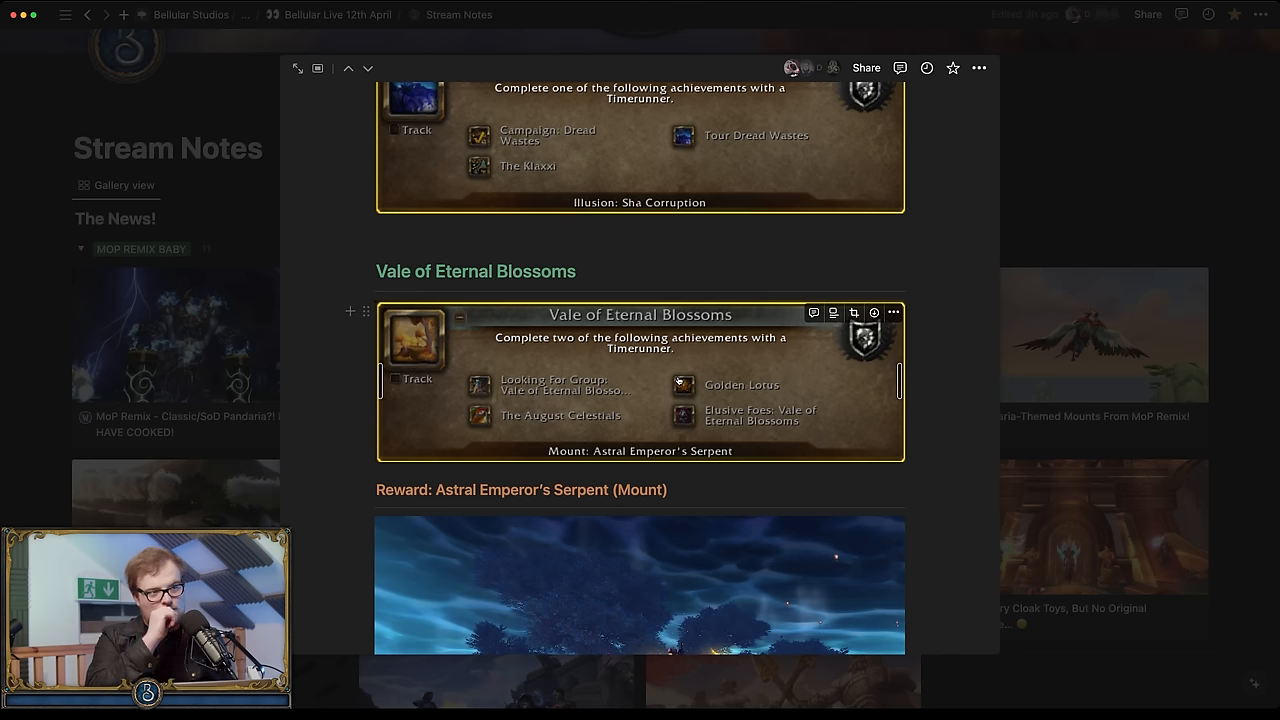
scroll("down", 3)
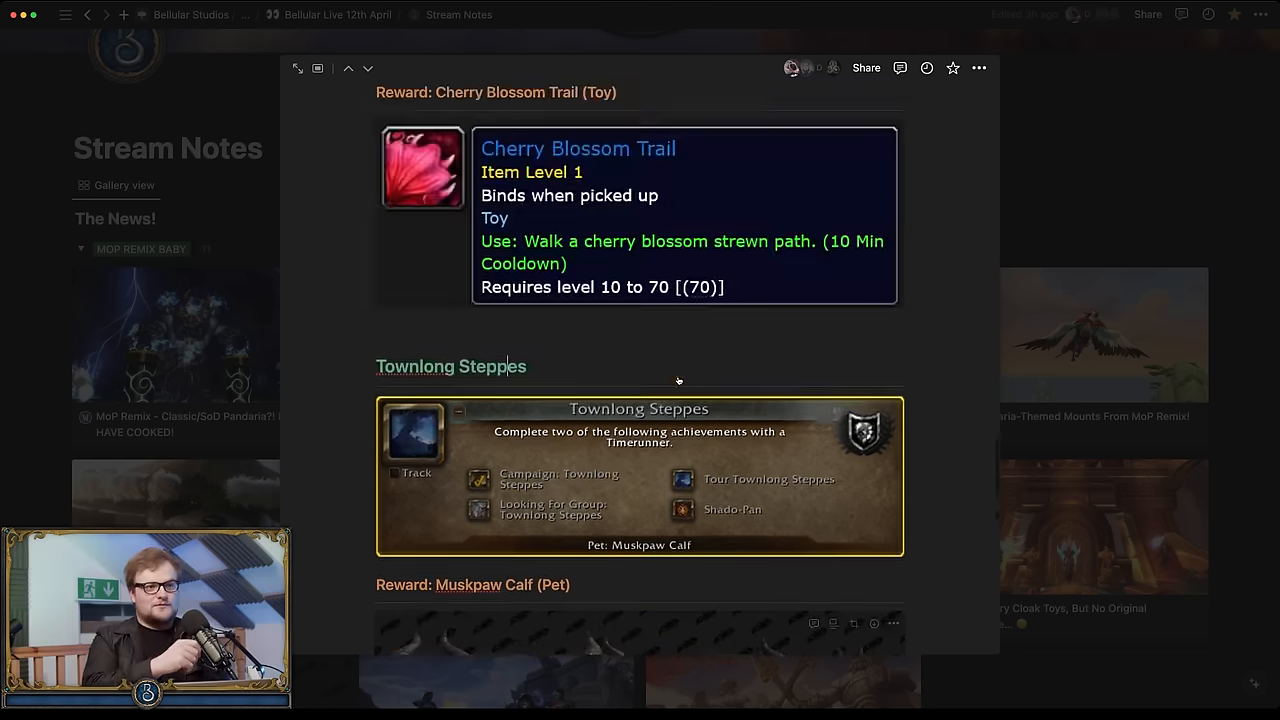
scroll("down", 3)
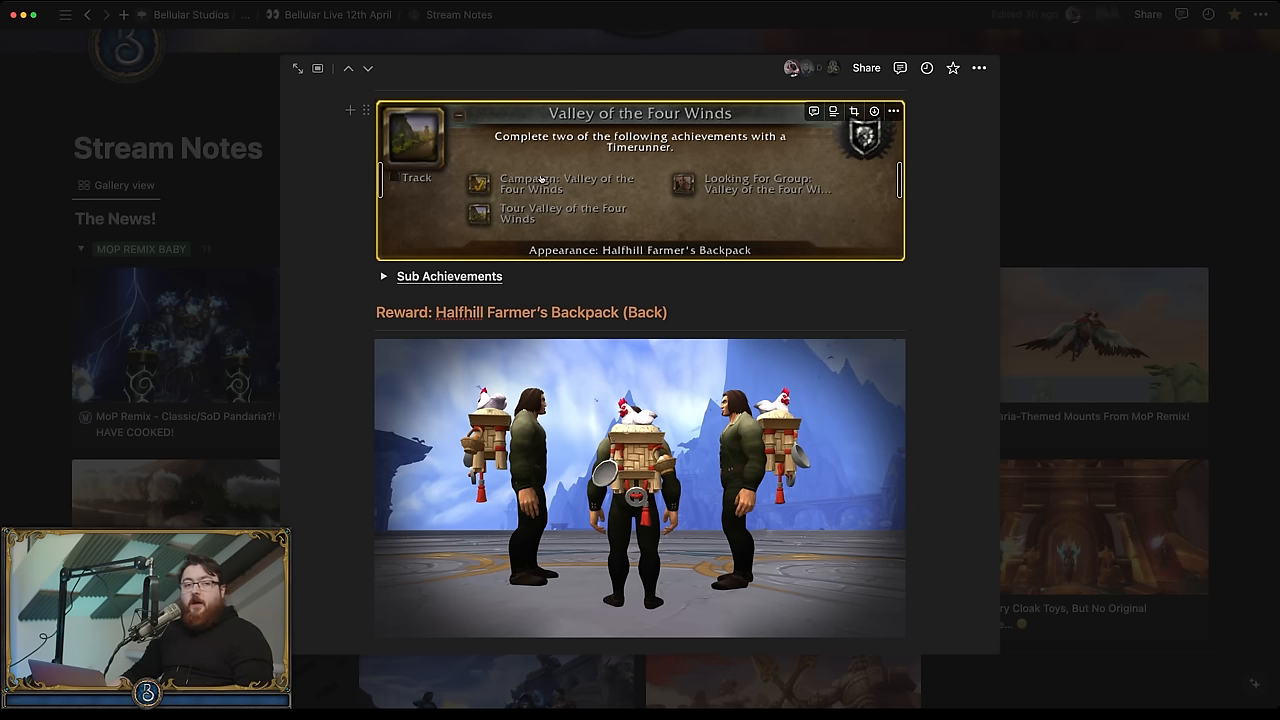
mouse_move(704, 188)
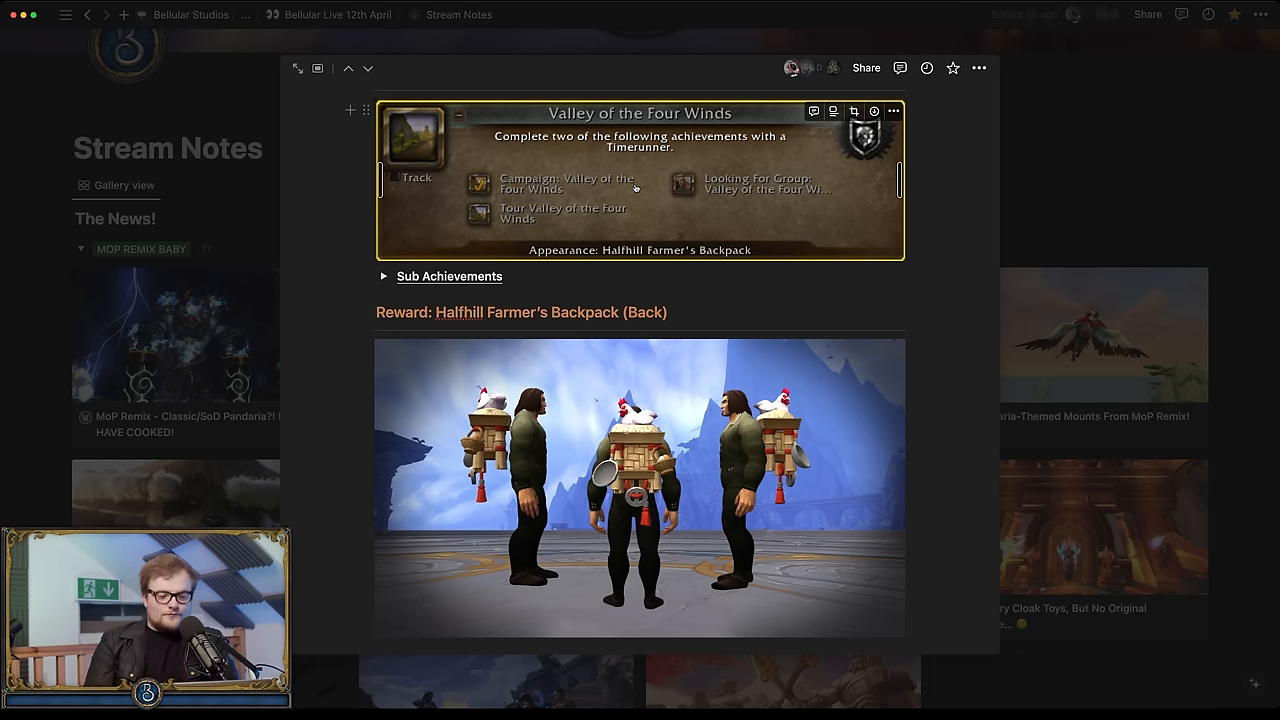
scroll("down", 3)
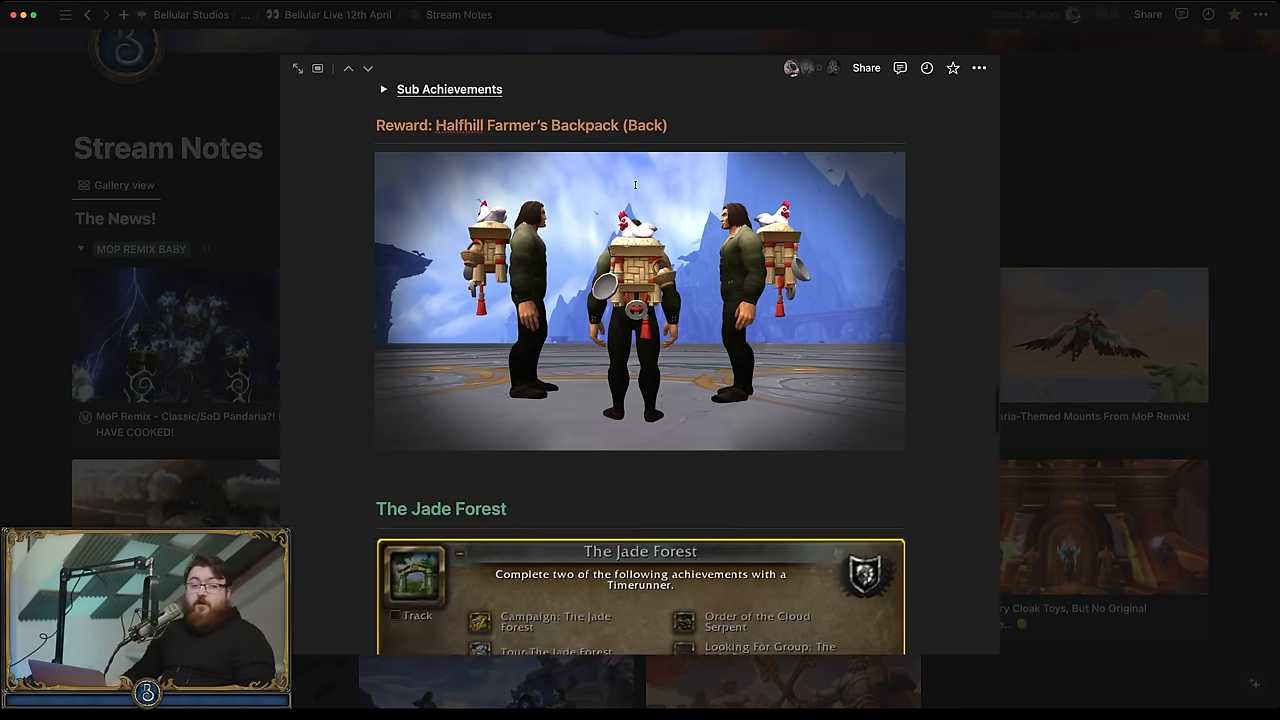
scroll("down", 3)
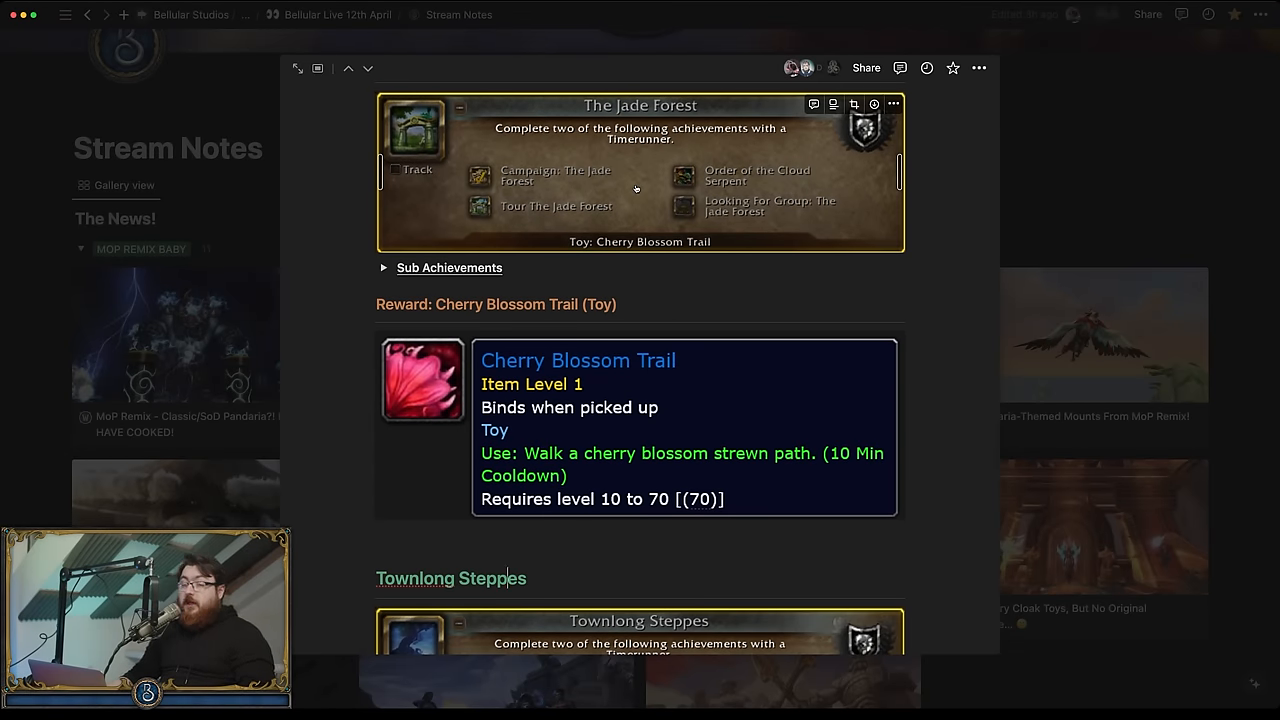
scroll("down", 3)
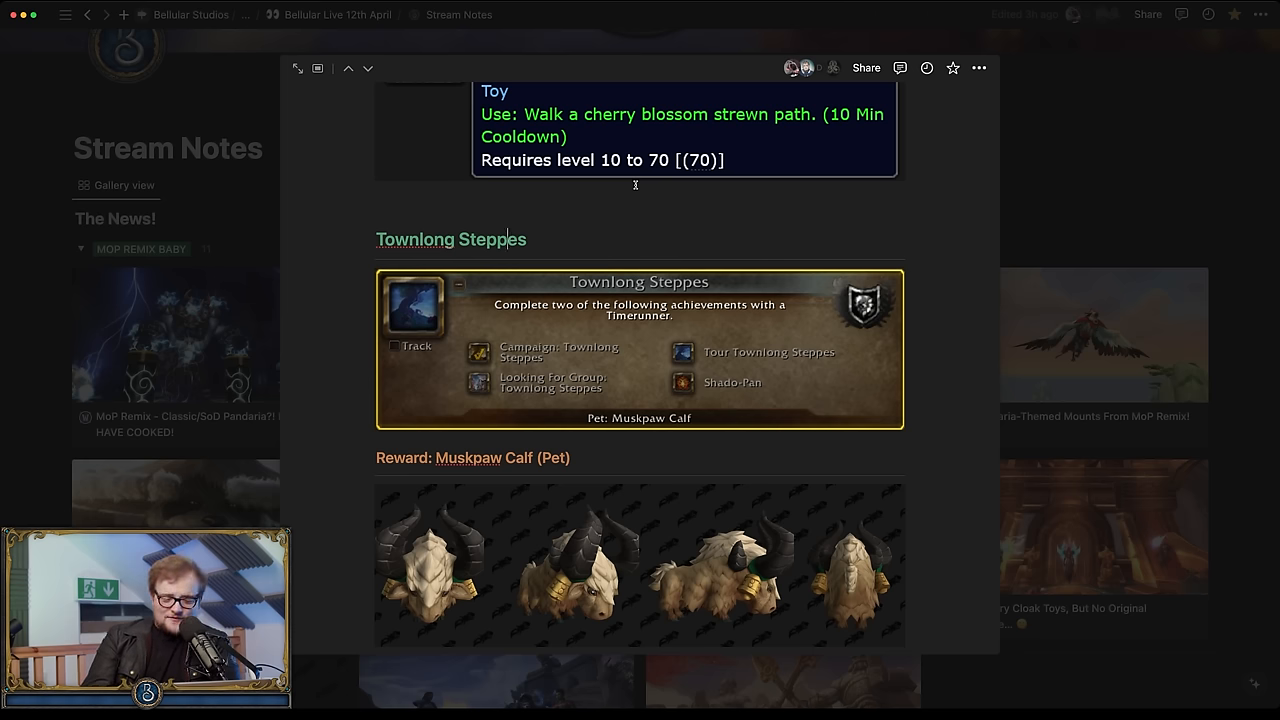
scroll("down", 3)
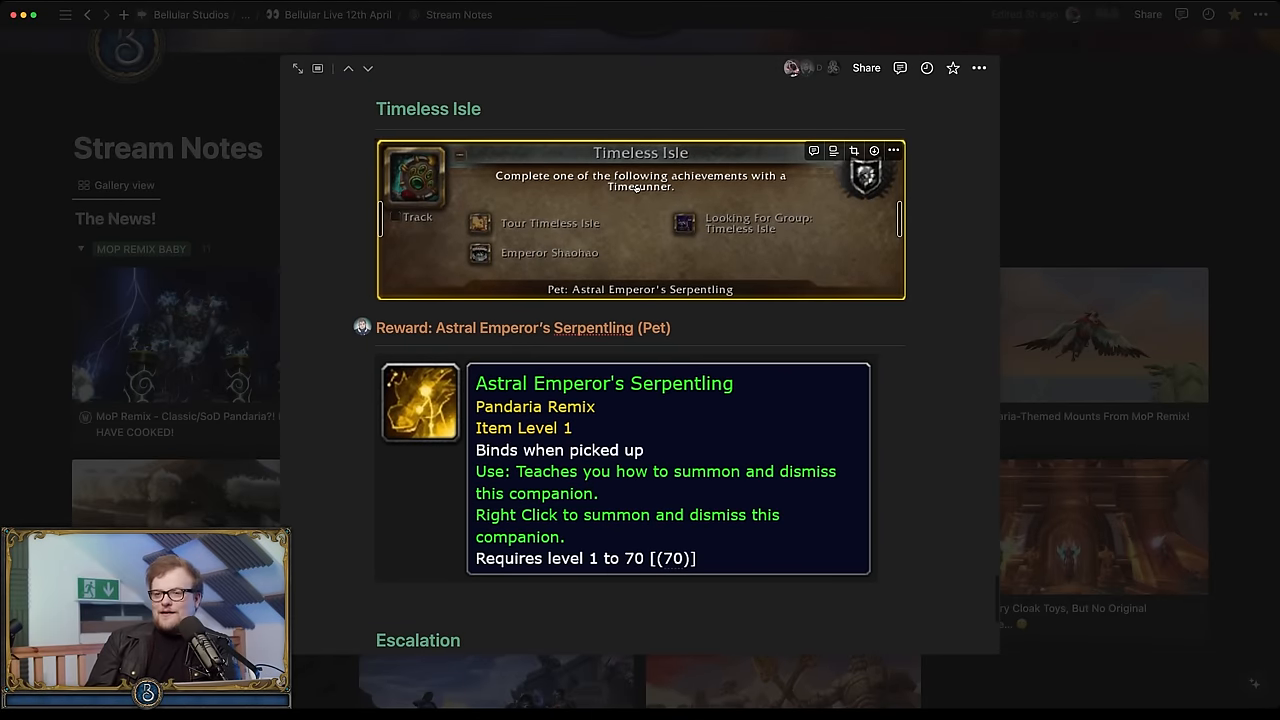
scroll("down", 3)
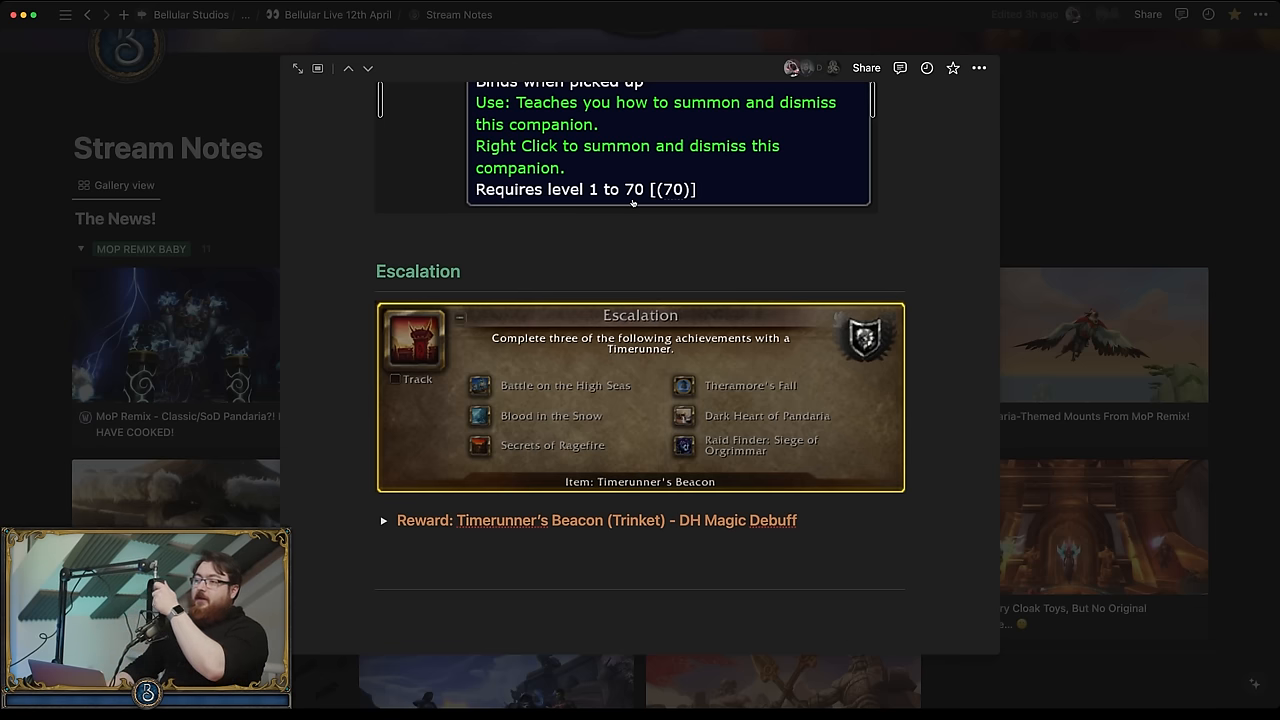
mouse_move(552, 212)
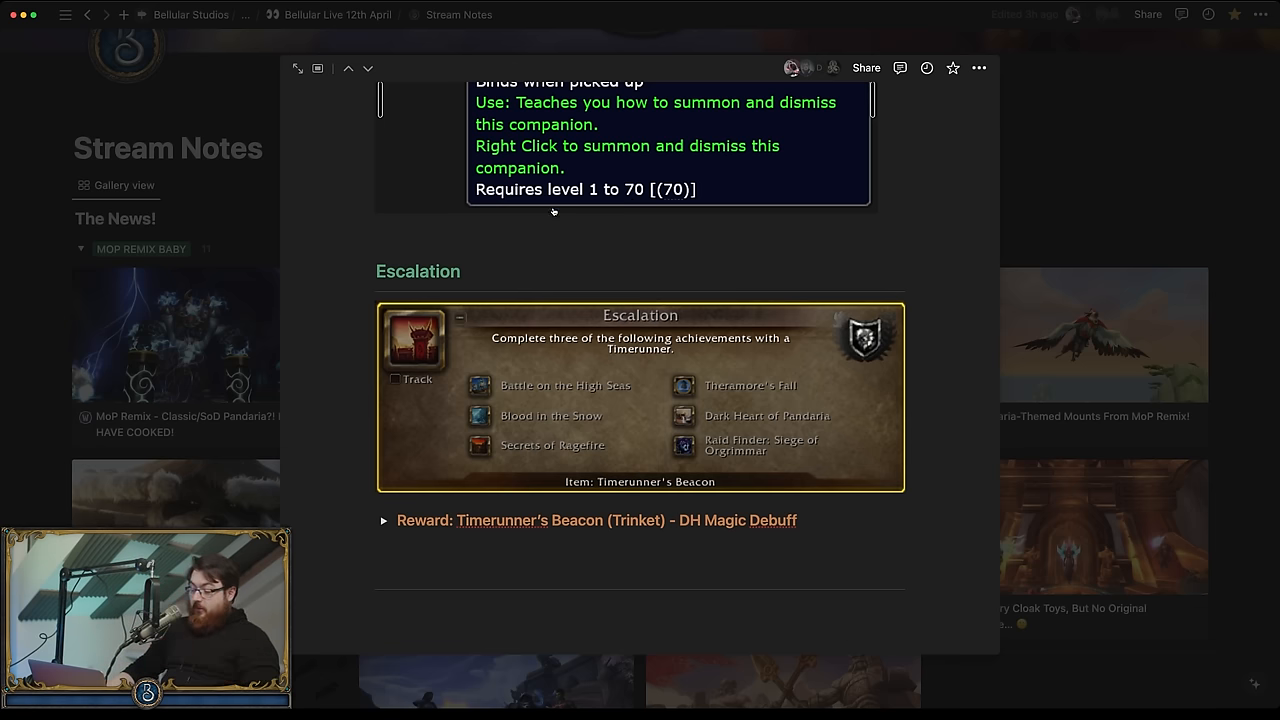
mouse_move(490, 212)
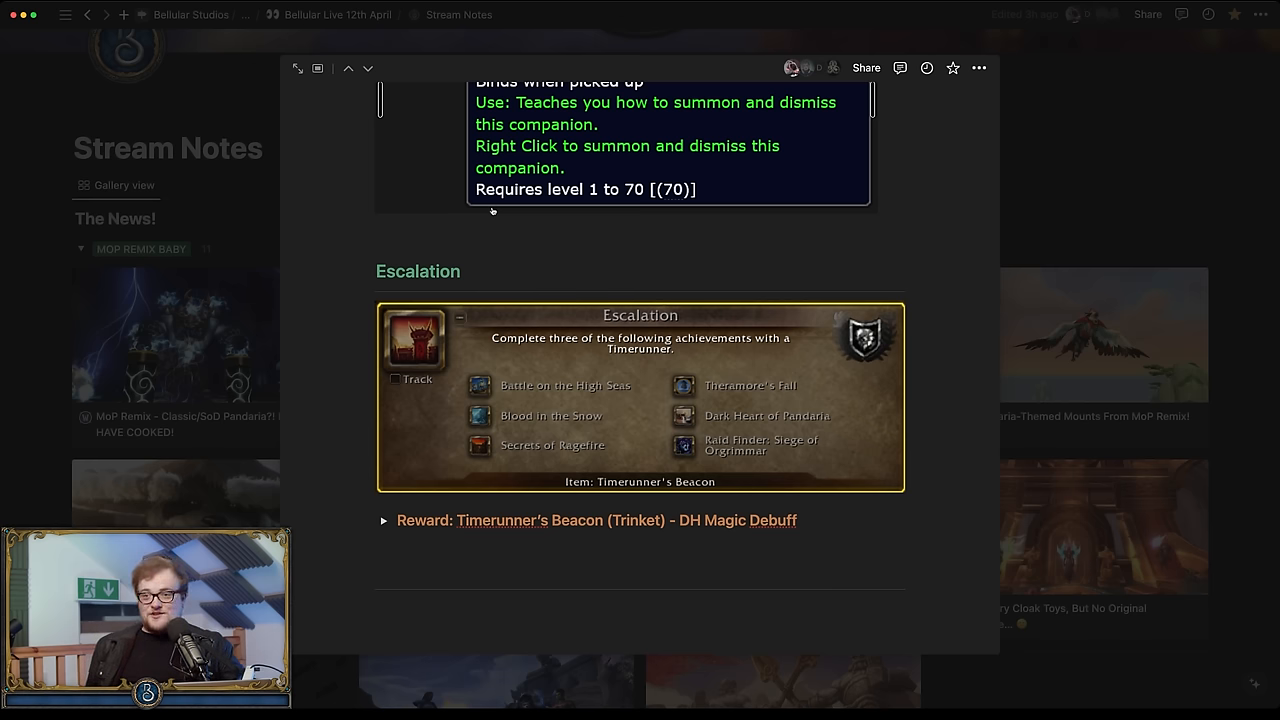
mouse_move(552, 260)
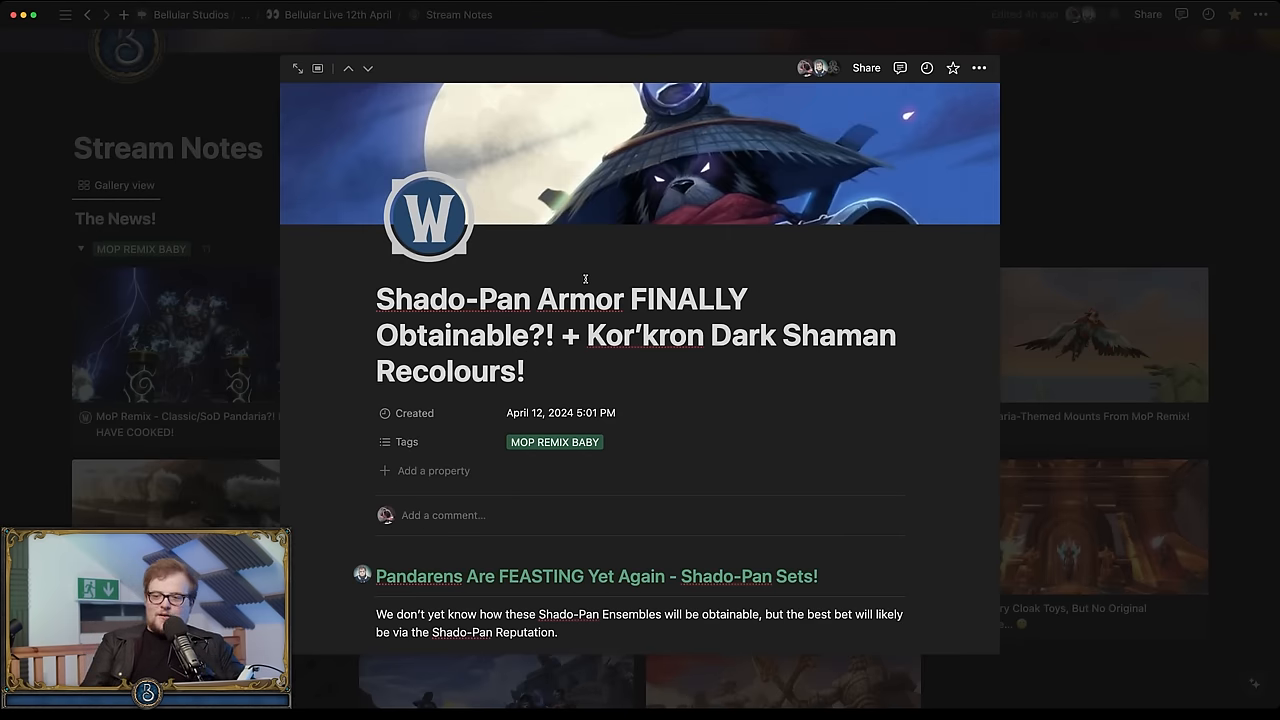
scroll("down", 3)
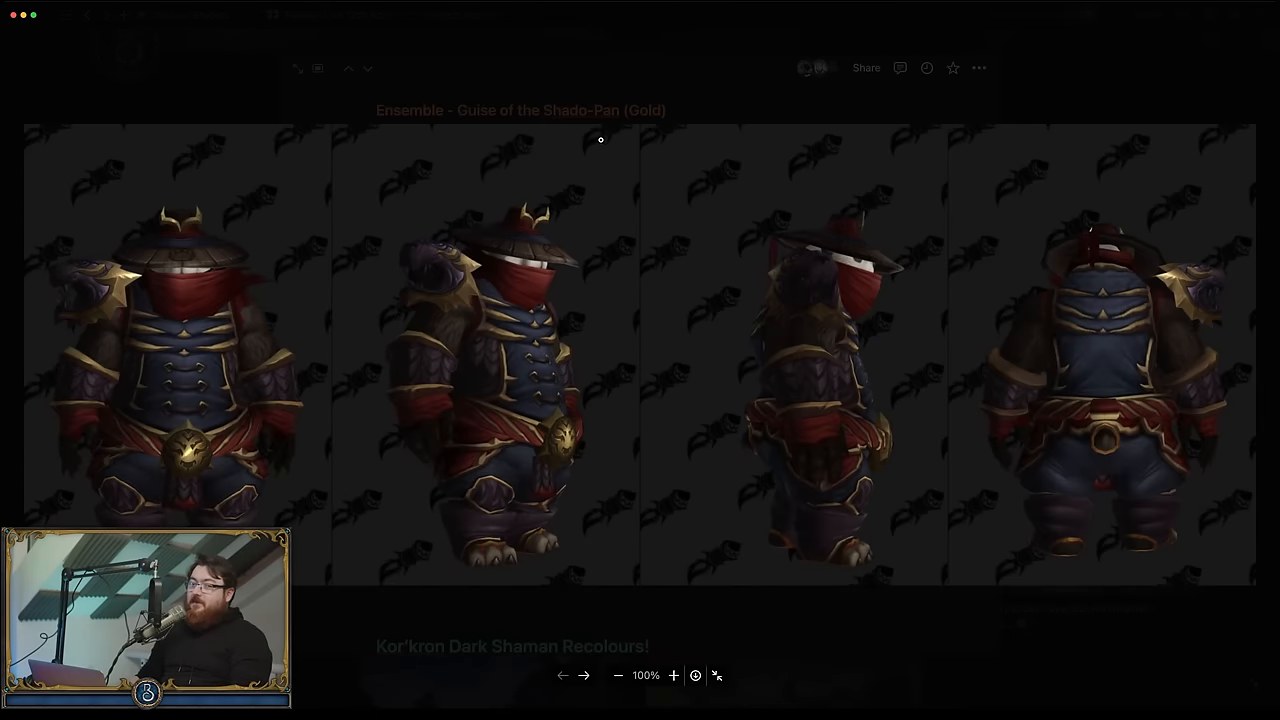
scroll("down", 3)
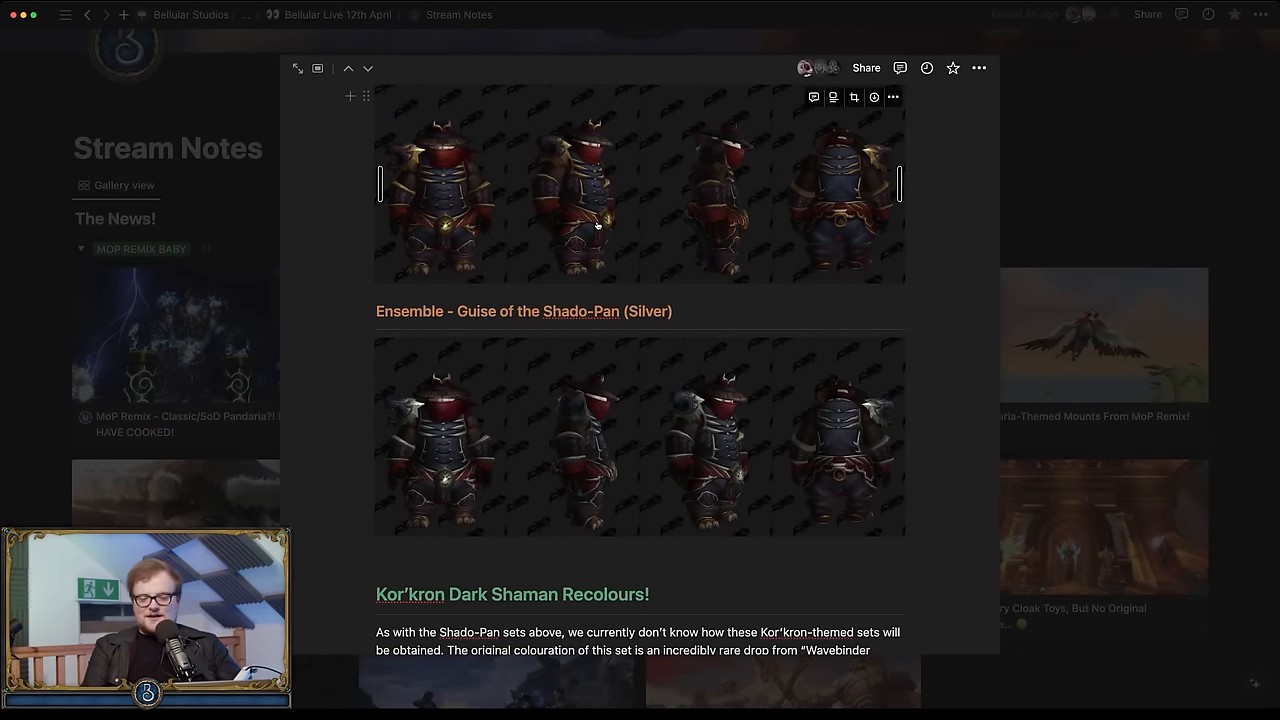
Step: Read through the Kor'kron Shaman Vestments sections and close the peek view
scroll("down", 3)
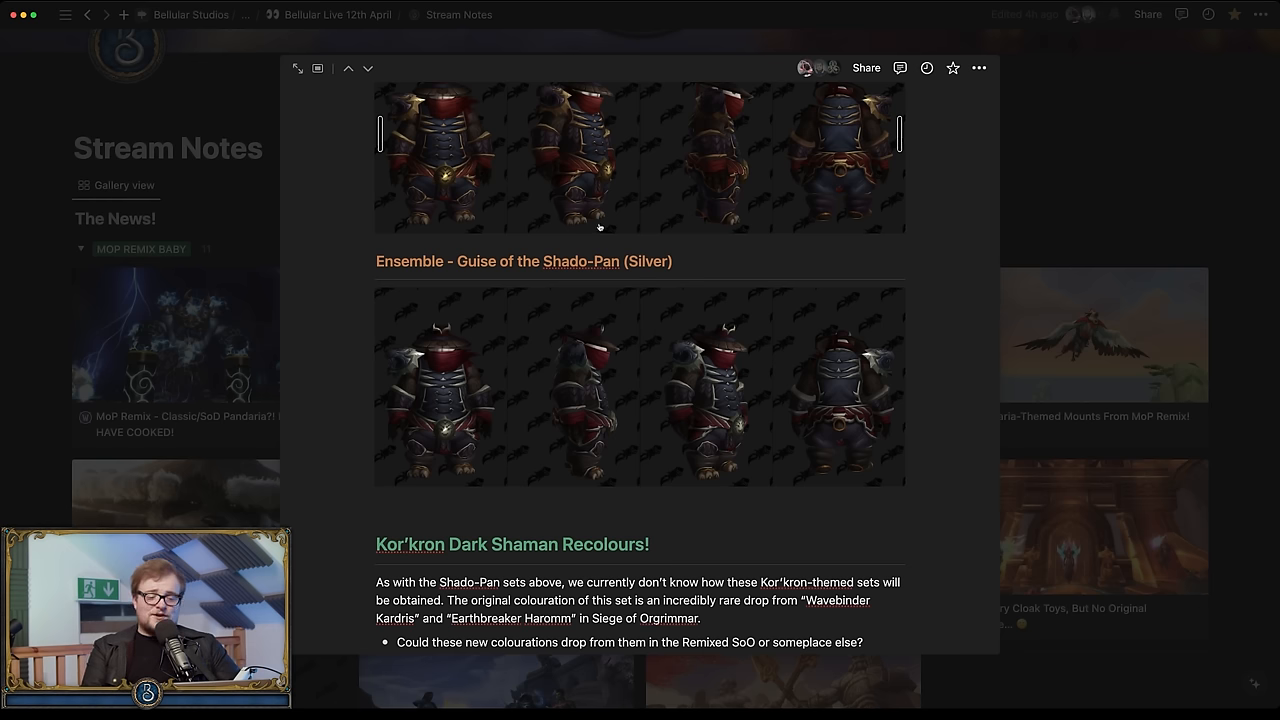
scroll("down", 3)
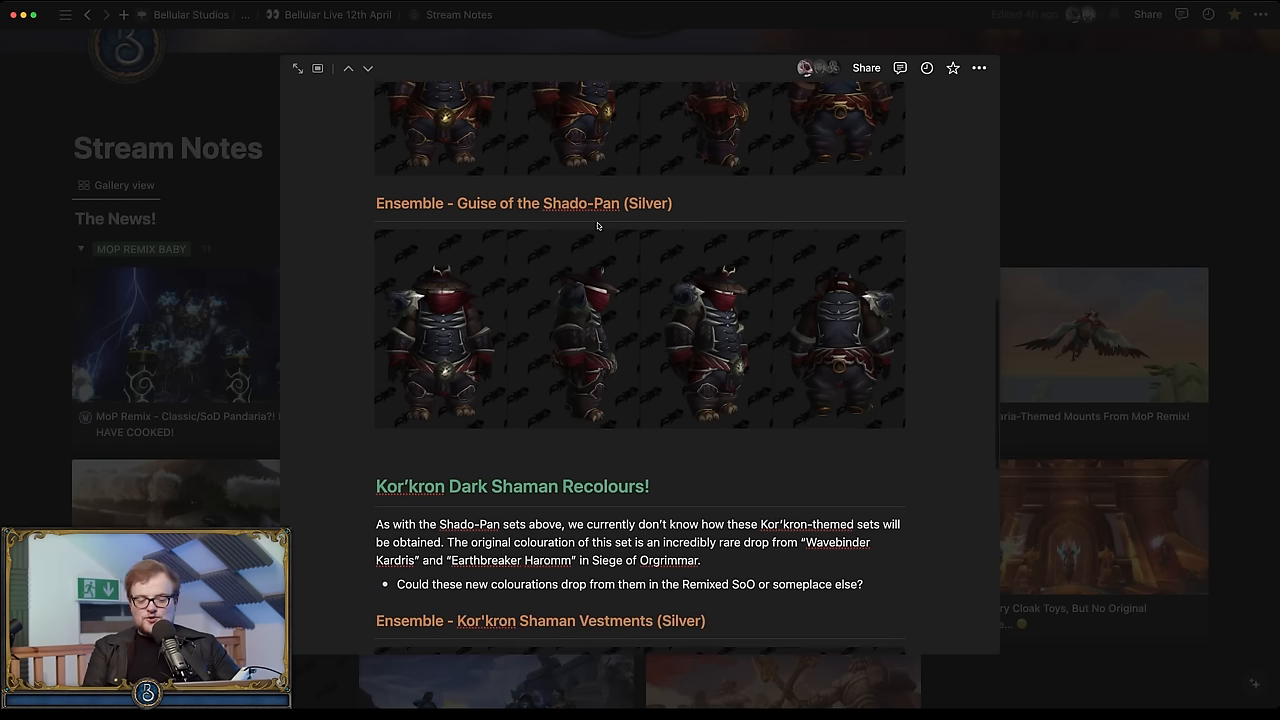
scroll("down", 3)
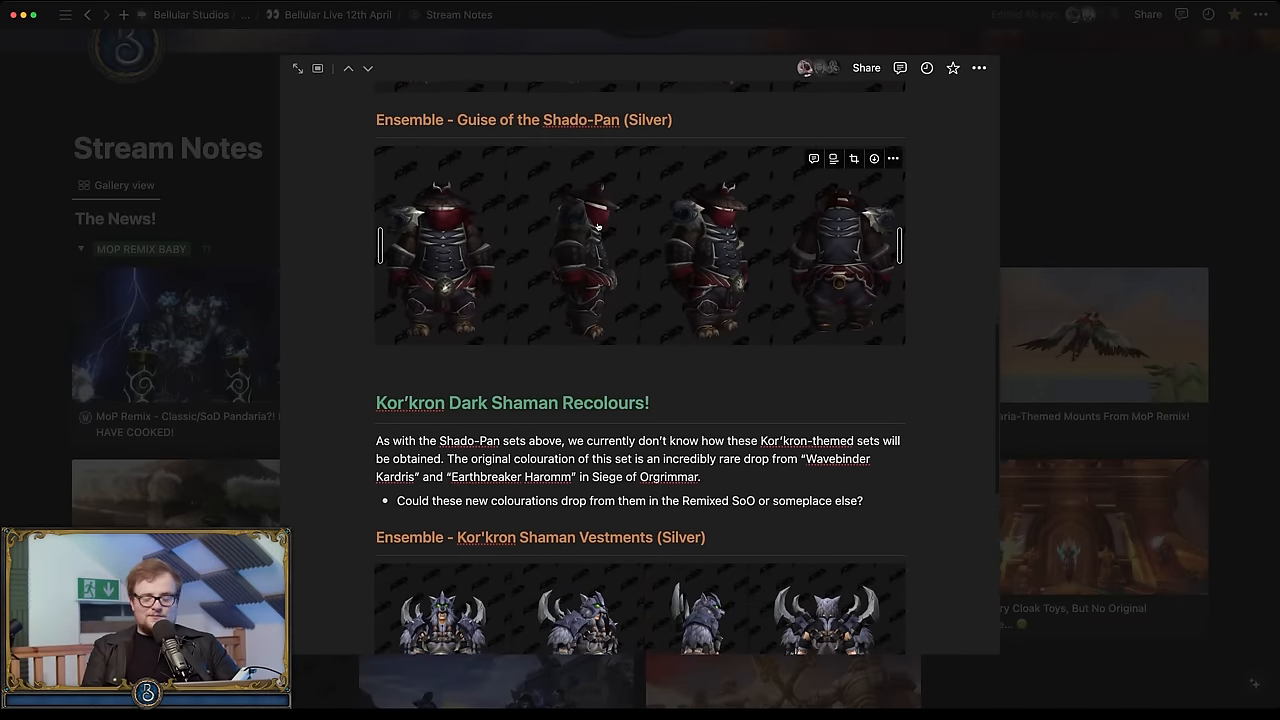
scroll("down", 3)
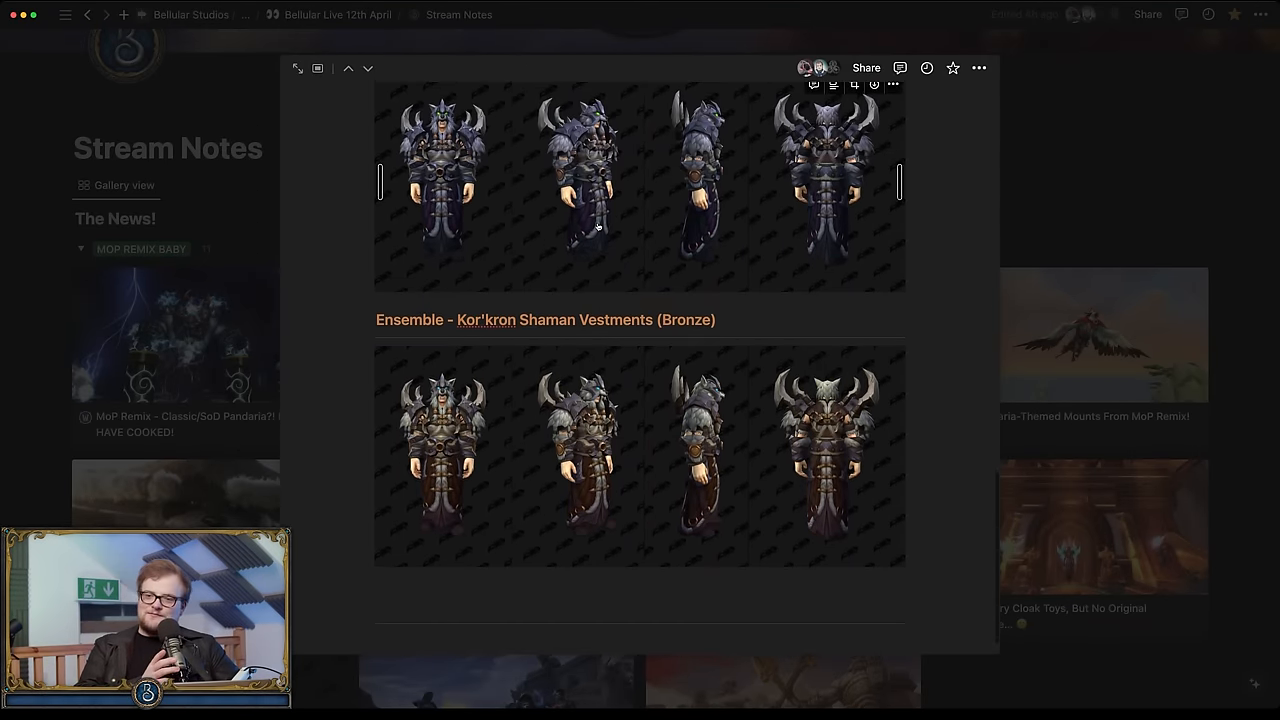
left_click(440, 184)
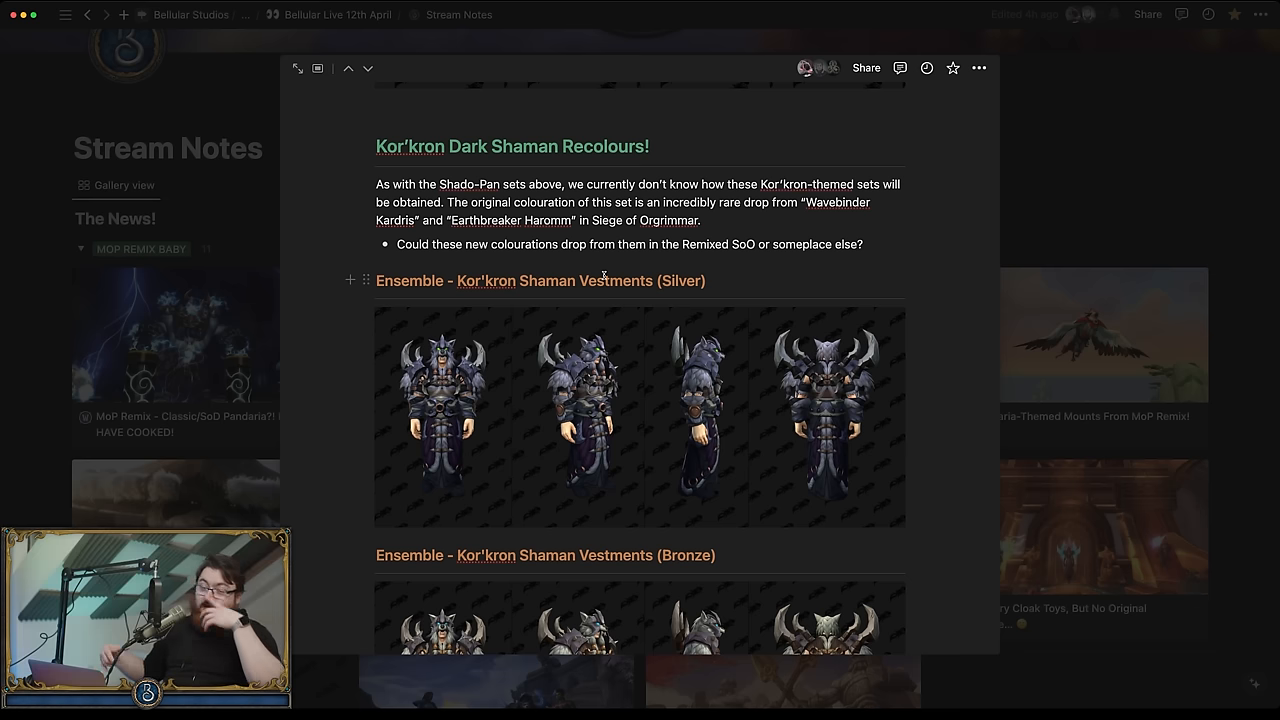
Step: Open the 'Complete Landfall & Isle of Thunder For Class Sets!' card from the Stream Notes gallery
scroll("down", 3)
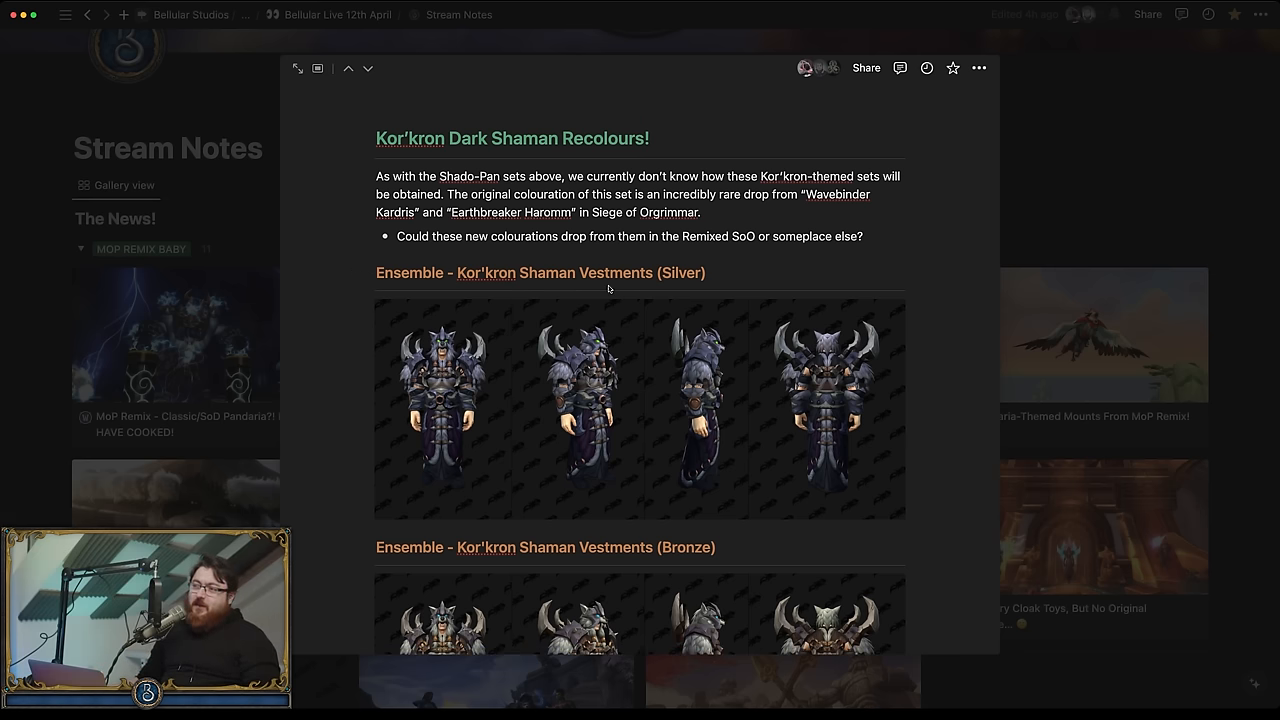
scroll("down", 3)
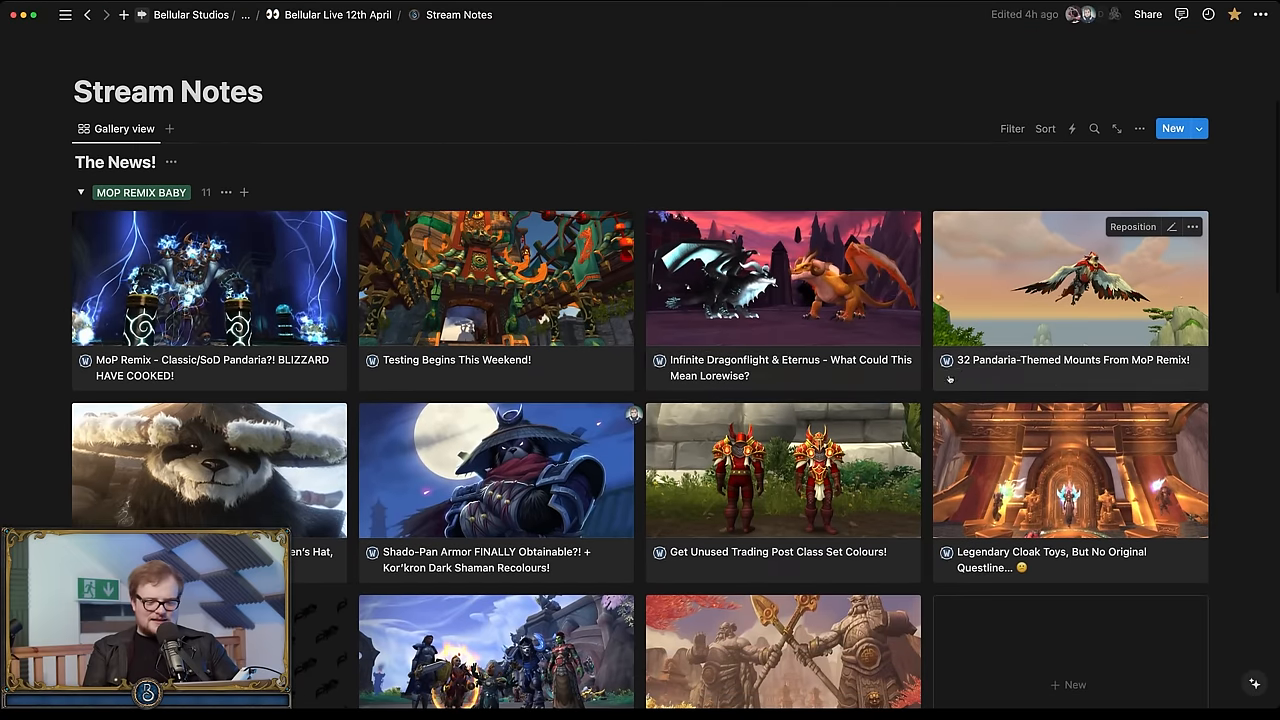
left_click(782, 470)
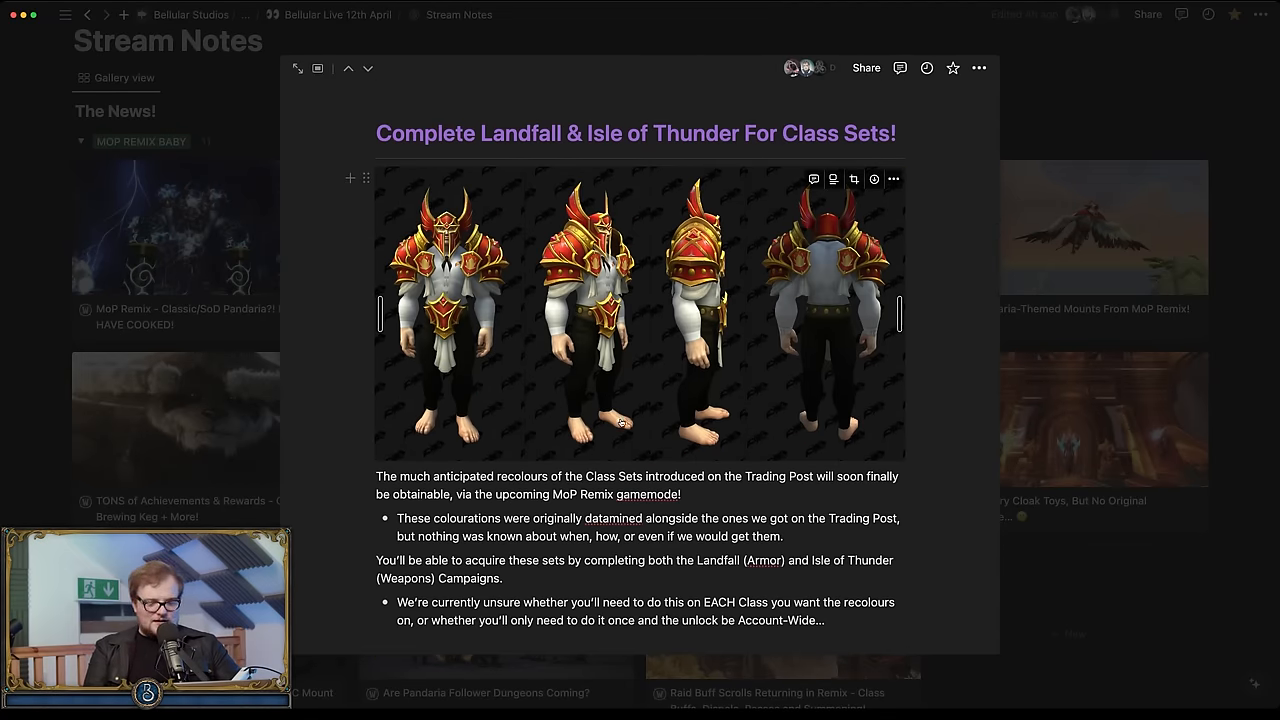
Step: Expand the Death Knight armor set so its images show
scroll("down", 3)
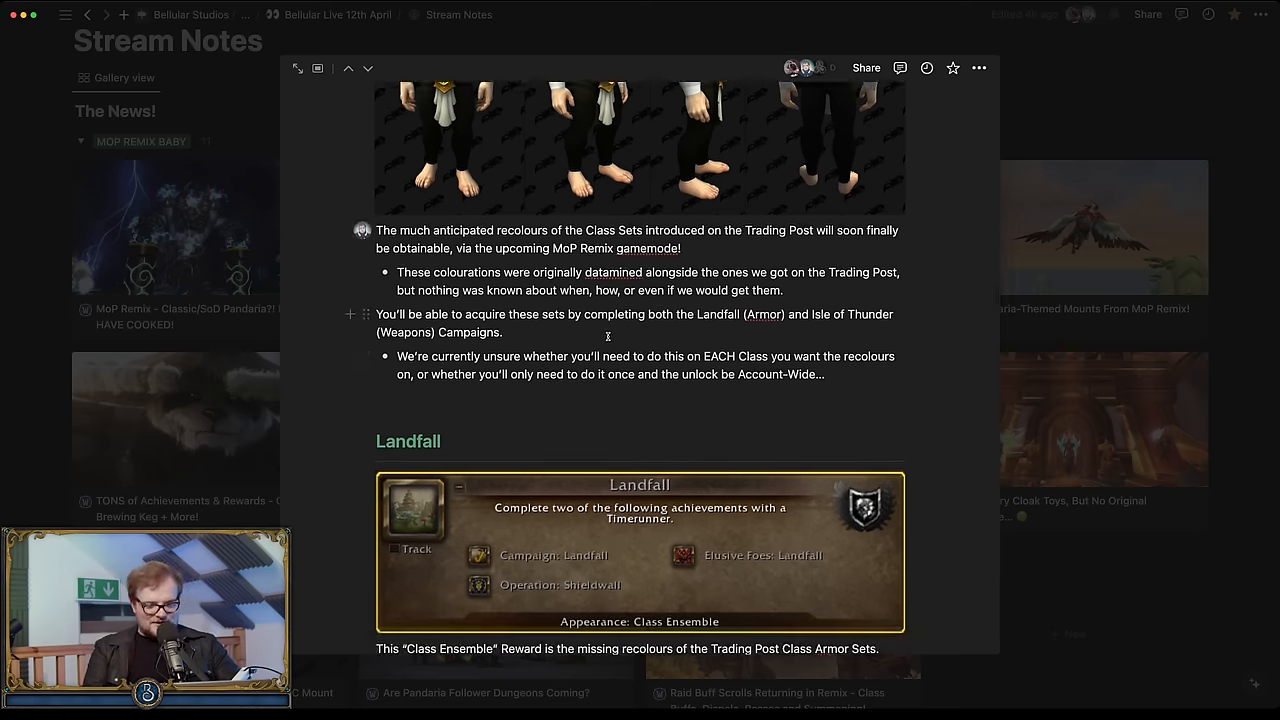
scroll("down", 3)
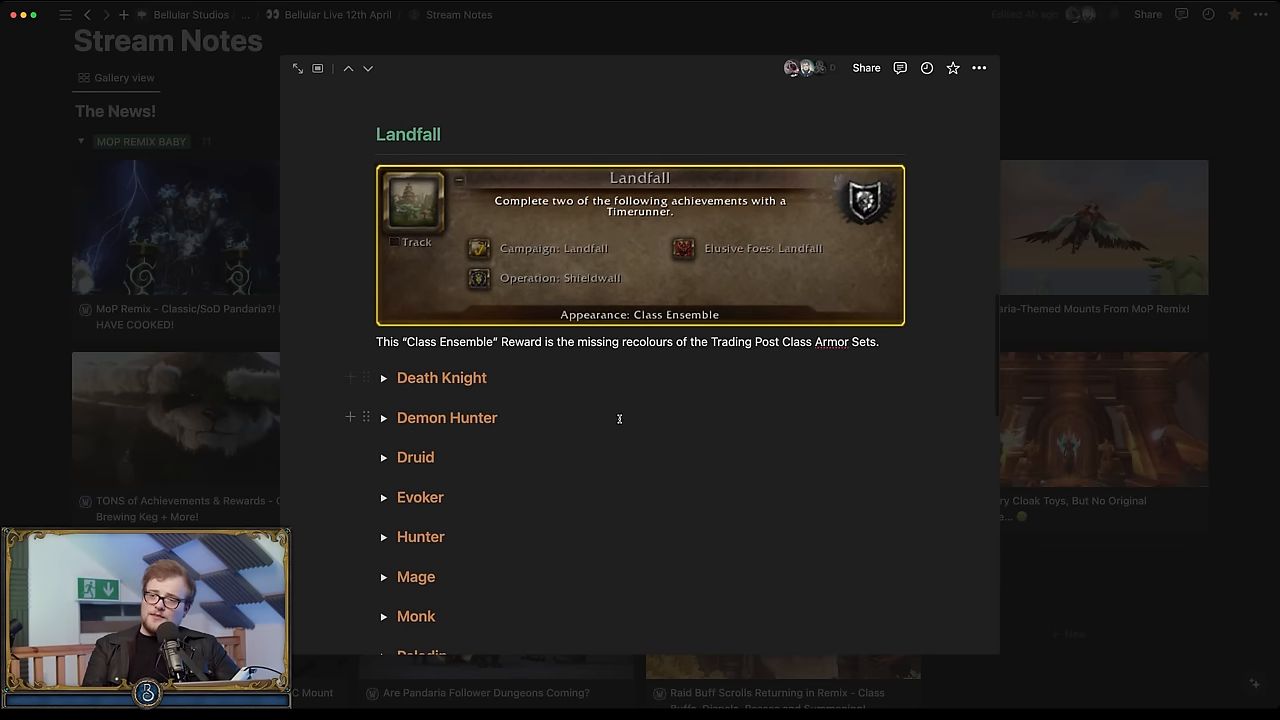
left_click(384, 376)
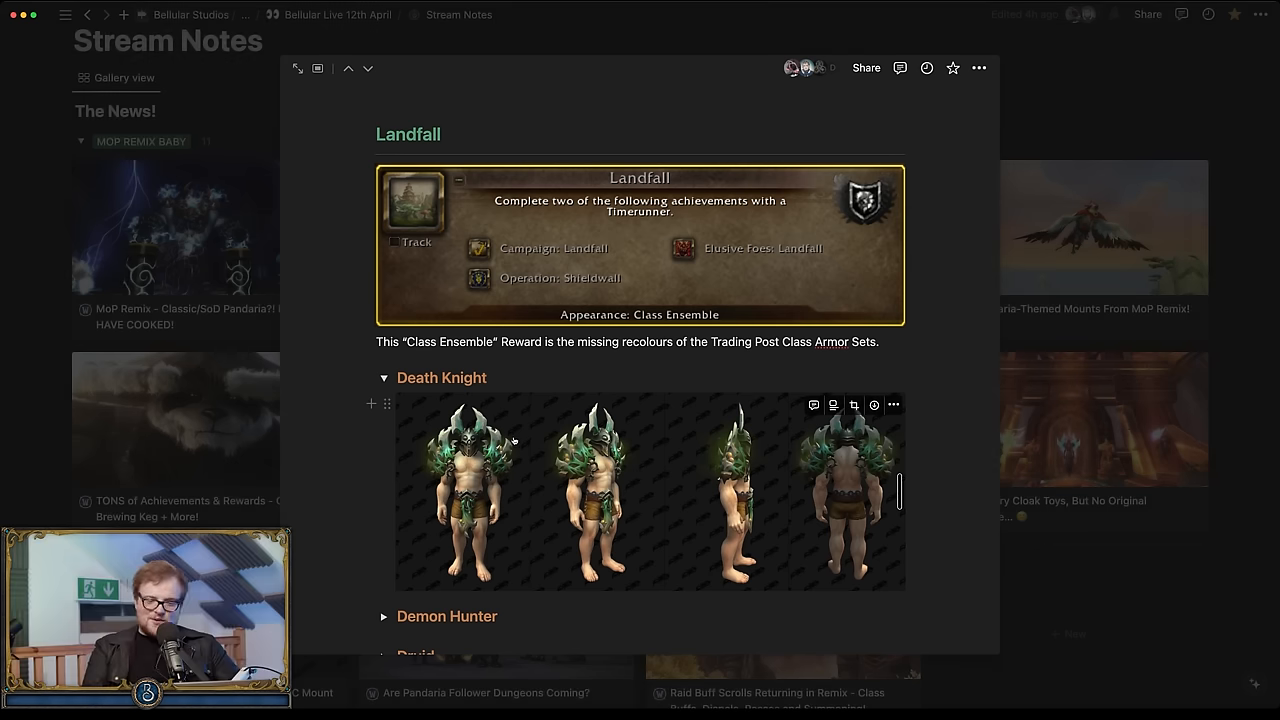
scroll("down", 3)
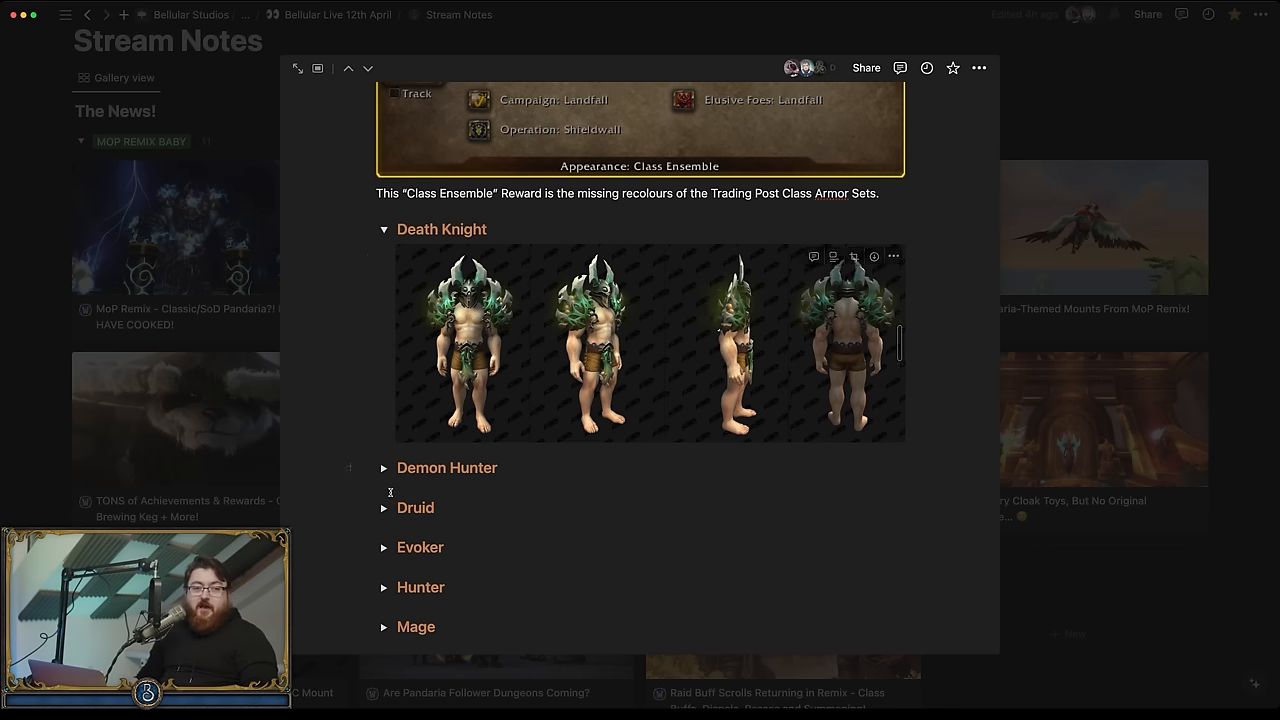
Step: Expand the Demon Hunter and Druid armor sections to show their images
left_click(384, 468)
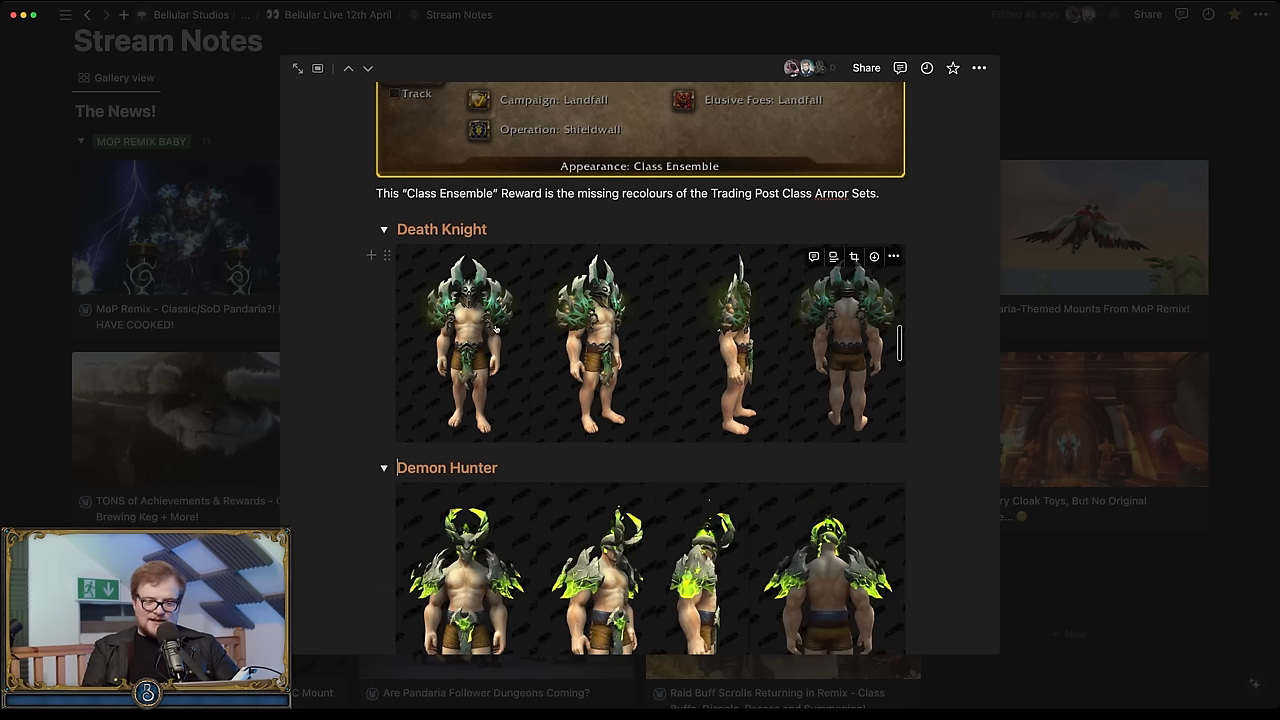
scroll("down", 3)
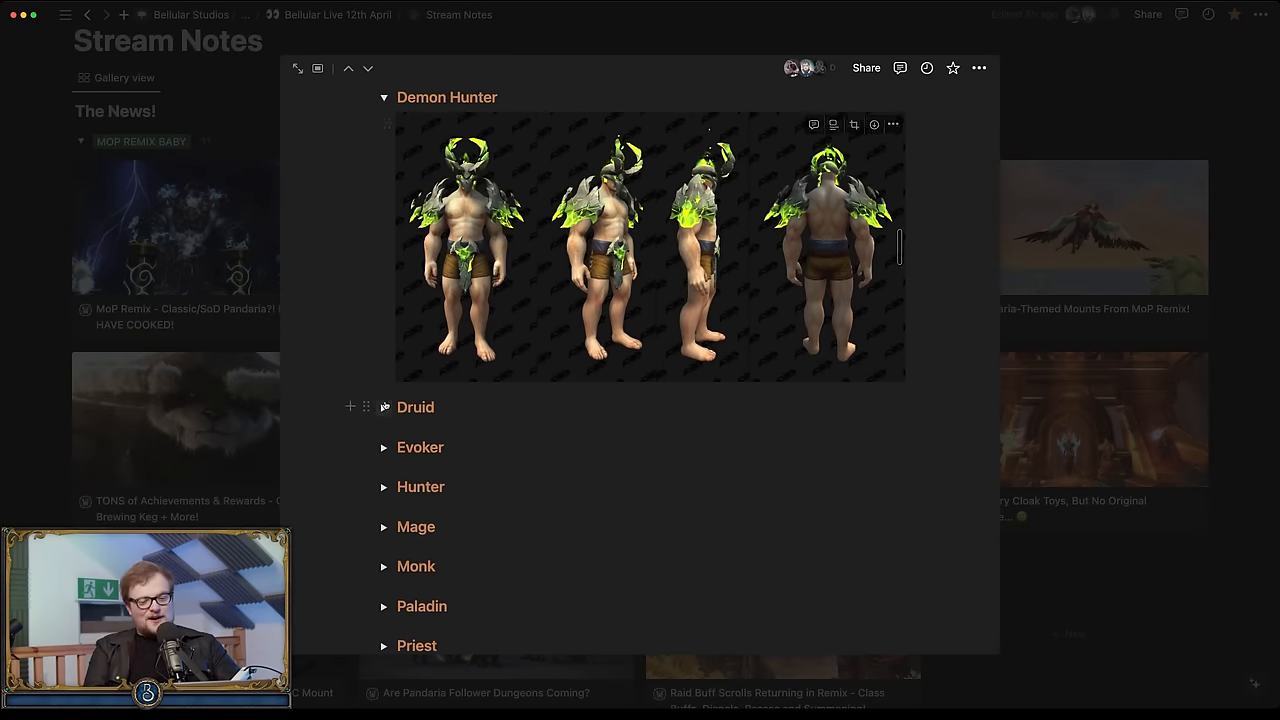
left_click(384, 408)
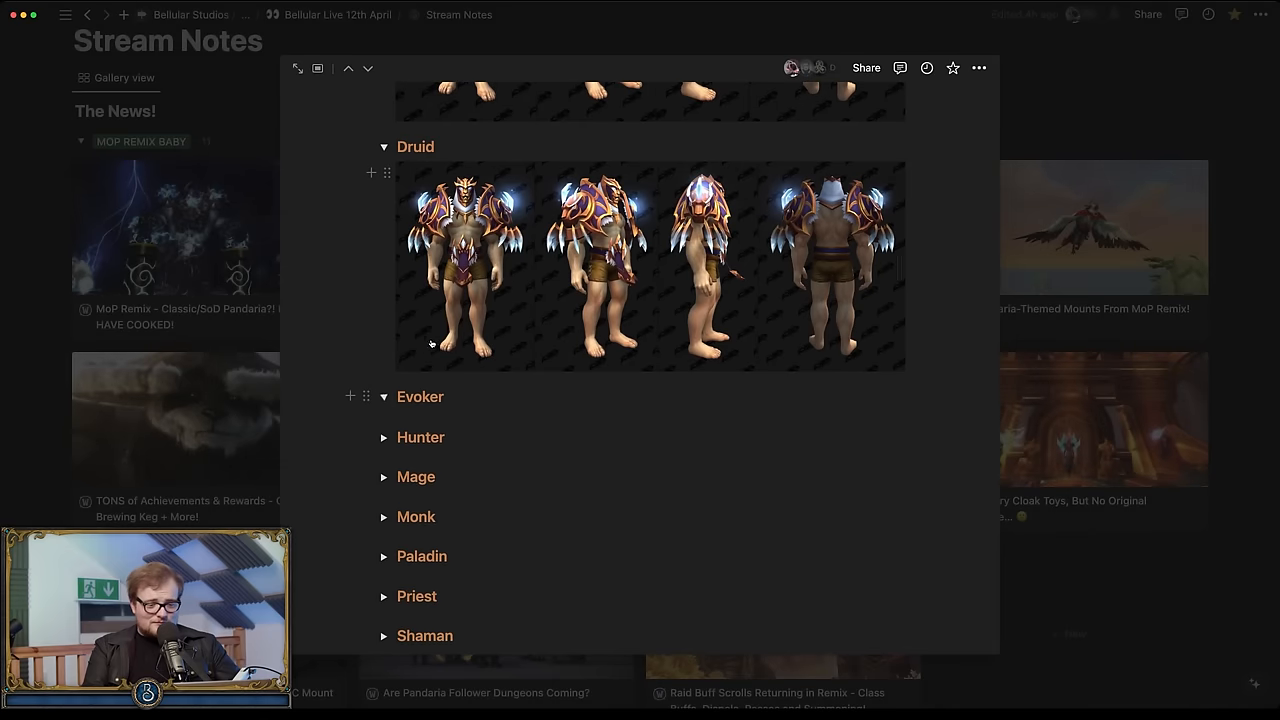
Step: Expand the Hunter and Mage armor sections to reveal their armor images
scroll("down", 3)
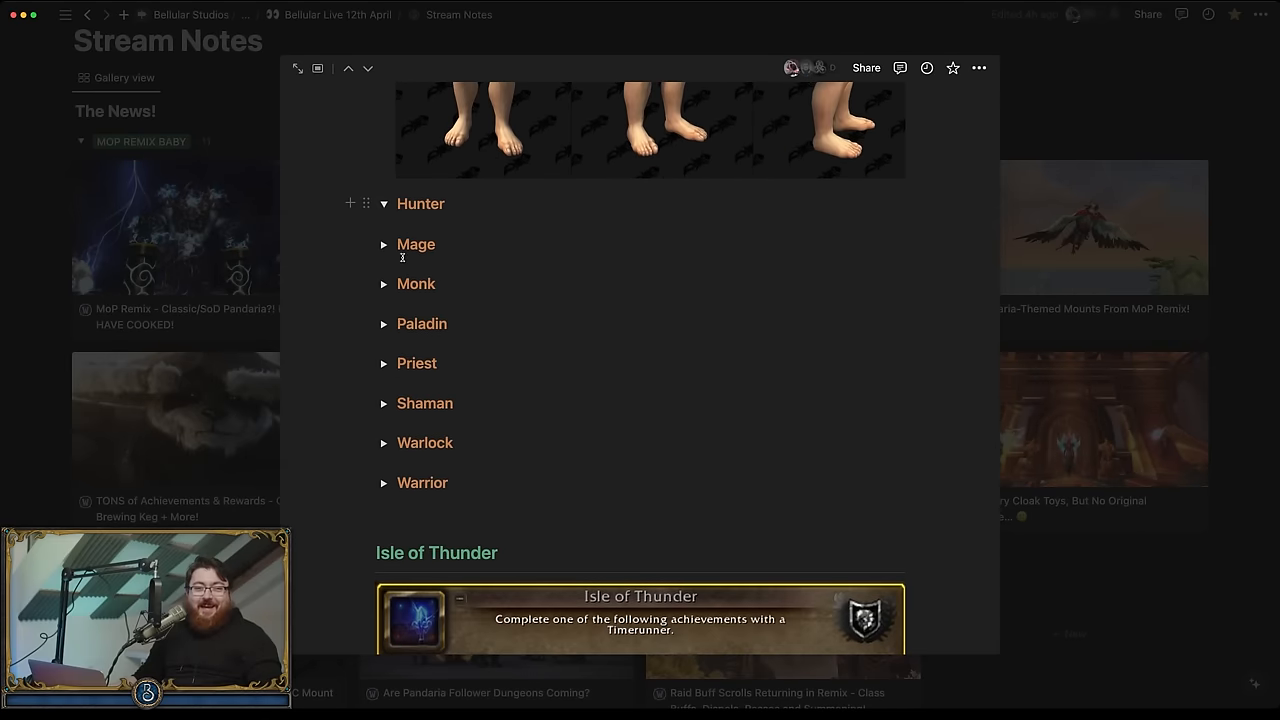
left_click(384, 204)
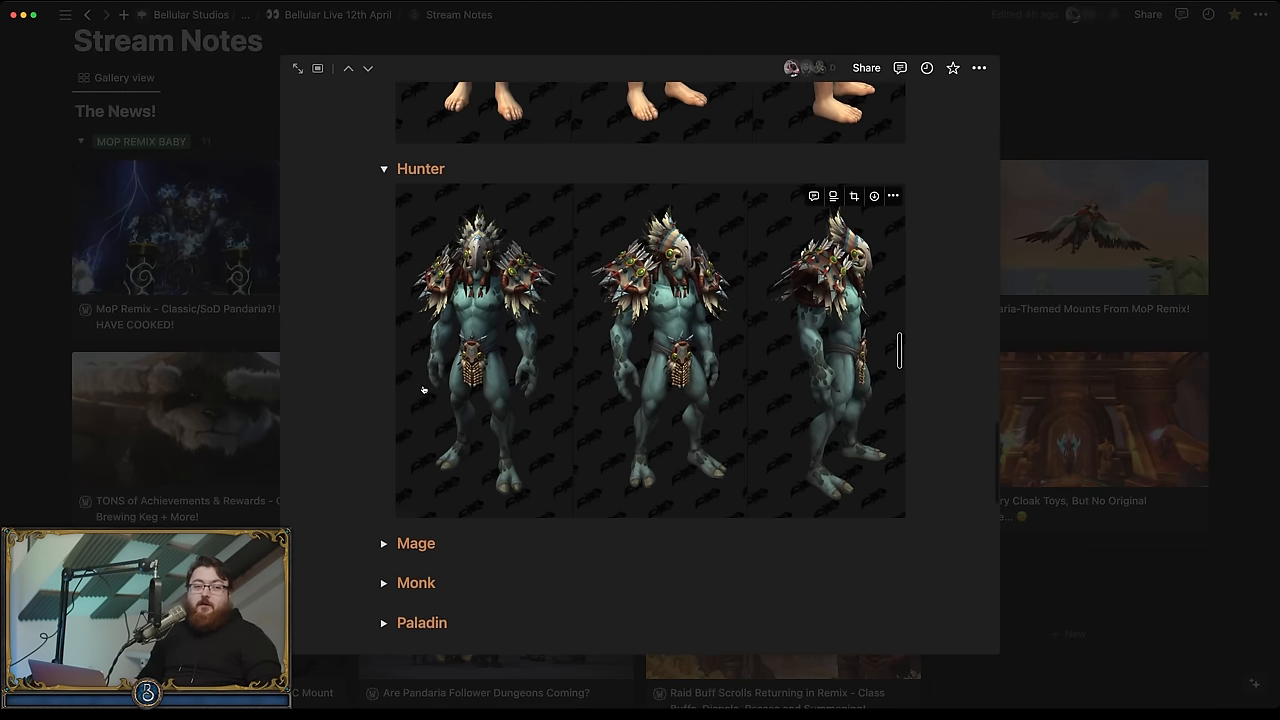
scroll("down", 3)
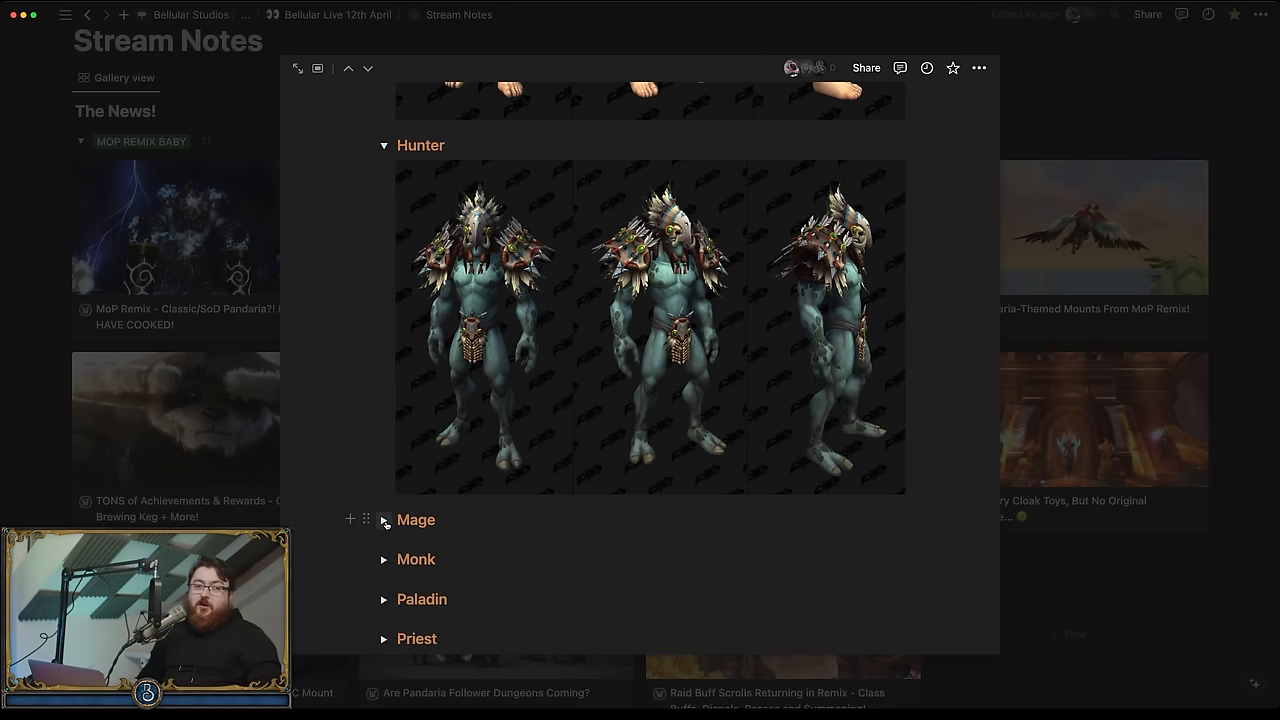
left_click(384, 520)
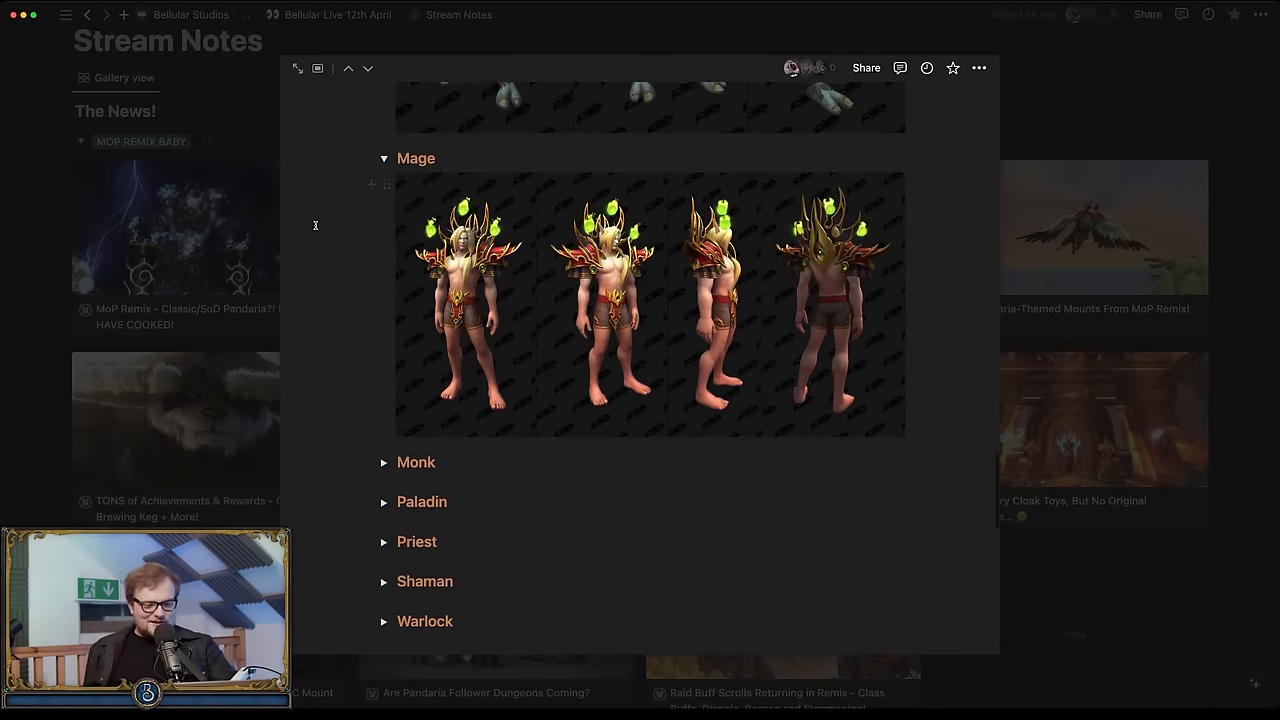
Step: Expand the Monk, Paladin and Priest armor toggles and view their armor images
left_click(384, 158)
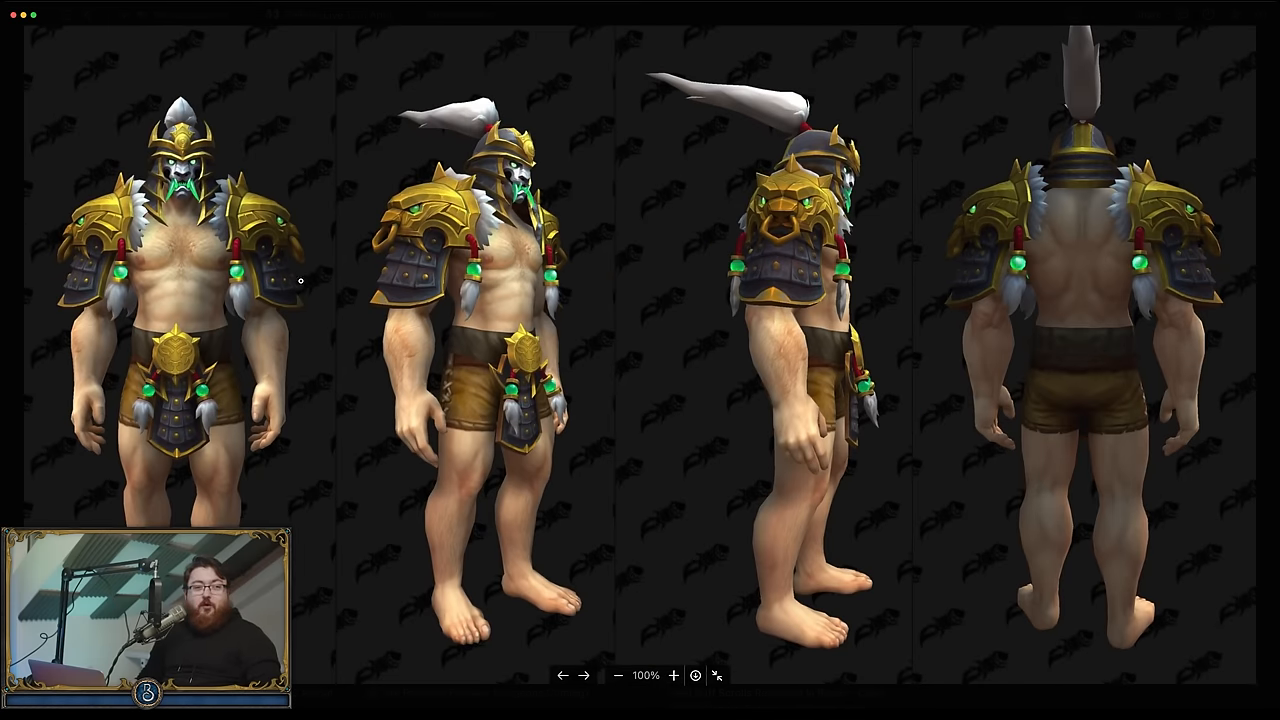
mouse_move(422, 318)
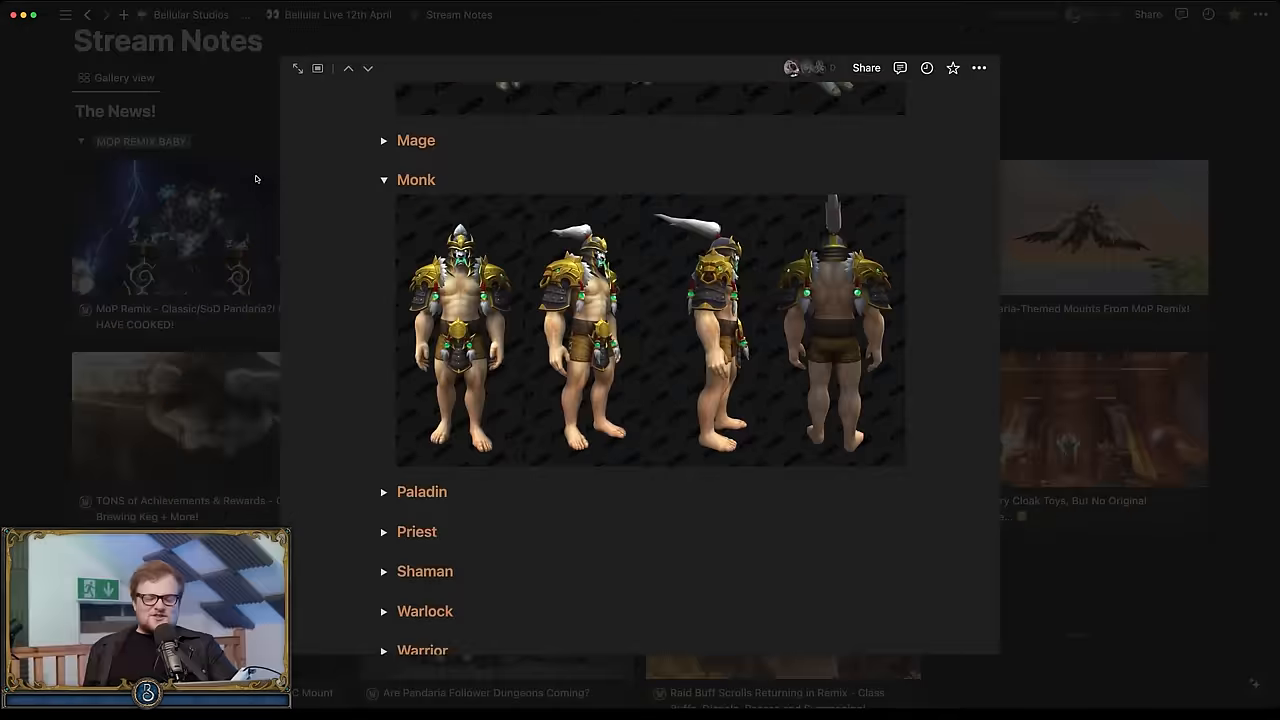
left_click(384, 180)
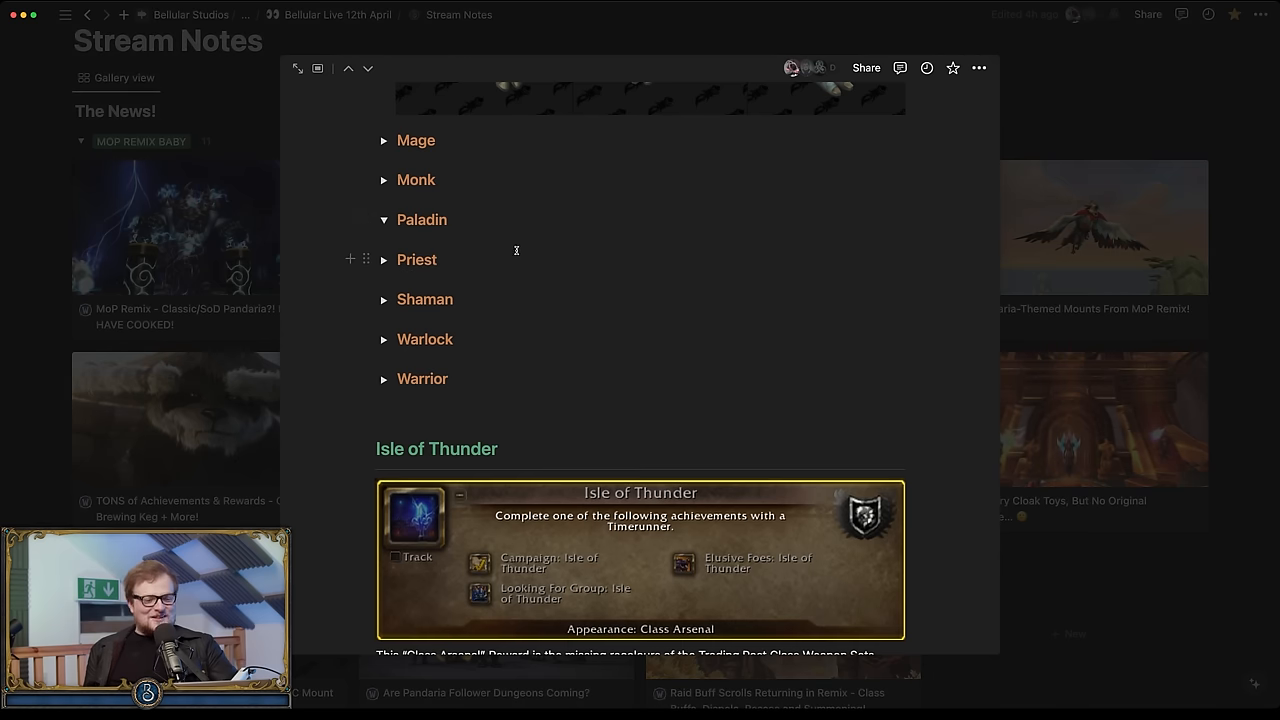
left_click(384, 218)
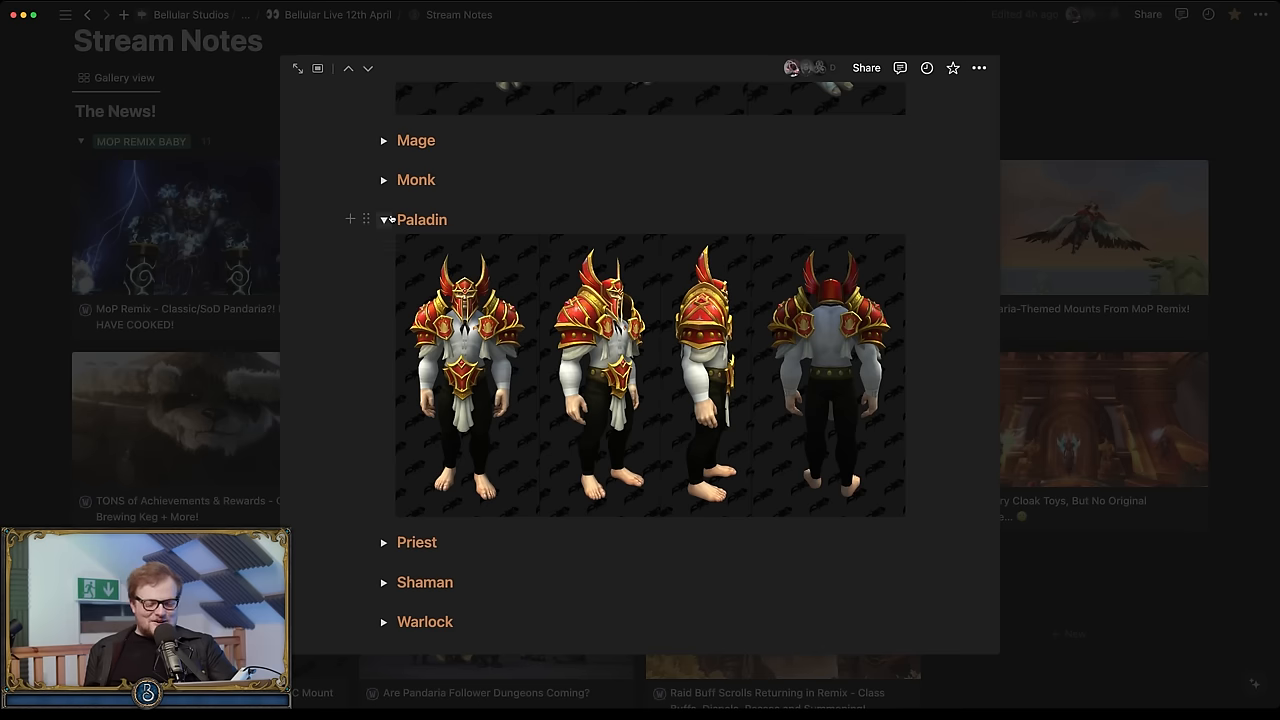
scroll("down", 3)
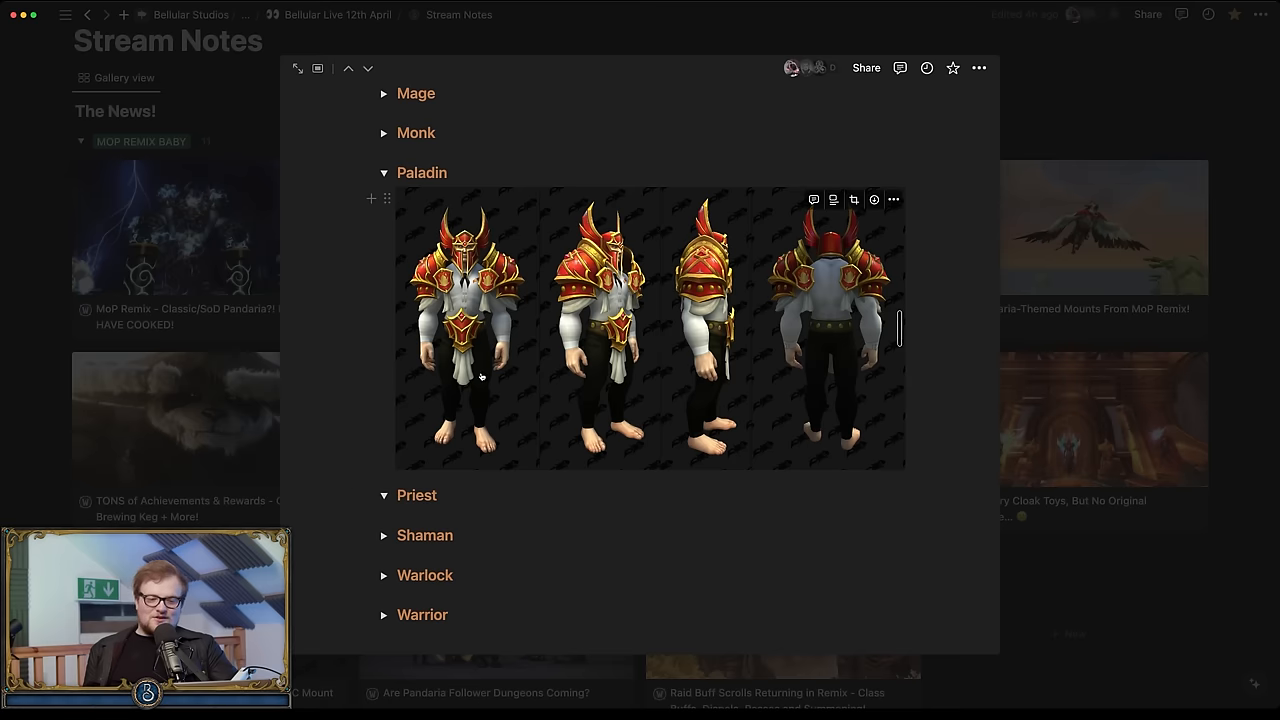
scroll("down", 3)
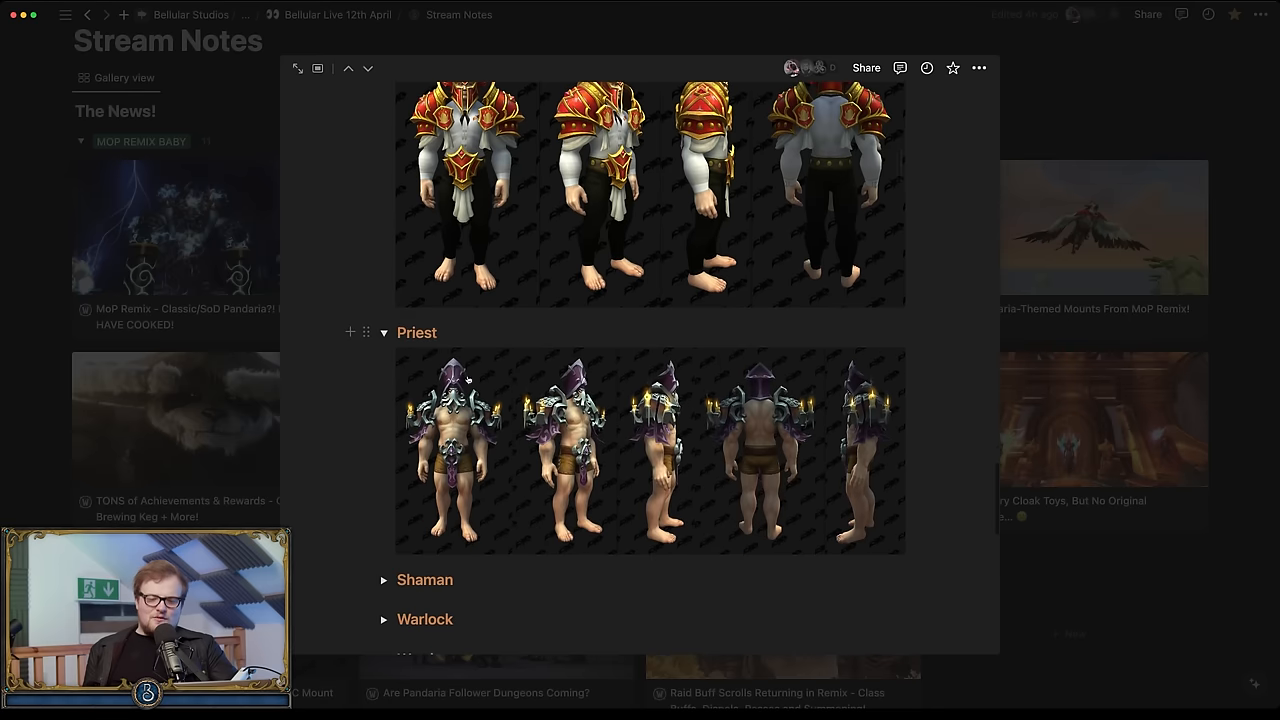
Step: Read down past the Shaman and Warlock armor and preview a Priest armor image full size
scroll("down", 3)
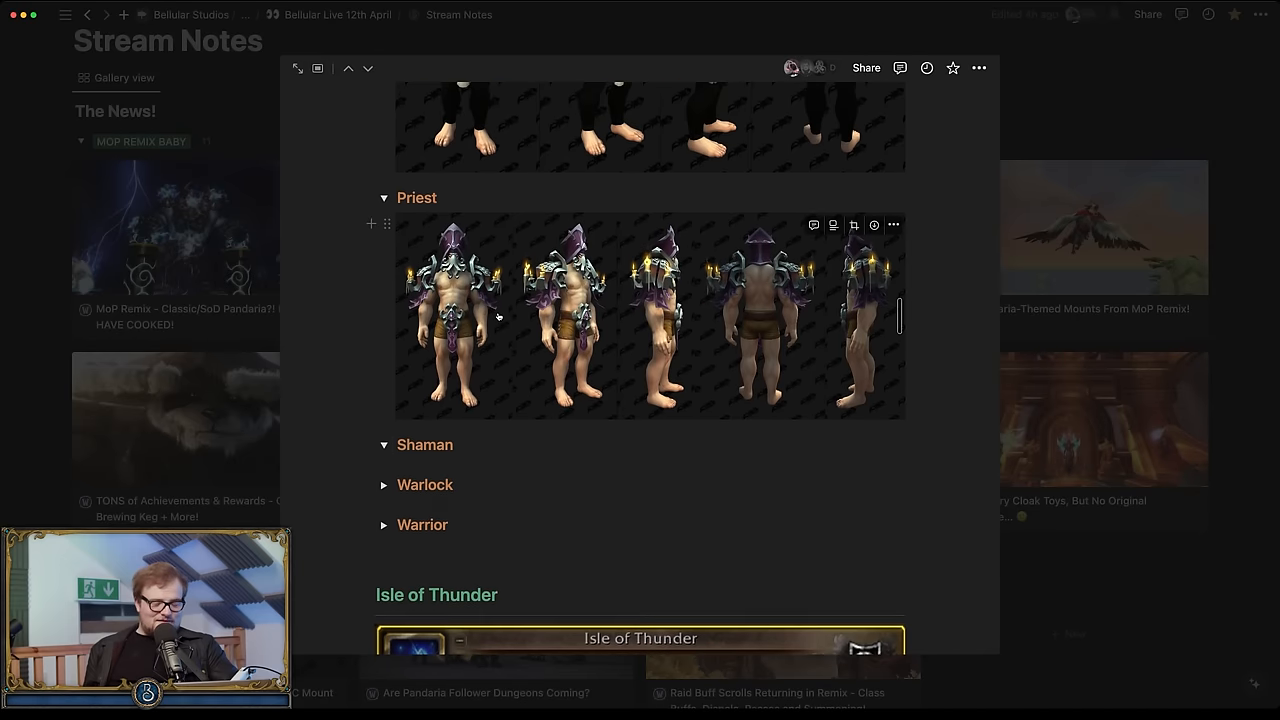
scroll("down", 3)
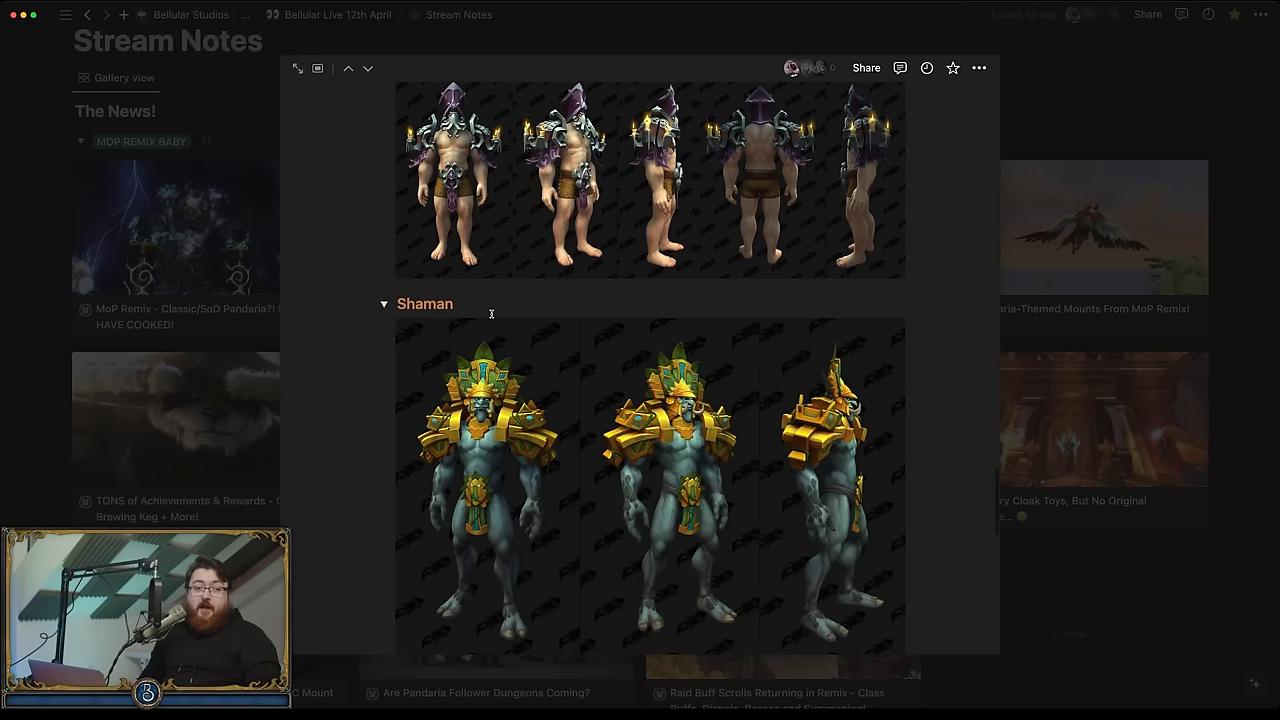
scroll("down", 3)
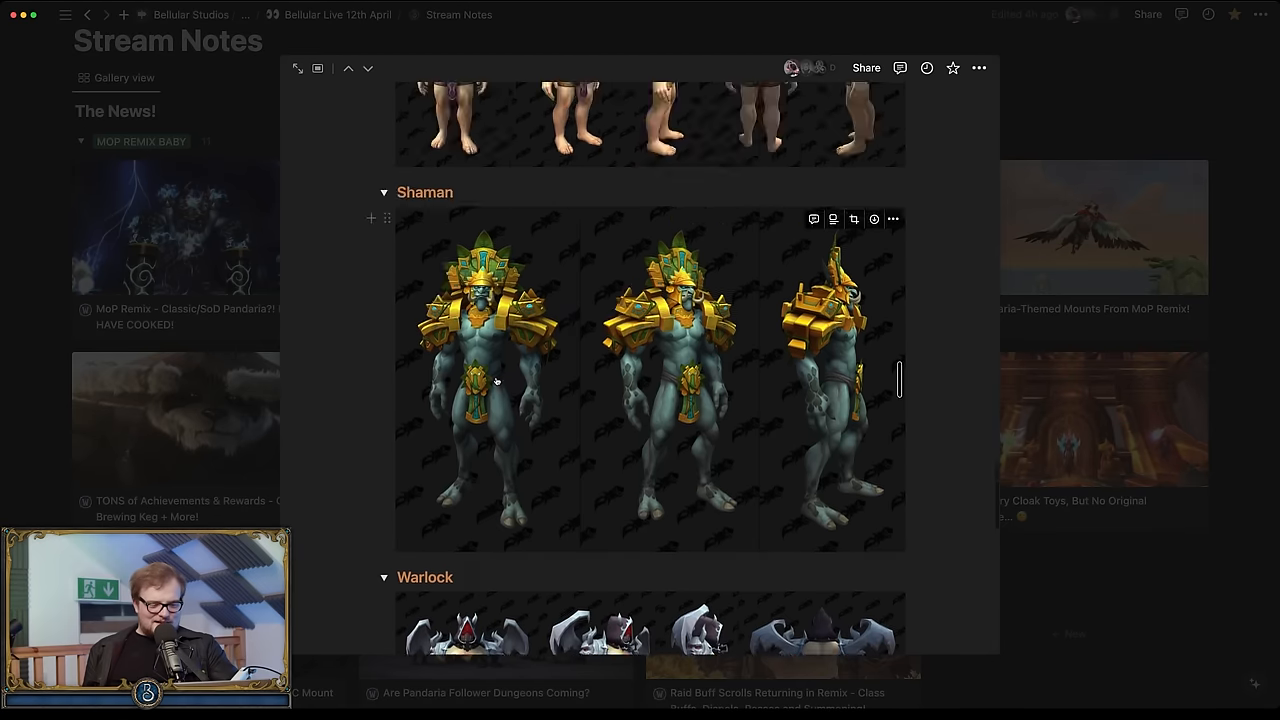
scroll("down", 3)
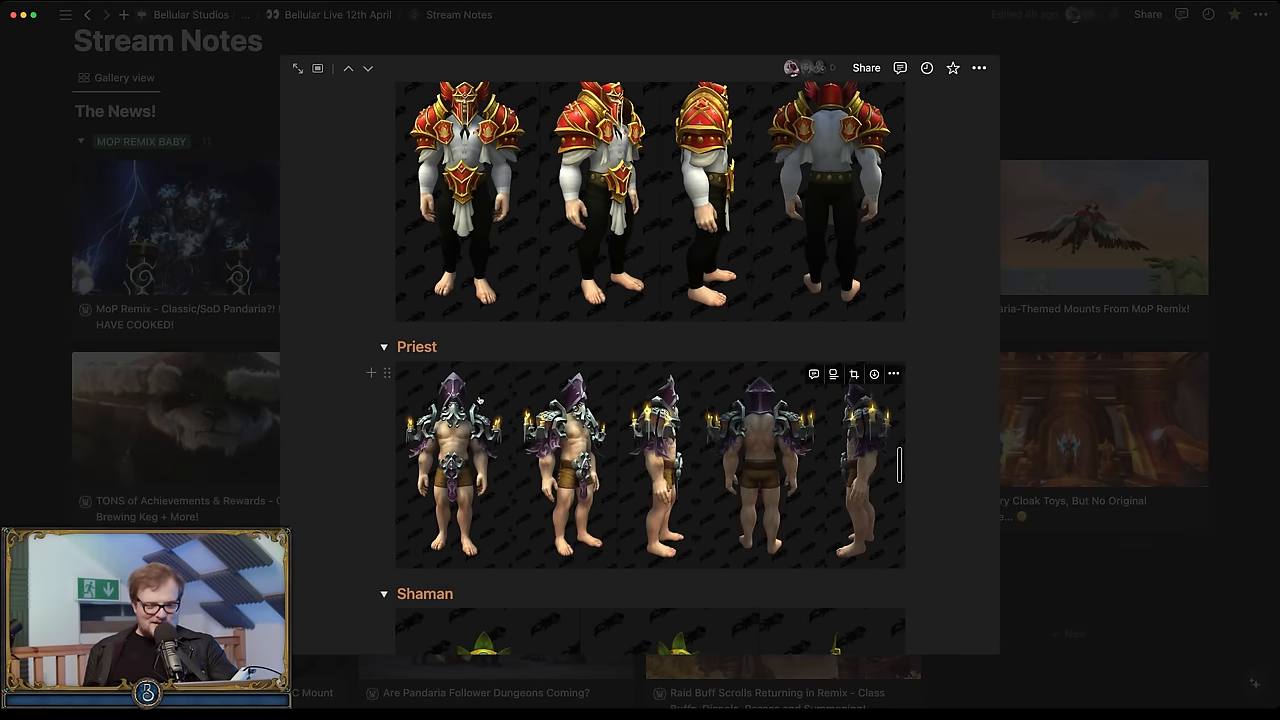
left_click(650, 464)
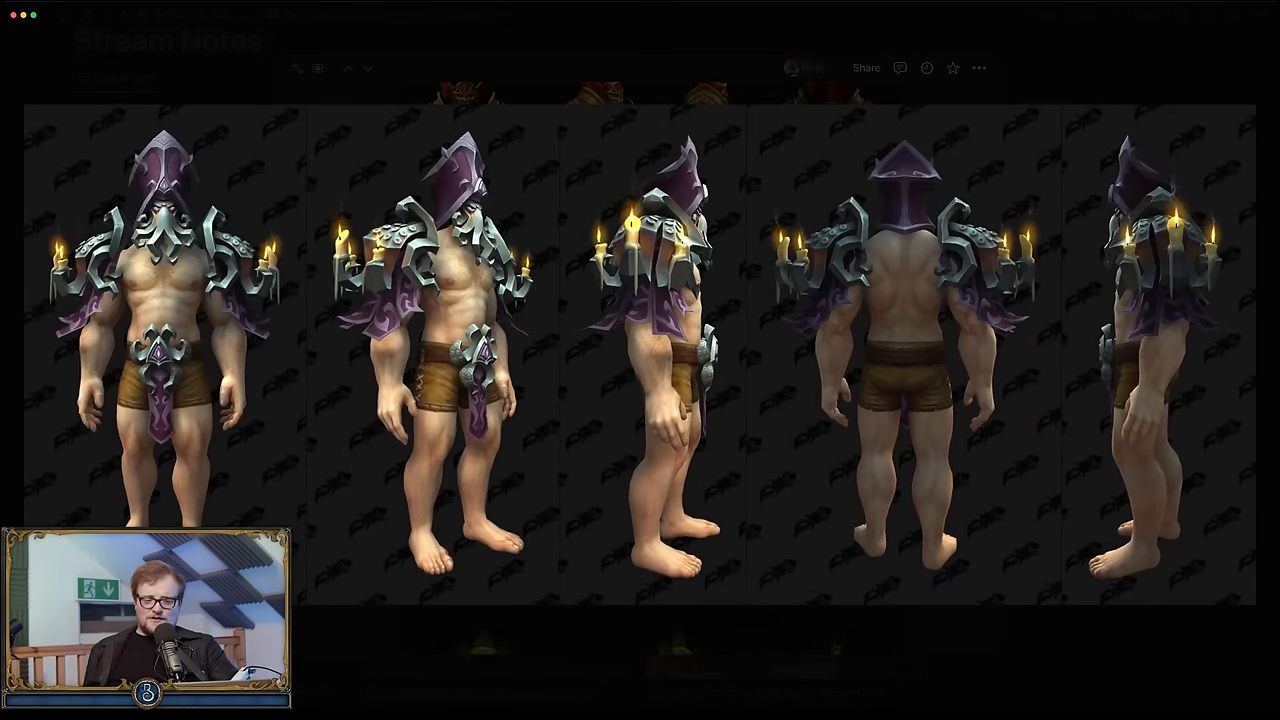
Step: Expand the Warrior armor section, reaching the Isle of Thunder Class Arsenal list
scroll("down", 3)
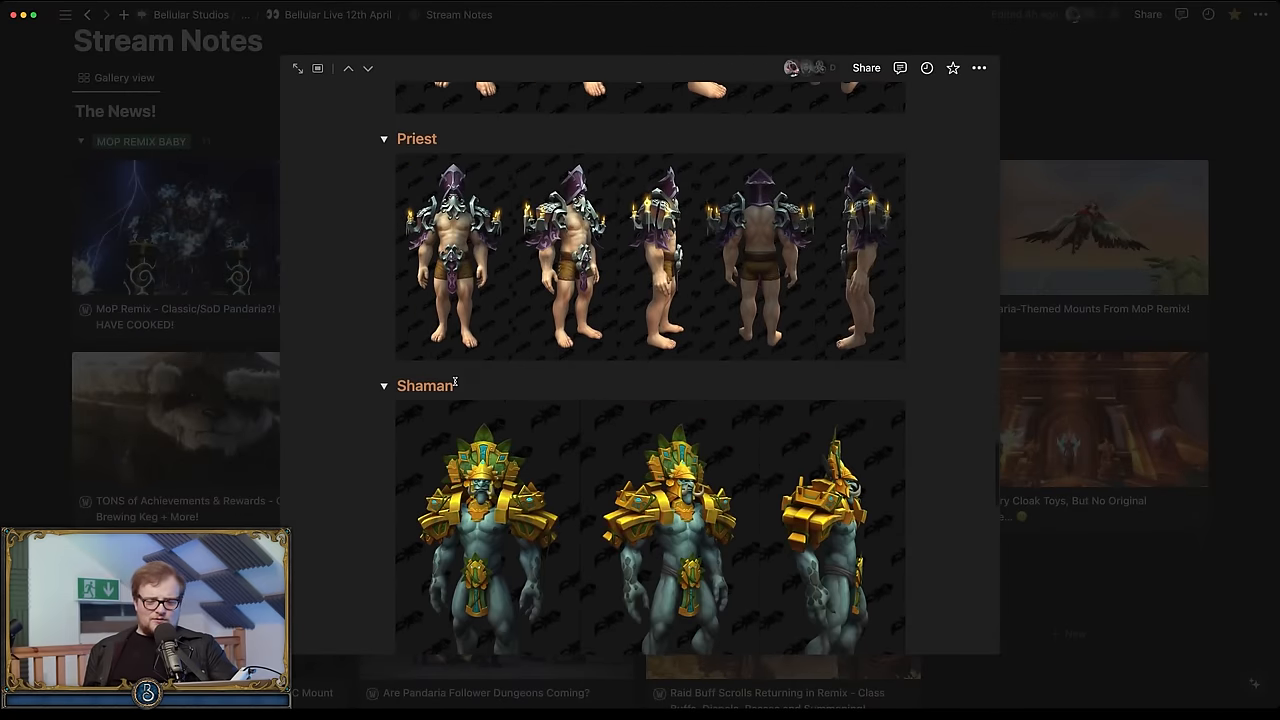
scroll("down", 3)
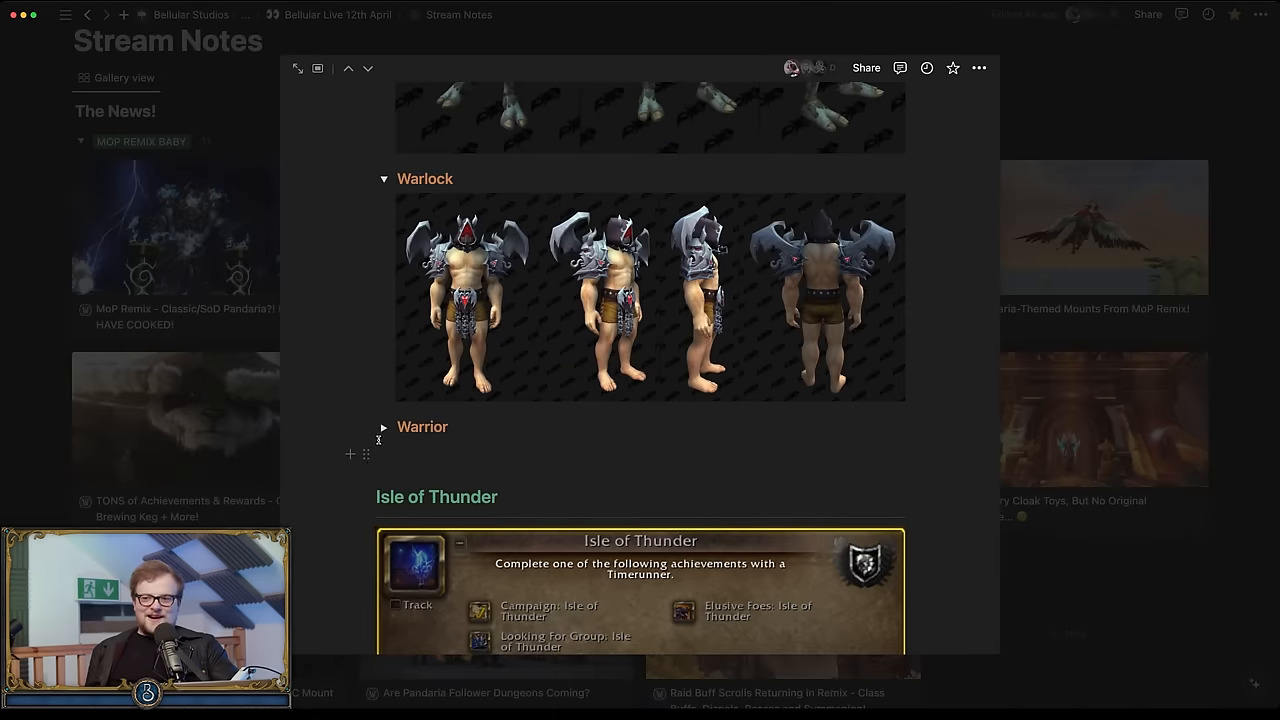
left_click(384, 428)
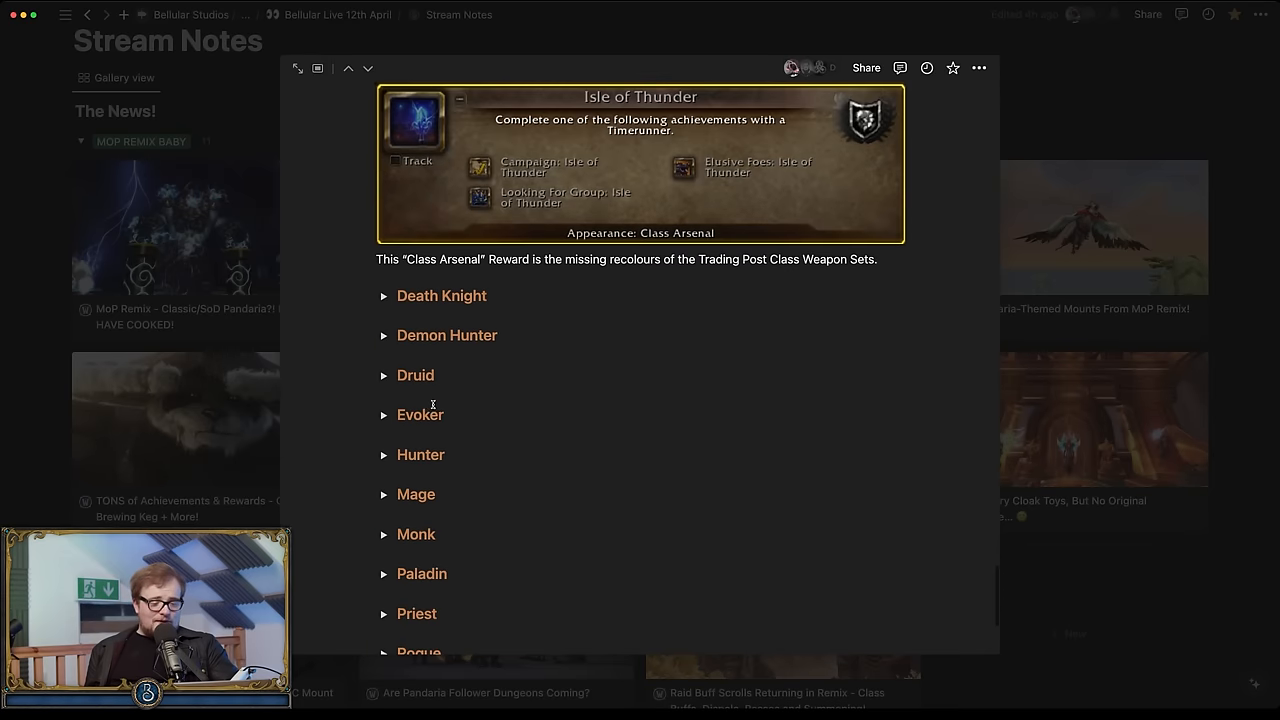
Step: Expand the Death Knight, Demon Hunter and Evoker Class Arsenal weapon sets
left_click(384, 296)
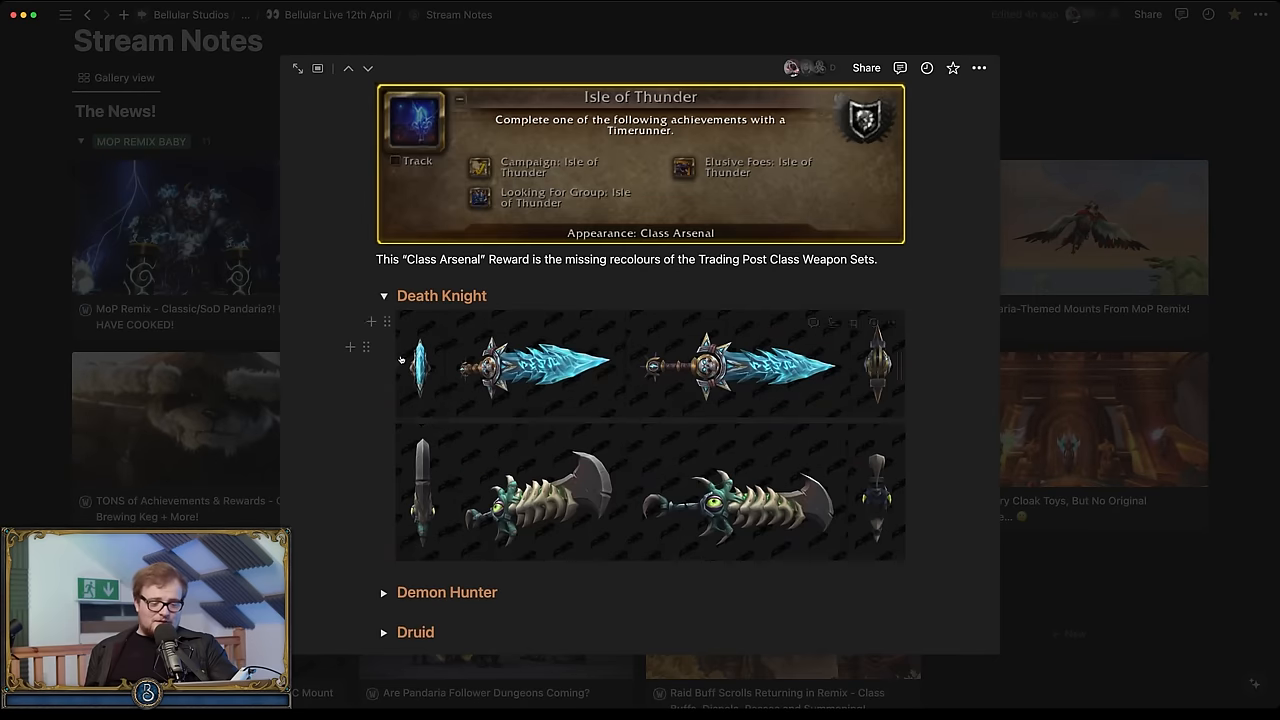
scroll("down", 3)
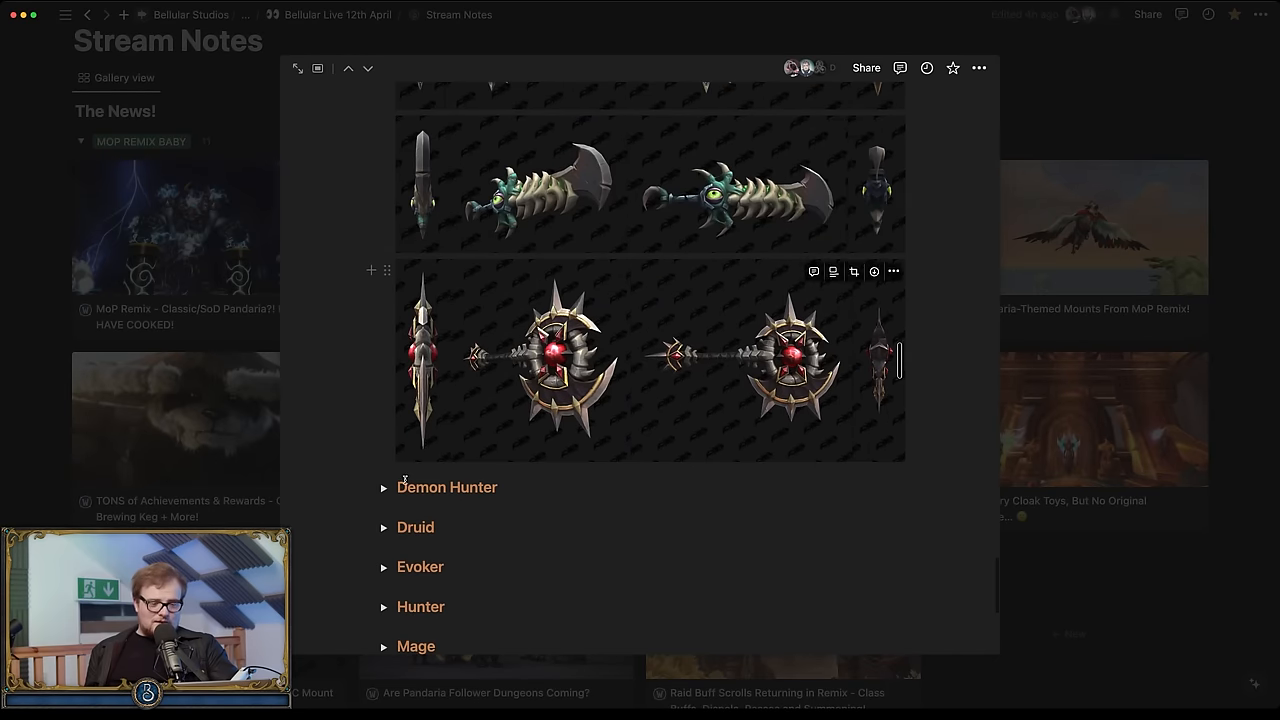
left_click(384, 488)
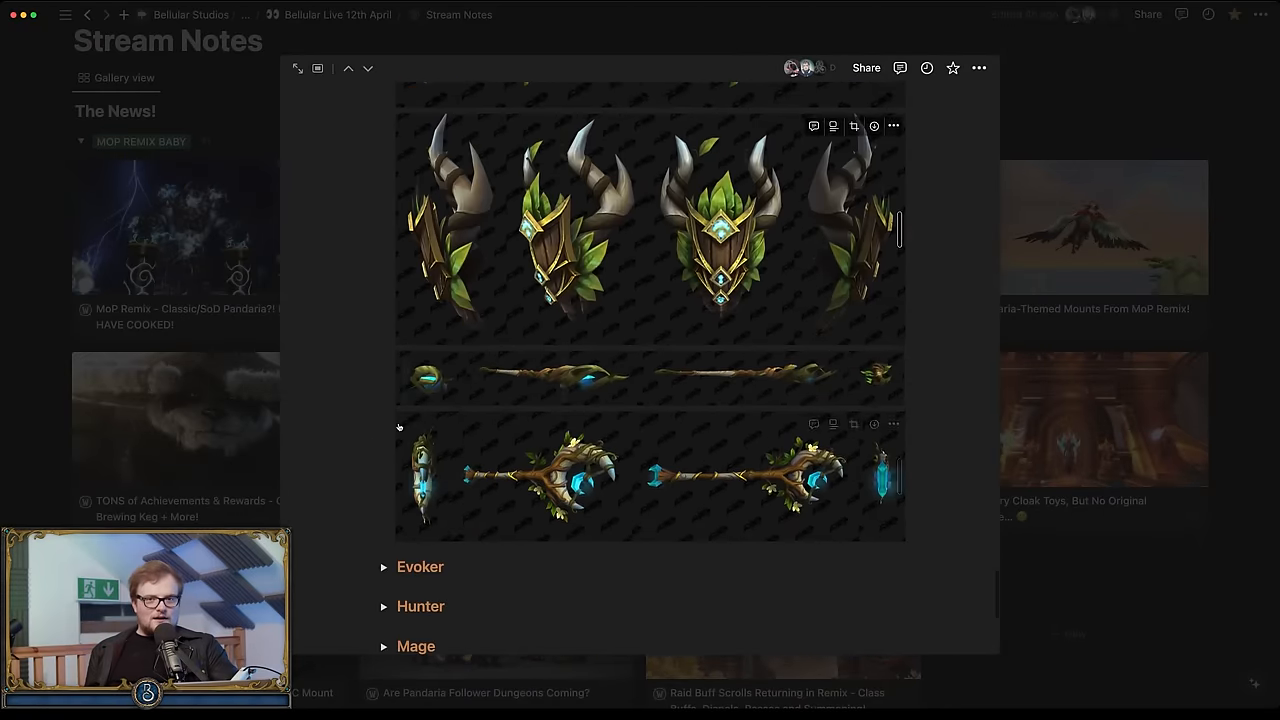
left_click(384, 568)
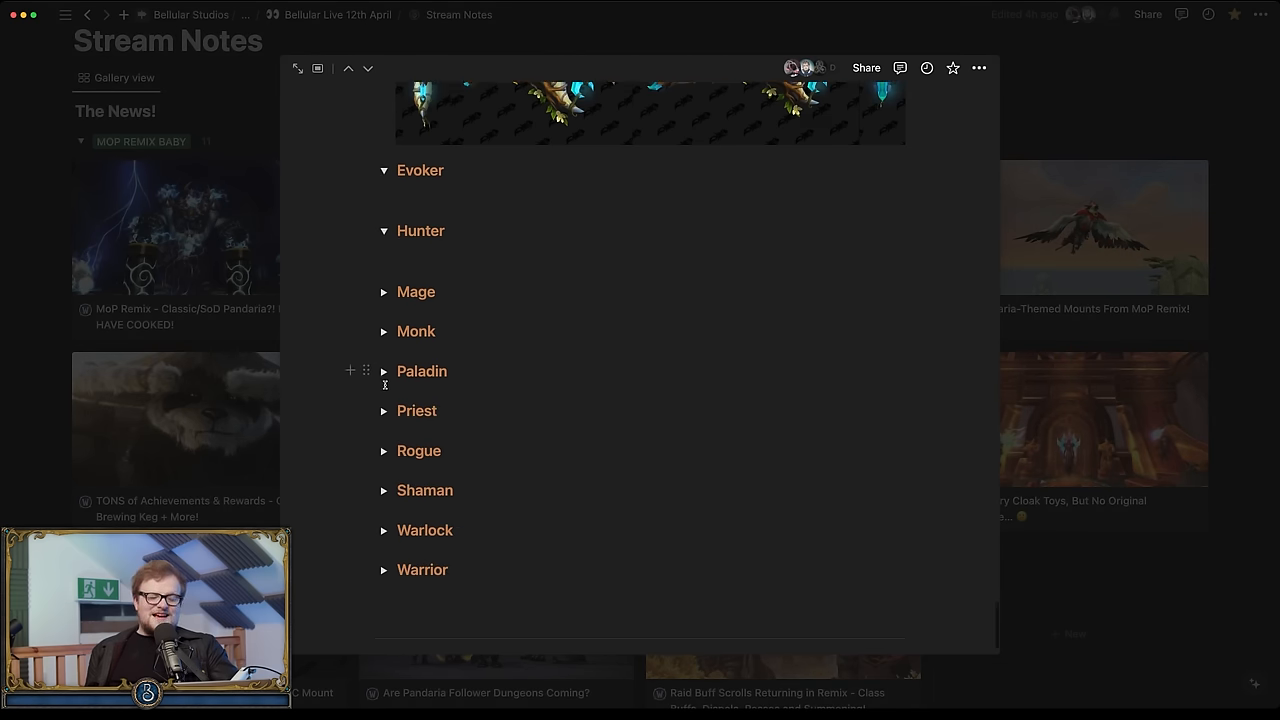
Step: Expand the Mage weapon set and view the weapon images down to Monk
left_click(384, 292)
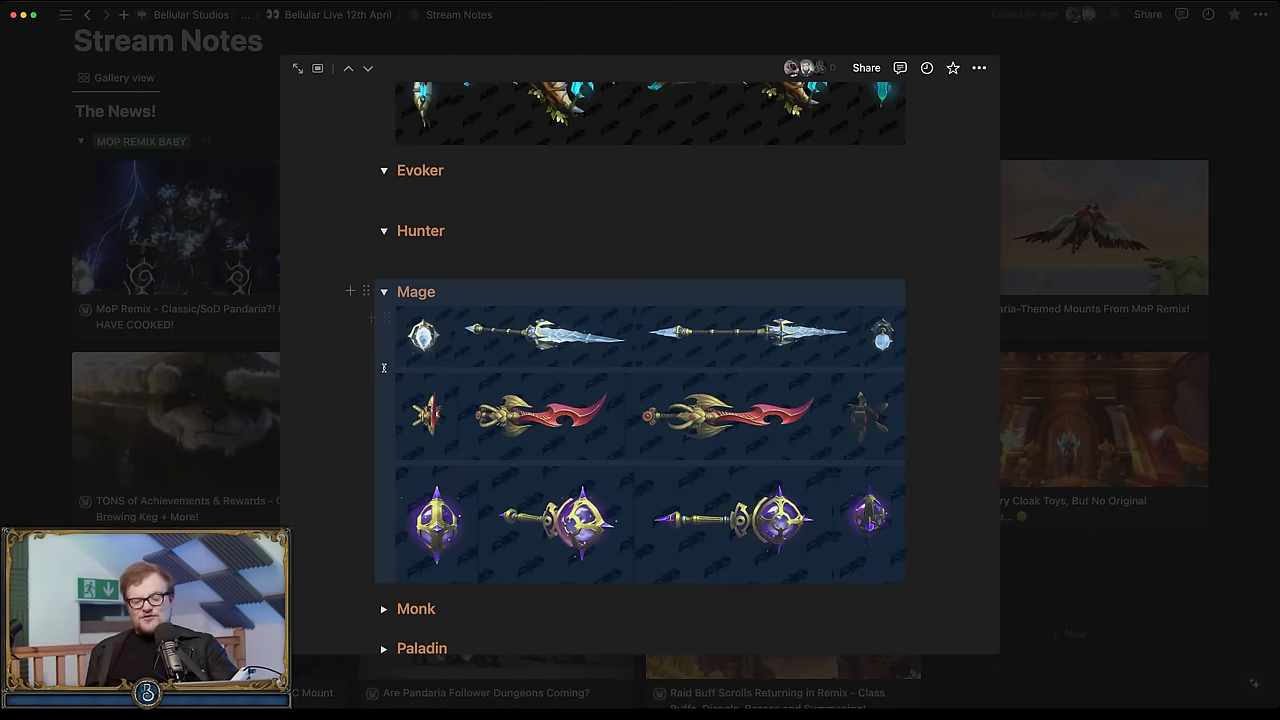
scroll("down", 3)
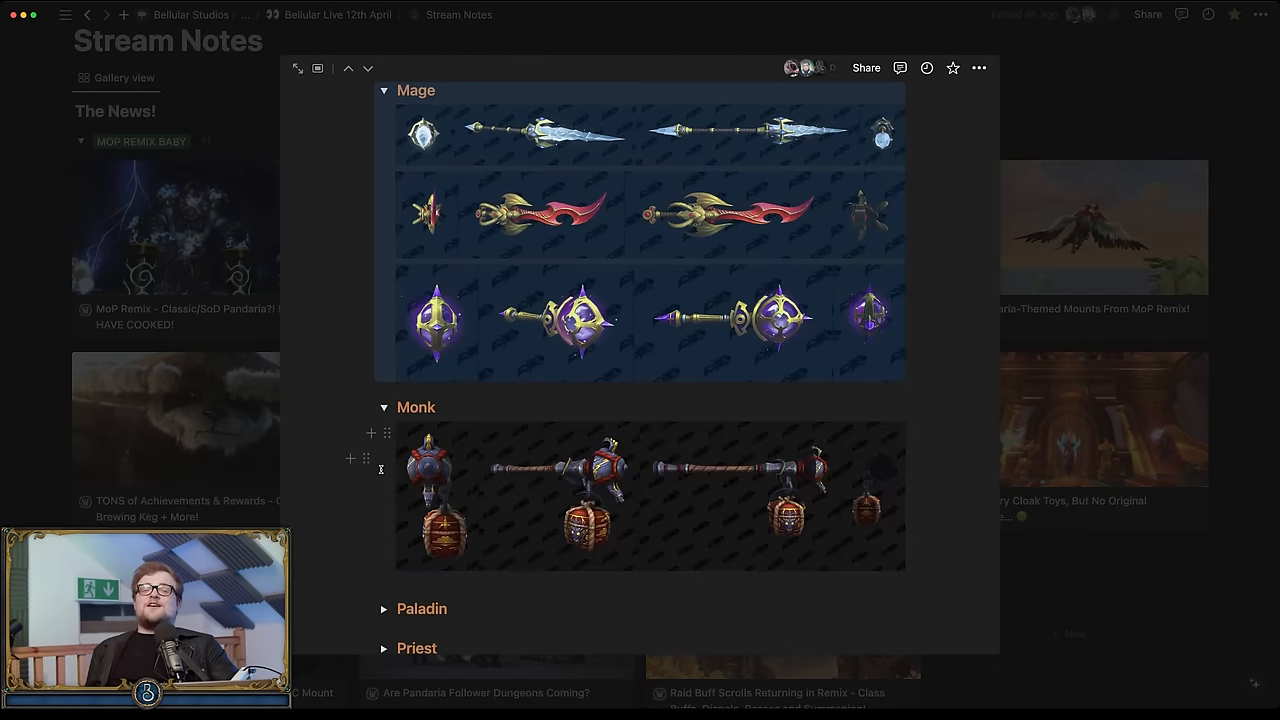
scroll("down", 3)
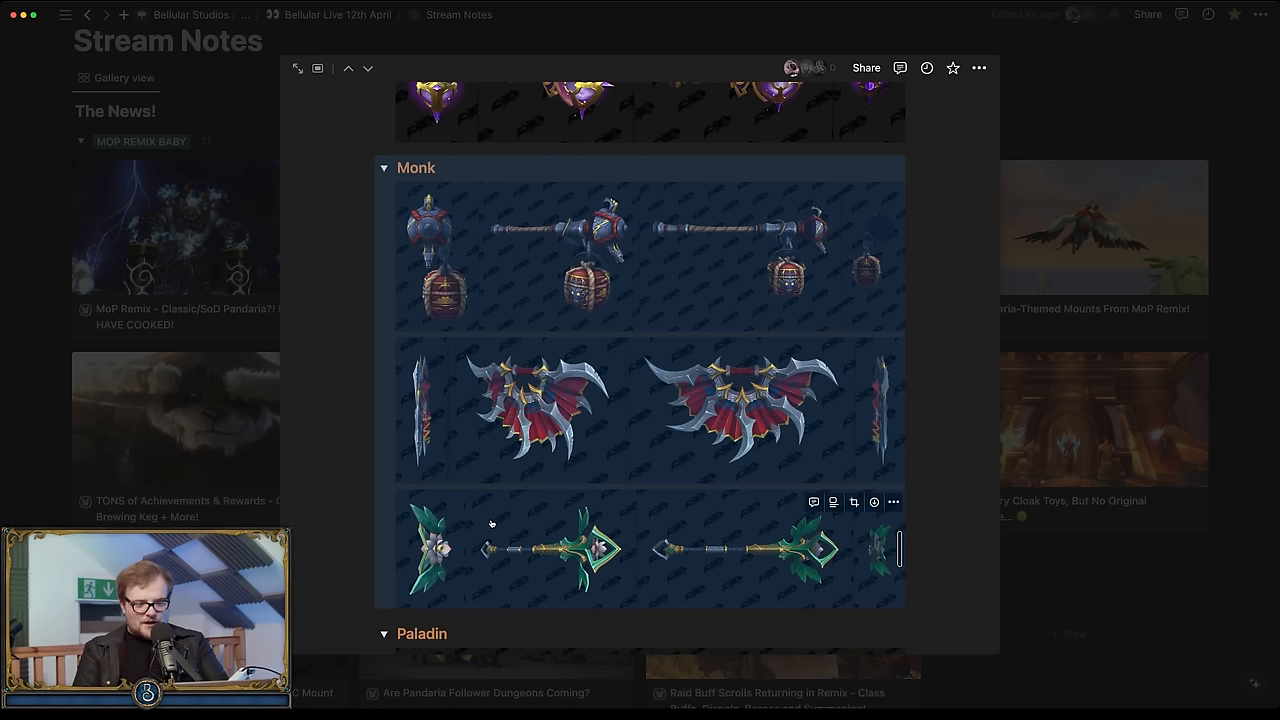
scroll("down", 3)
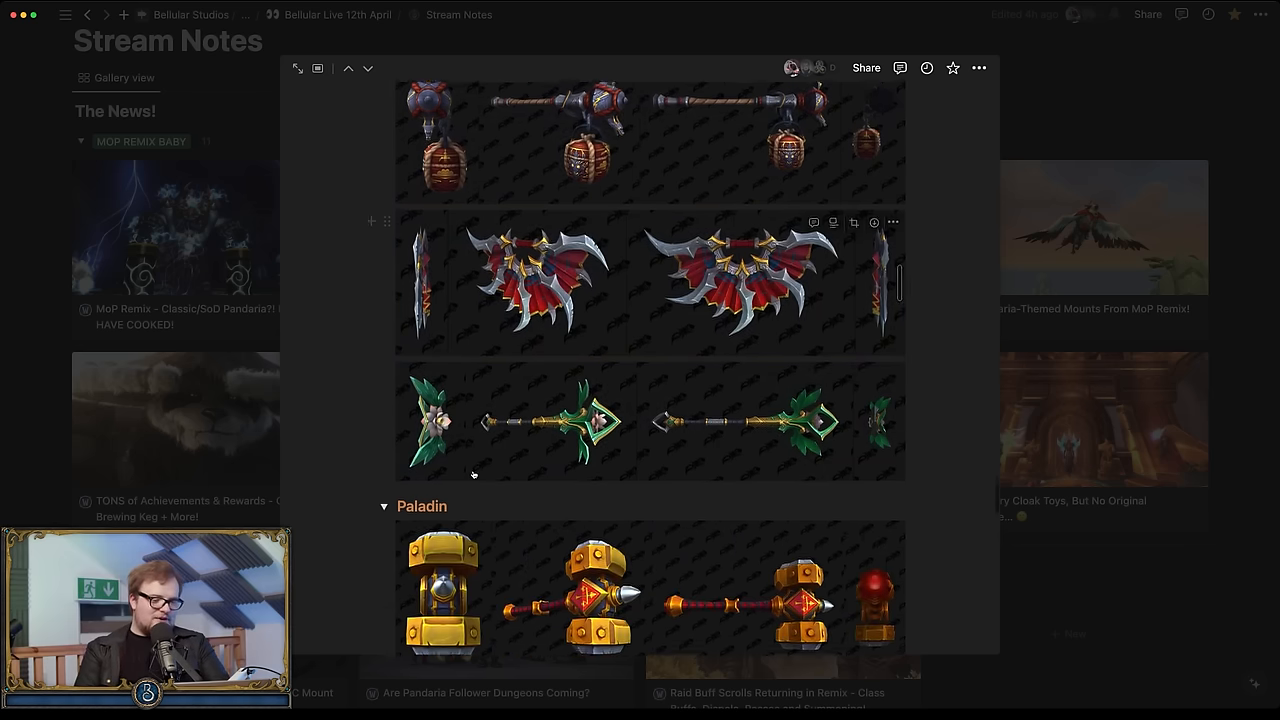
scroll("down", 3)
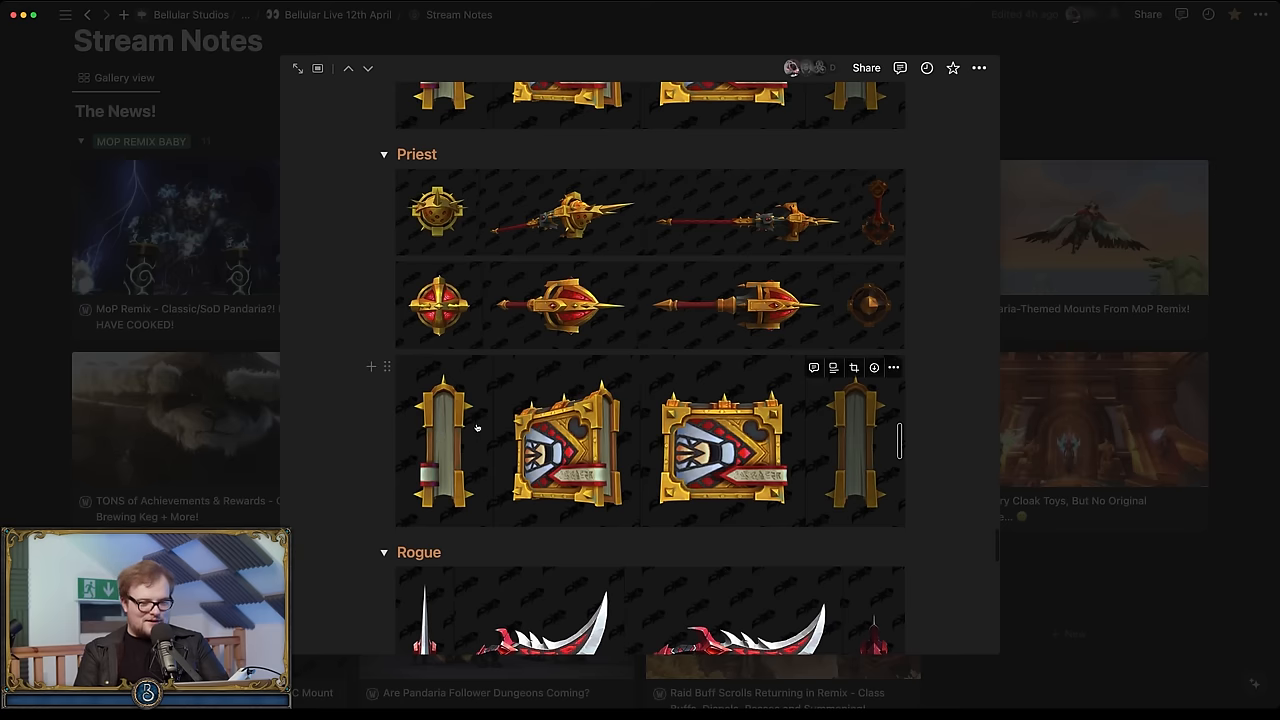
scroll("down", 3)
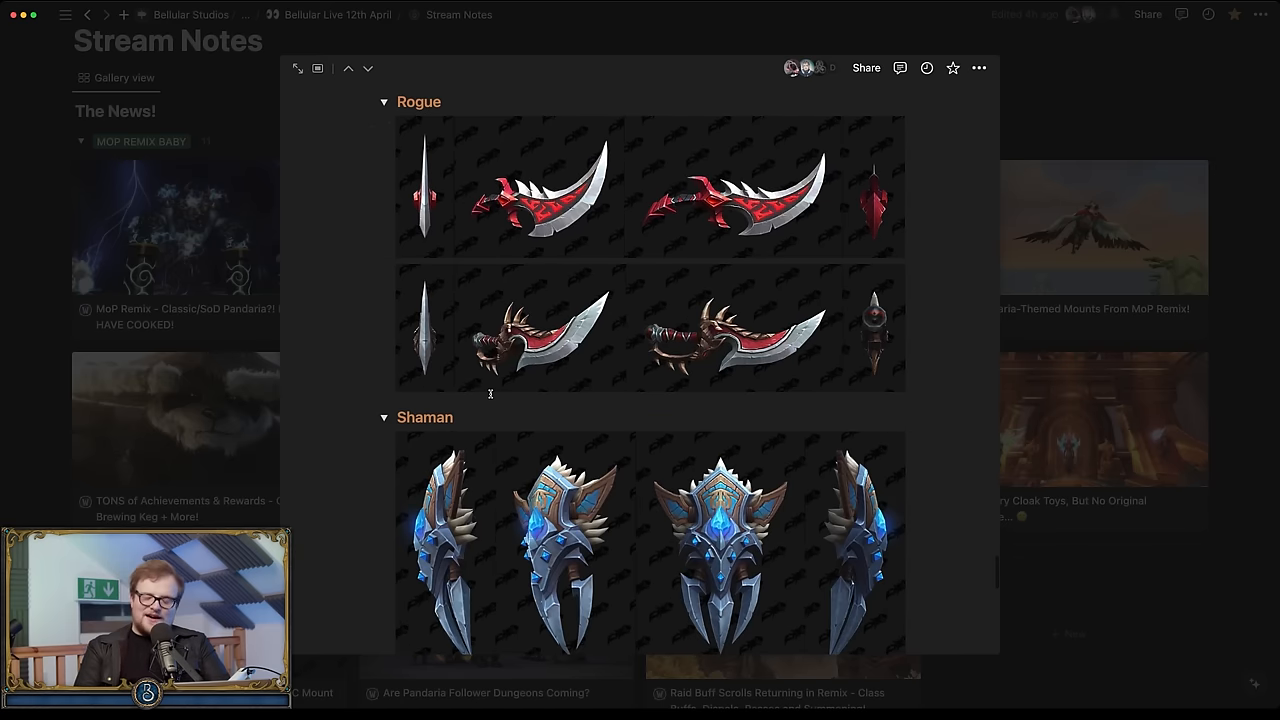
scroll("down", 3)
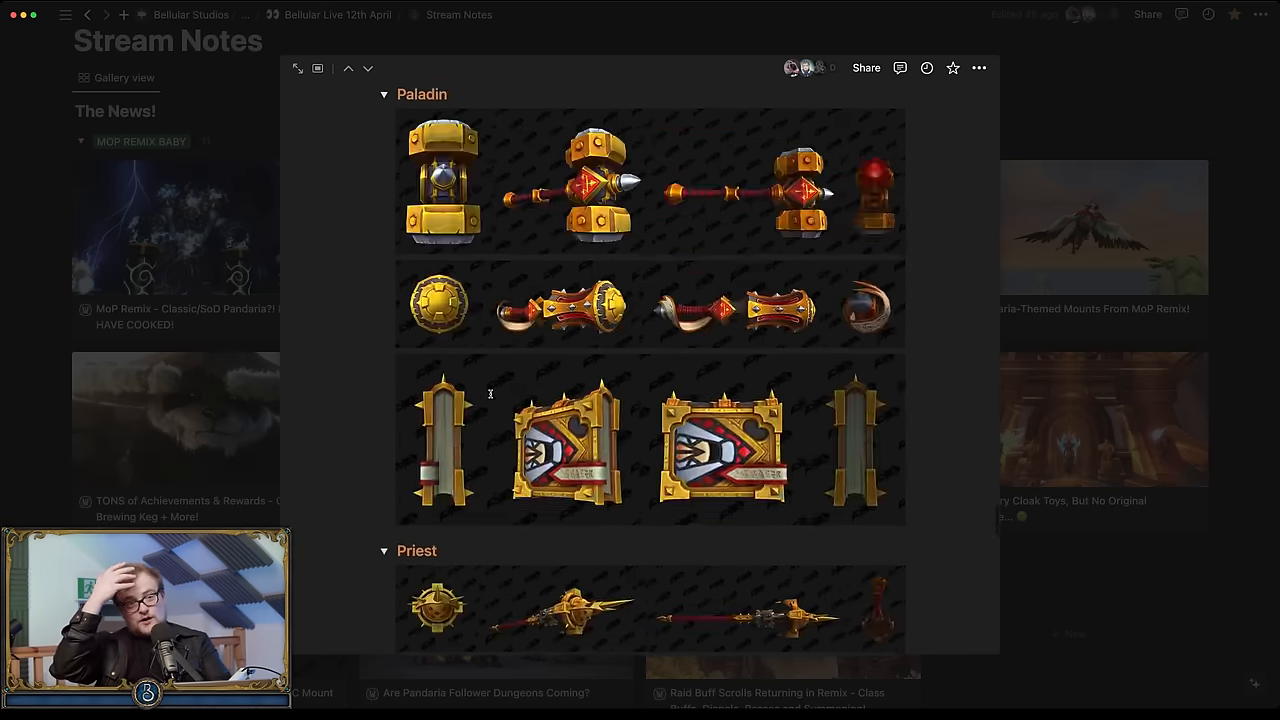
scroll("down", 3)
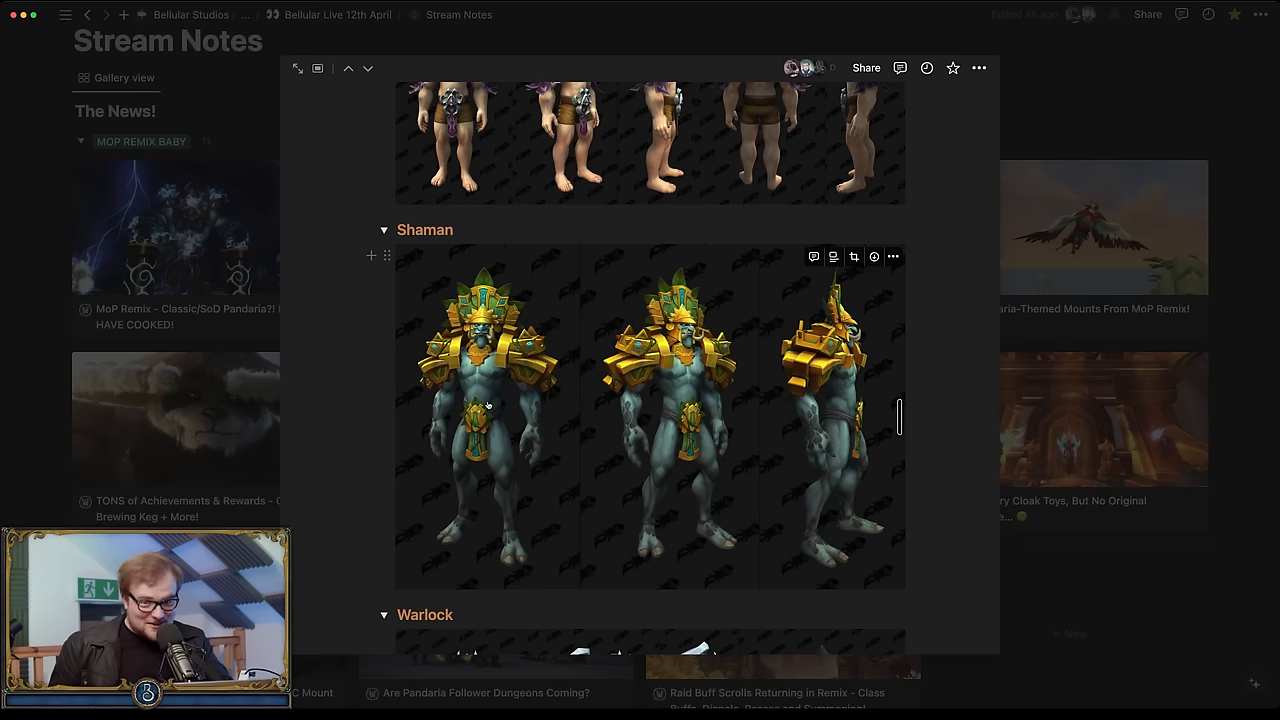
Step: Scroll past the Warrior armor and Isle of Thunder into the Death Knight, Demon Hunter and Druid weapon sets
scroll("down", 3)
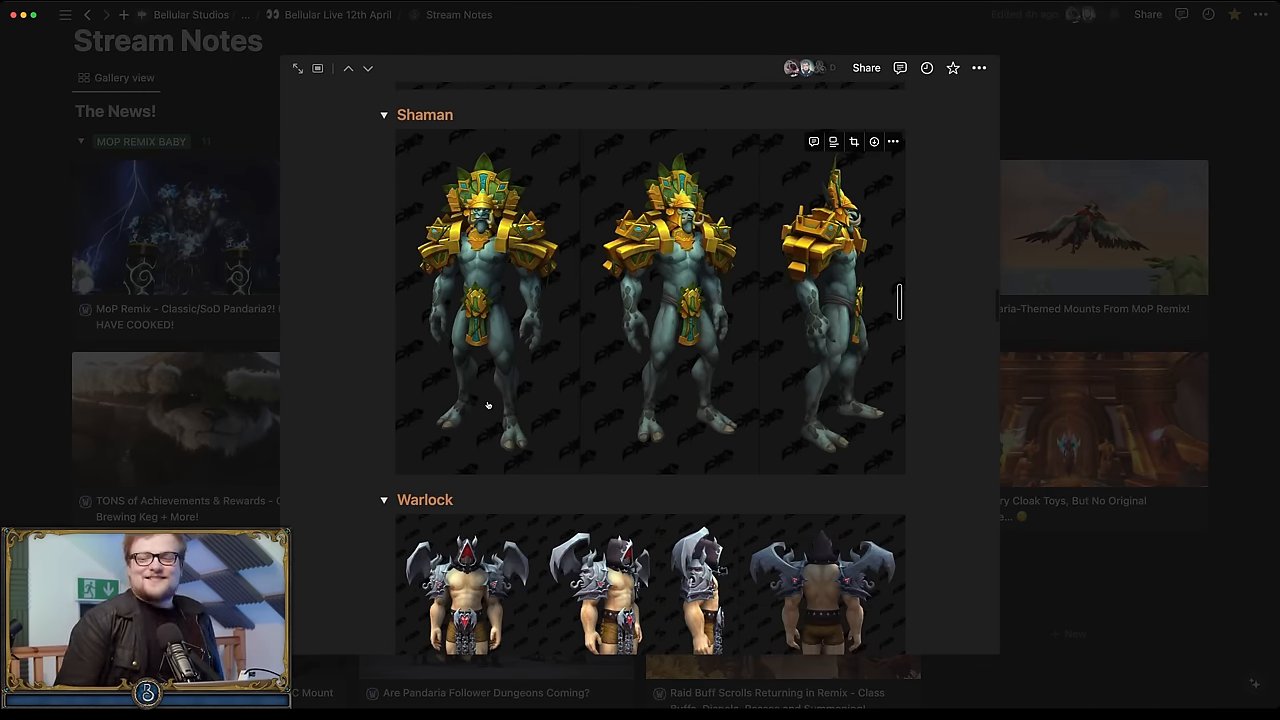
scroll("down", 3)
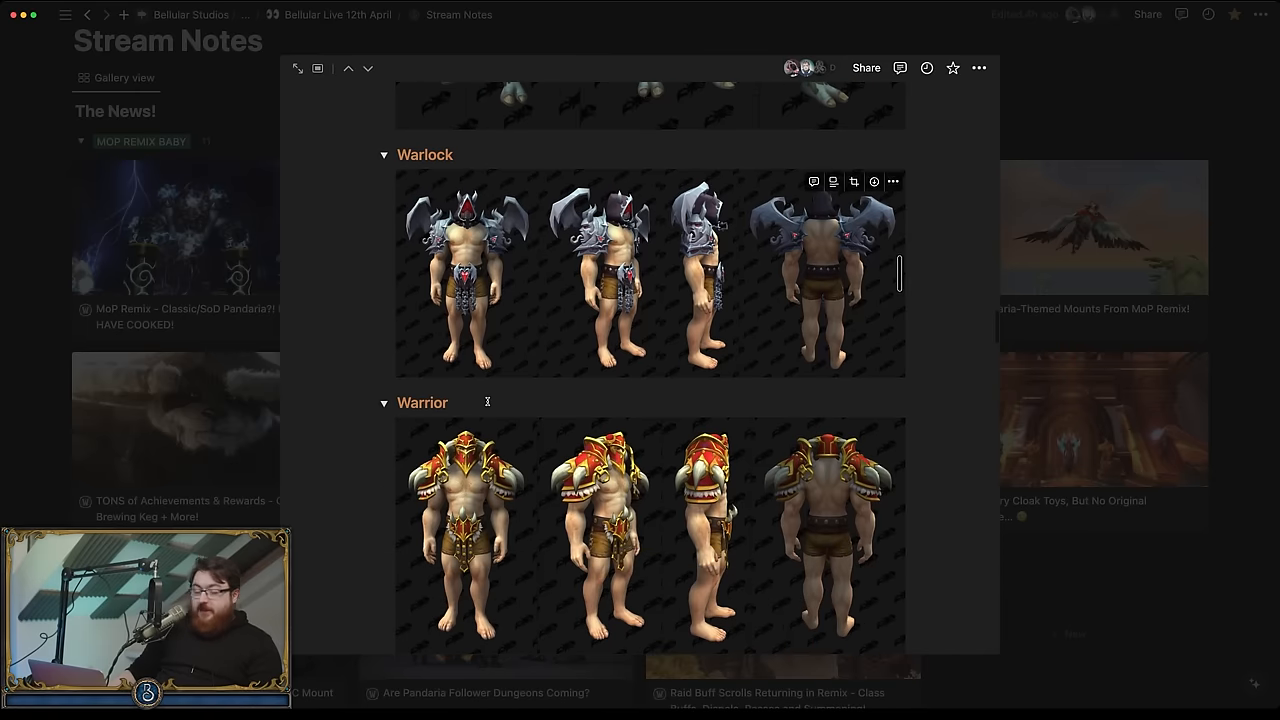
scroll("down", 3)
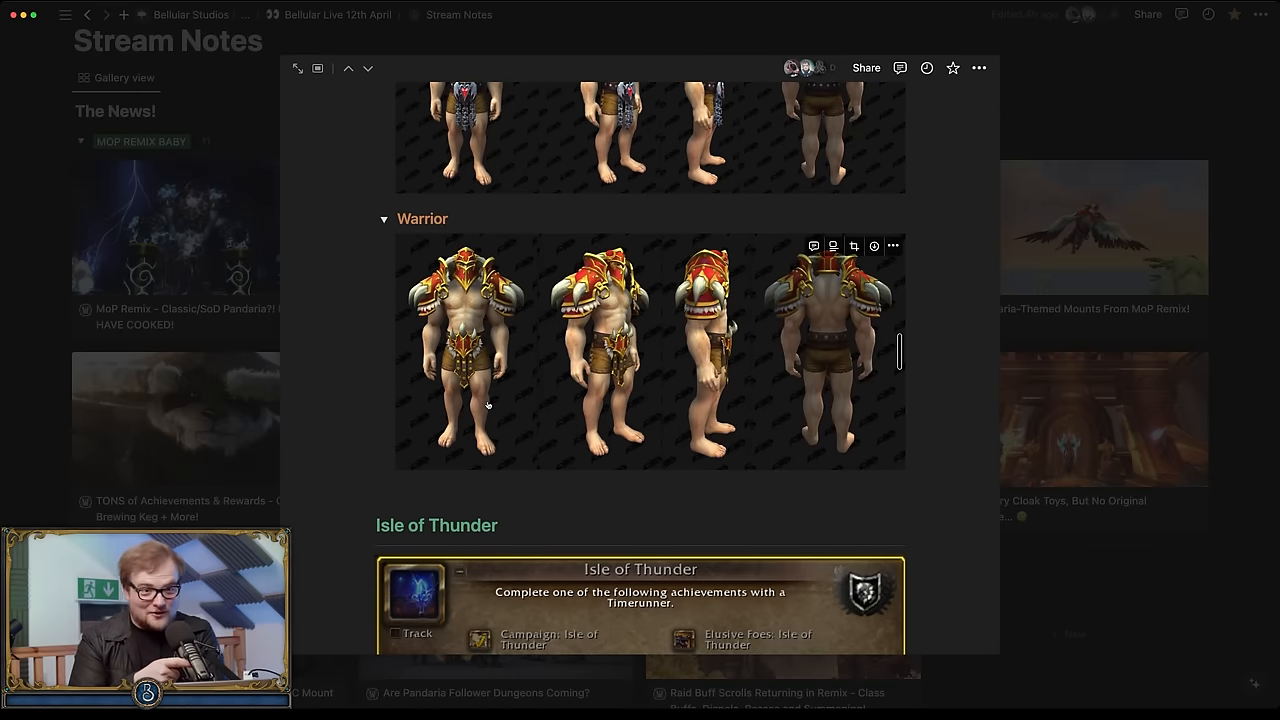
scroll("down", 3)
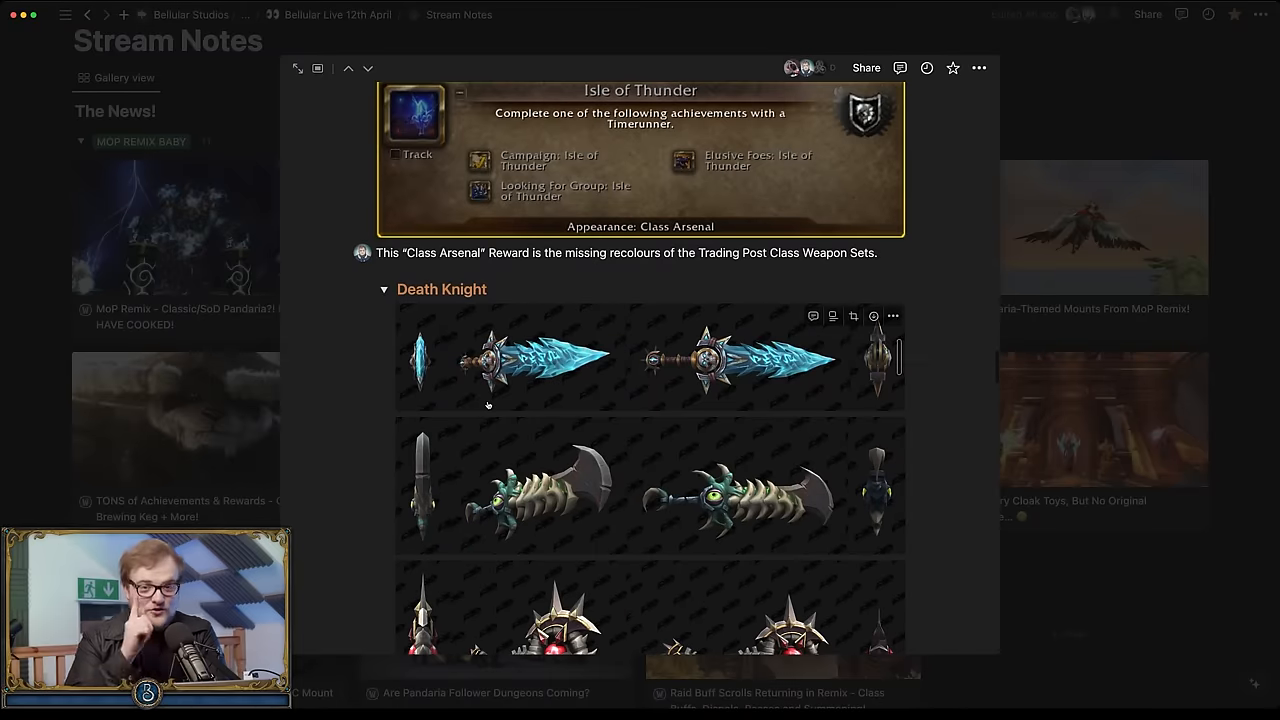
scroll("down", 3)
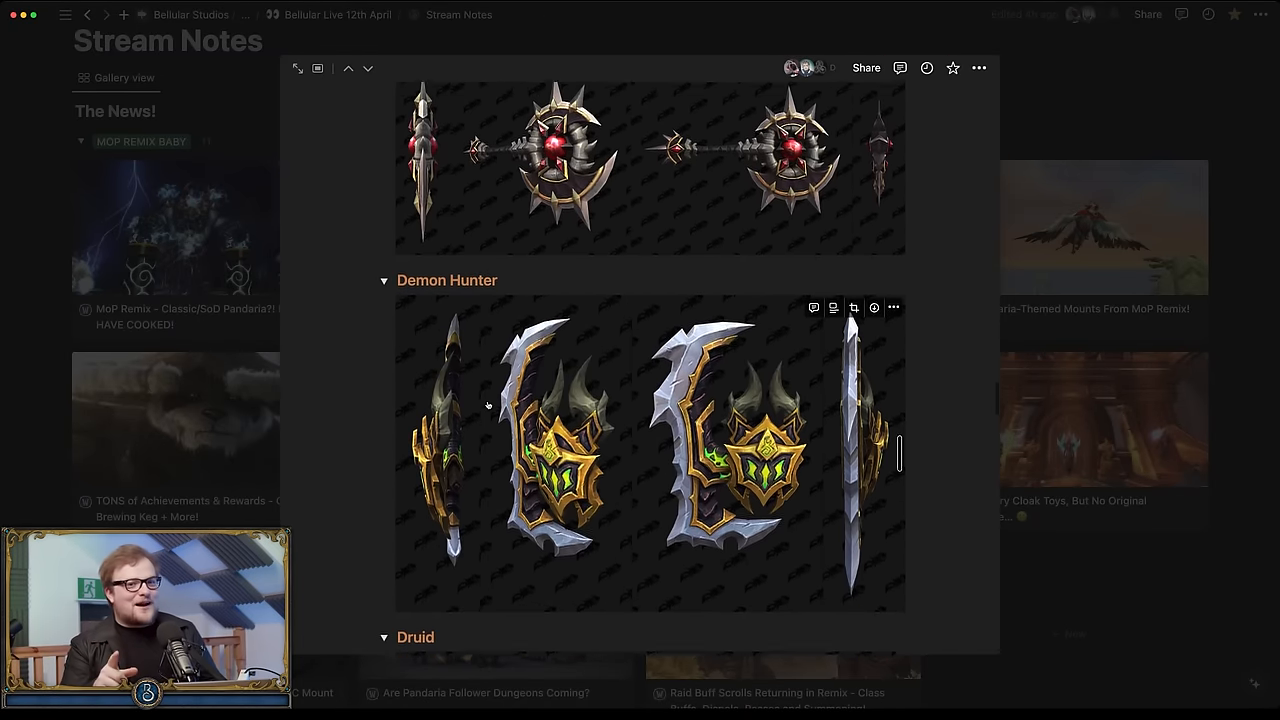
scroll("down", 3)
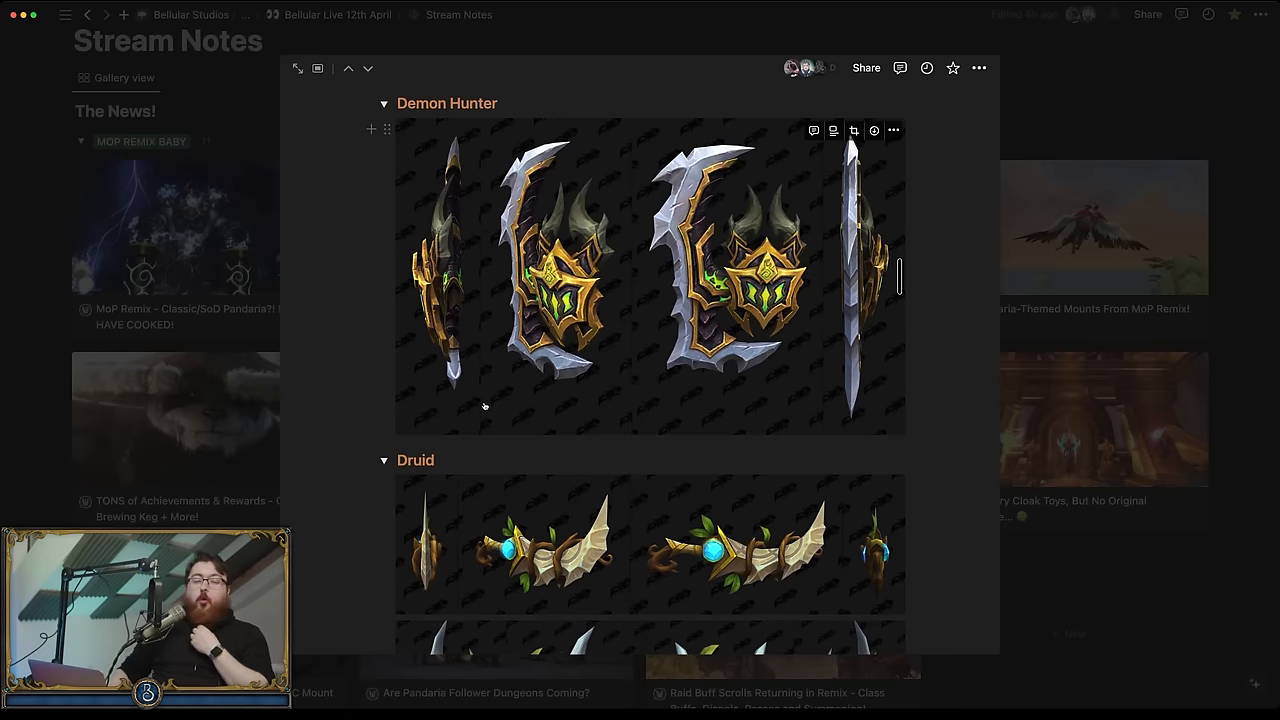
scroll("down", 3)
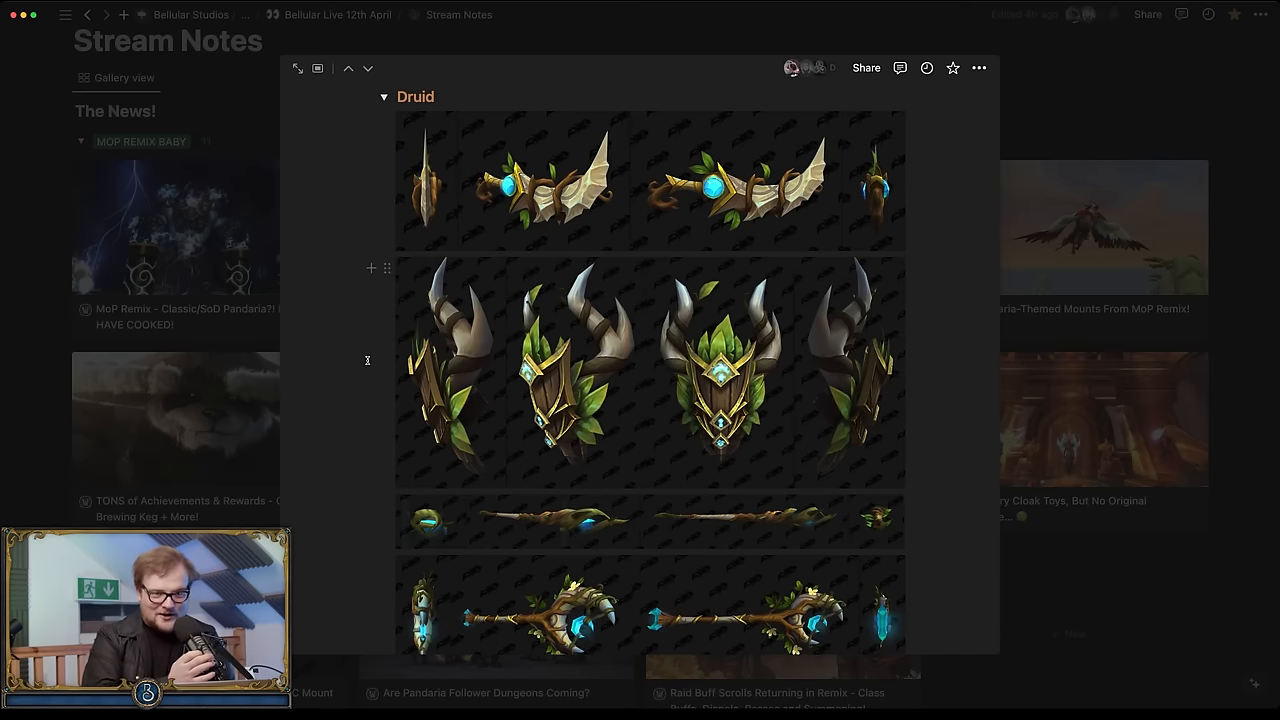
Step: Scroll through the full Druid weapon images down to the Mage weapons below Evoker and Hunter
scroll("down", 3)
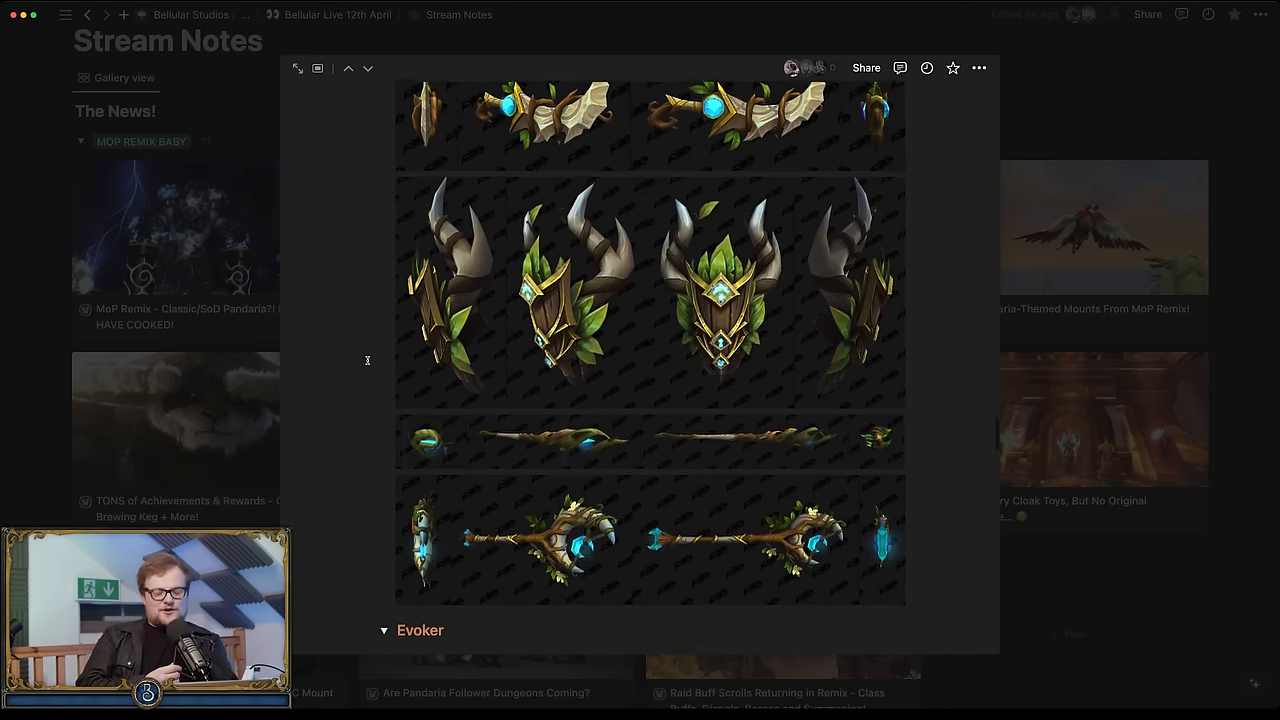
scroll("down", 3)
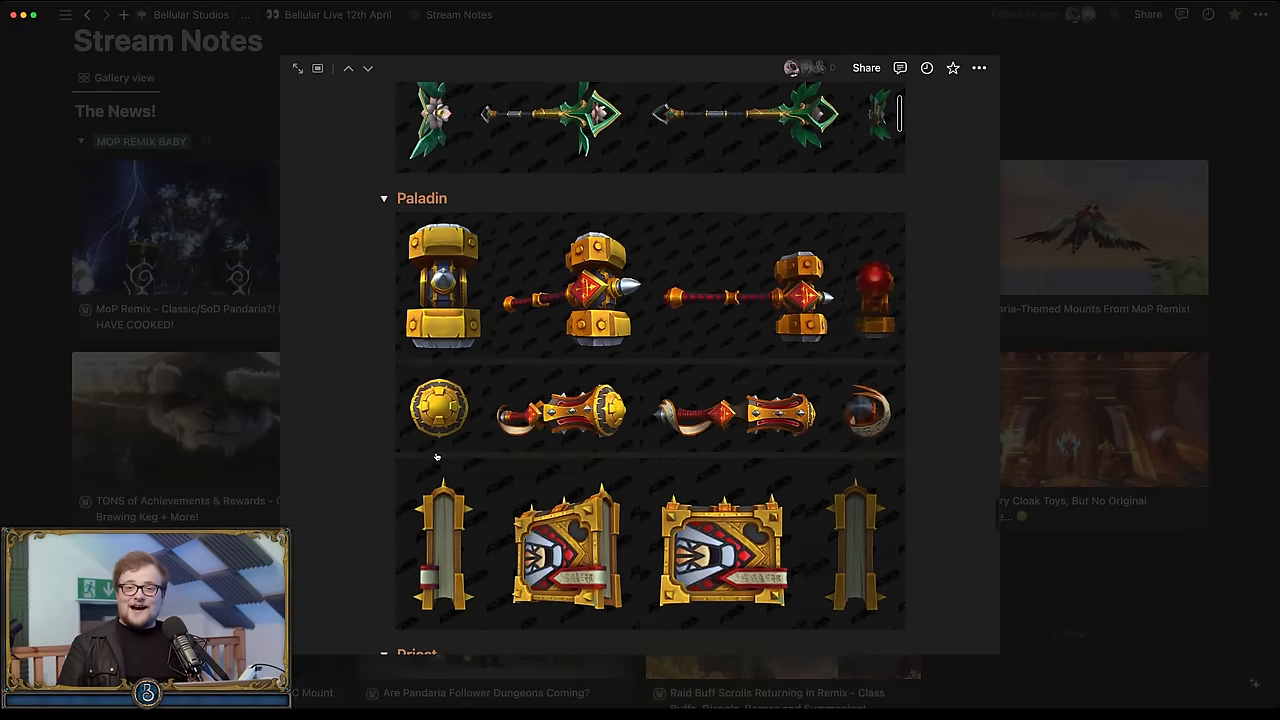
scroll("down", 3)
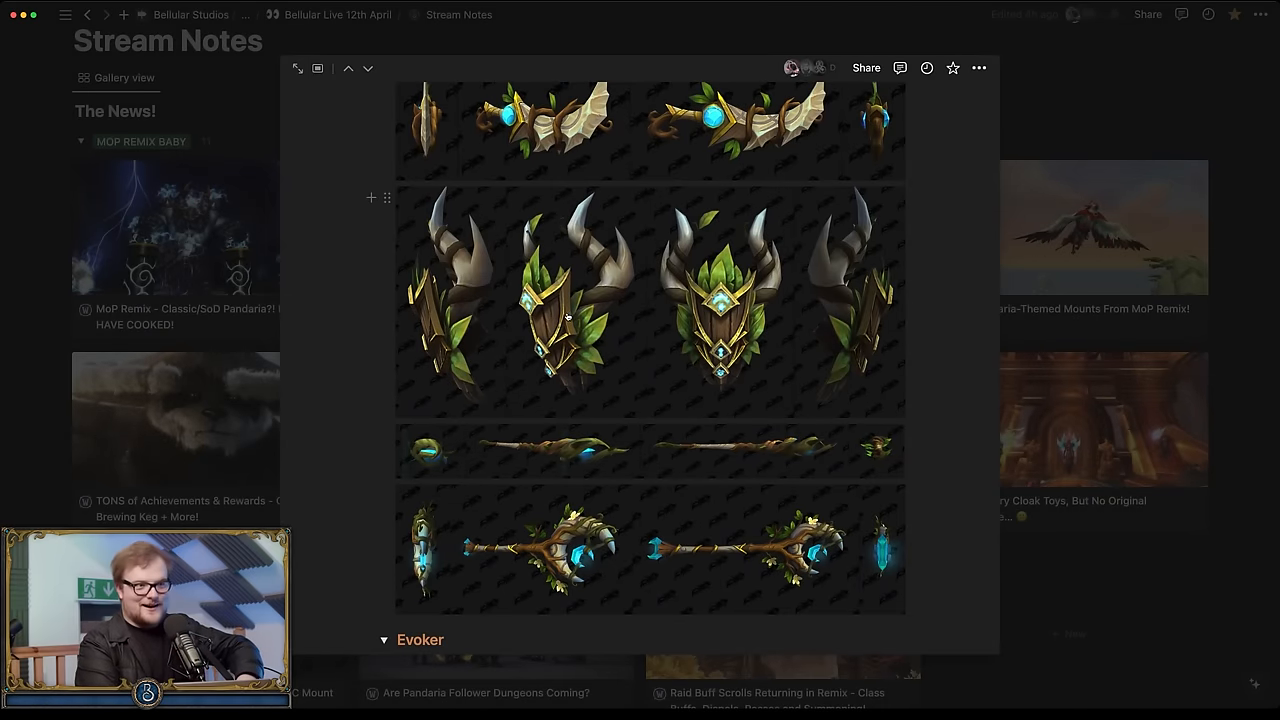
scroll("down", 3)
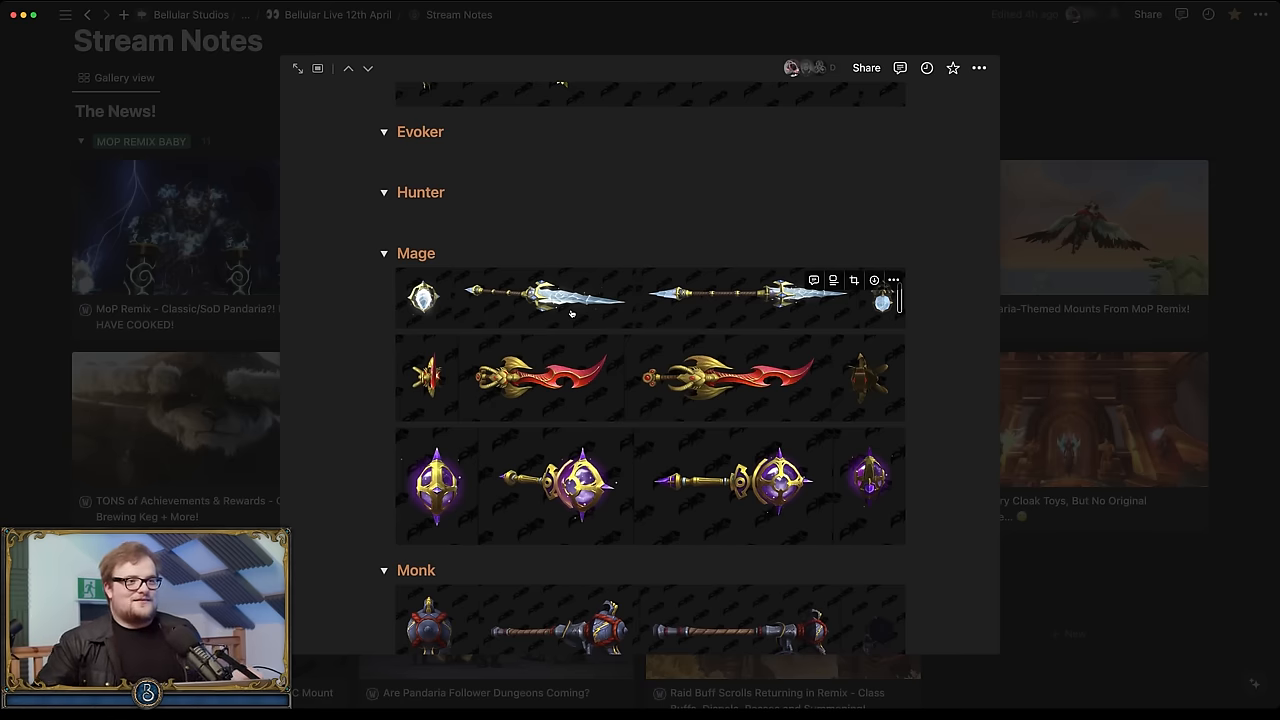
Step: Scroll through the Mage, Monk, Paladin, Priest and Rogue weapon images to reach the Shaman set
scroll("down", 3)
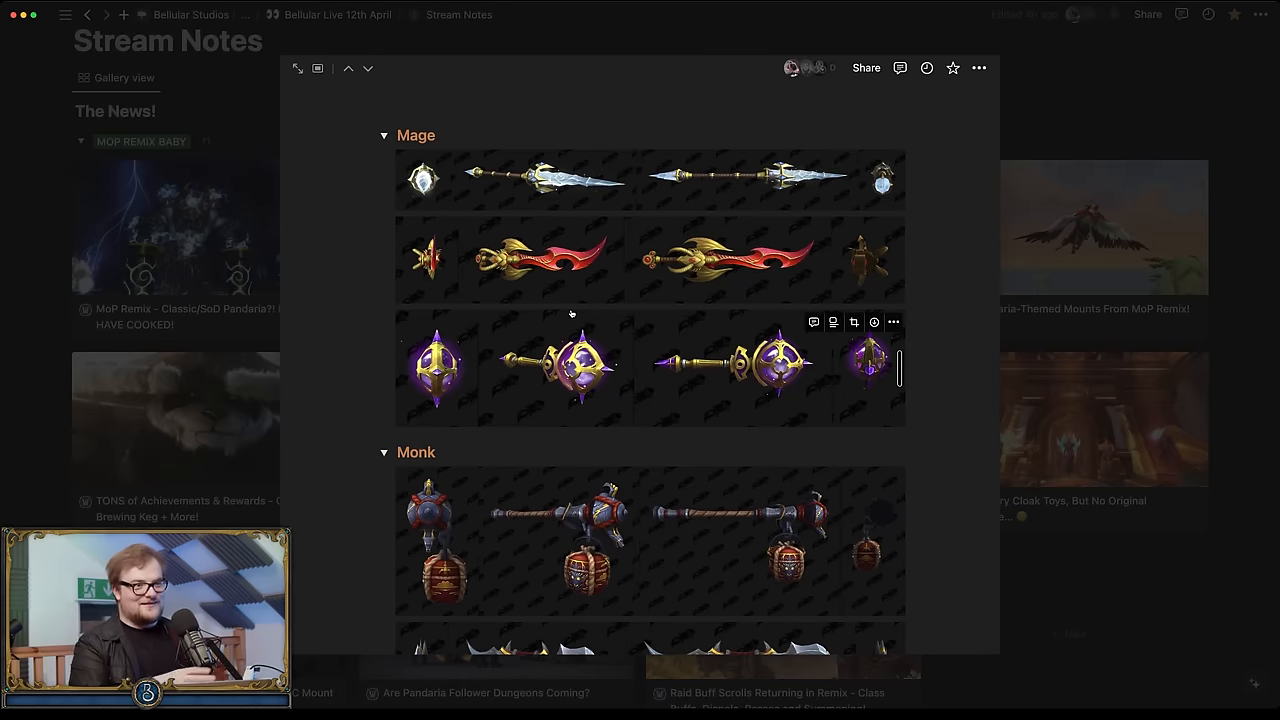
scroll("down", 3)
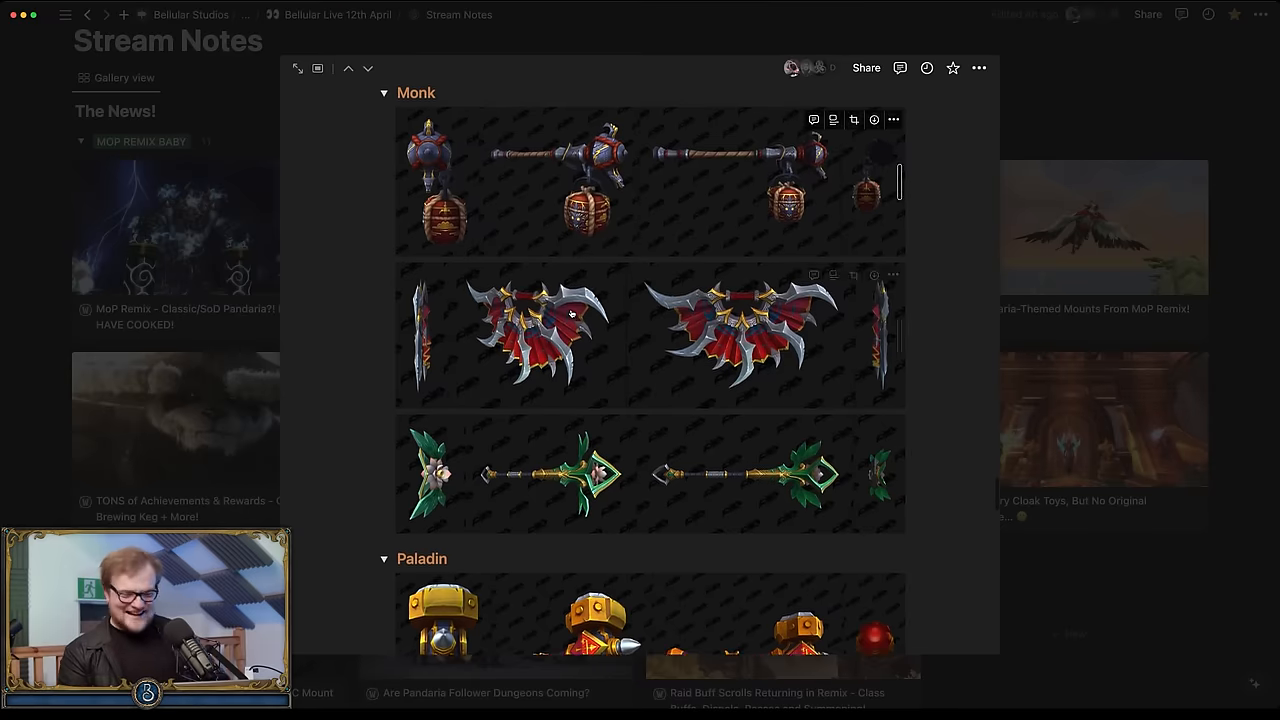
scroll("down", 3)
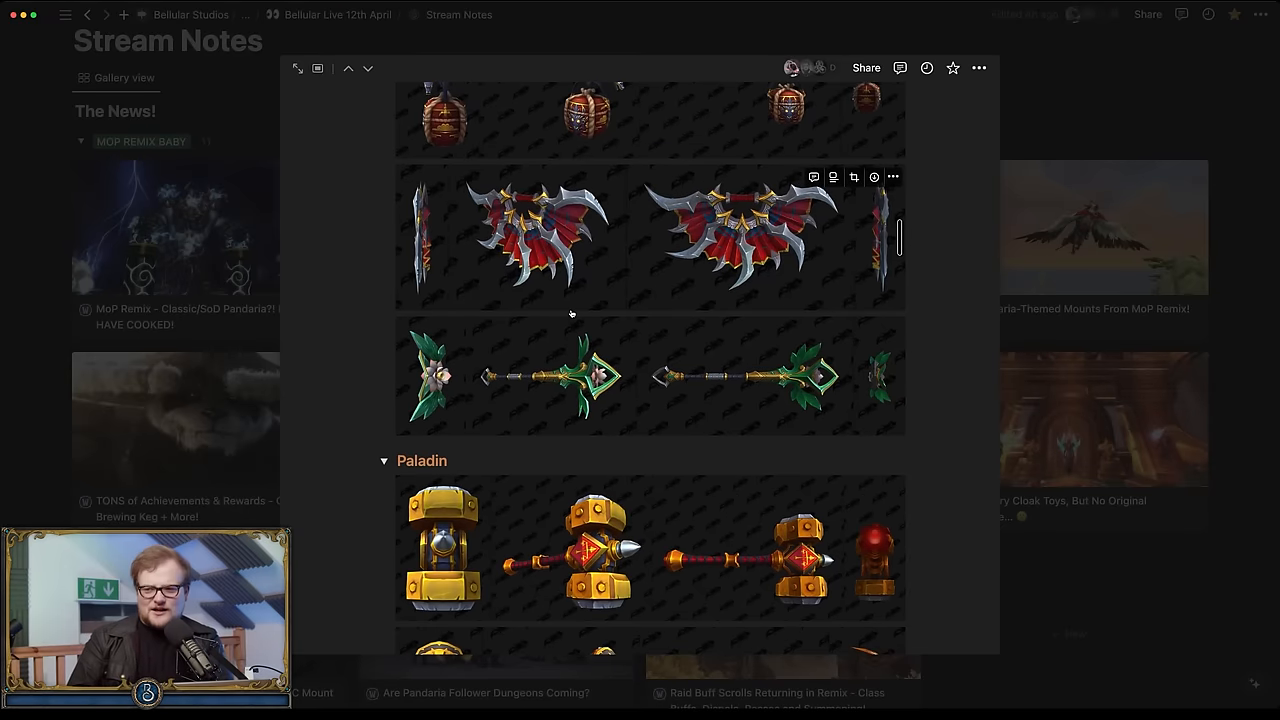
scroll("down", 3)
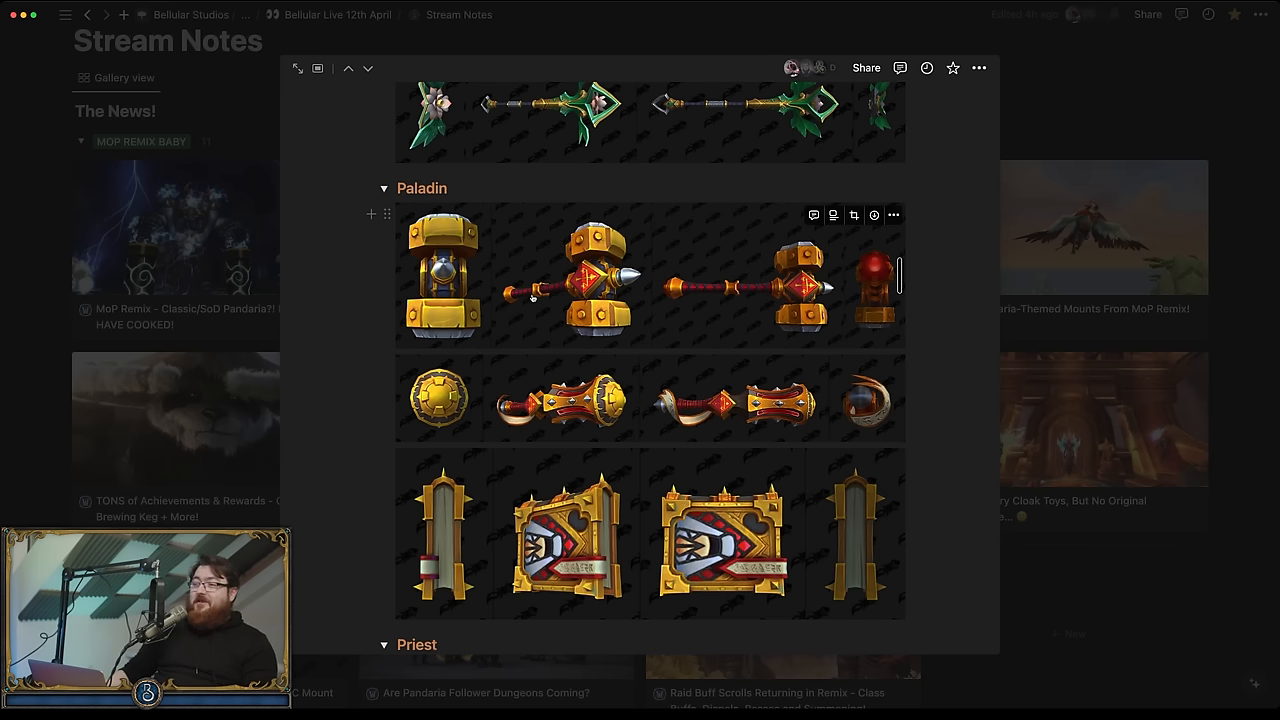
scroll("down", 3)
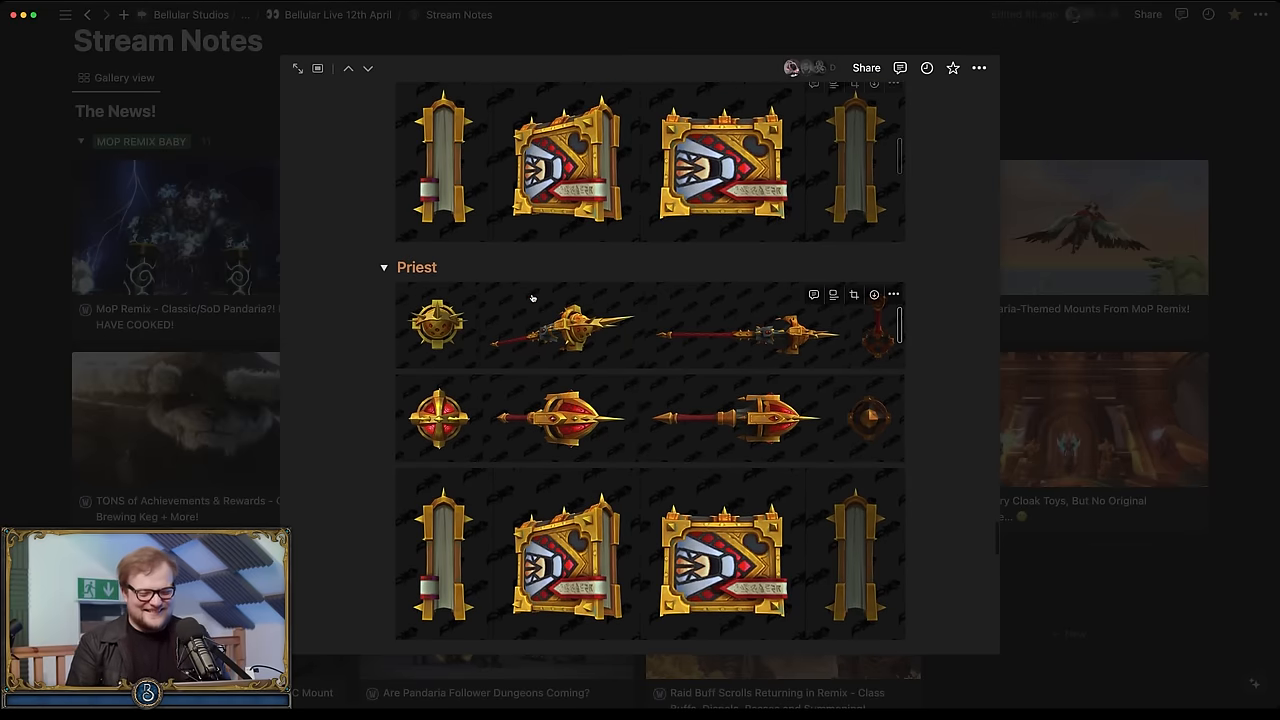
scroll("down", 3)
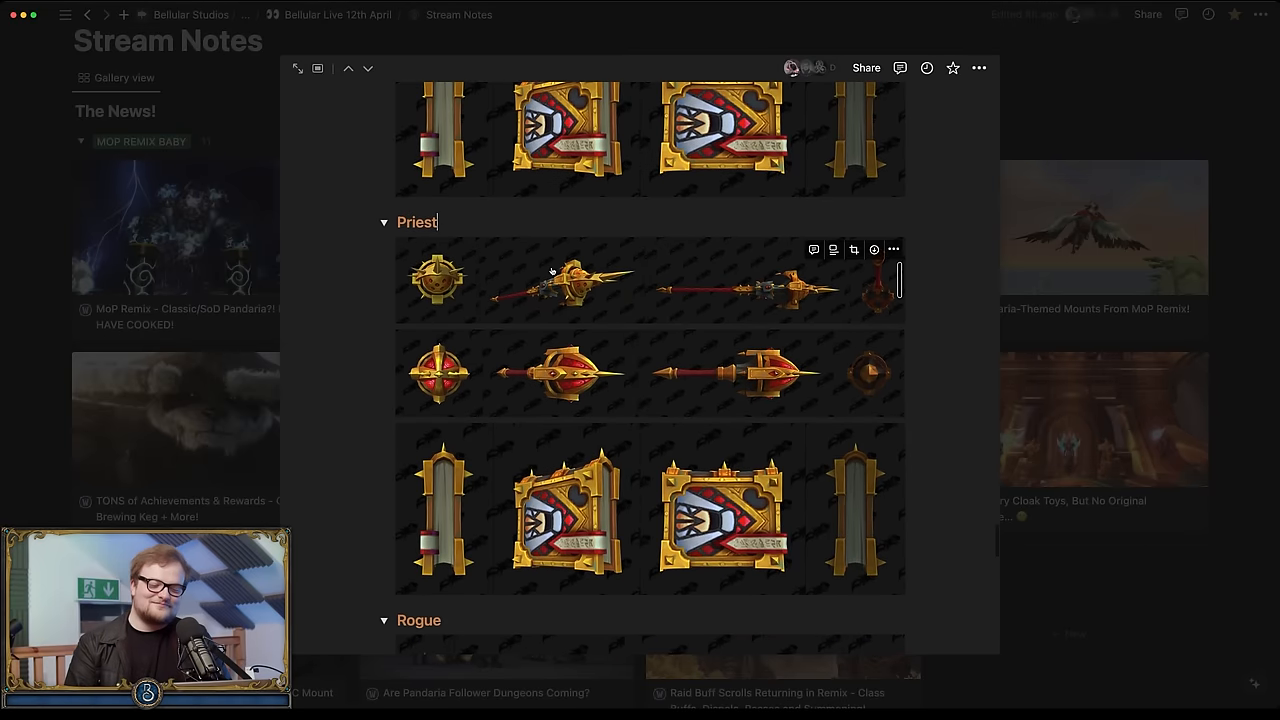
scroll("down", 3)
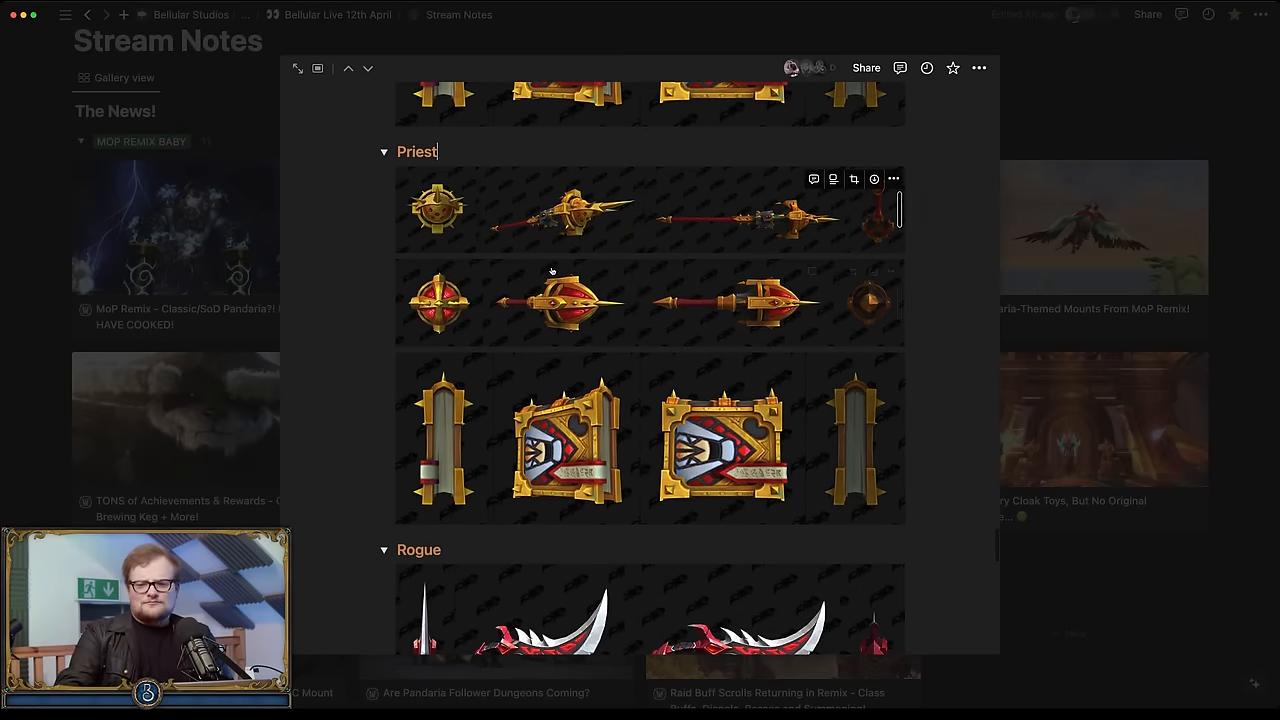
scroll("down", 3)
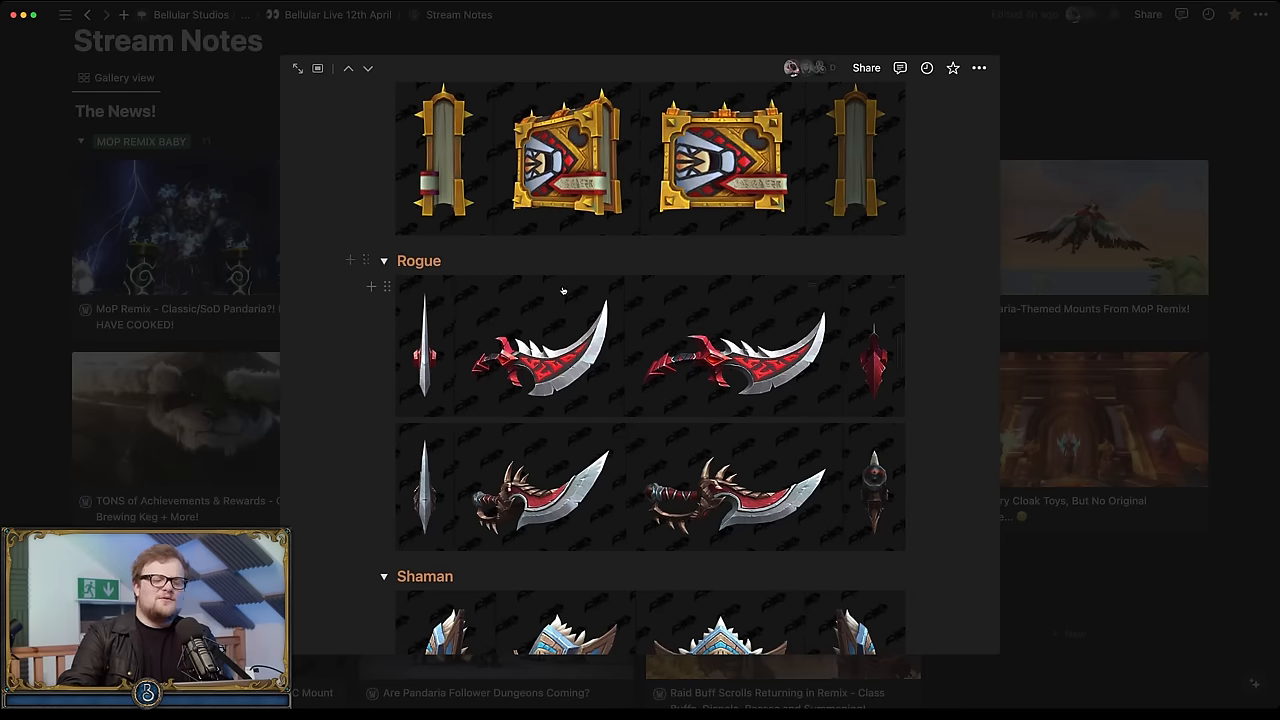
scroll("down", 3)
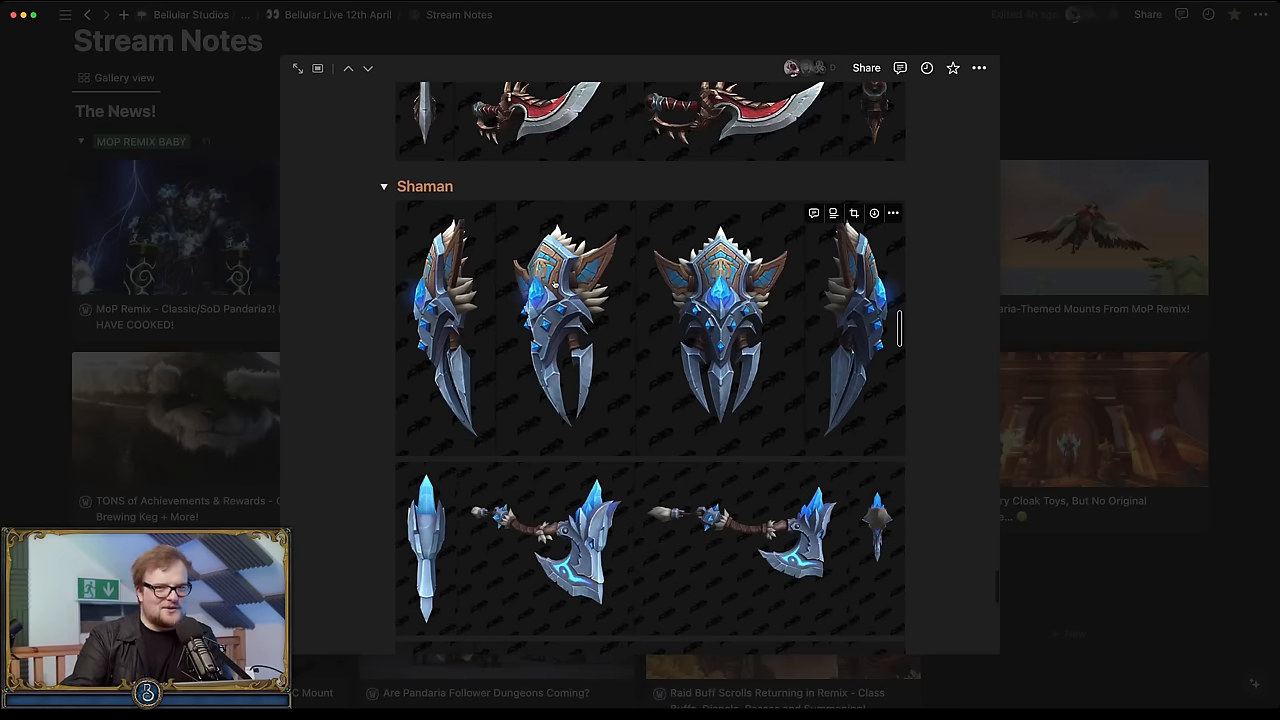
scroll("down", 3)
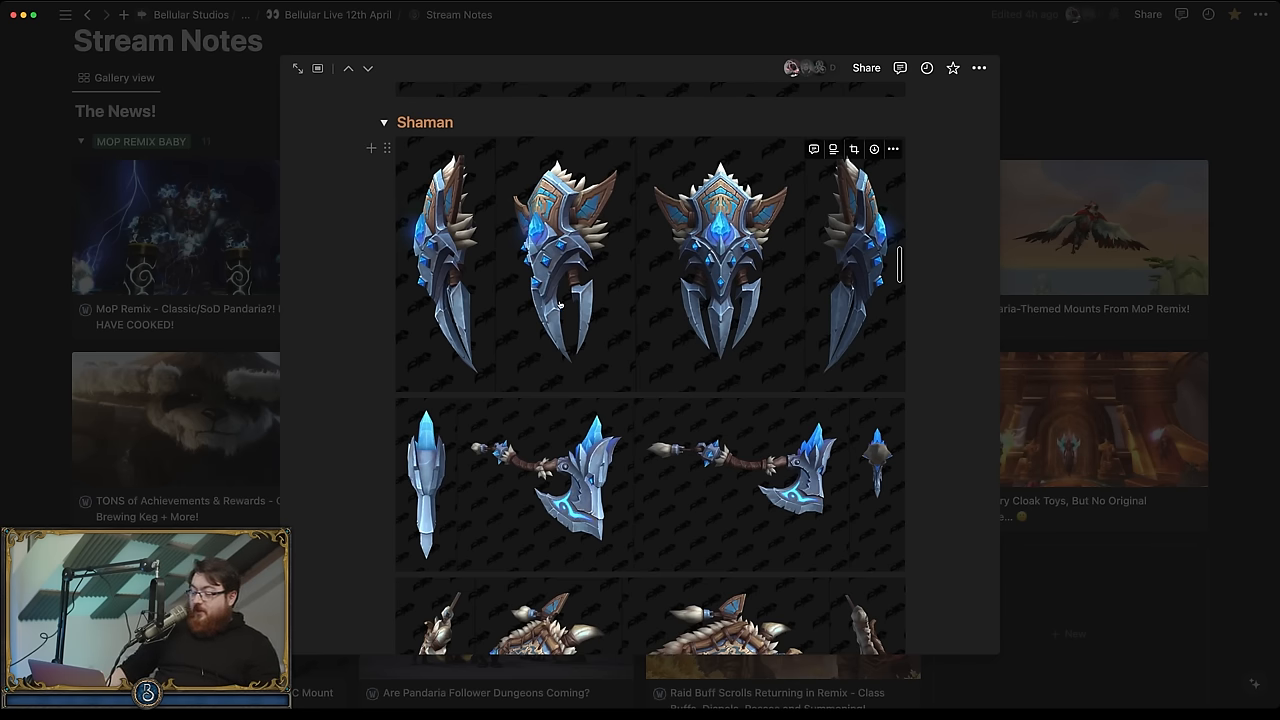
Step: Scroll past the Shaman weapon images until the Warlock and Warrior toggles appear
scroll("down", 3)
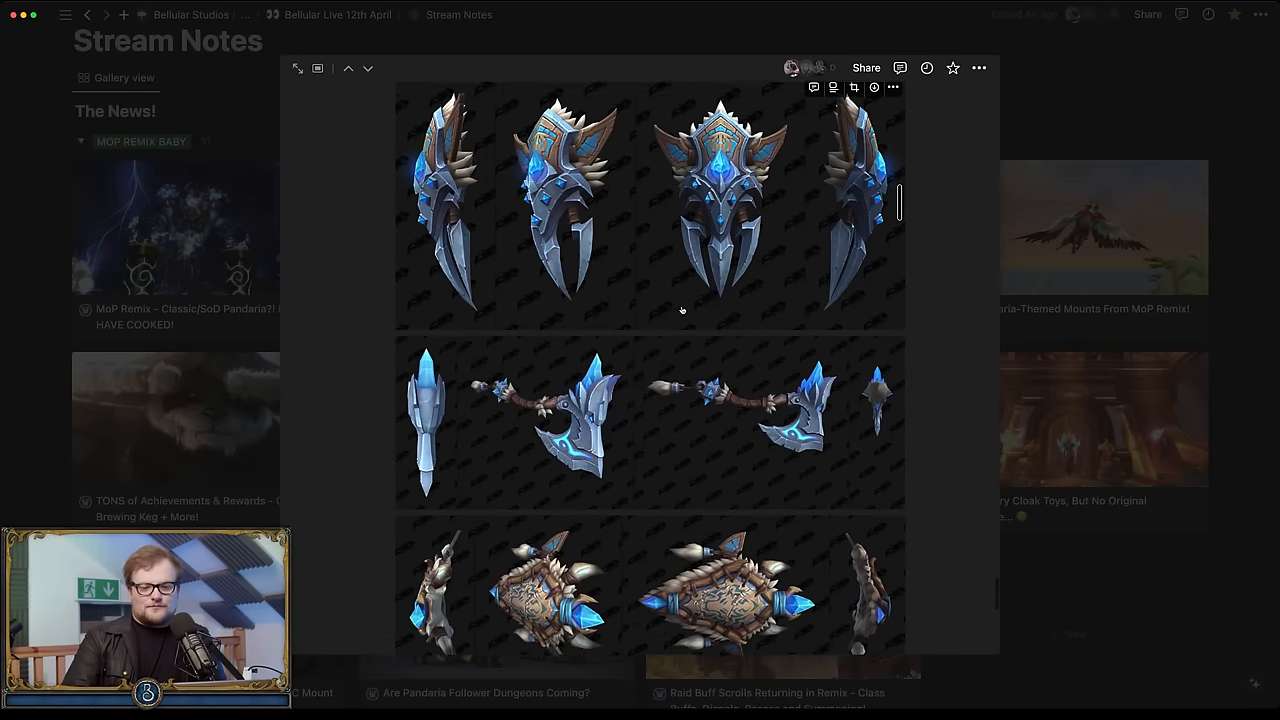
scroll("down", 3)
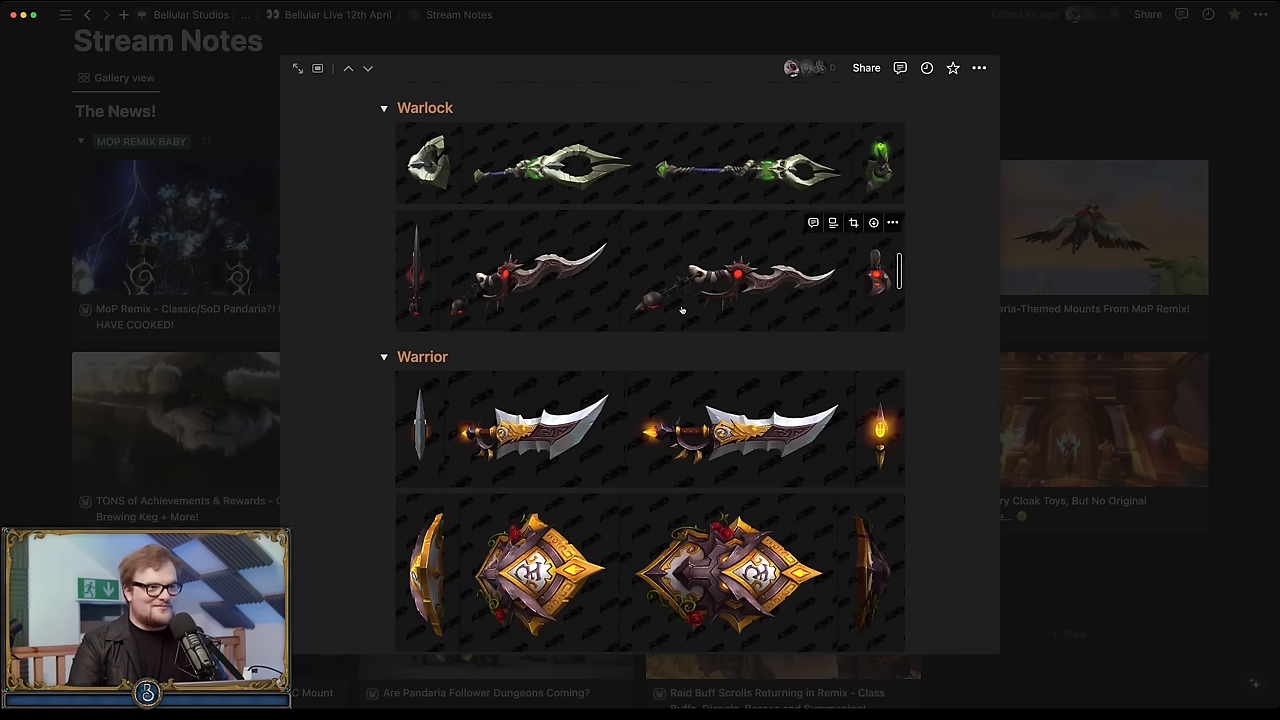
scroll("down", 3)
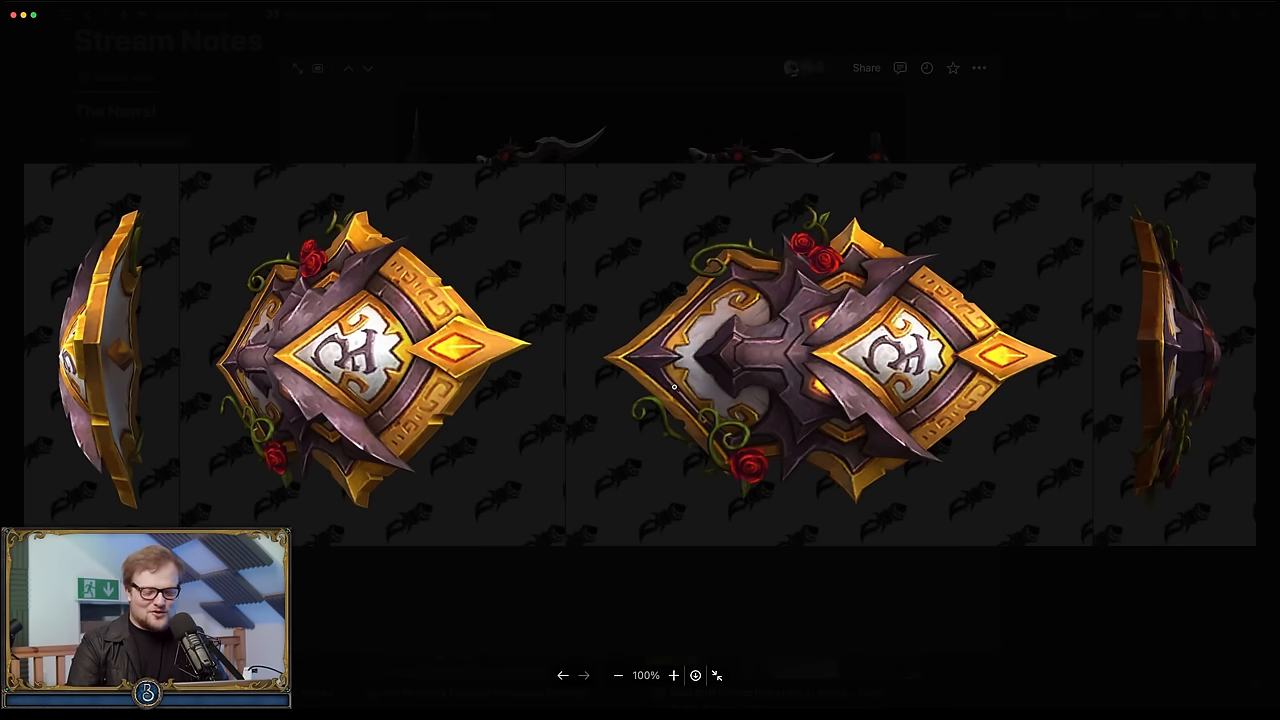
mouse_move(600, 124)
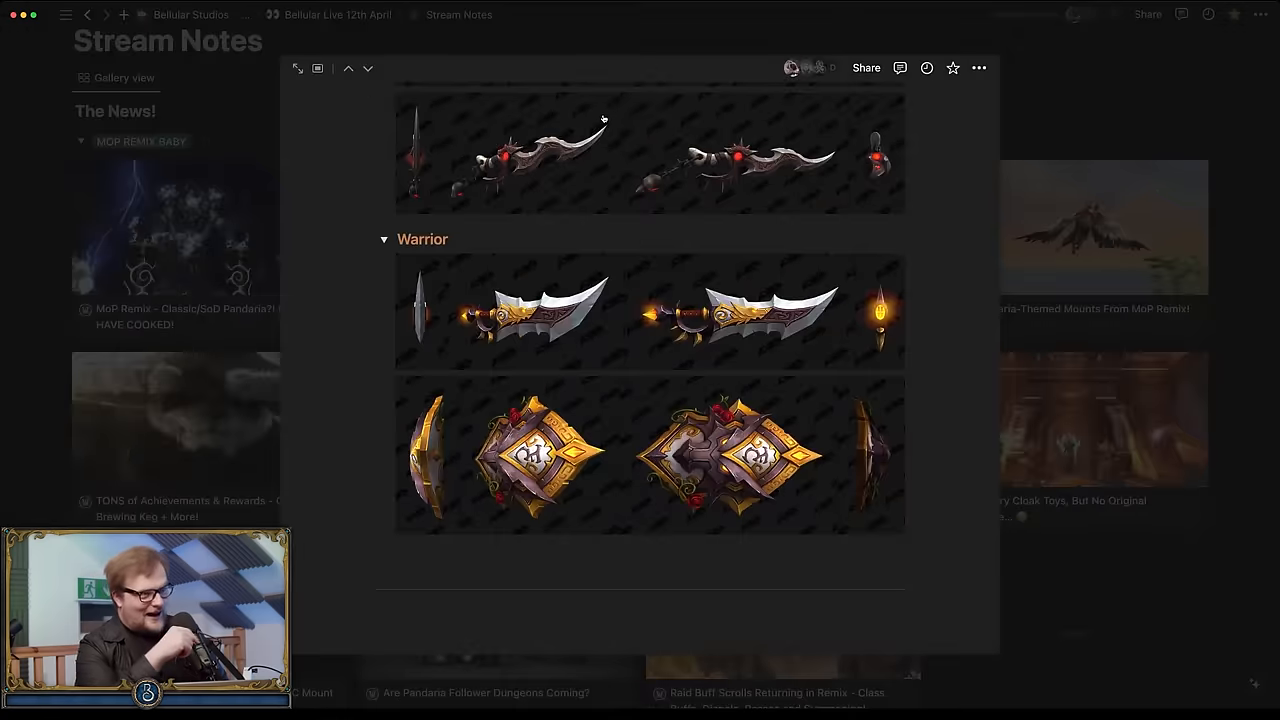
mouse_move(620, 264)
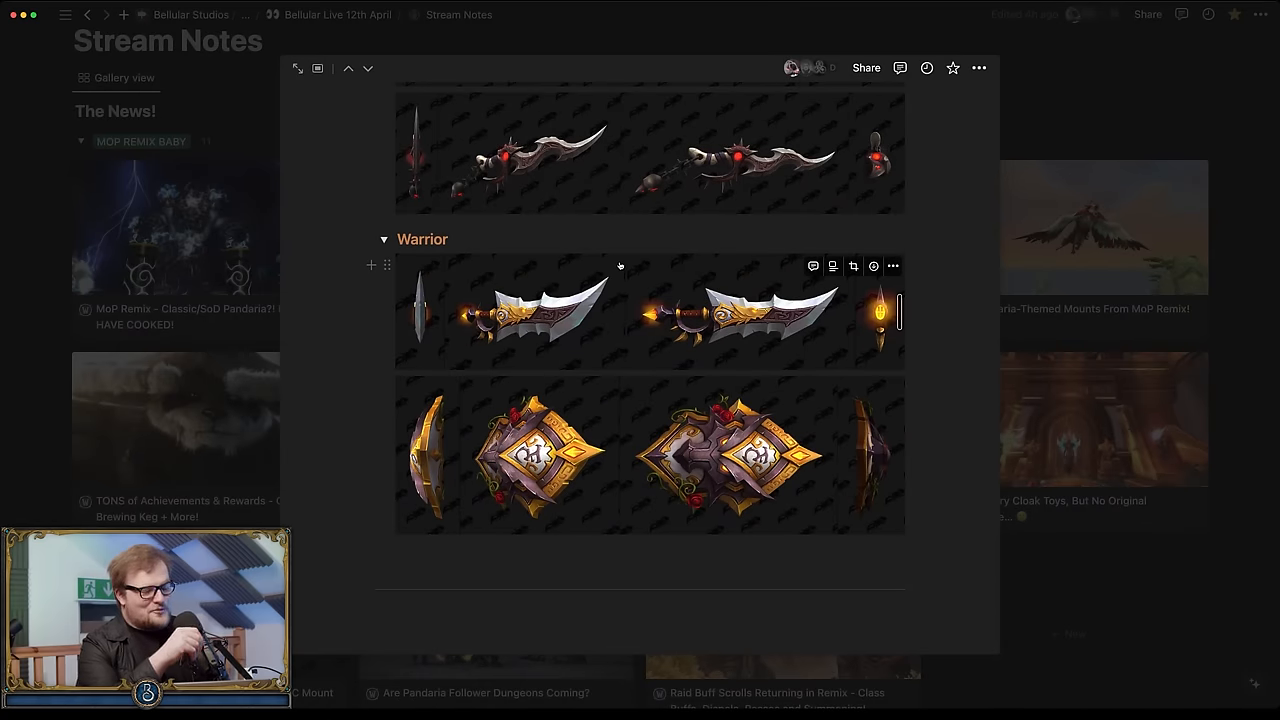